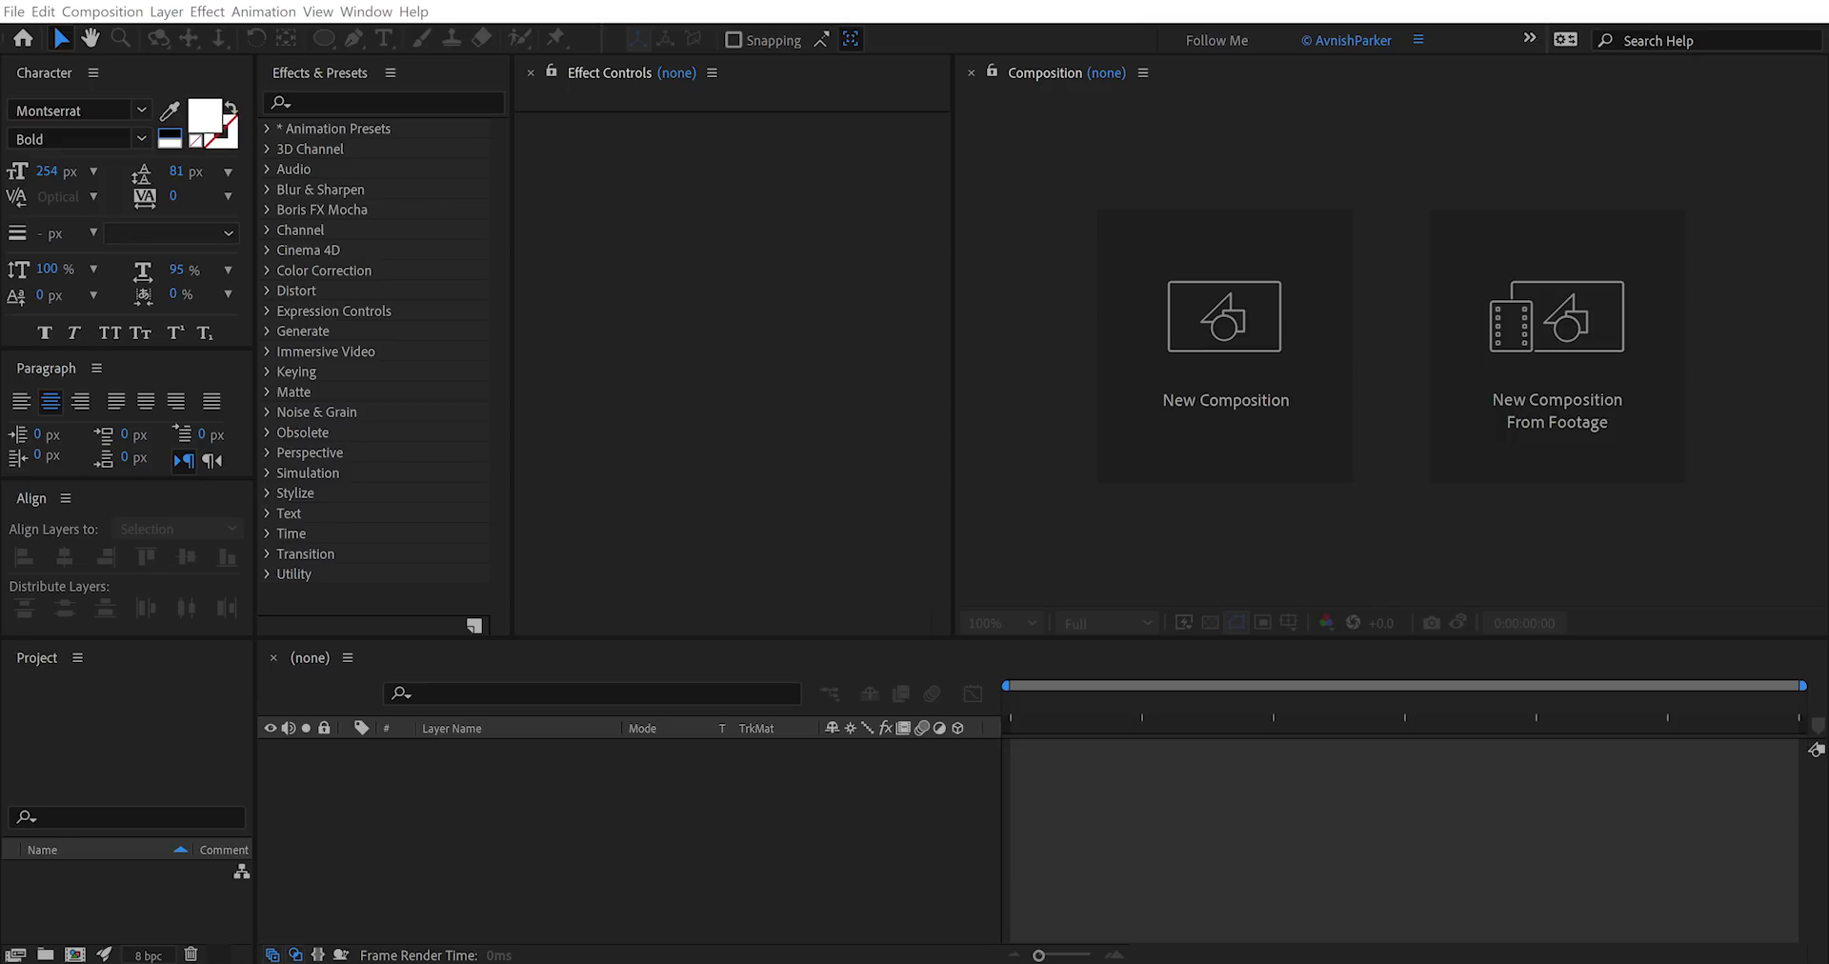
Create the Trendy_Text composition, 1920×1080 at 15 fps, ten seconds long.
{"action": "left_click", "coordinate": [1223, 347]}
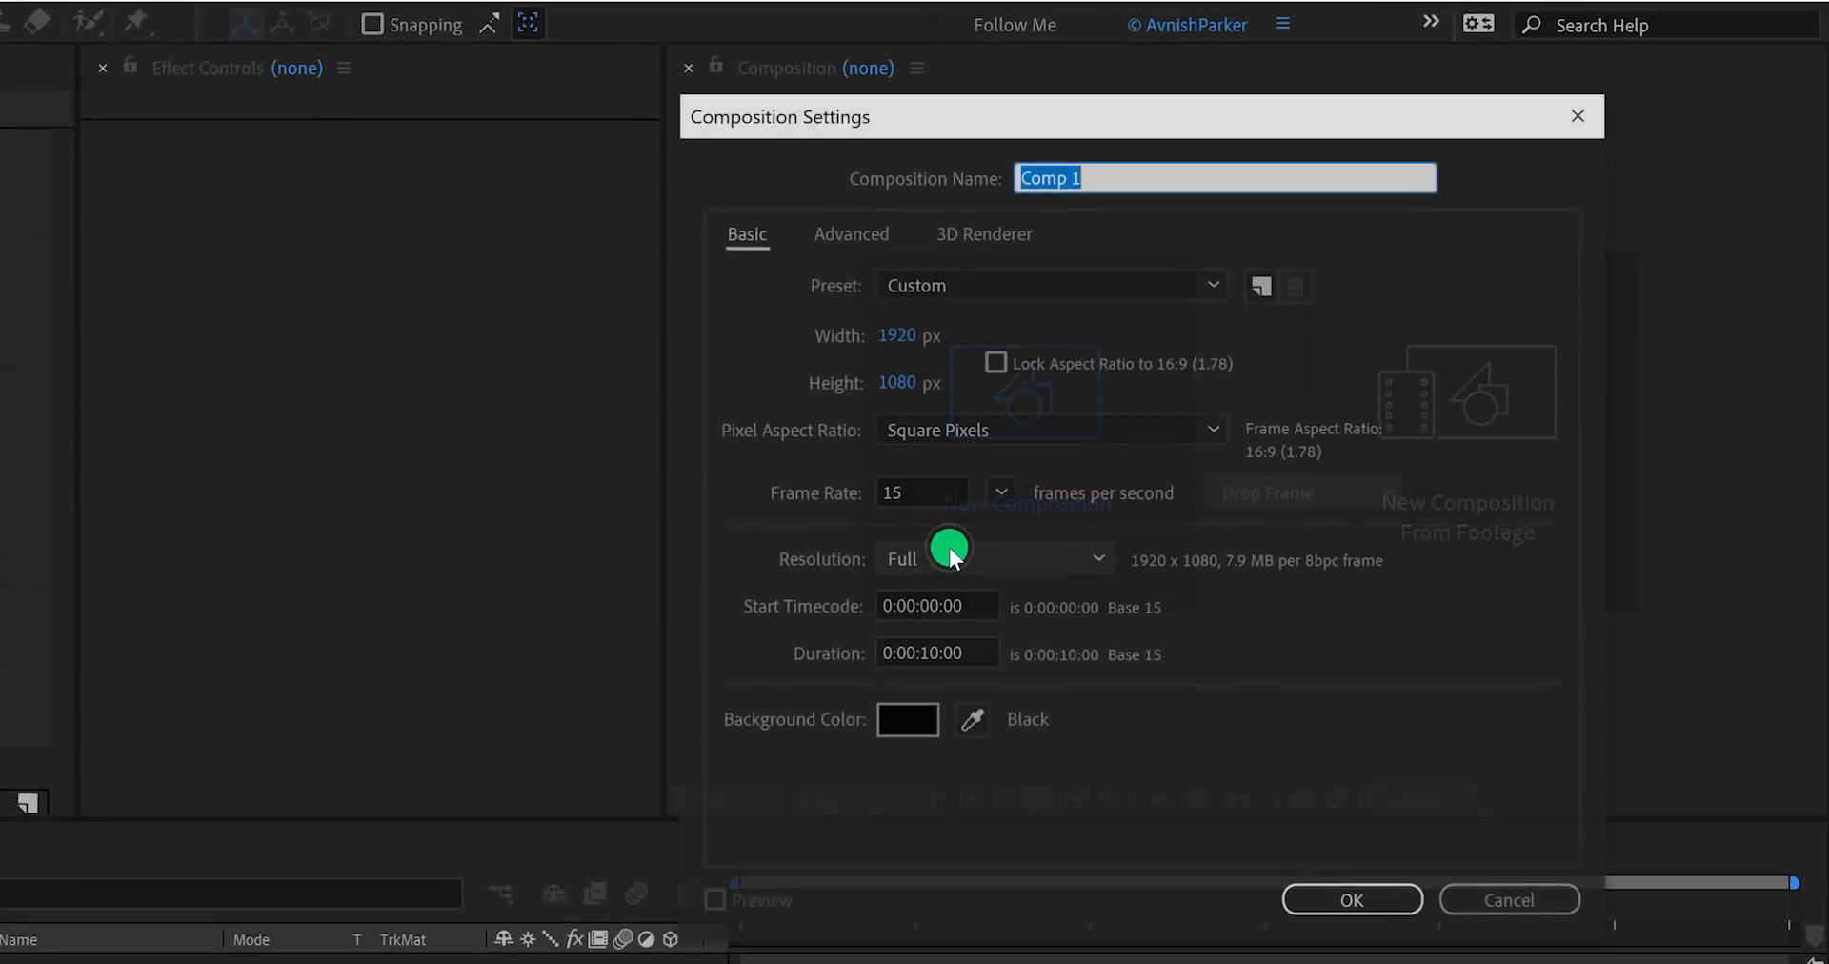
{"action": "type", "text": "Trendy_T"}
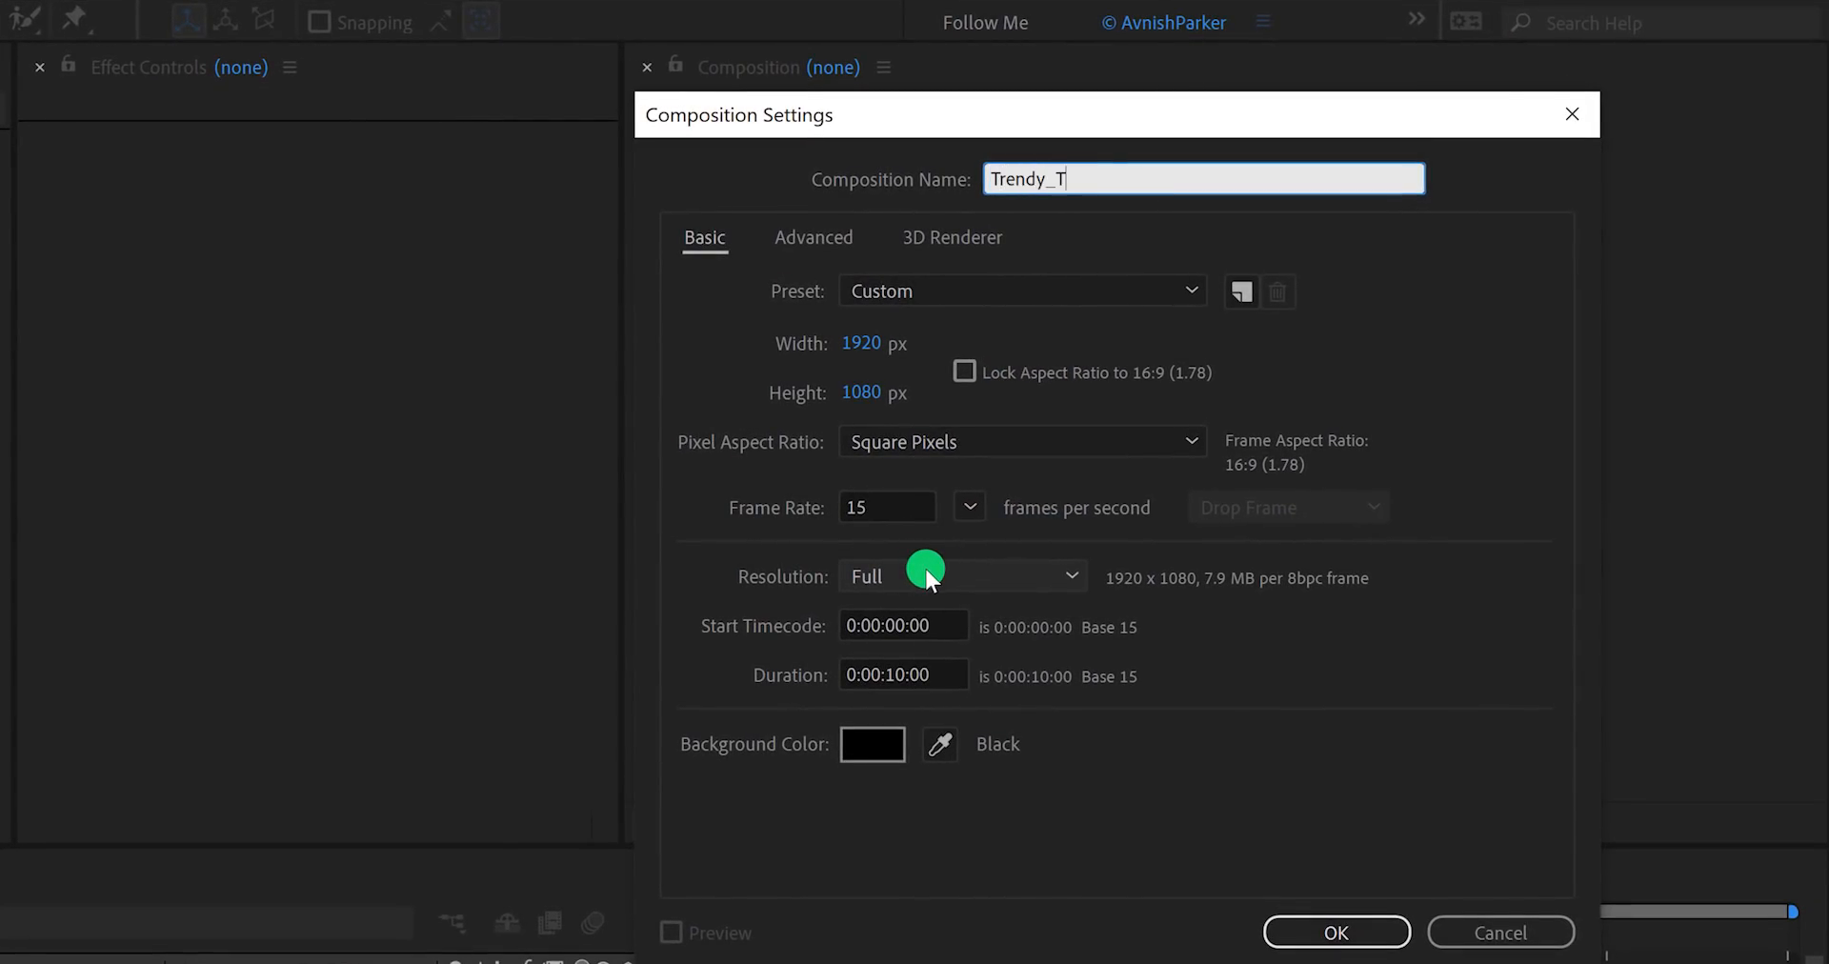
{"action": "type", "text": "ext"}
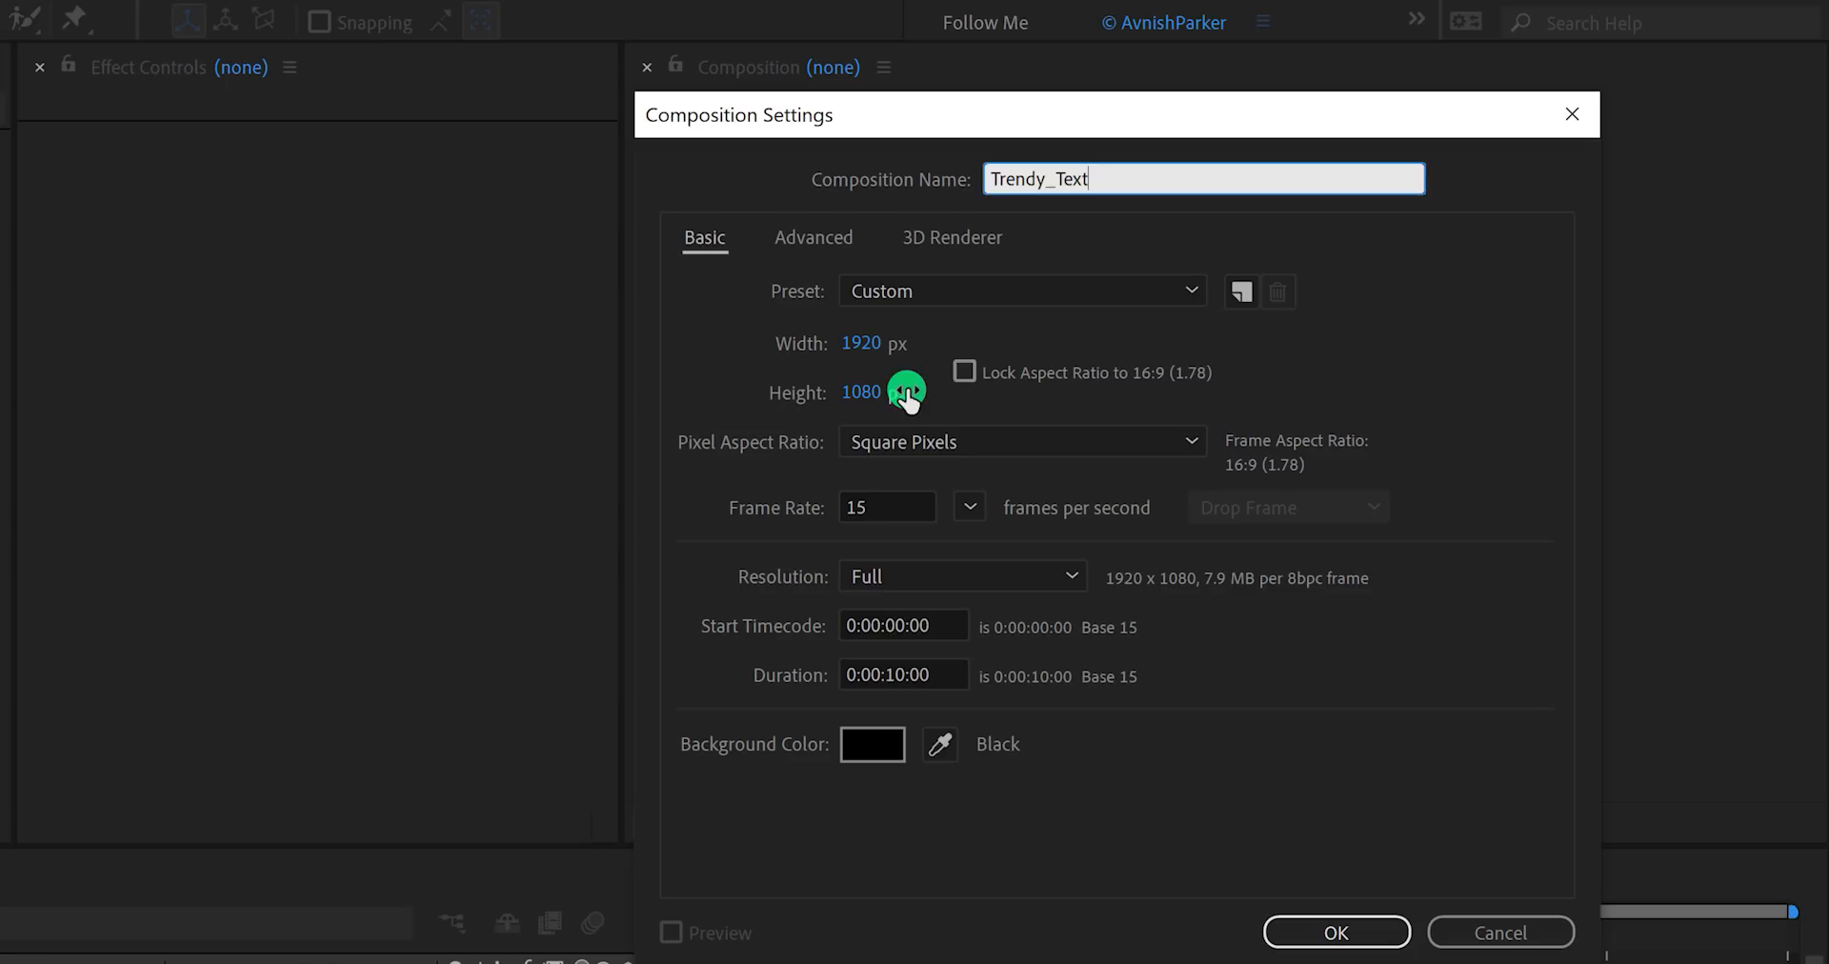
{"action": "mouse_move", "coordinate": [939, 506]}
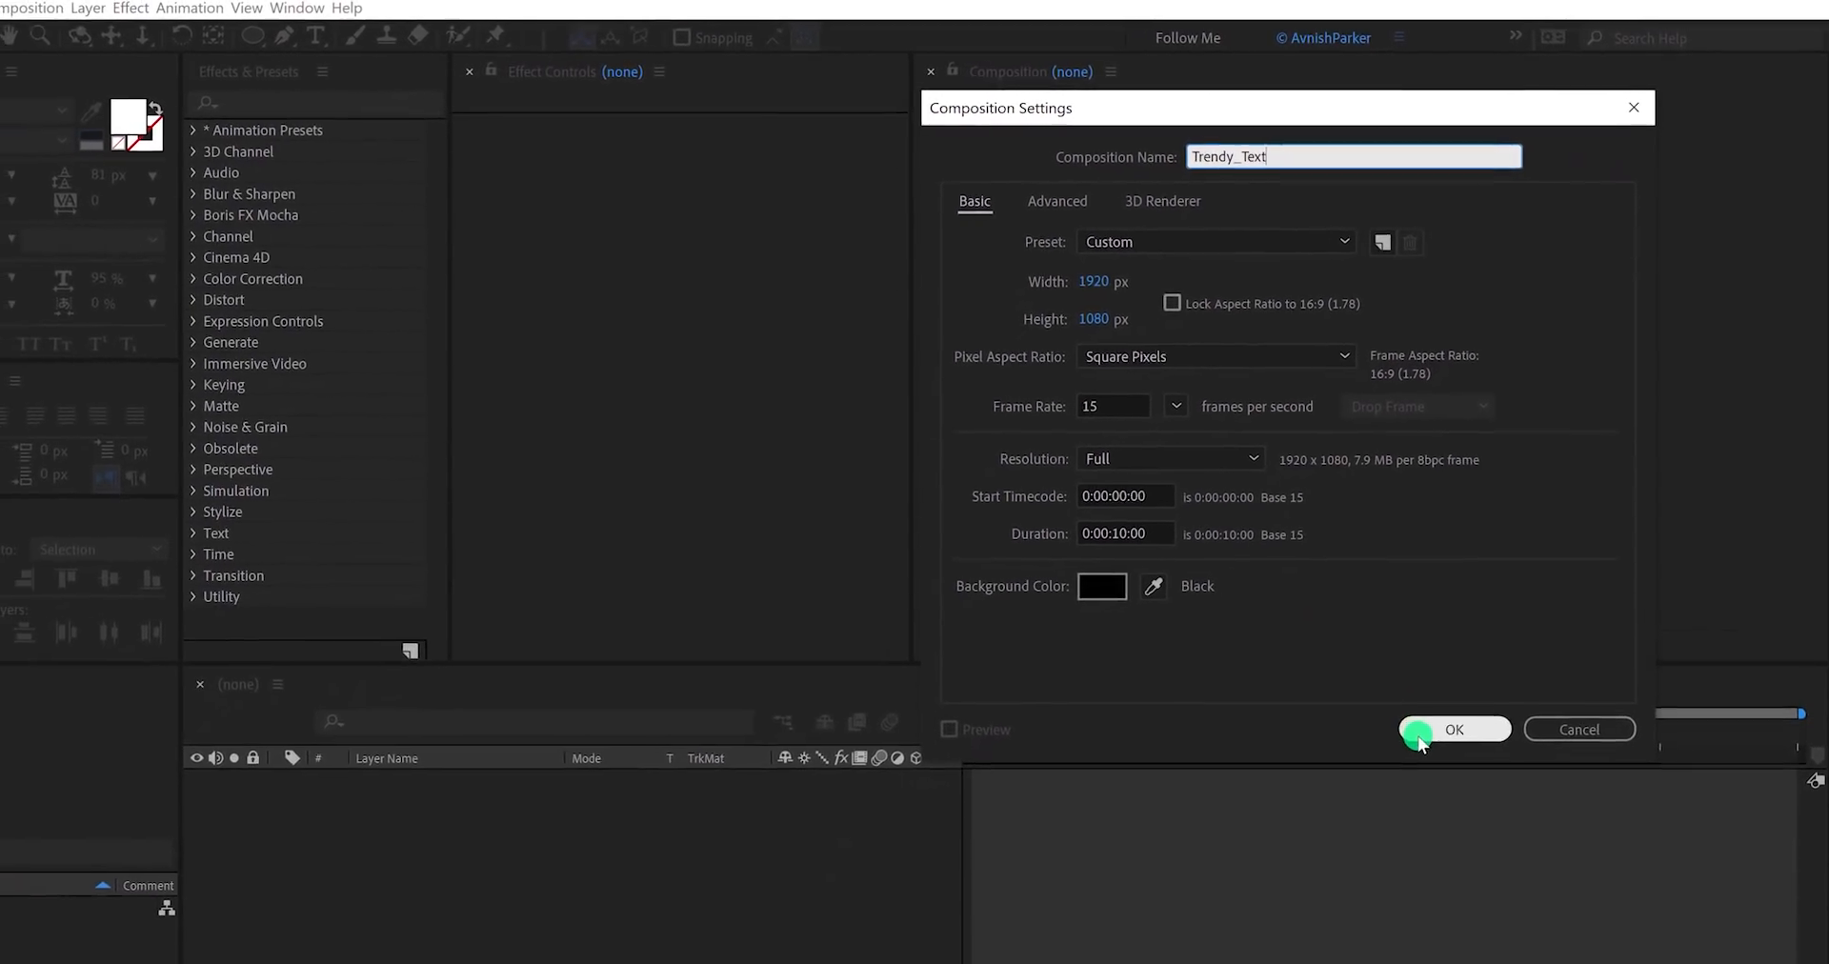
{"action": "left_click", "coordinate": [1454, 728]}
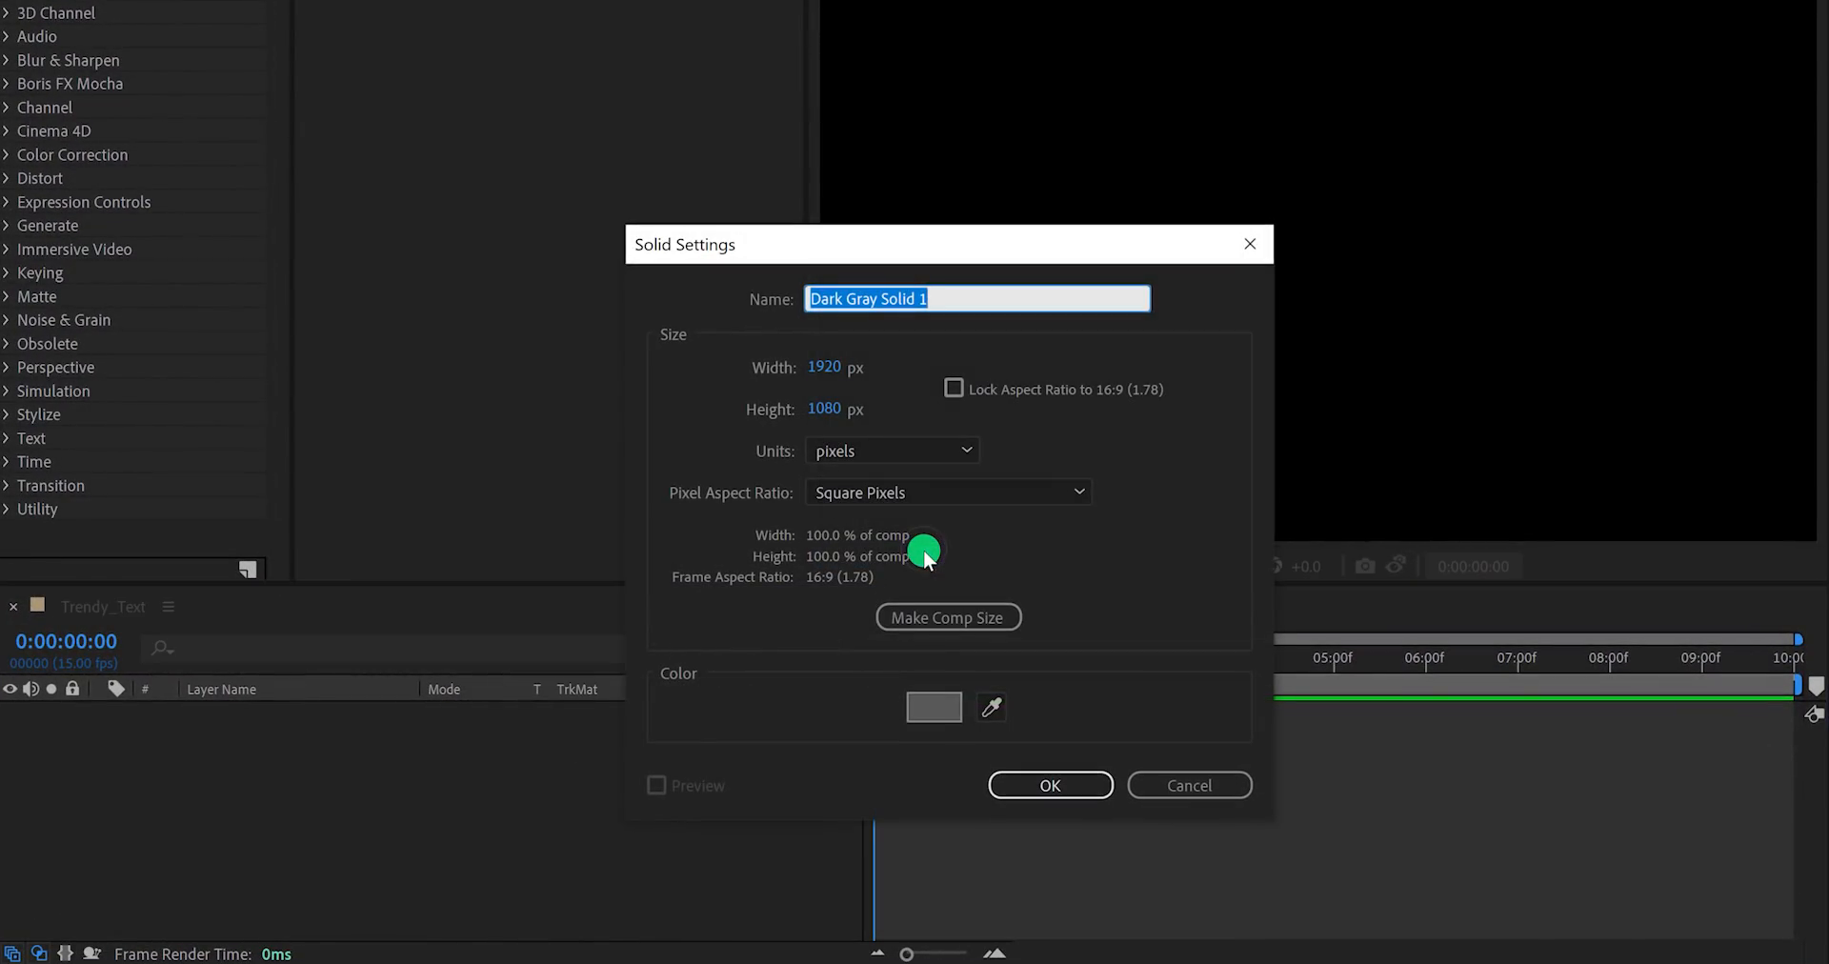
Name the solid Background and give it the pale lavender colour #D8DAEE.
{"action": "type", "text": "Background"}
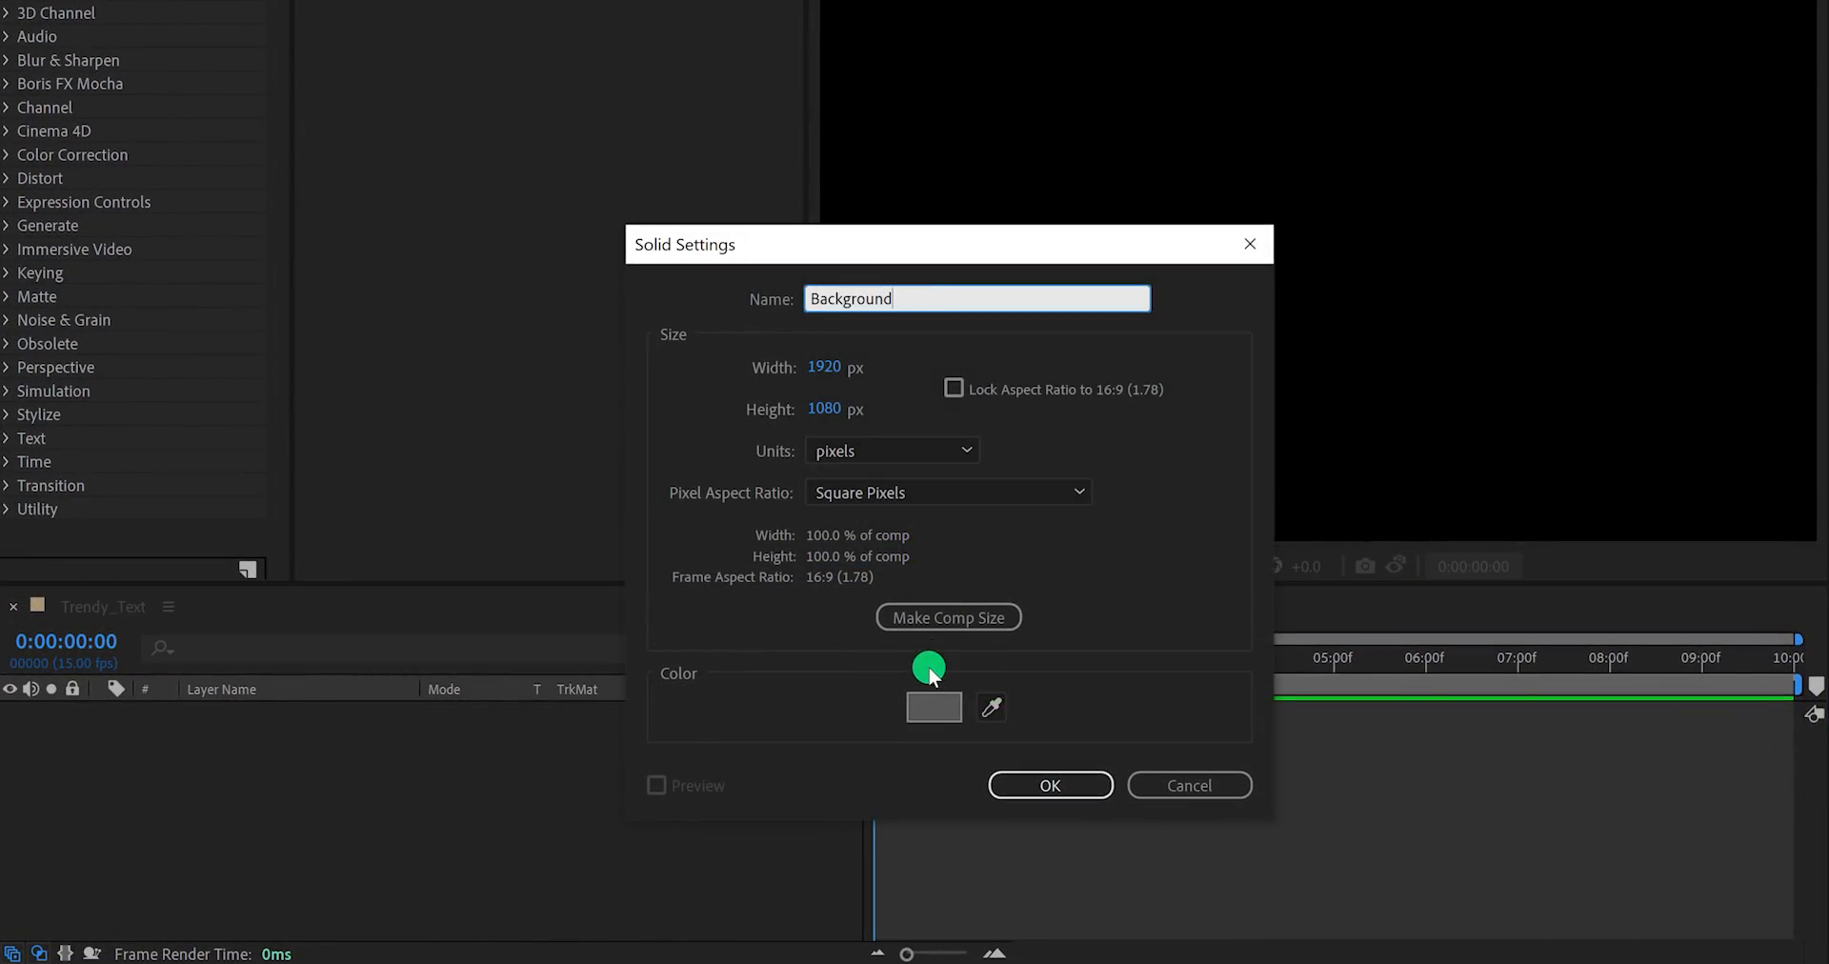
{"action": "left_click", "coordinate": [934, 707]}
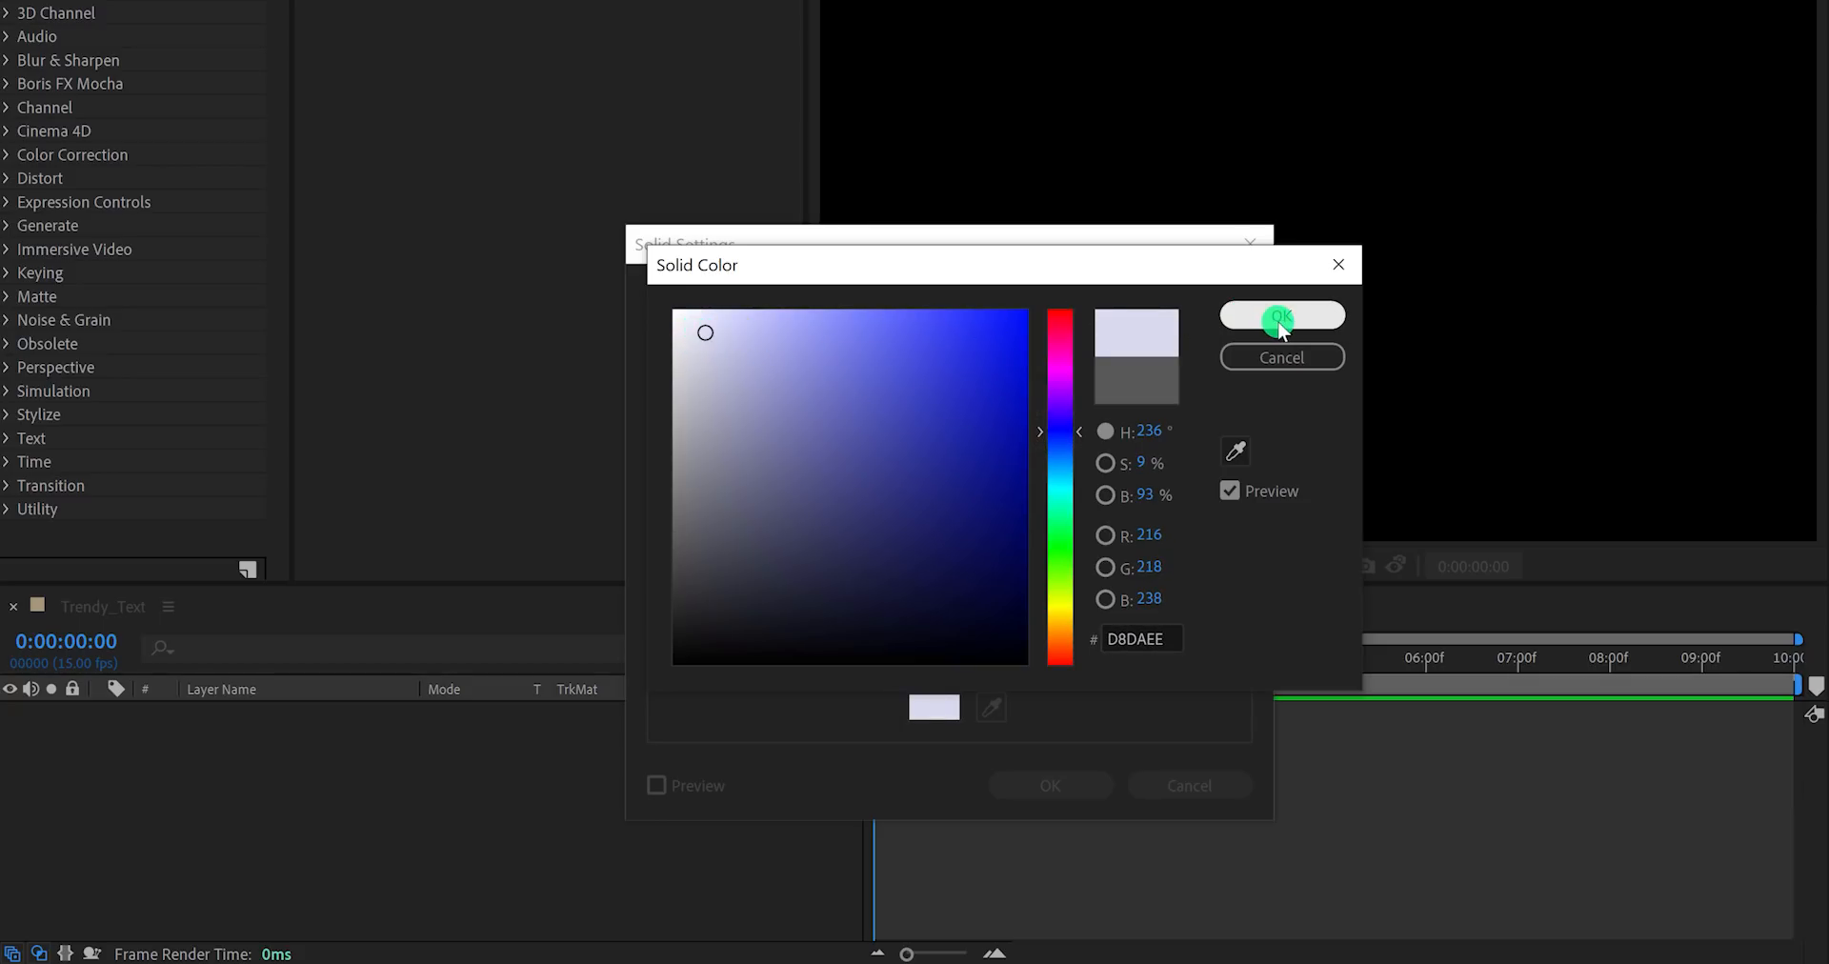
{"action": "left_click", "coordinate": [1280, 315]}
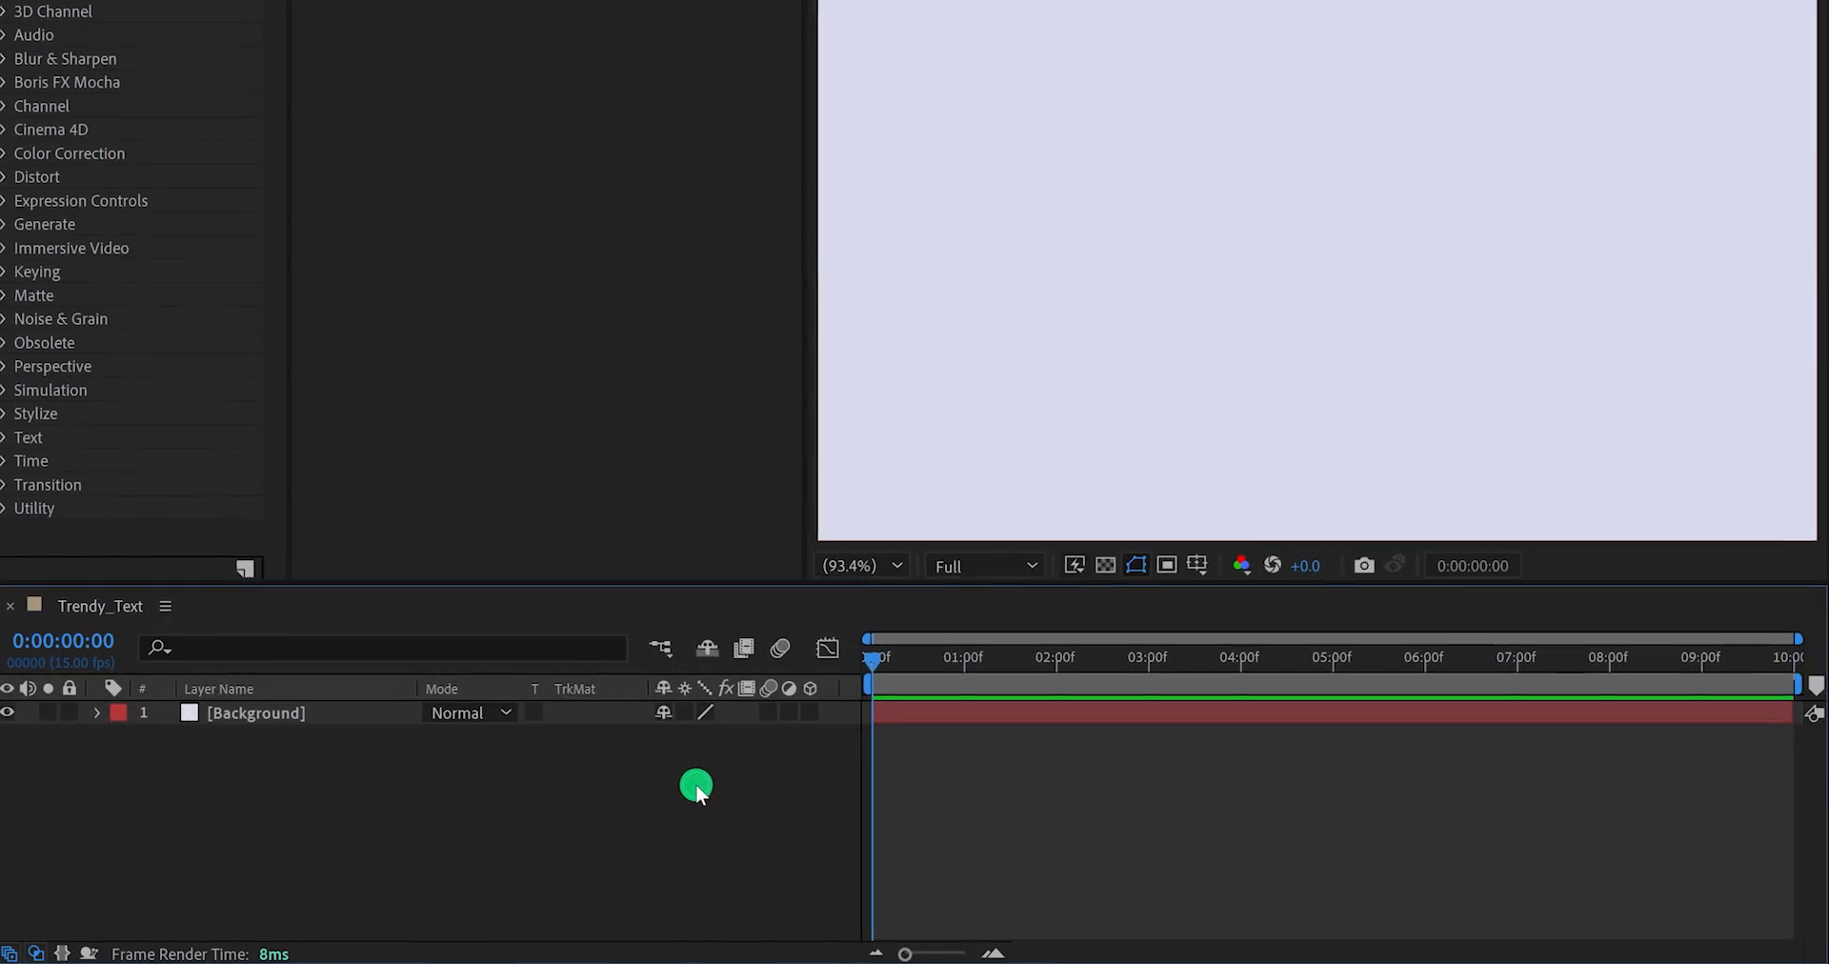
Add a new solid named Waves in greyish lavender #A1A2B6 above Background.
{"action": "right_click", "coordinate": [697, 785]}
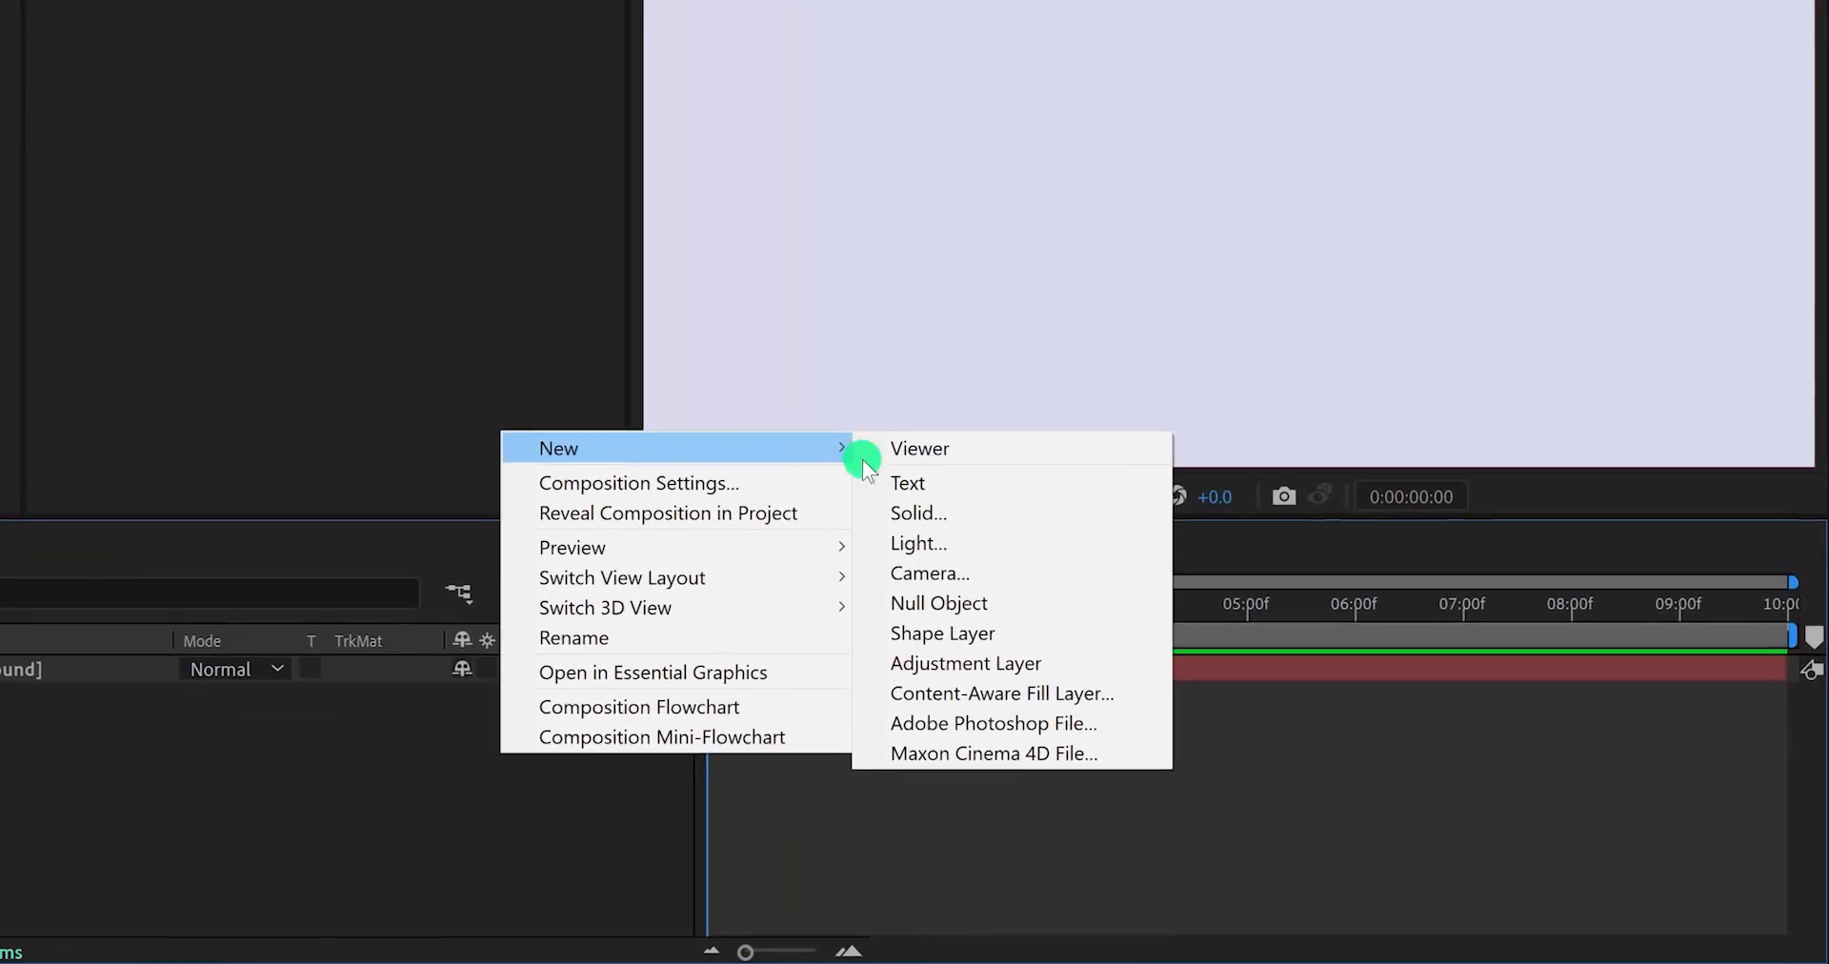
{"action": "left_click", "coordinate": [918, 513]}
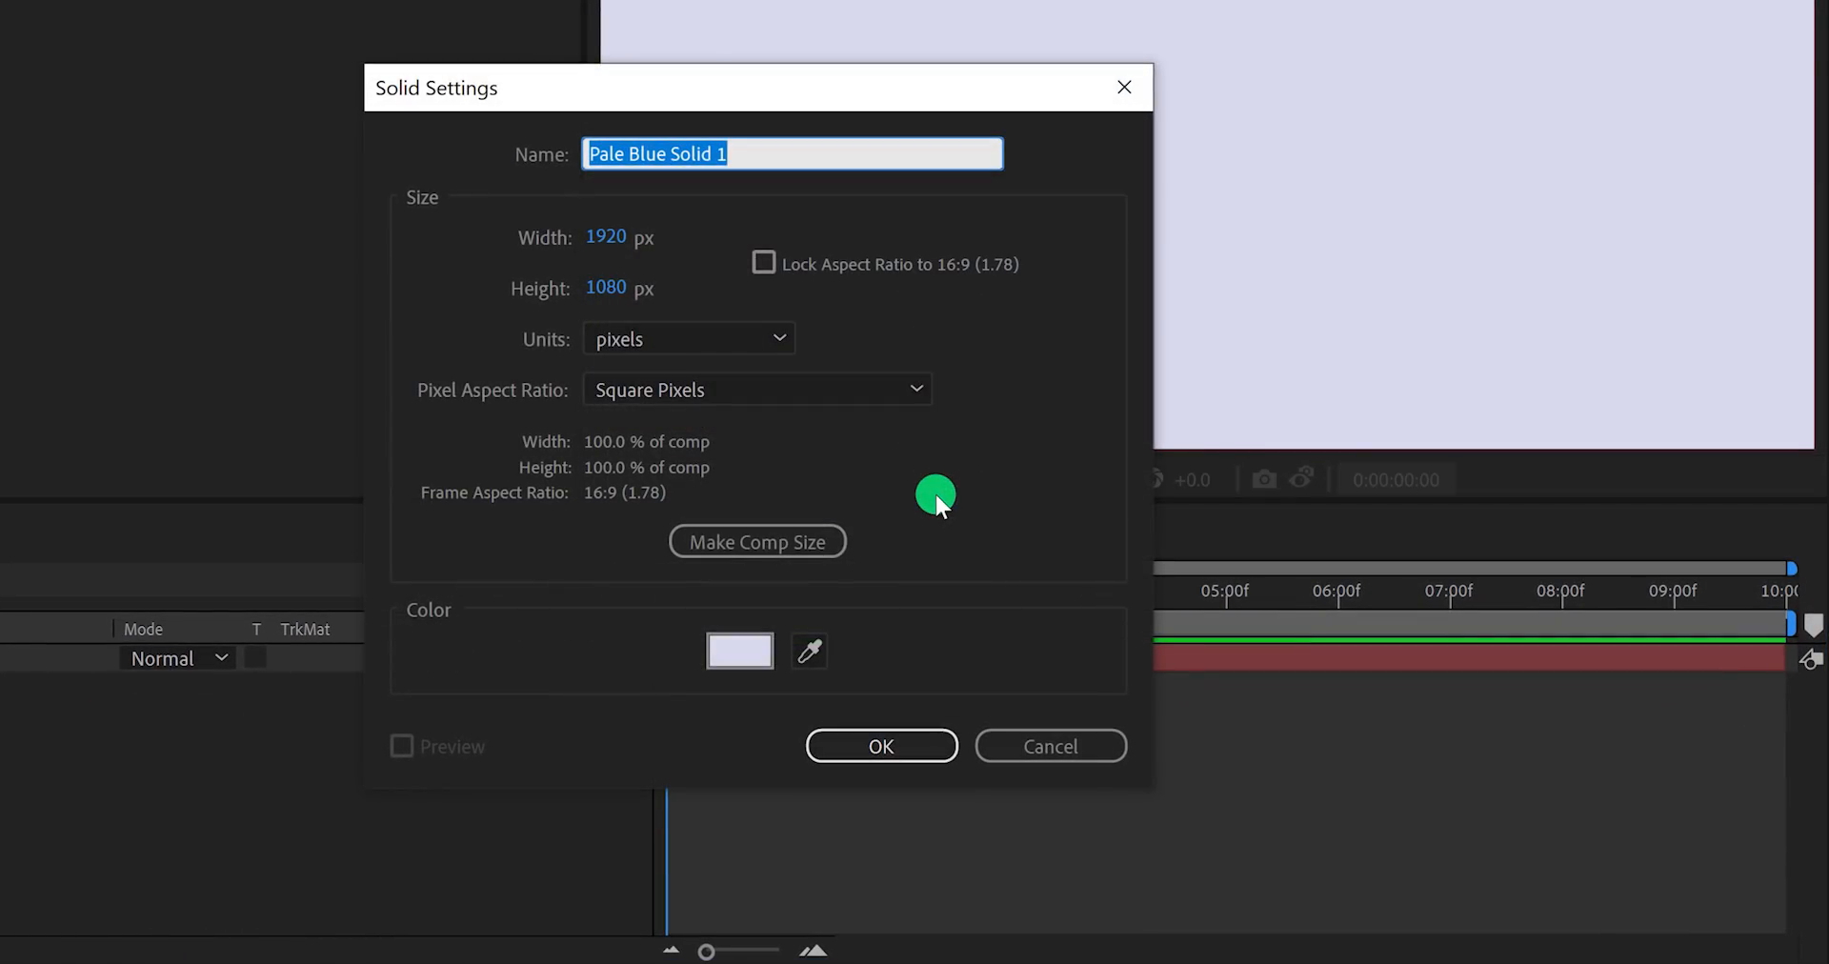
{"action": "type", "text": "Waves"}
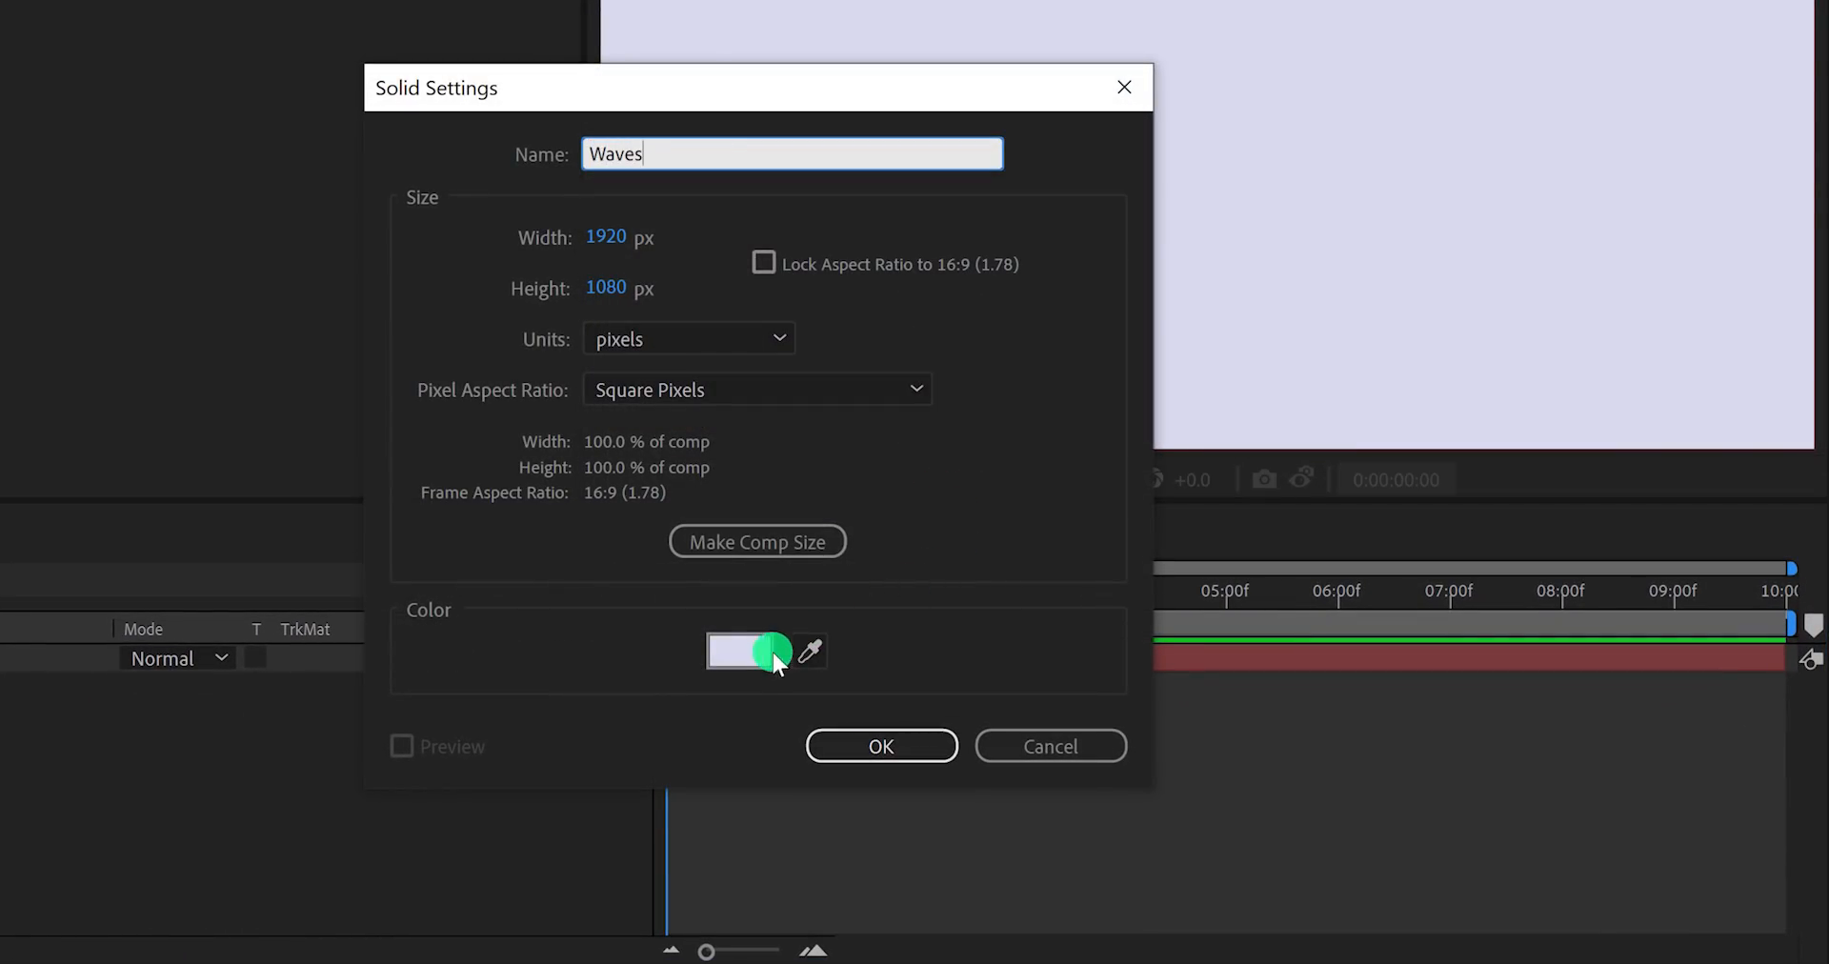
{"action": "left_click", "coordinate": [738, 650]}
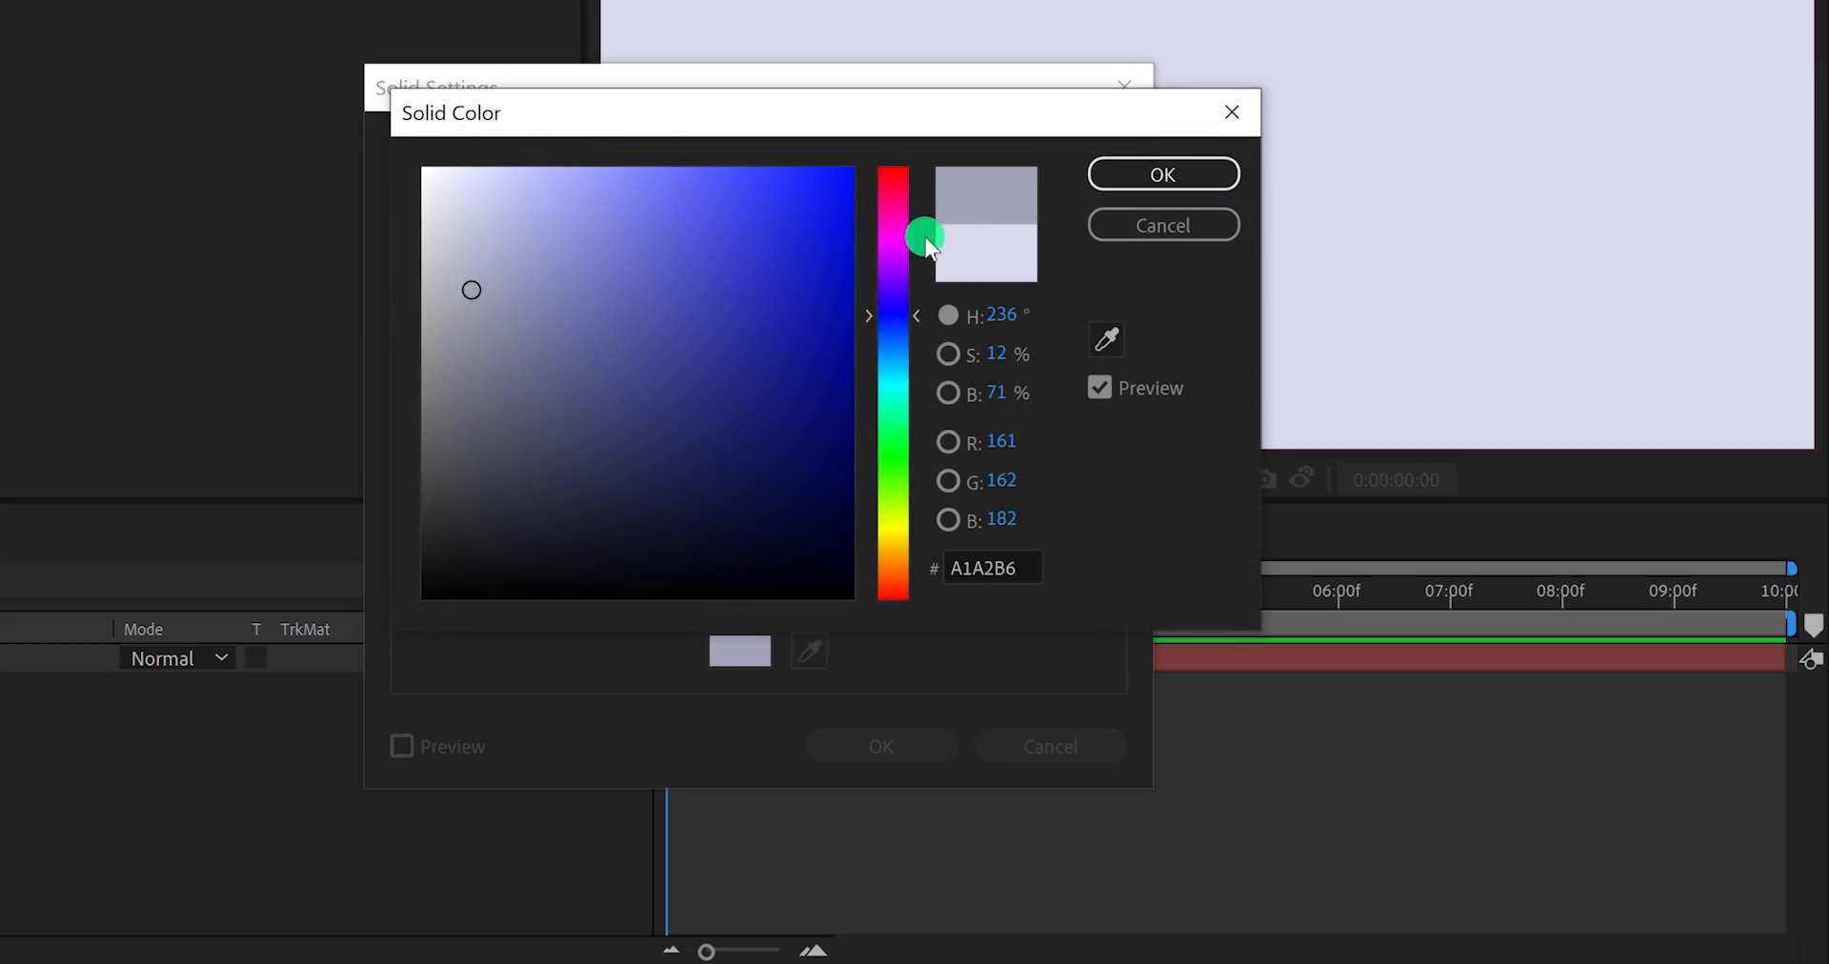
{"action": "left_click", "coordinate": [1162, 174]}
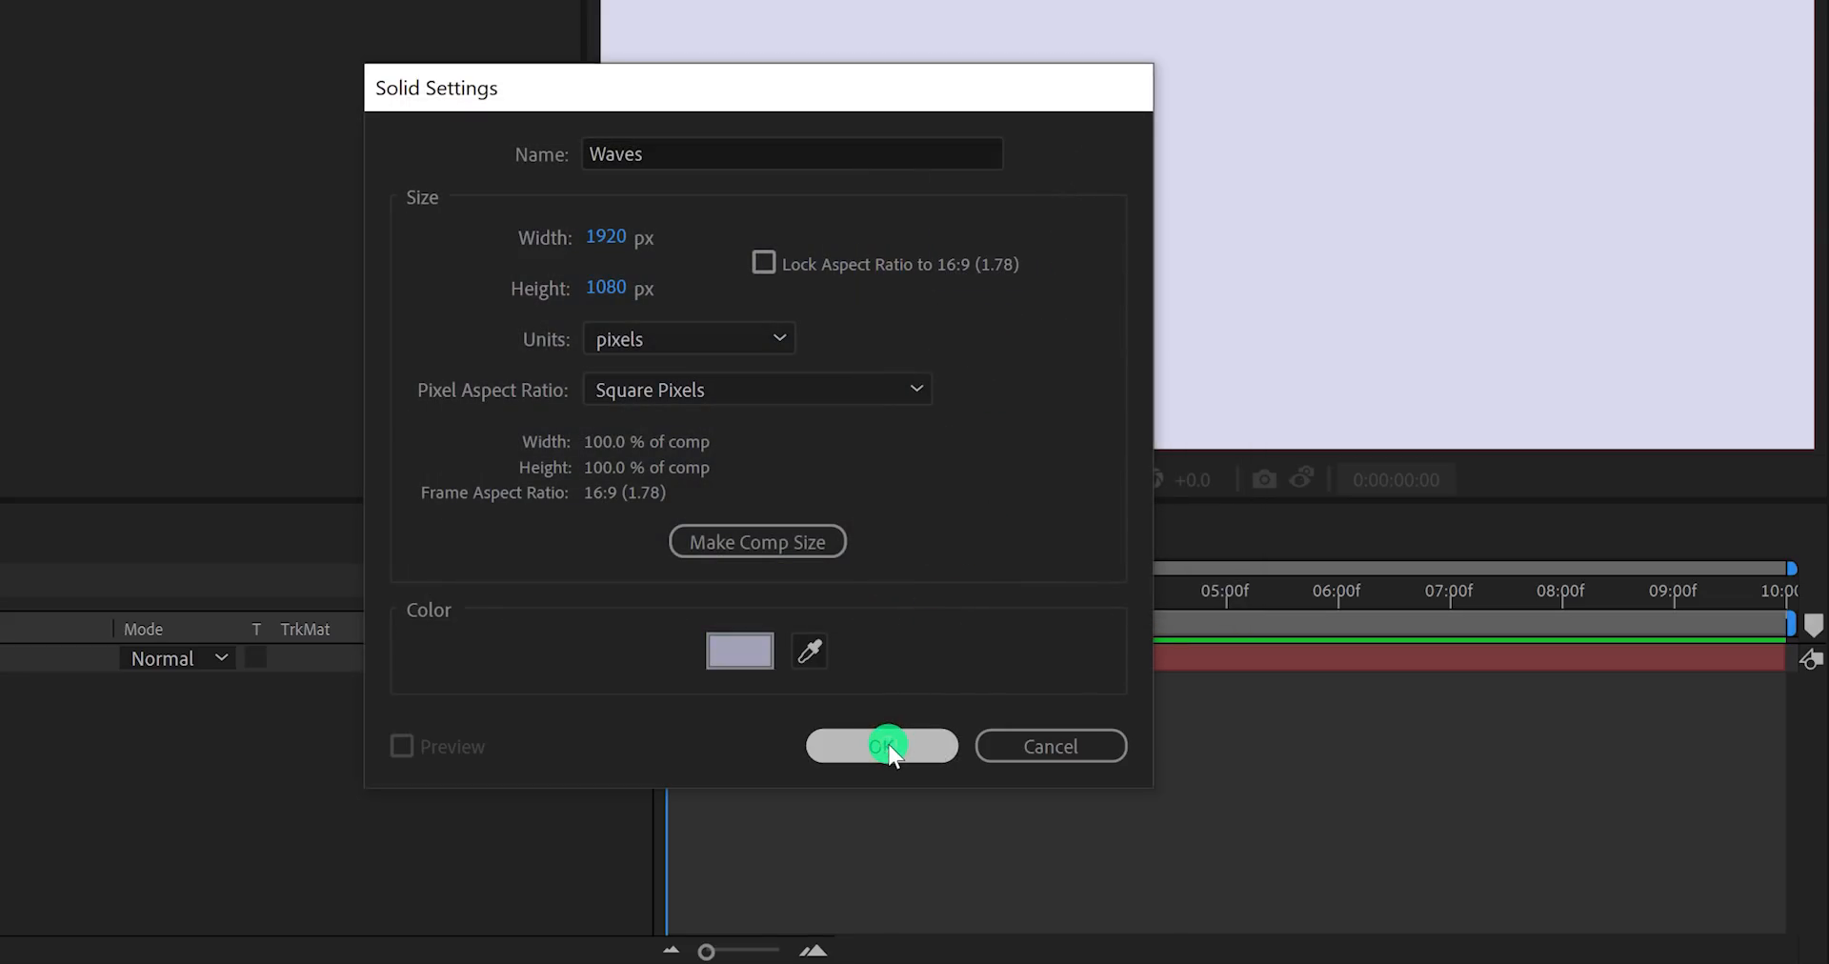
{"action": "left_click", "coordinate": [880, 745]}
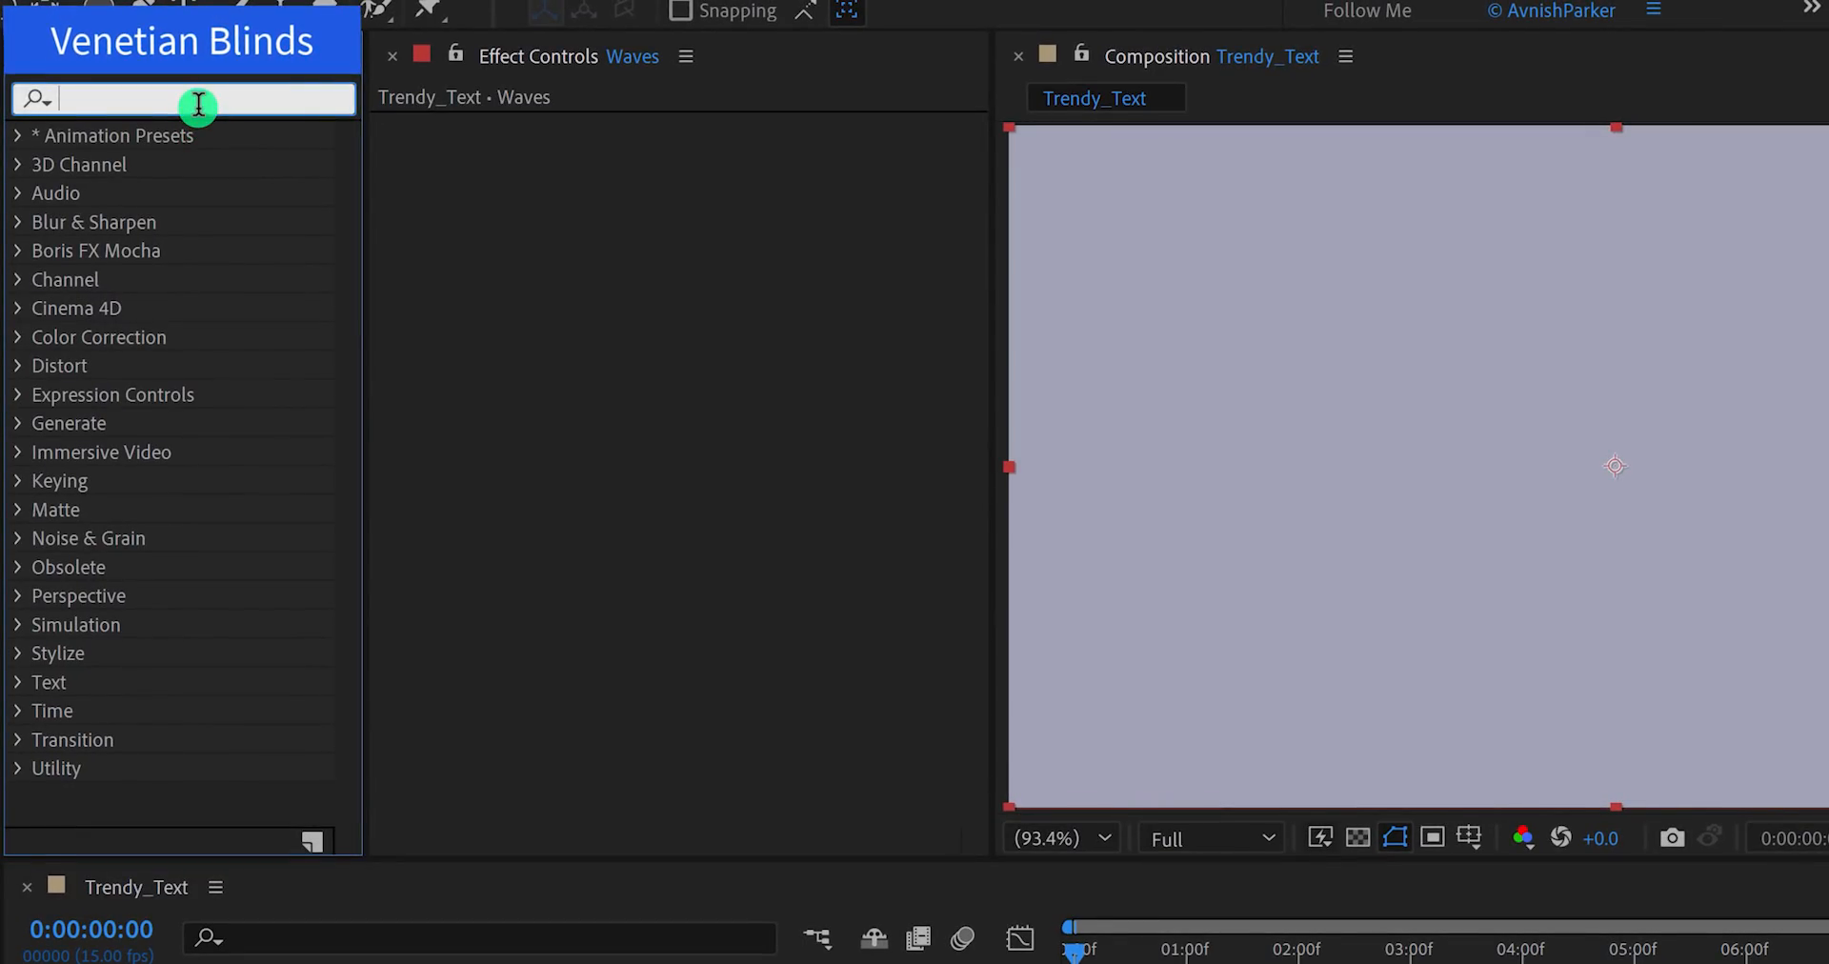
Apply Venetian Blinds to Waves with a 45° direction and width 30.
{"action": "type", "text": "blin"}
{"action": "type", "text": "45"}
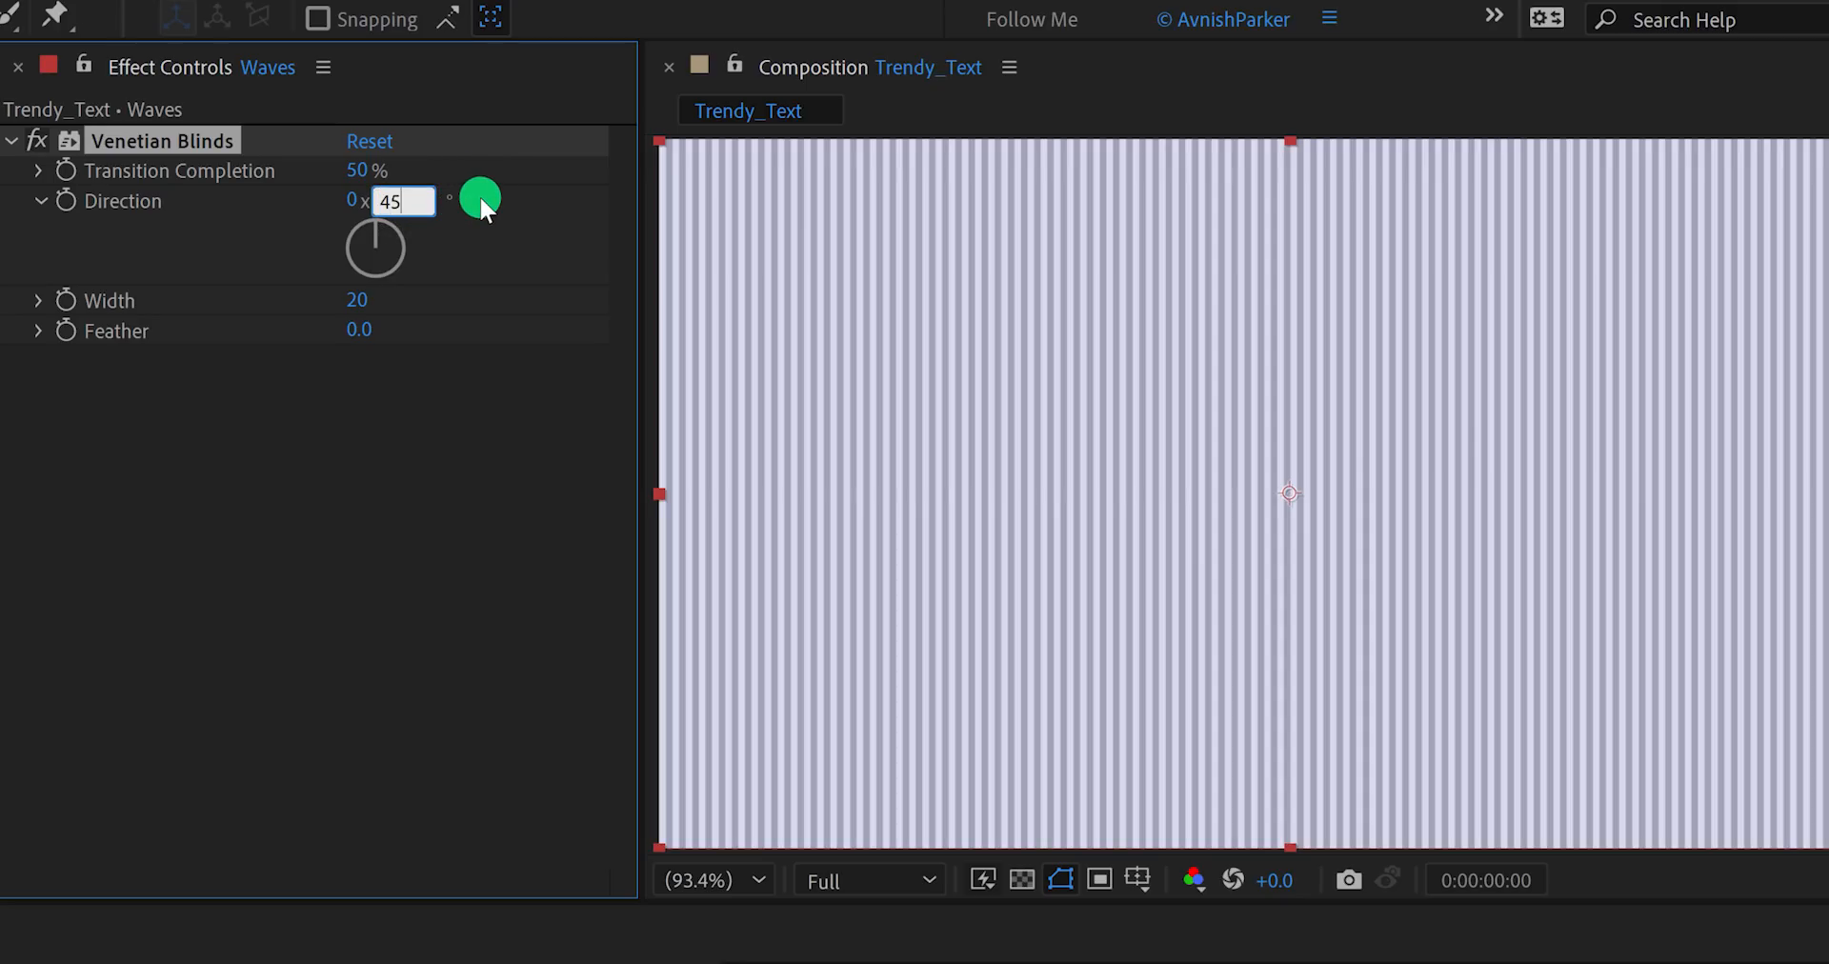
{"action": "key", "text": "Return"}
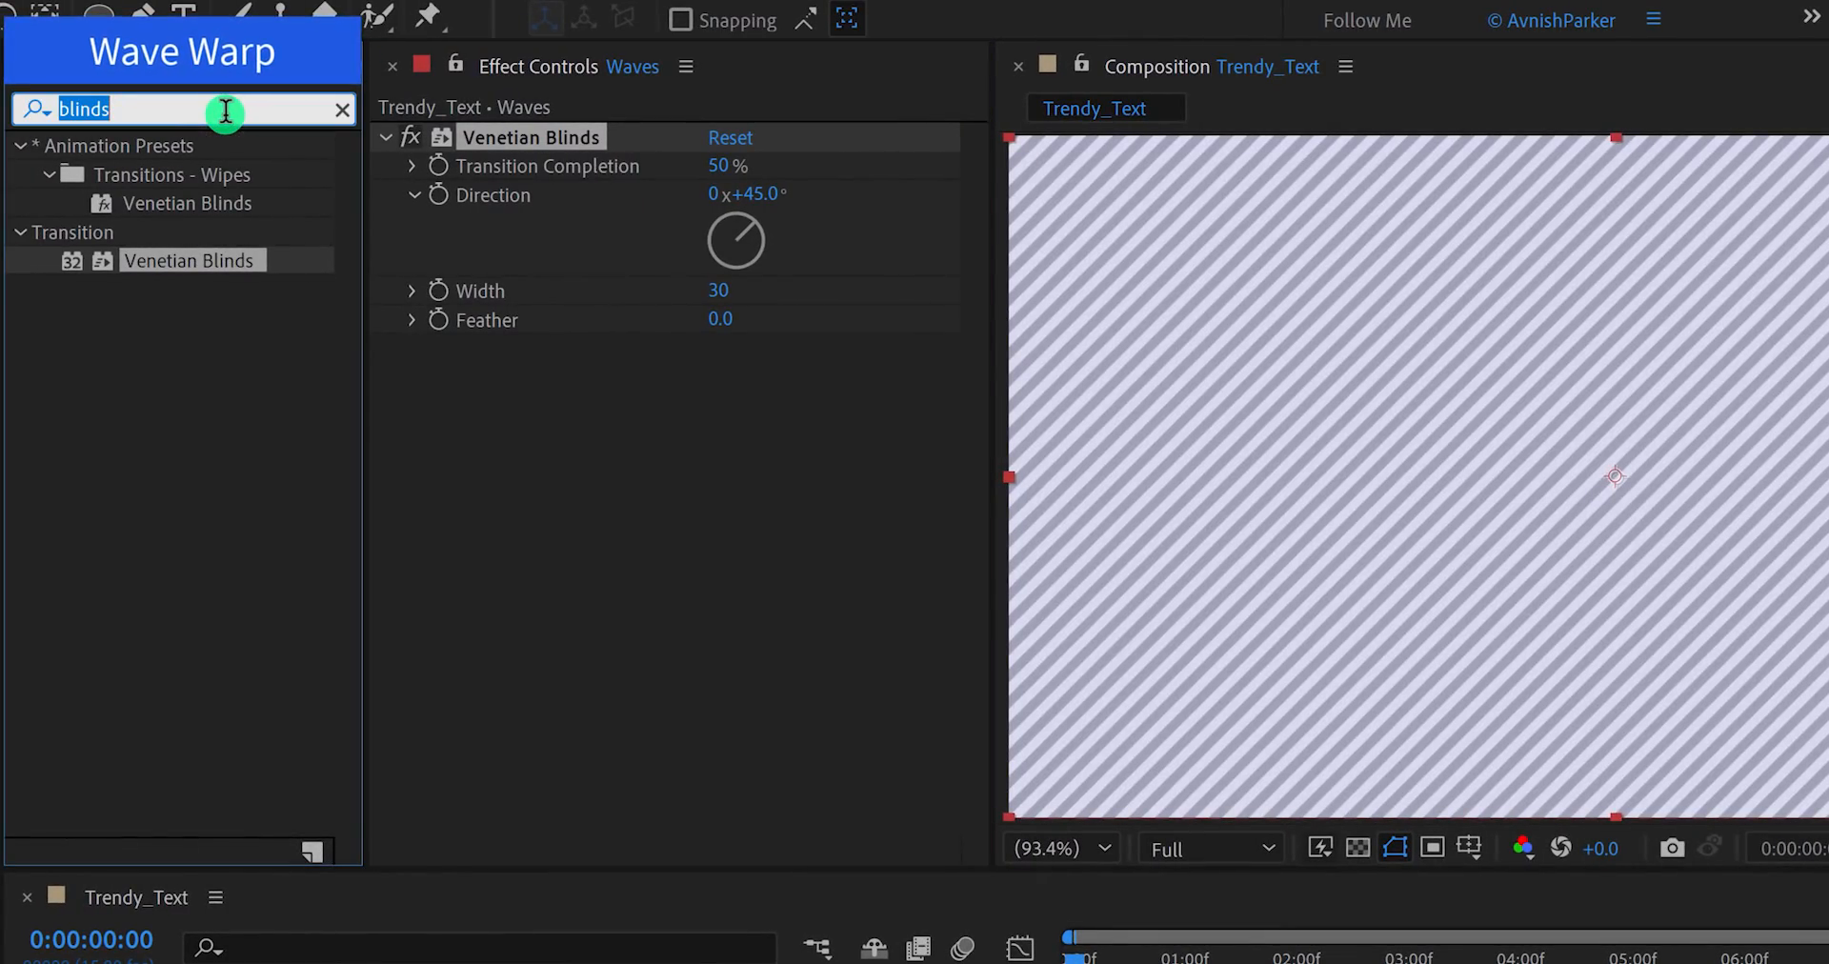
Apply Wave Warp with wave height 60, width 360 and a 45° direction.
{"action": "type", "text": "wave"}
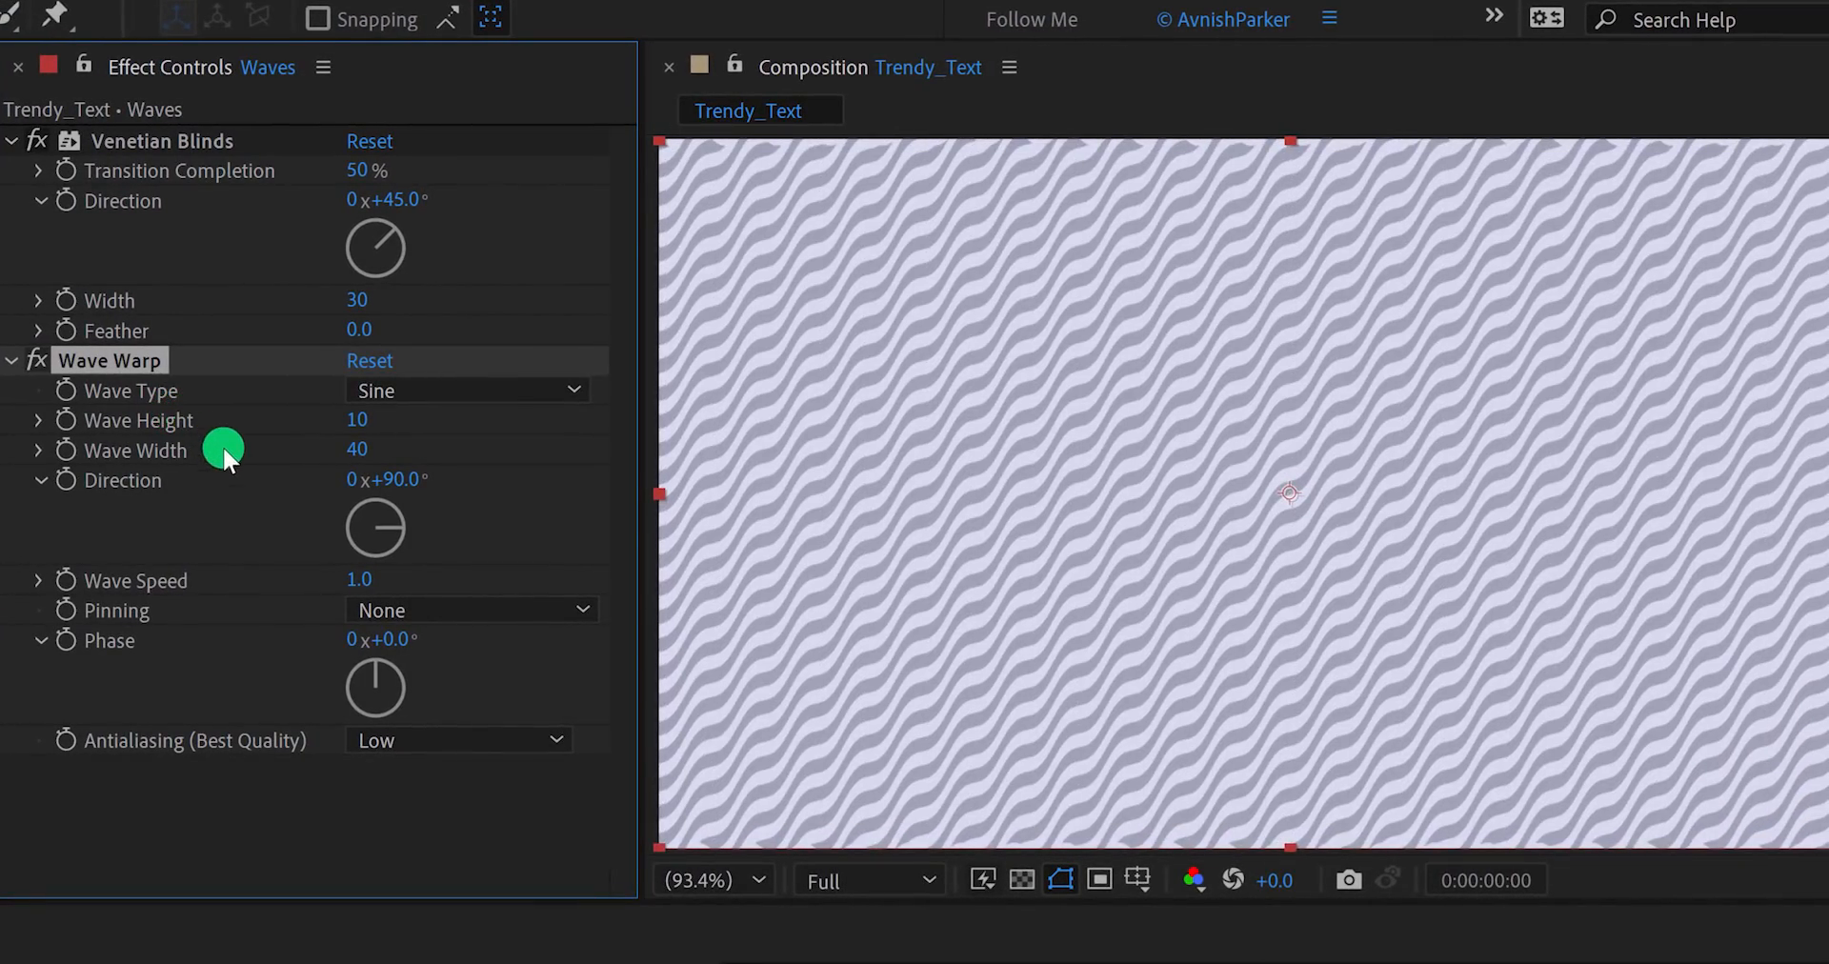
{"action": "double_click", "coordinate": [366, 421]}
{"action": "type", "text": "60"}
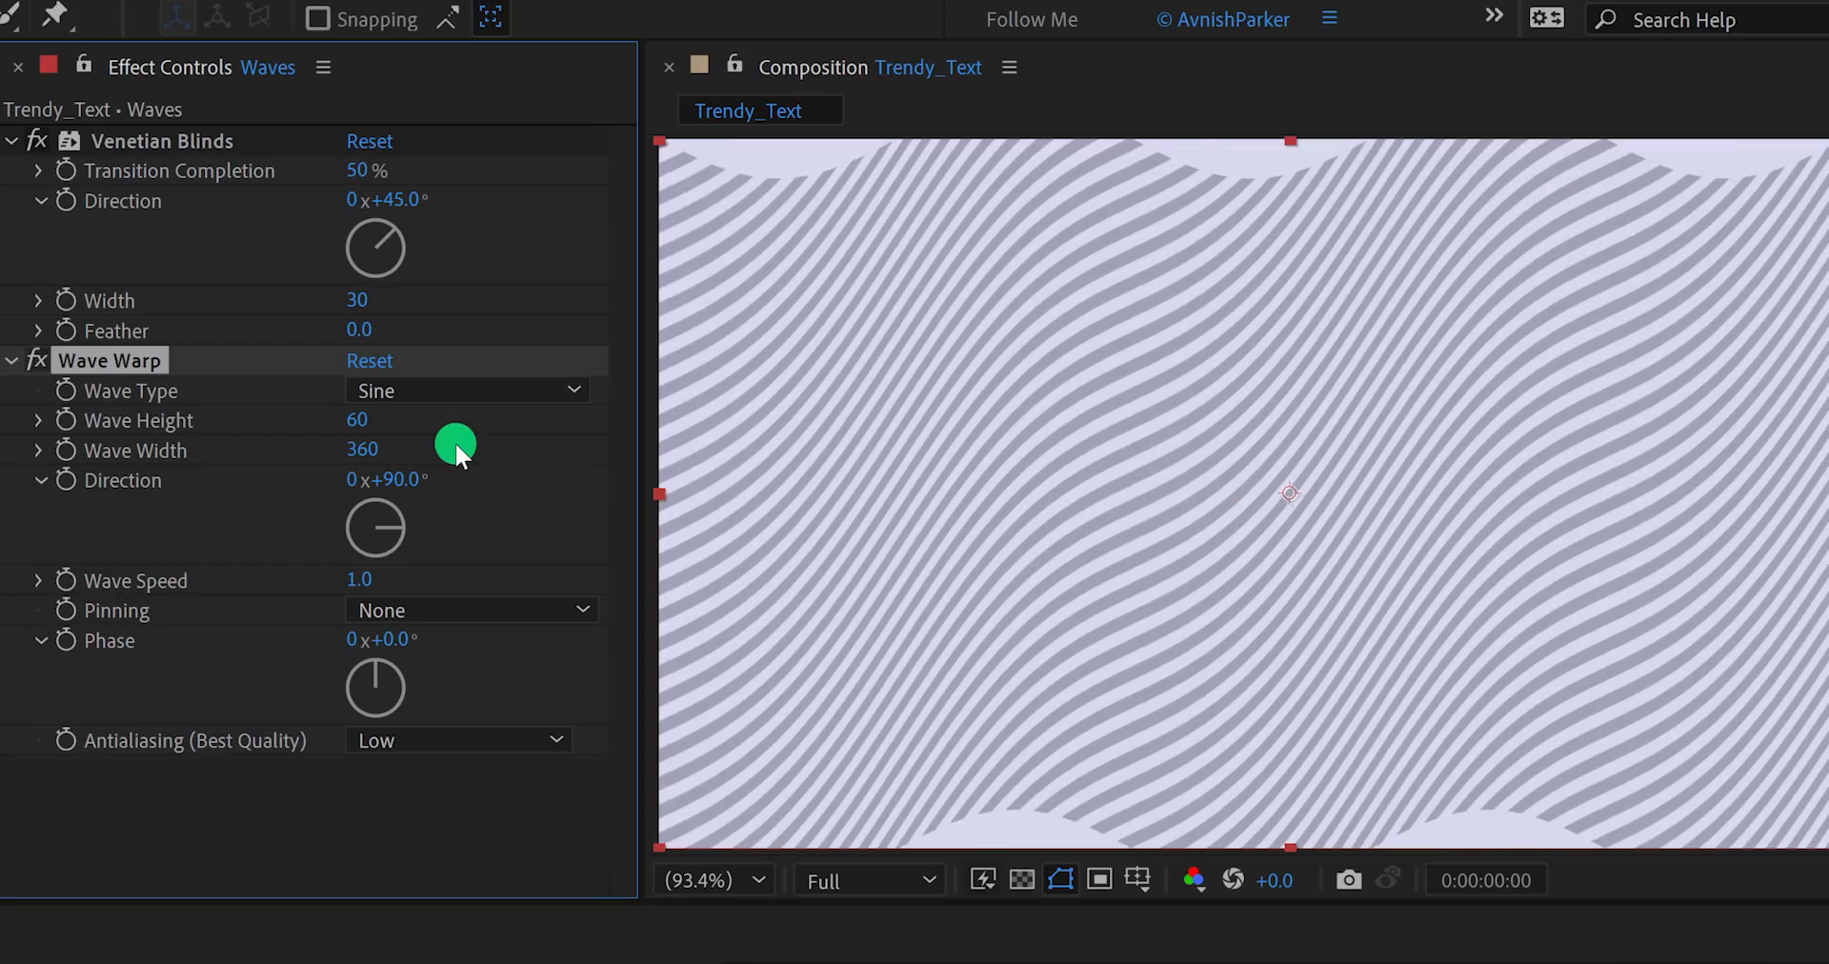
{"action": "double_click", "coordinate": [391, 480]}
{"action": "type", "text": "45"}
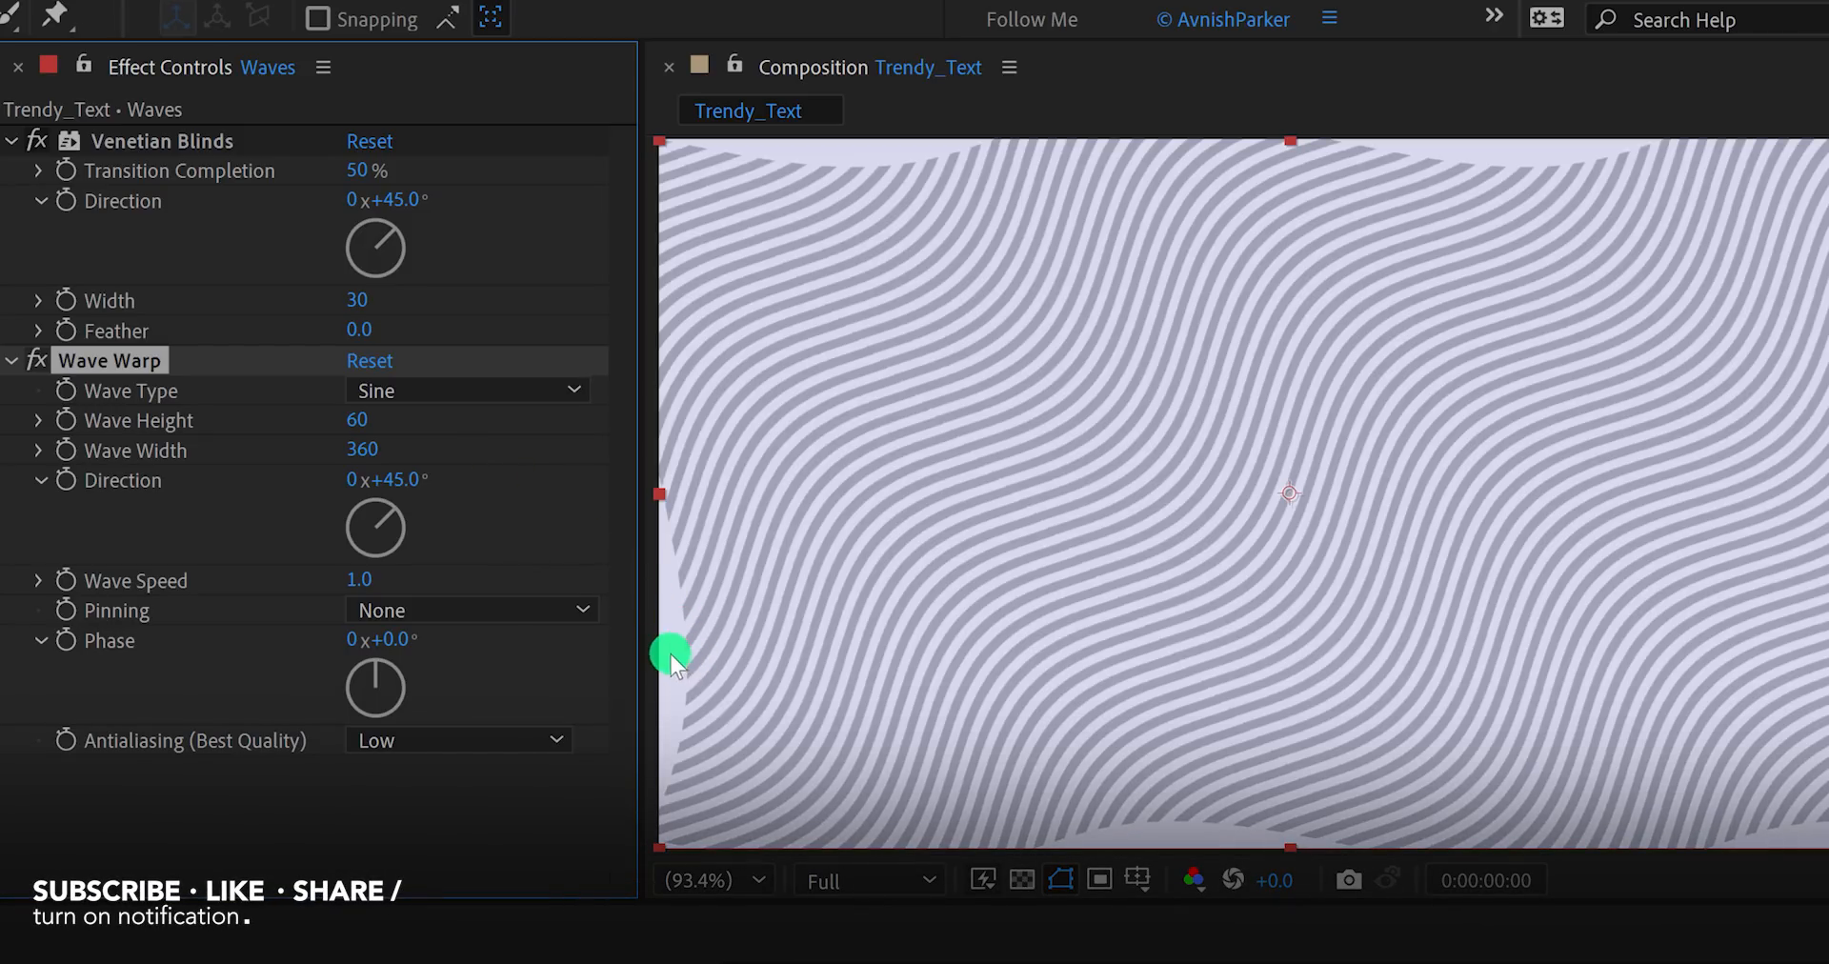
{"action": "mouse_move", "coordinate": [812, 159]}
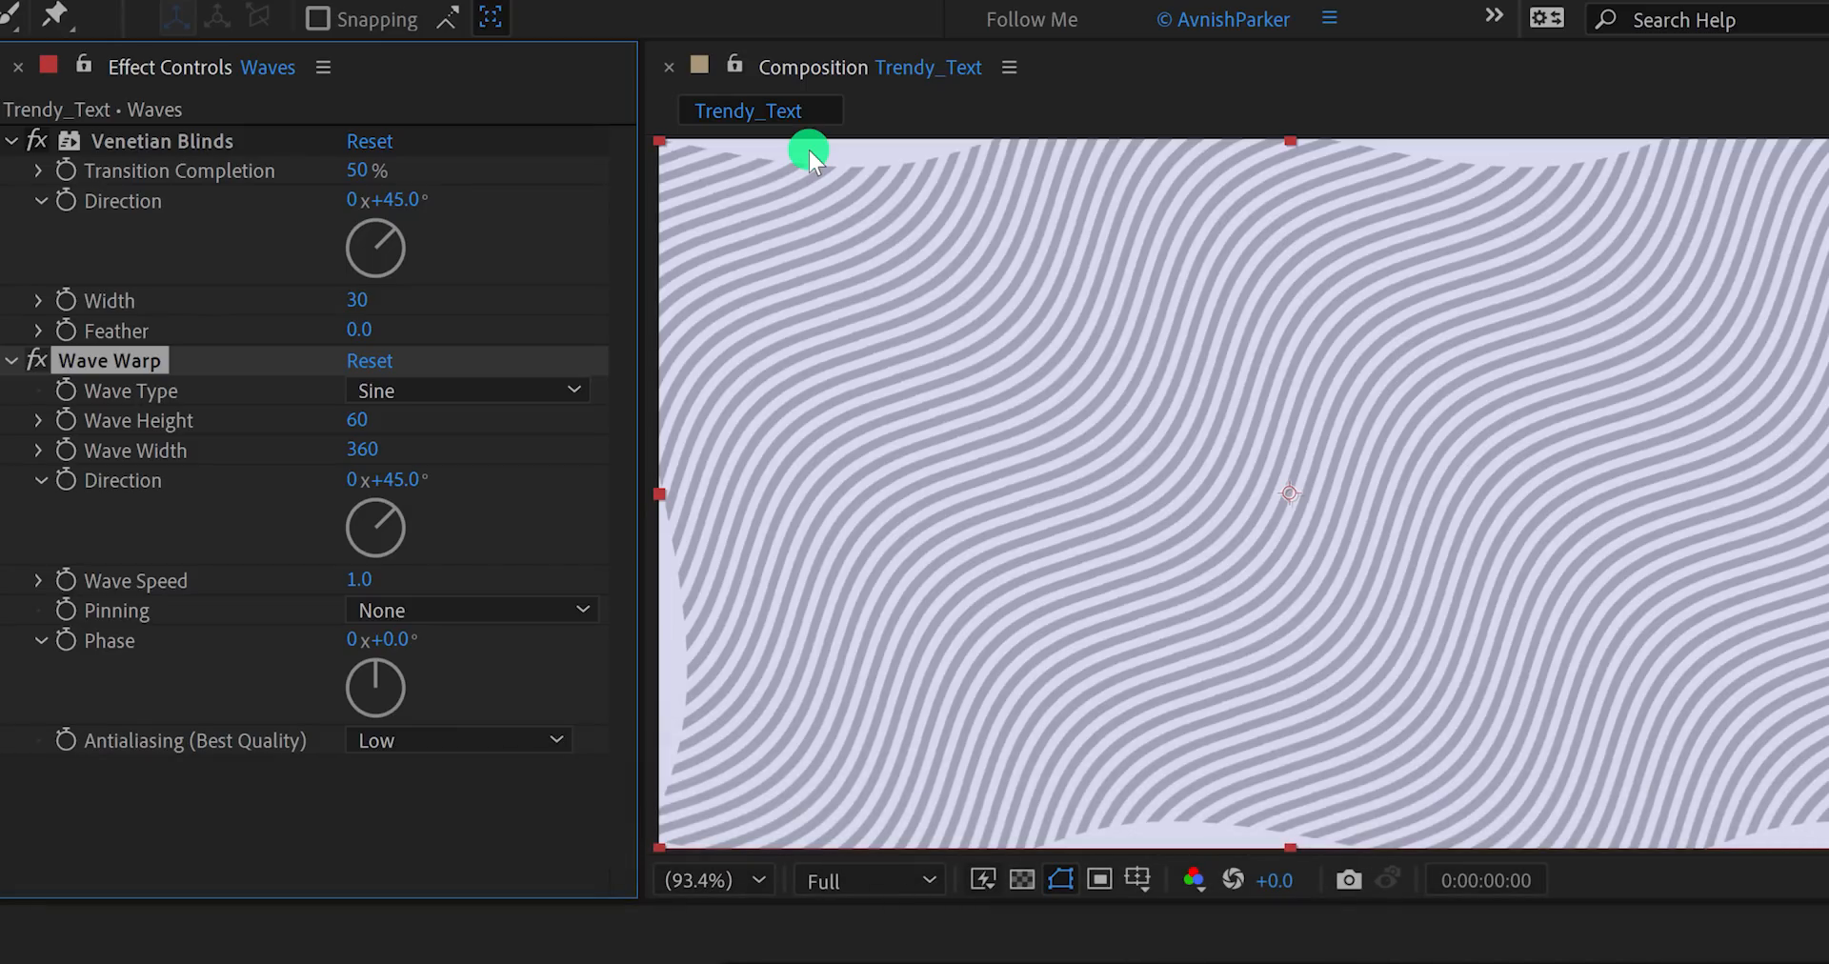
{"action": "mouse_move", "coordinate": [446, 607]}
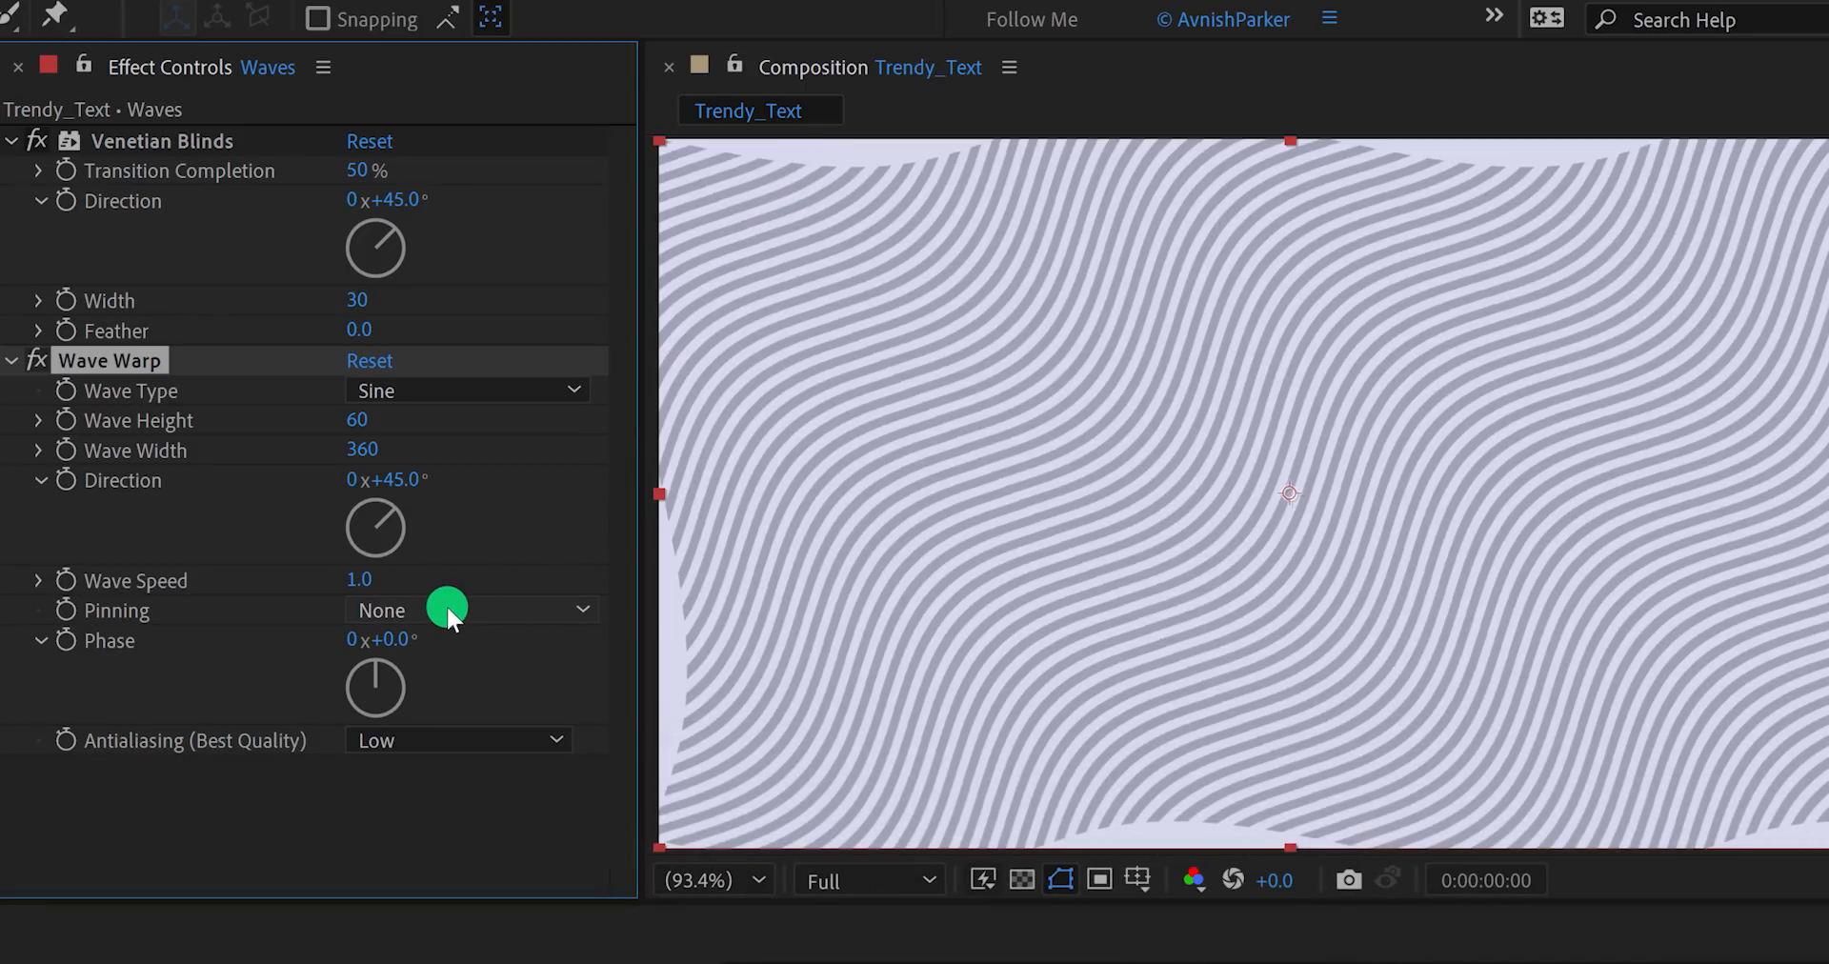
Pin Wave Warp on all edges and set its antialiasing quality to High.
{"action": "left_click", "coordinate": [469, 610]}
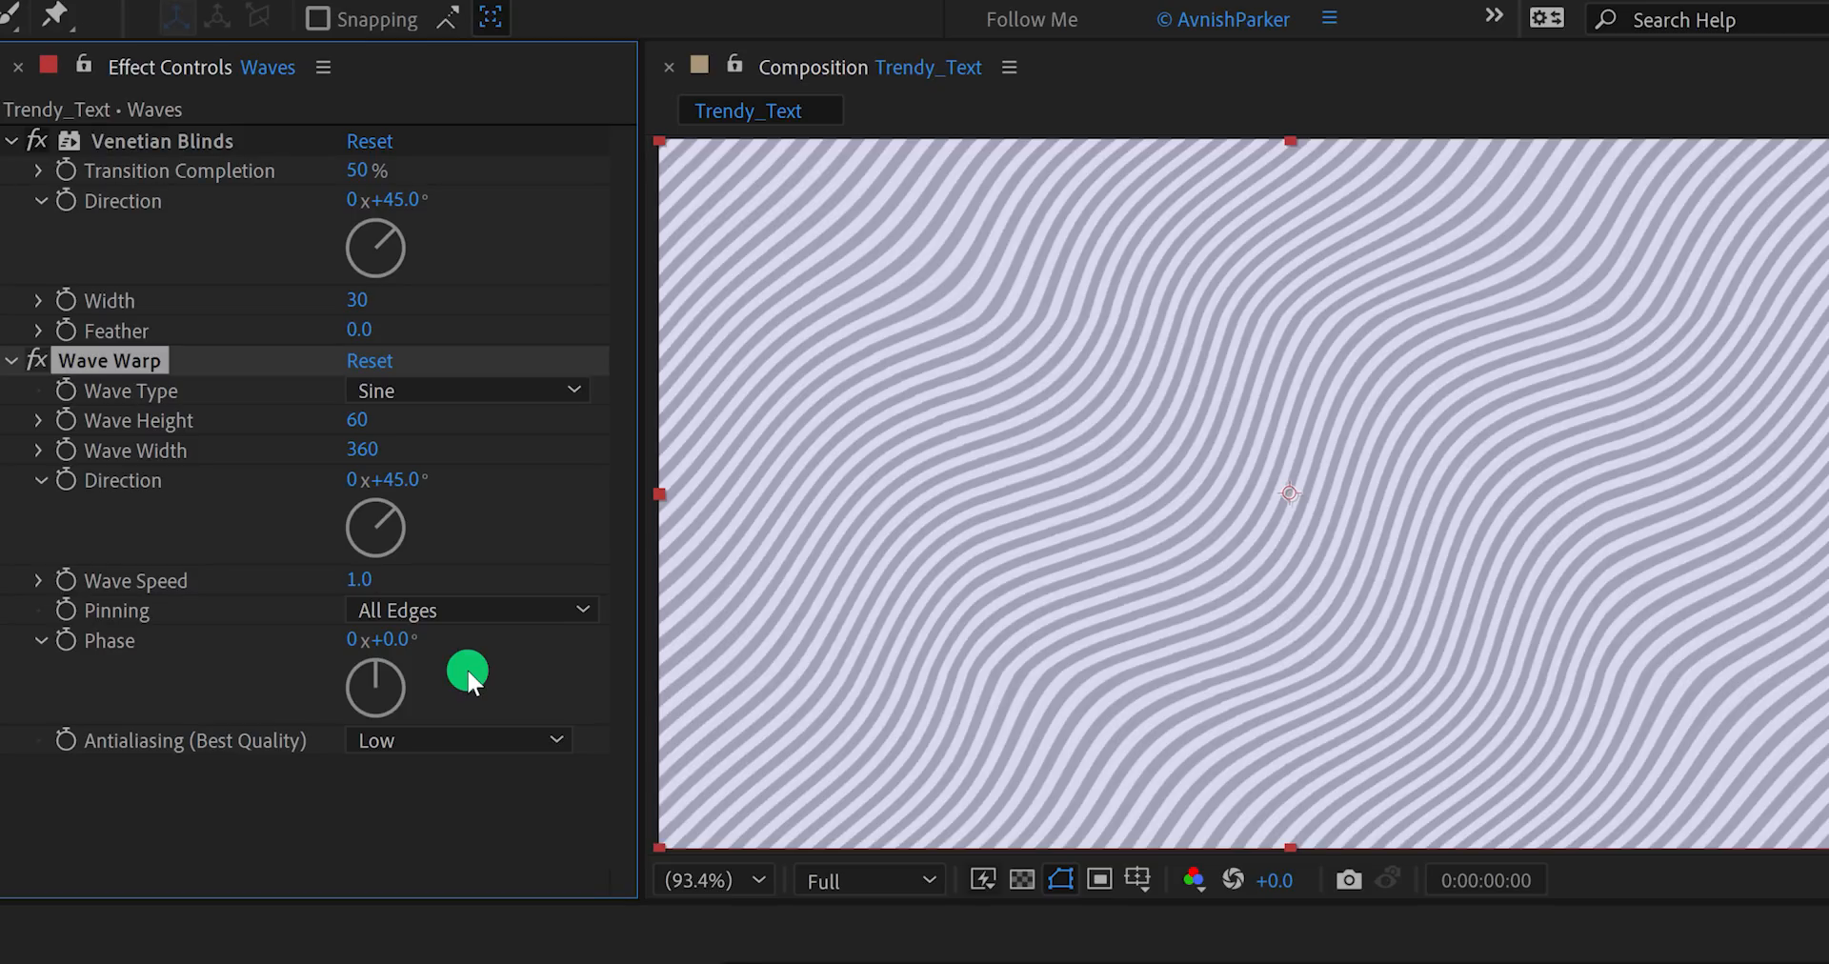
{"action": "mouse_move", "coordinate": [368, 587]}
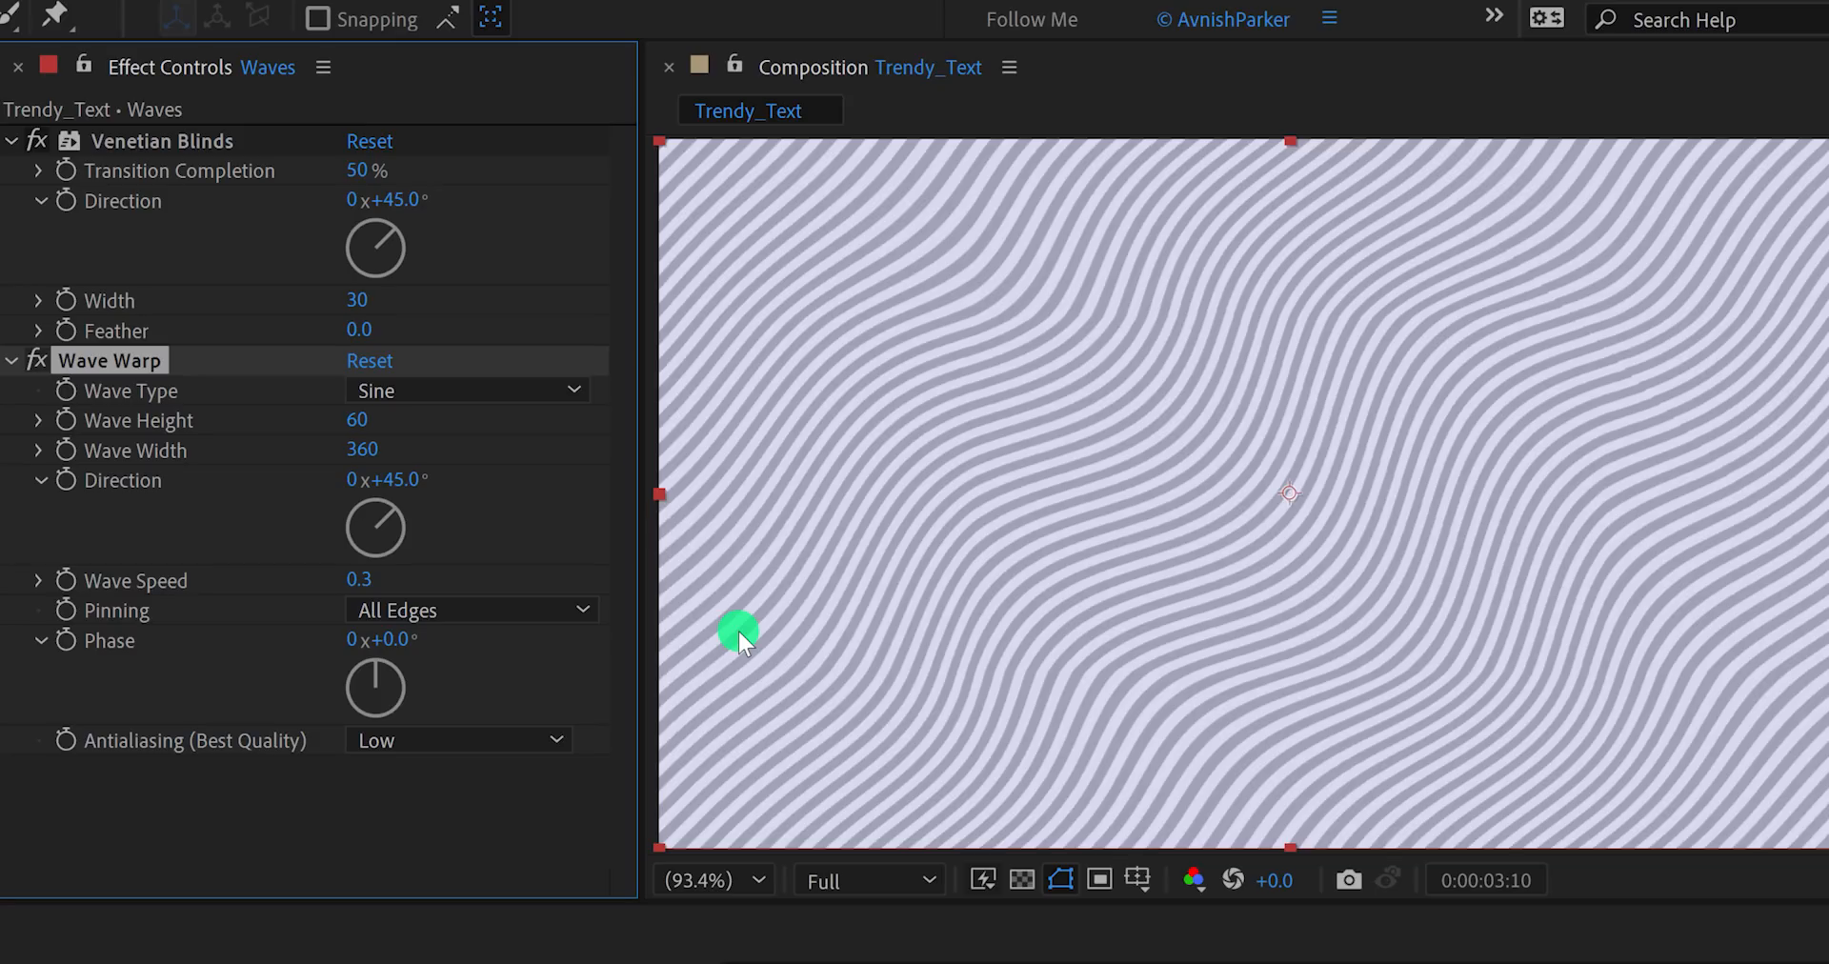
{"action": "mouse_move", "coordinate": [585, 709]}
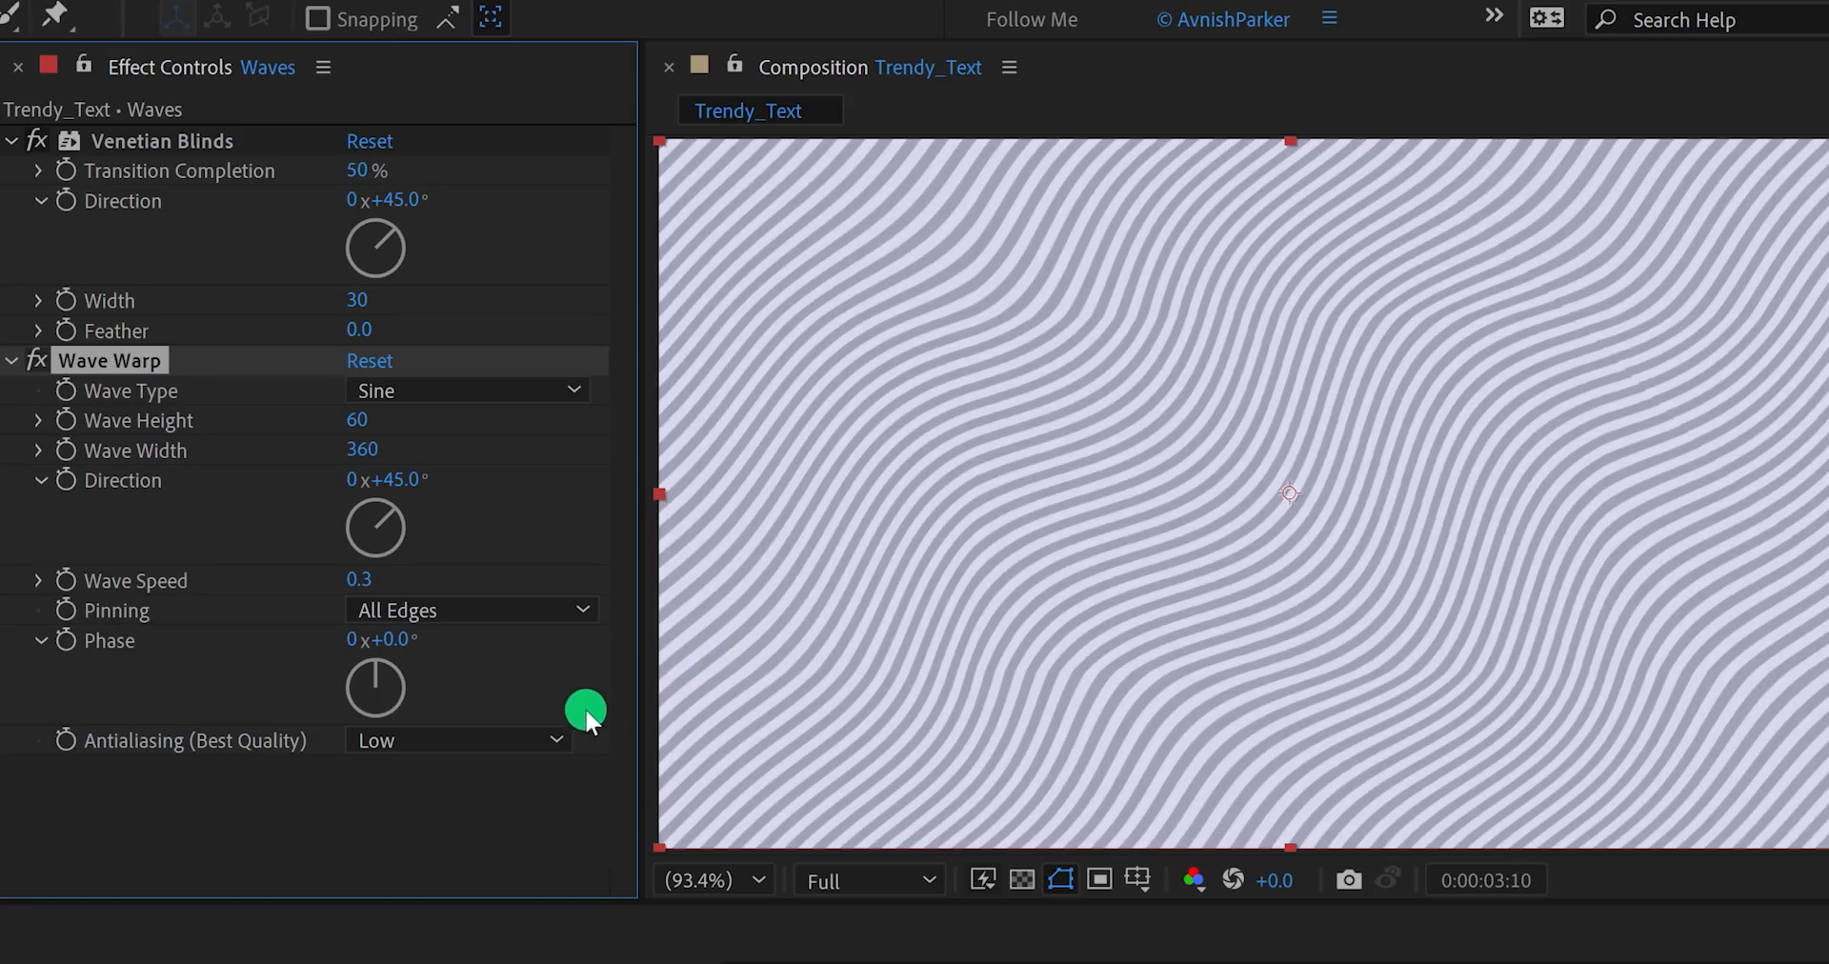
{"action": "left_click", "coordinate": [455, 739]}
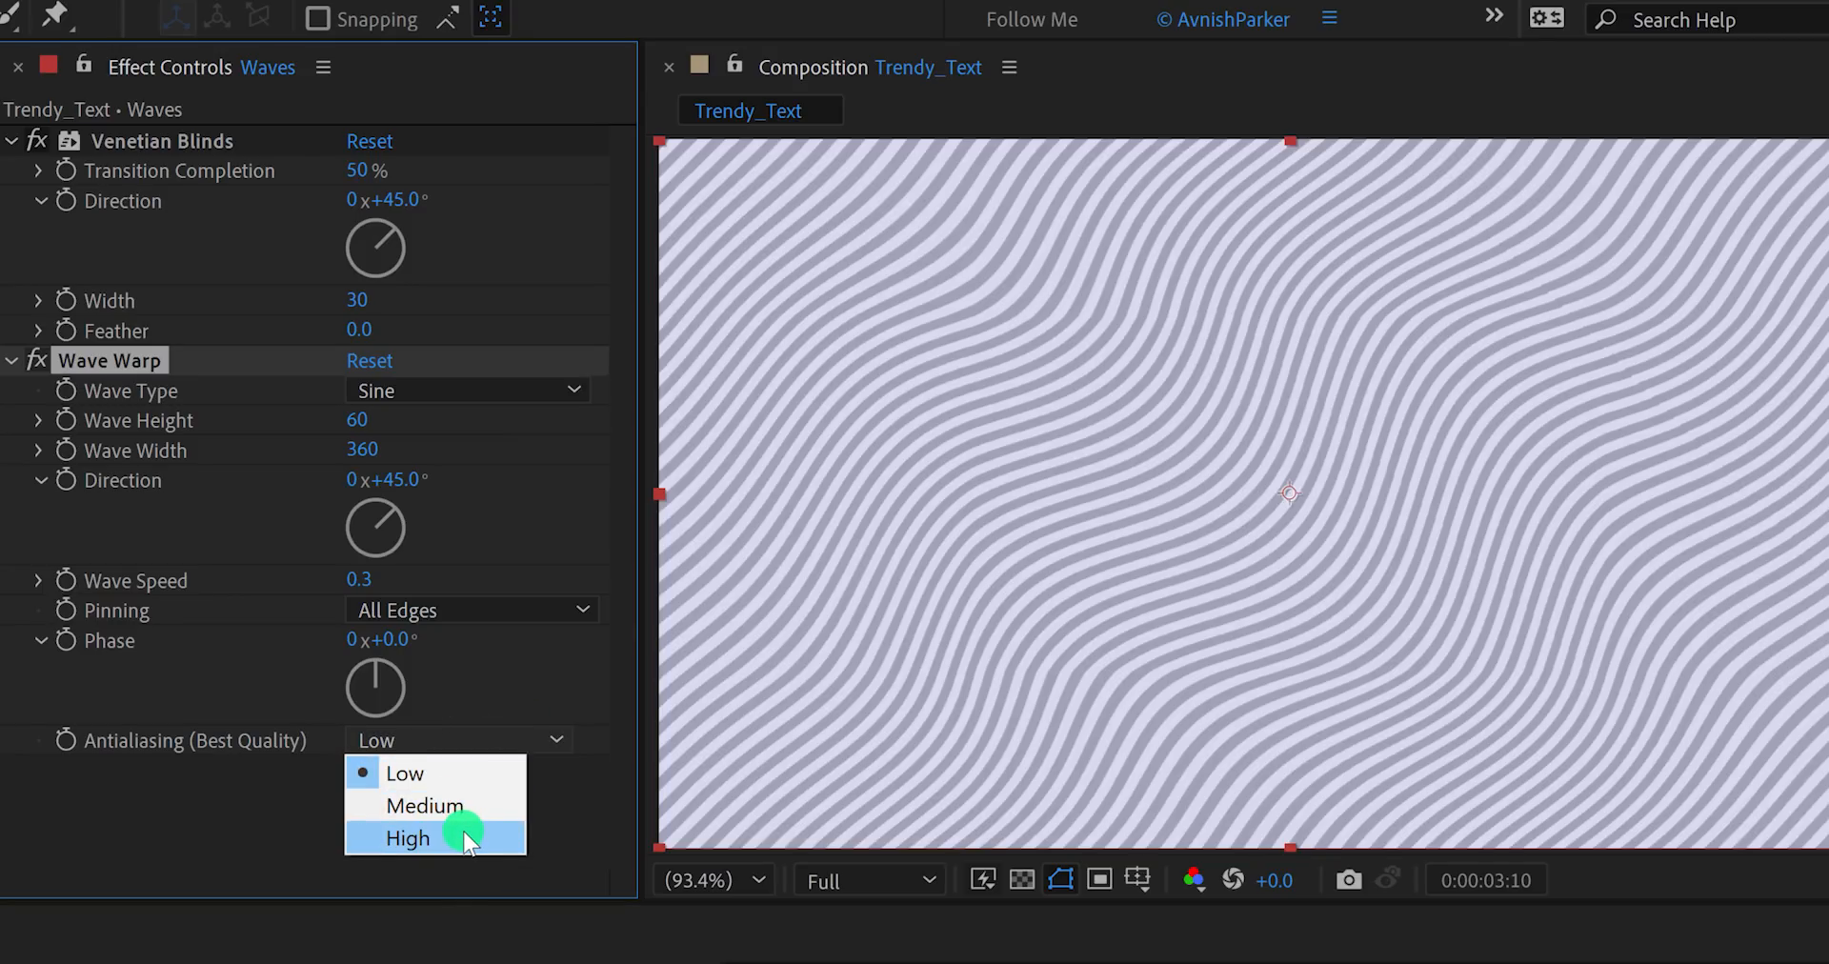
{"action": "left_click", "coordinate": [408, 838]}
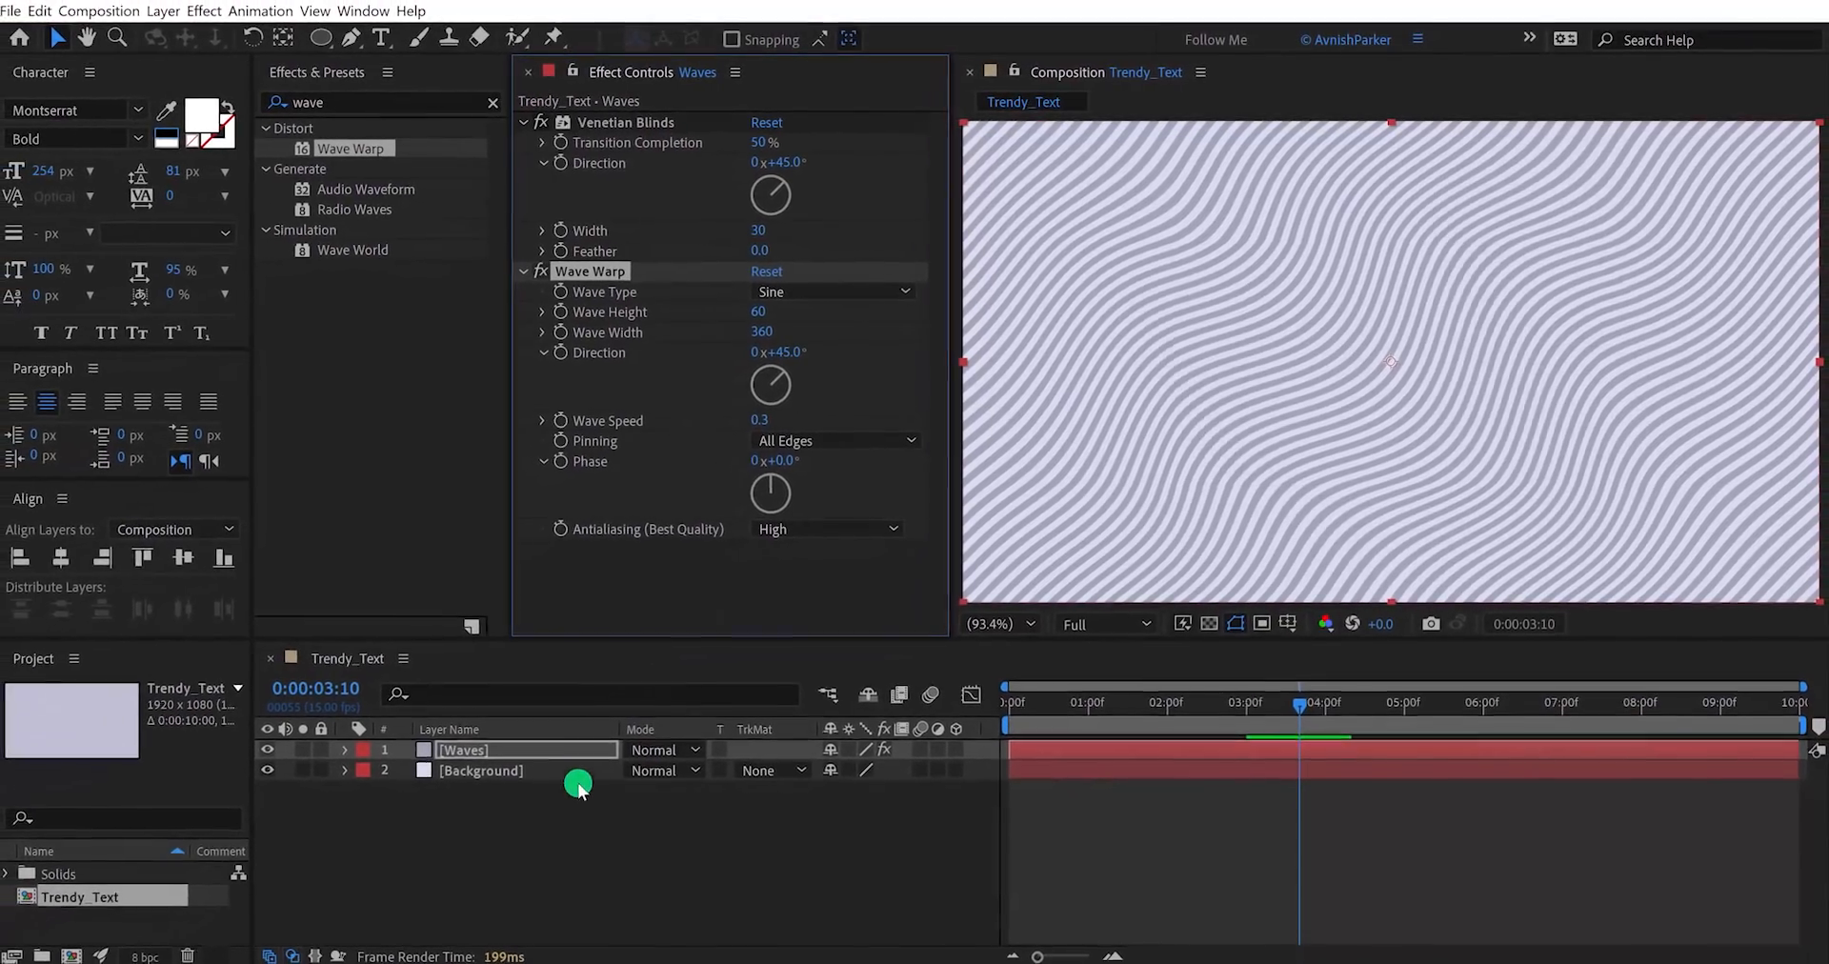
{"action": "left_click", "coordinate": [572, 806]}
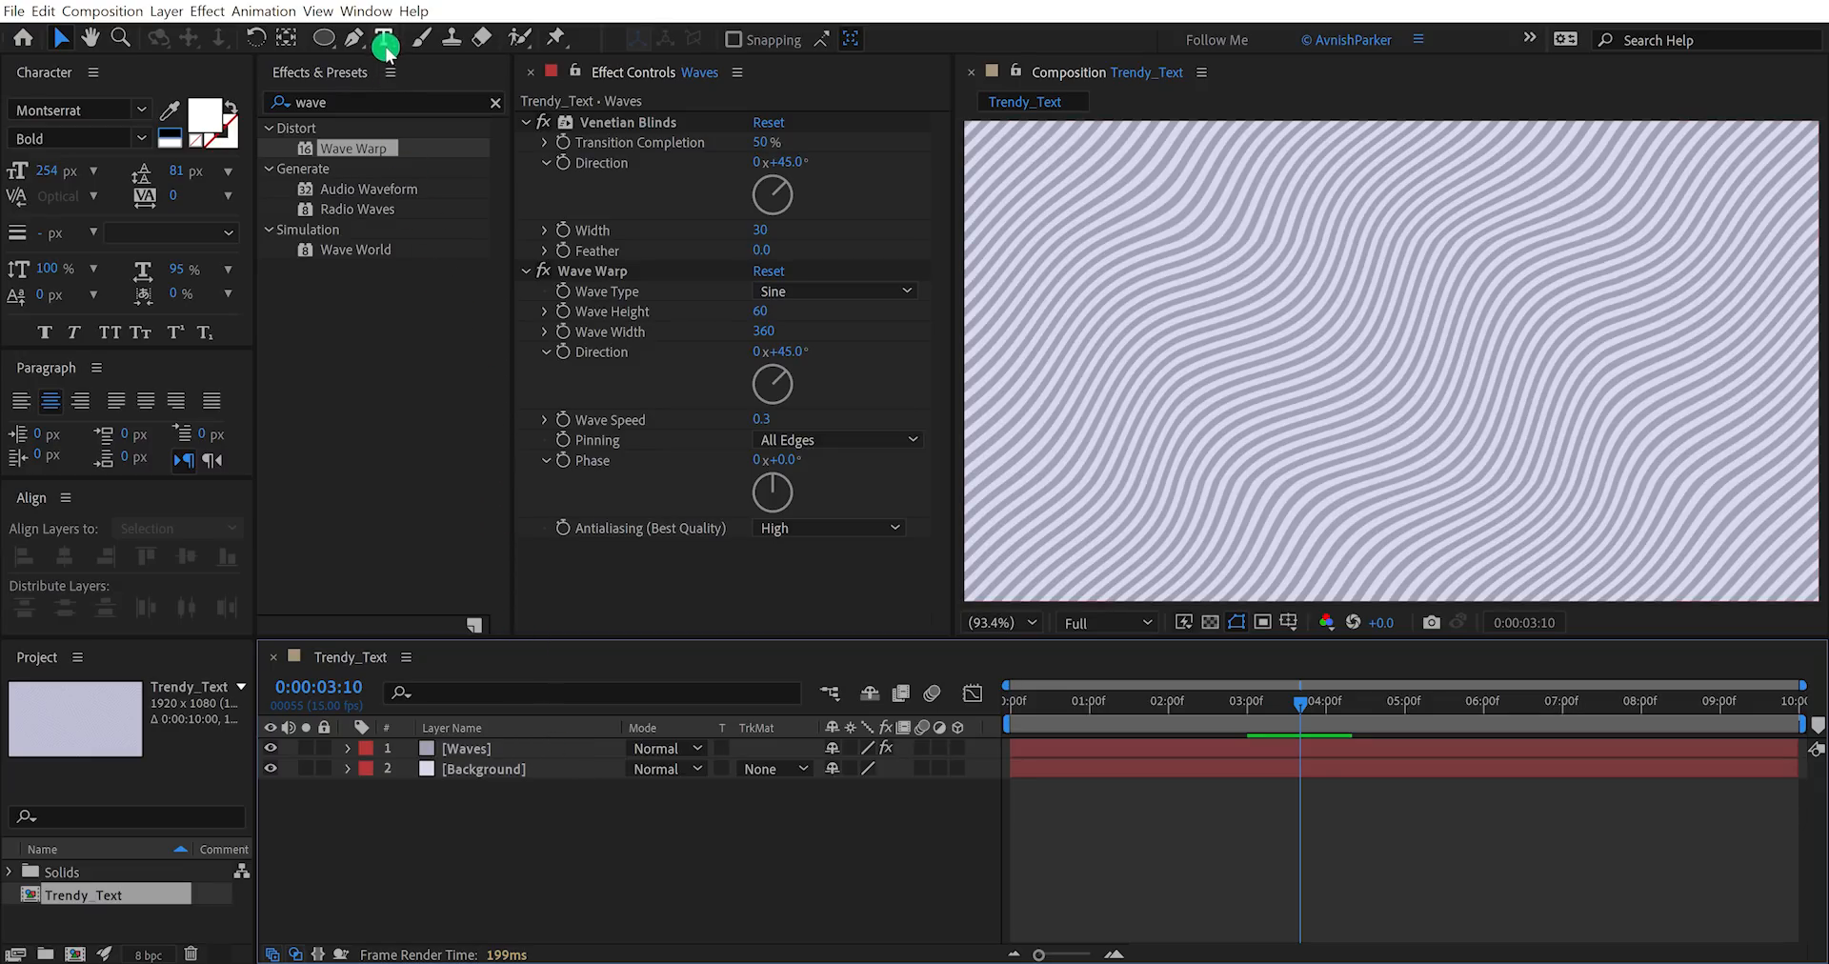
Add a white text layer reading 'z' and hide the Waves layer.
{"action": "left_click", "coordinate": [383, 38]}
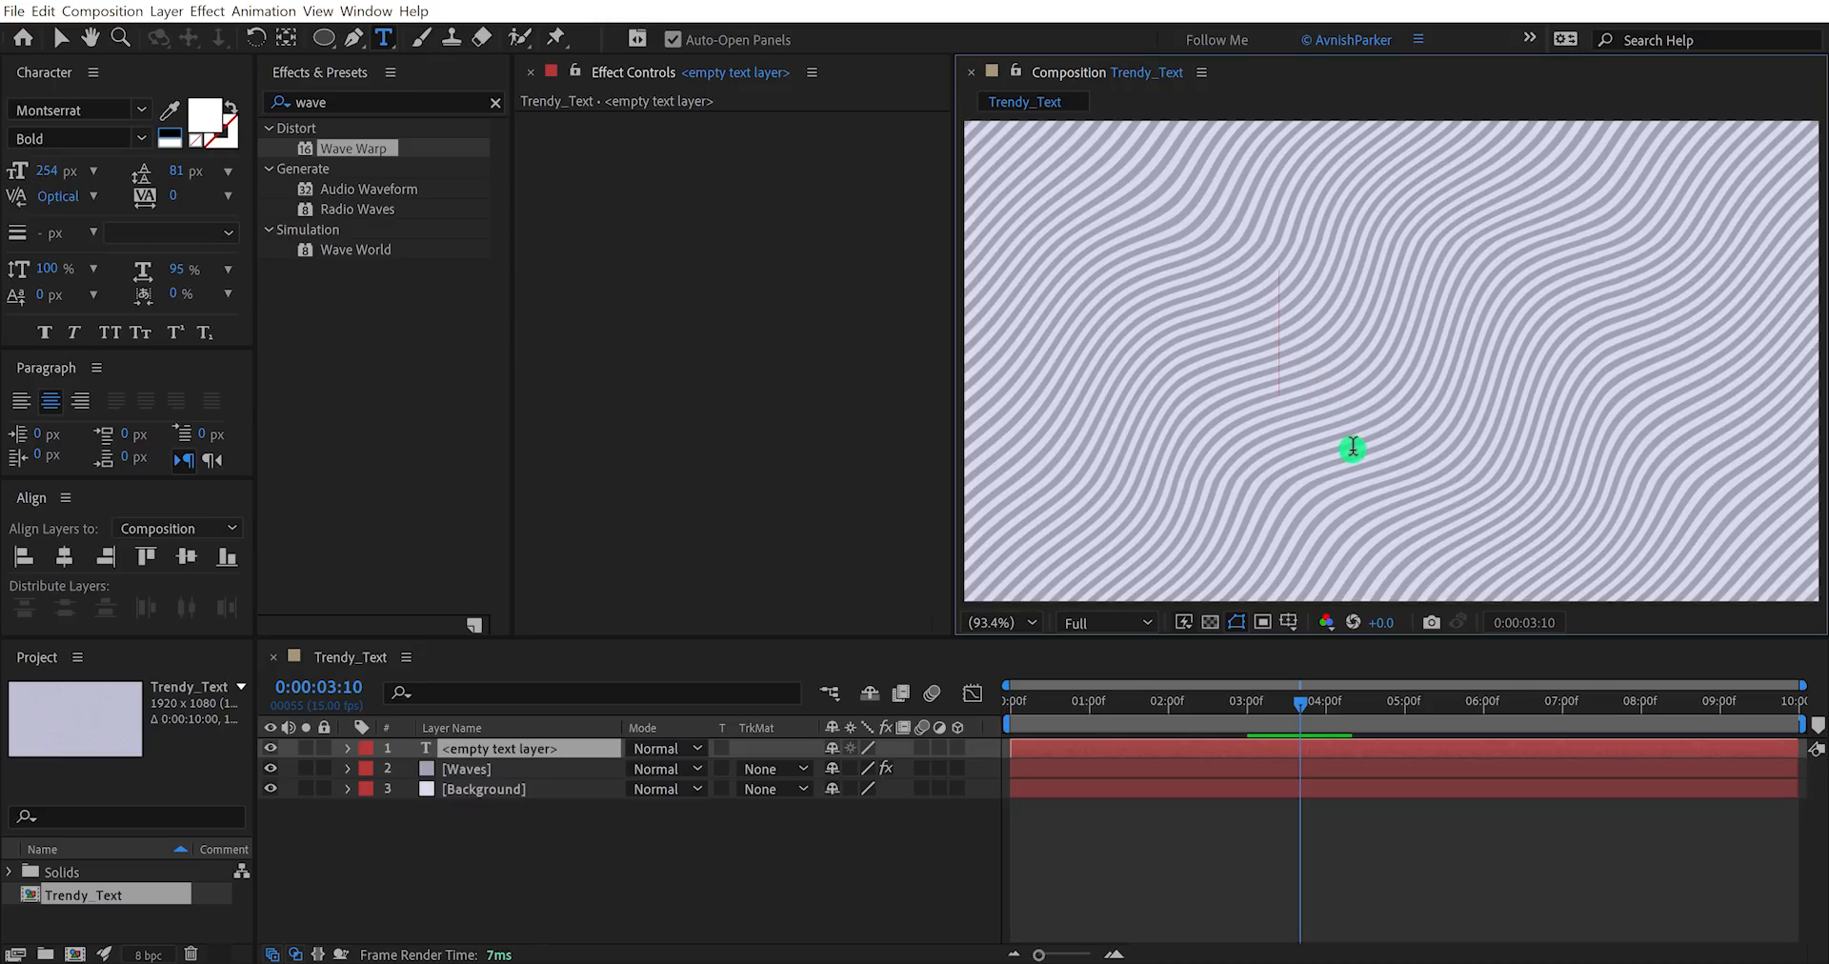
{"action": "type", "text": "z"}
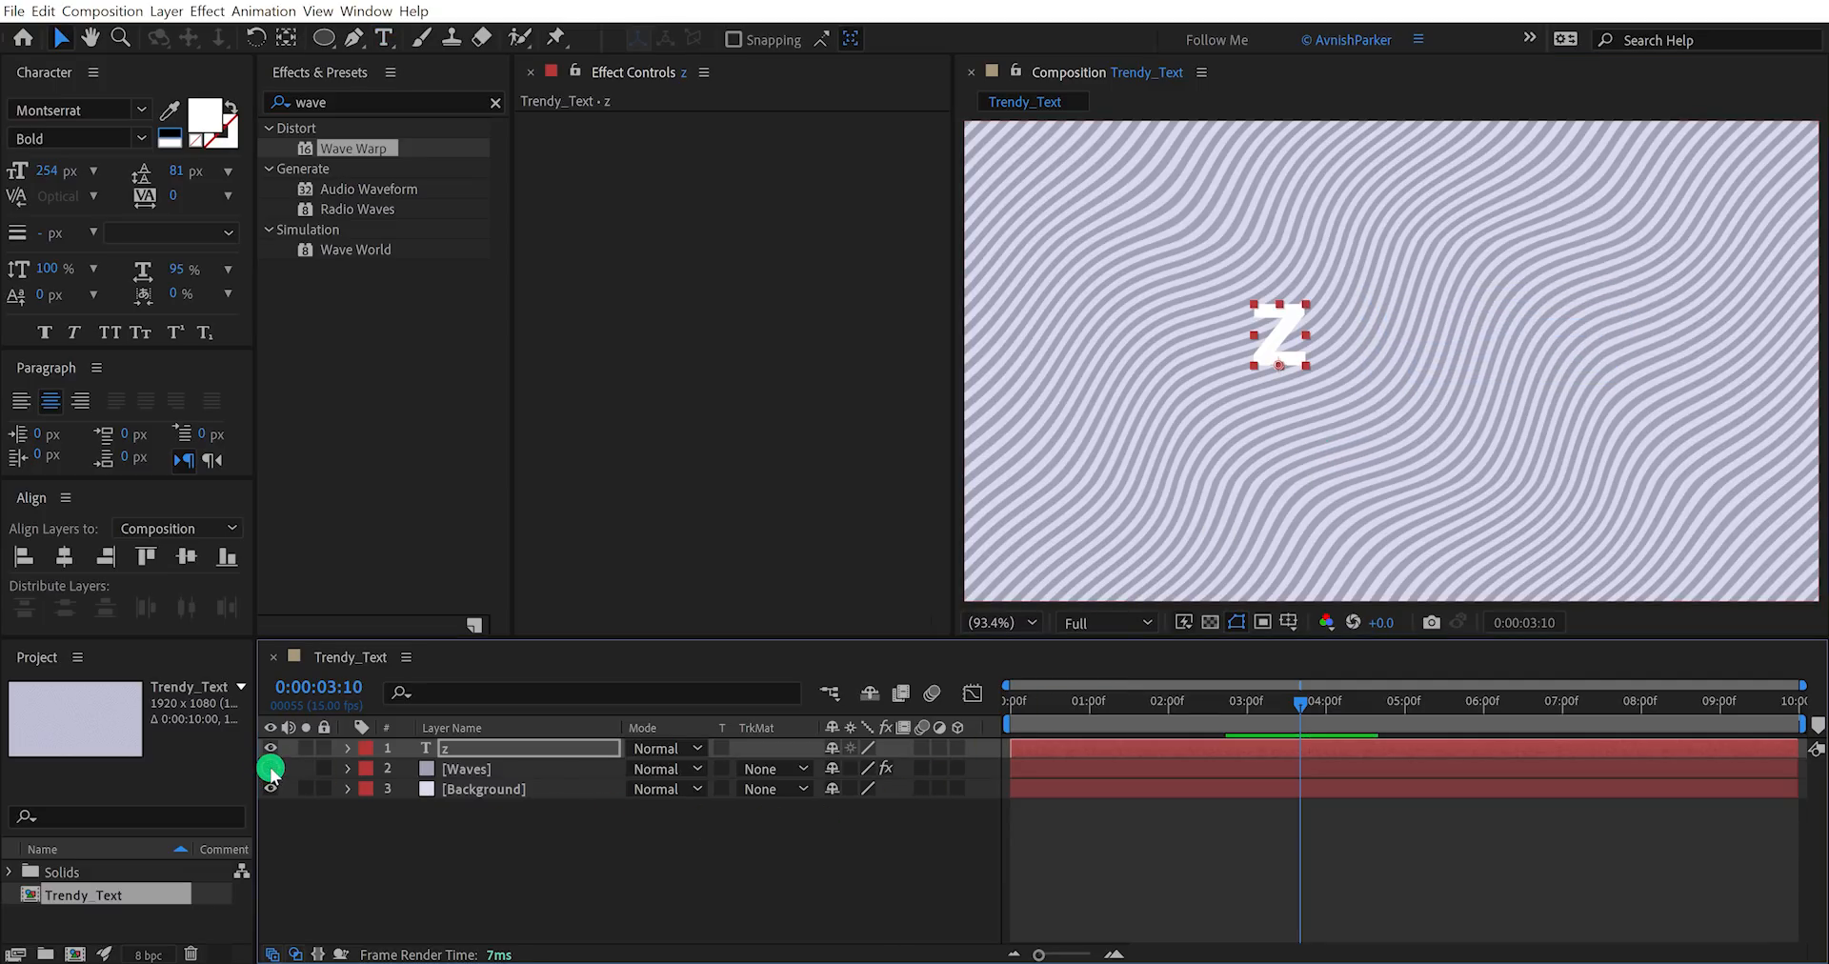
{"action": "left_click", "coordinate": [271, 768]}
{"action": "type", "text": "300"}
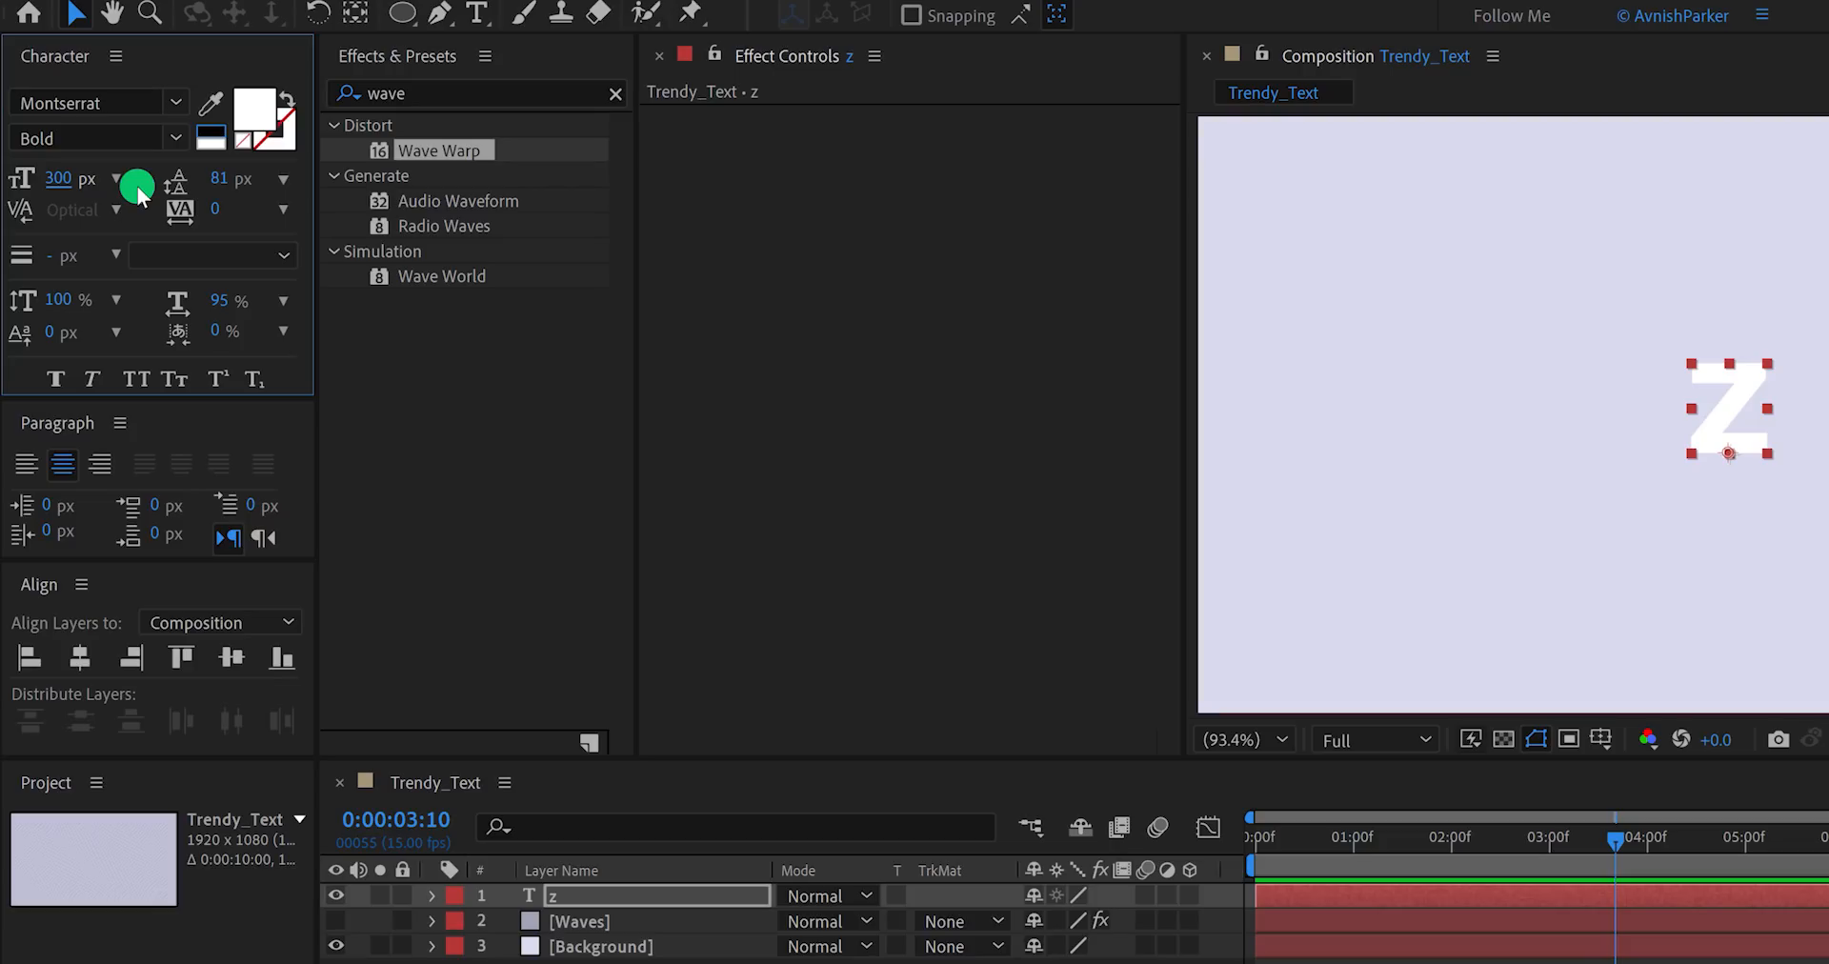
{"action": "mouse_move", "coordinate": [281, 141]}
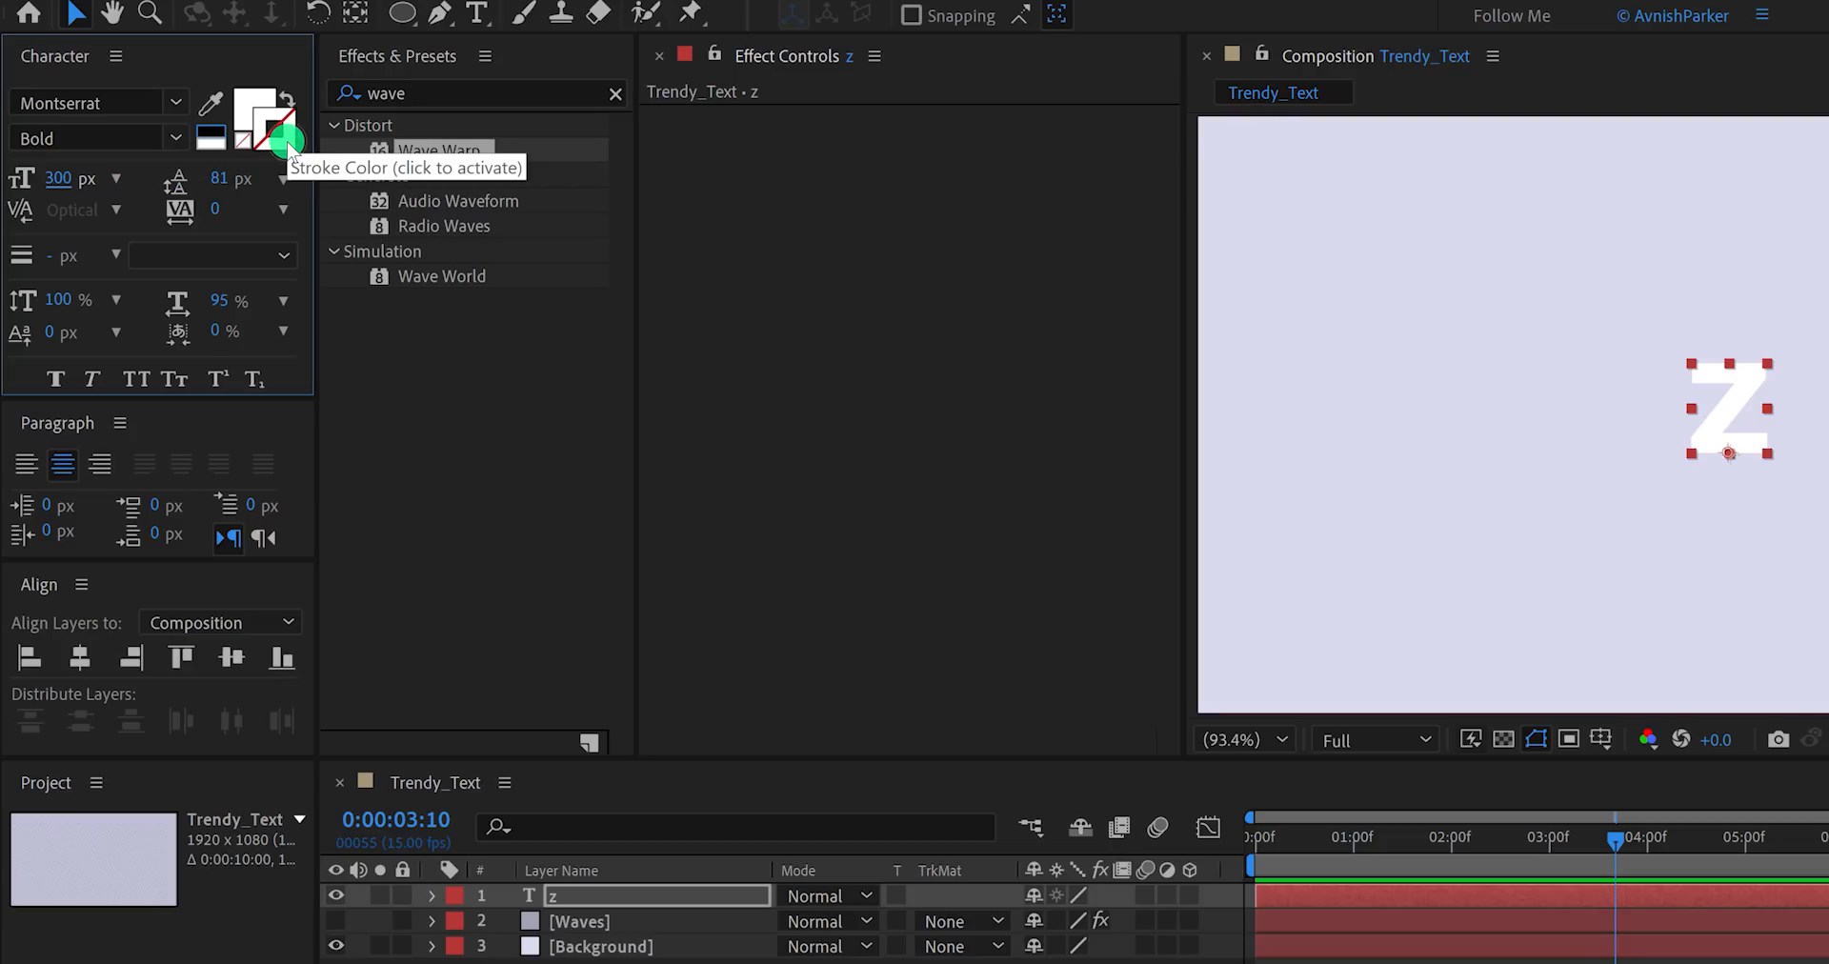
{"action": "mouse_move", "coordinate": [213, 125]}
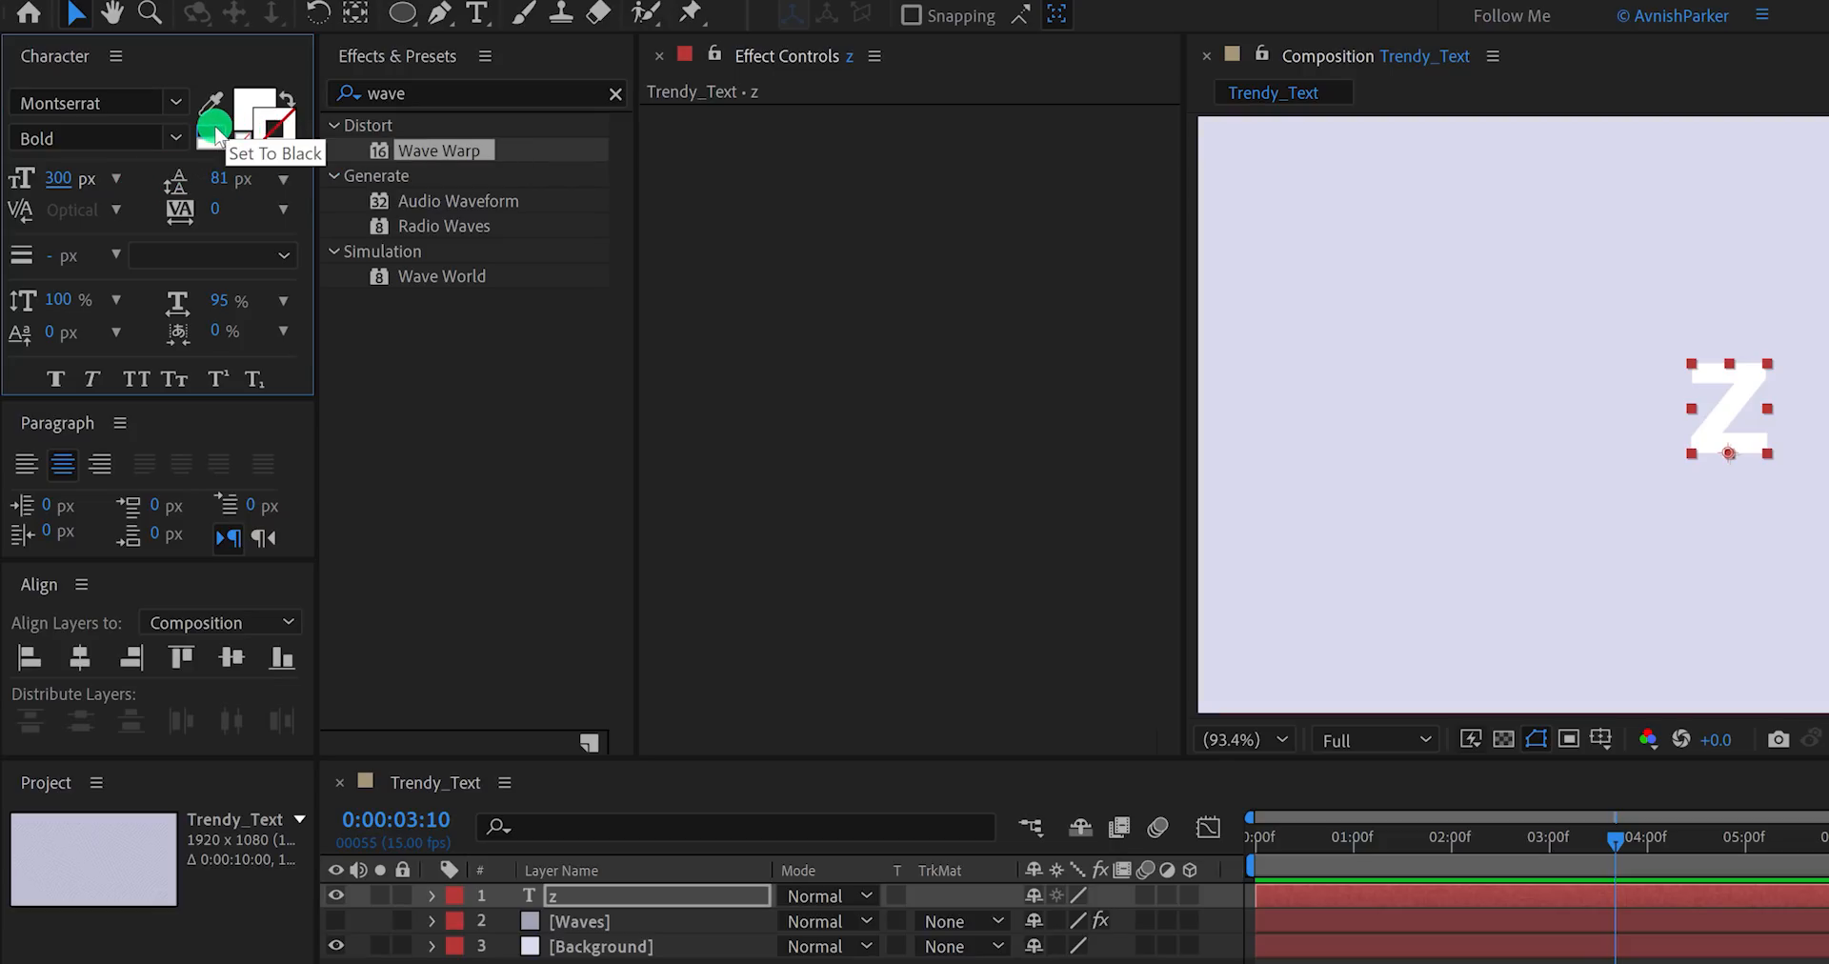
Give the Z a 10 px black stroke drawn over its fill.
{"action": "left_click", "coordinate": [216, 126]}
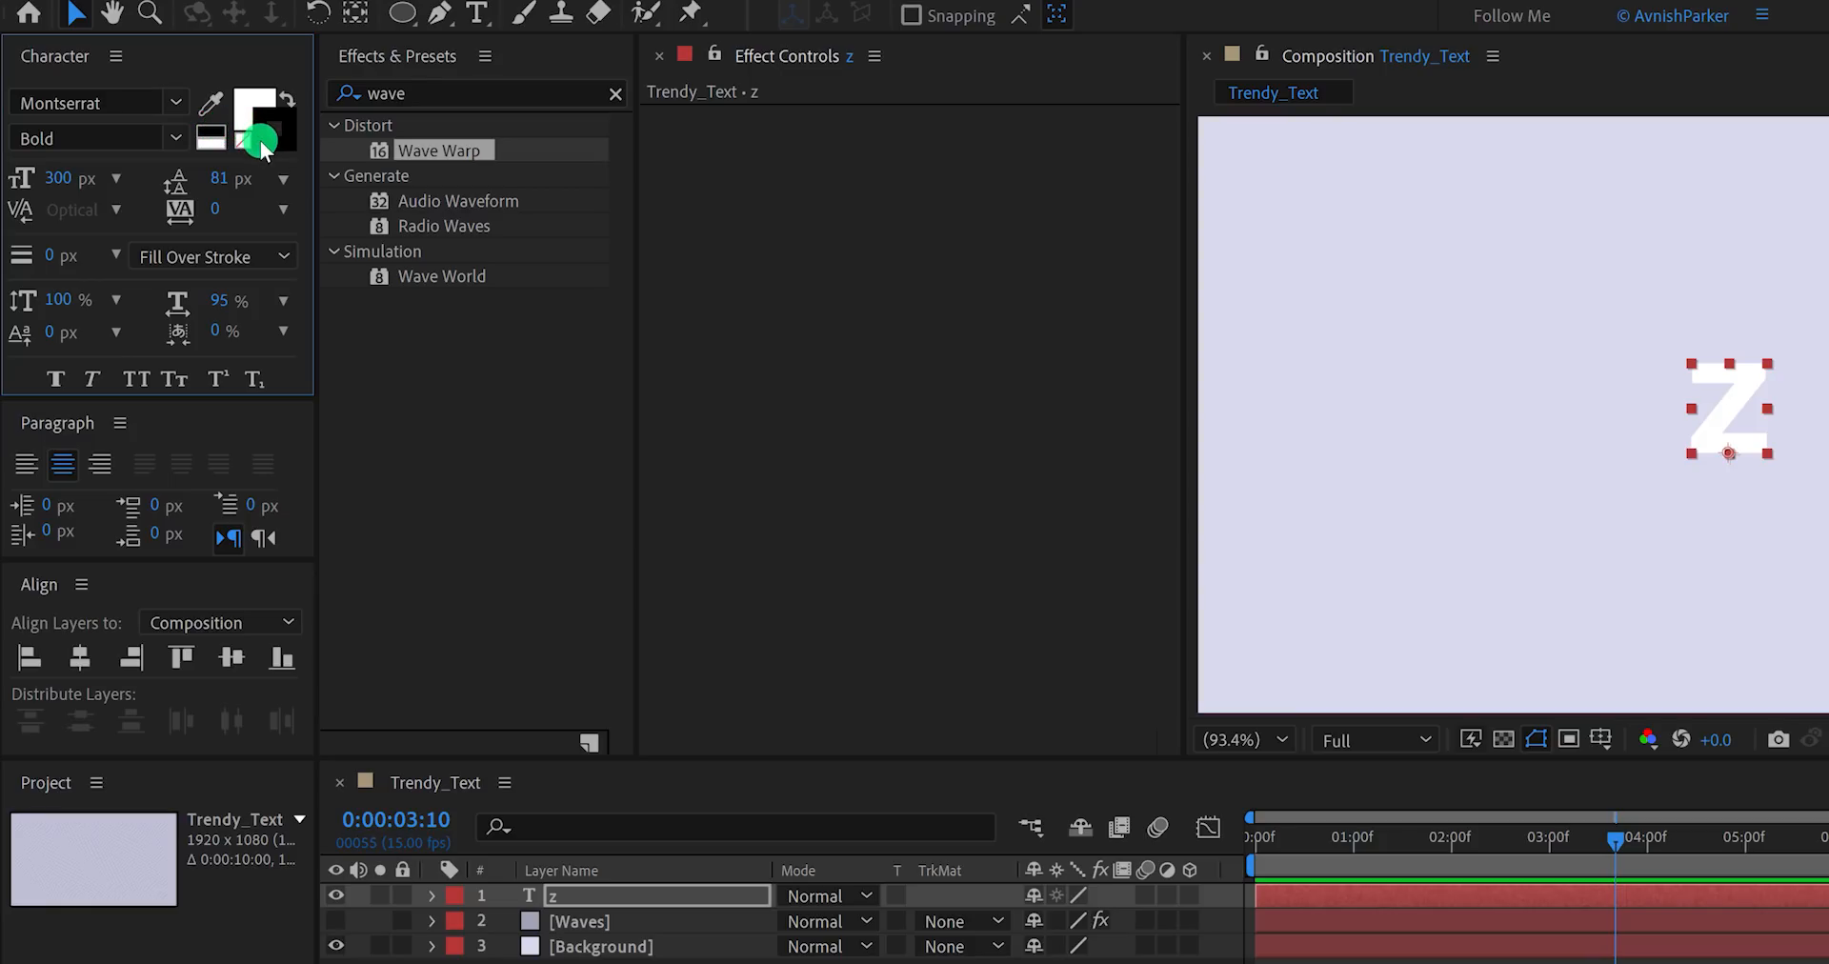
{"action": "mouse_move", "coordinate": [260, 137]}
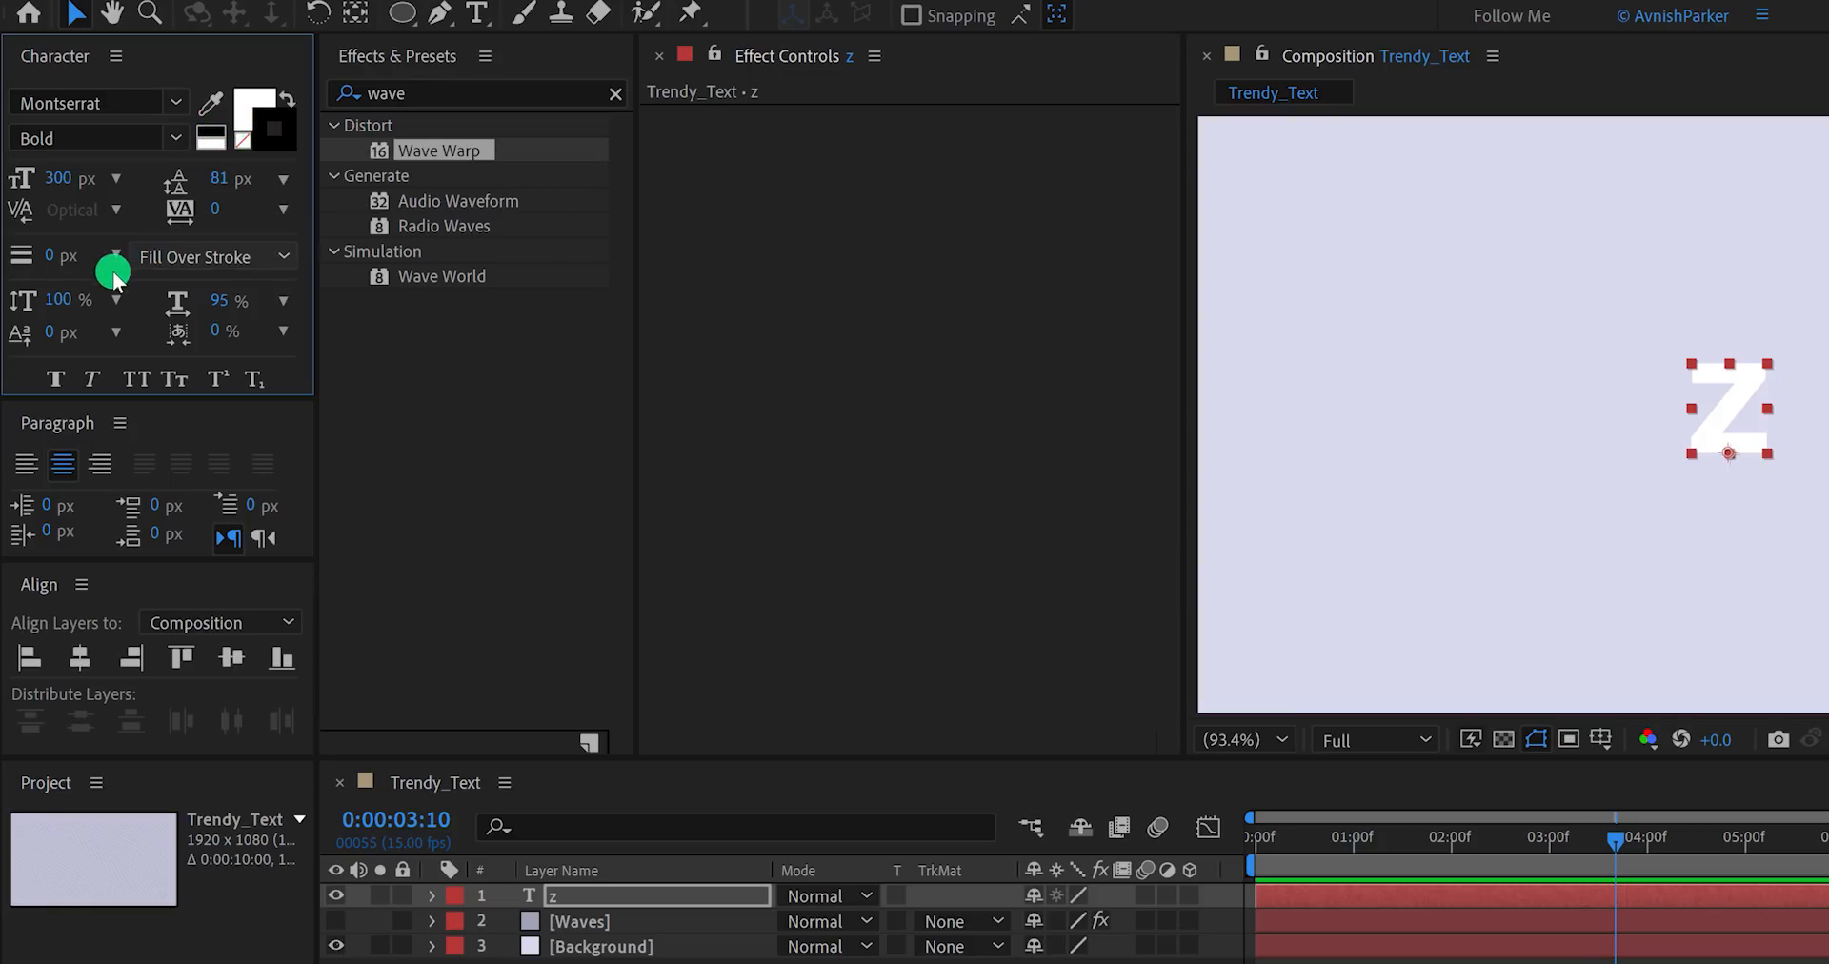
{"action": "mouse_move", "coordinate": [49, 278]}
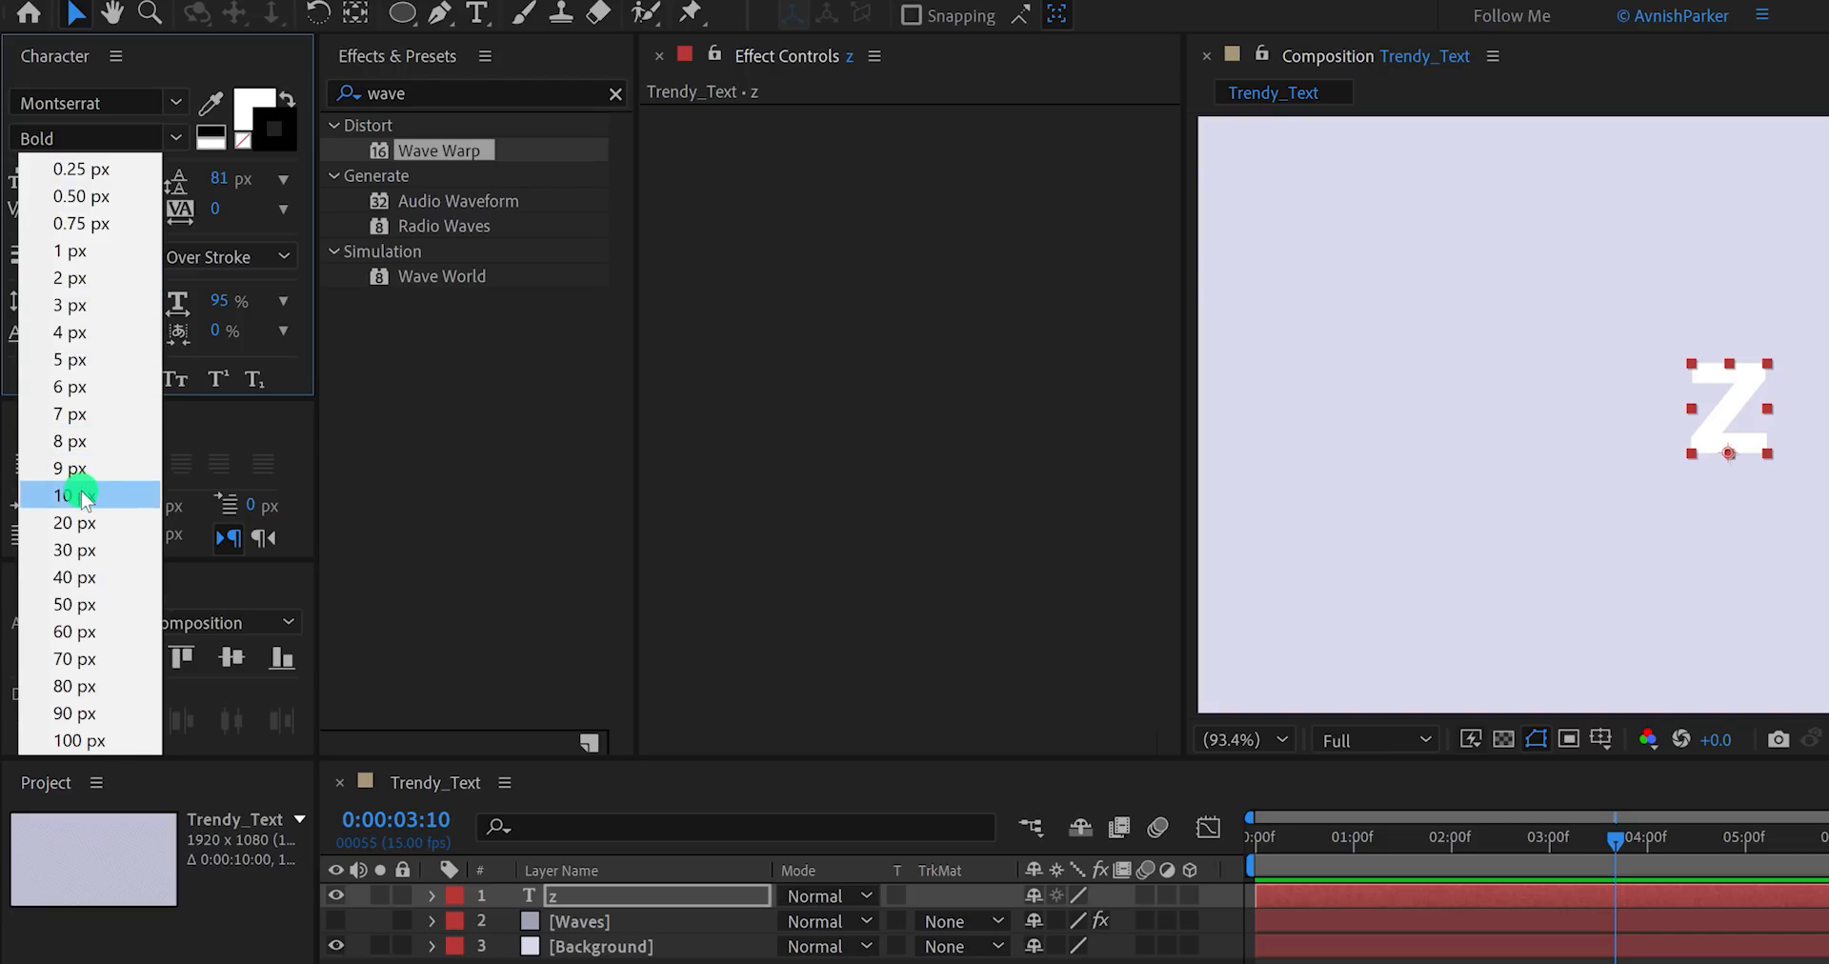
{"action": "left_click", "coordinate": [70, 495]}
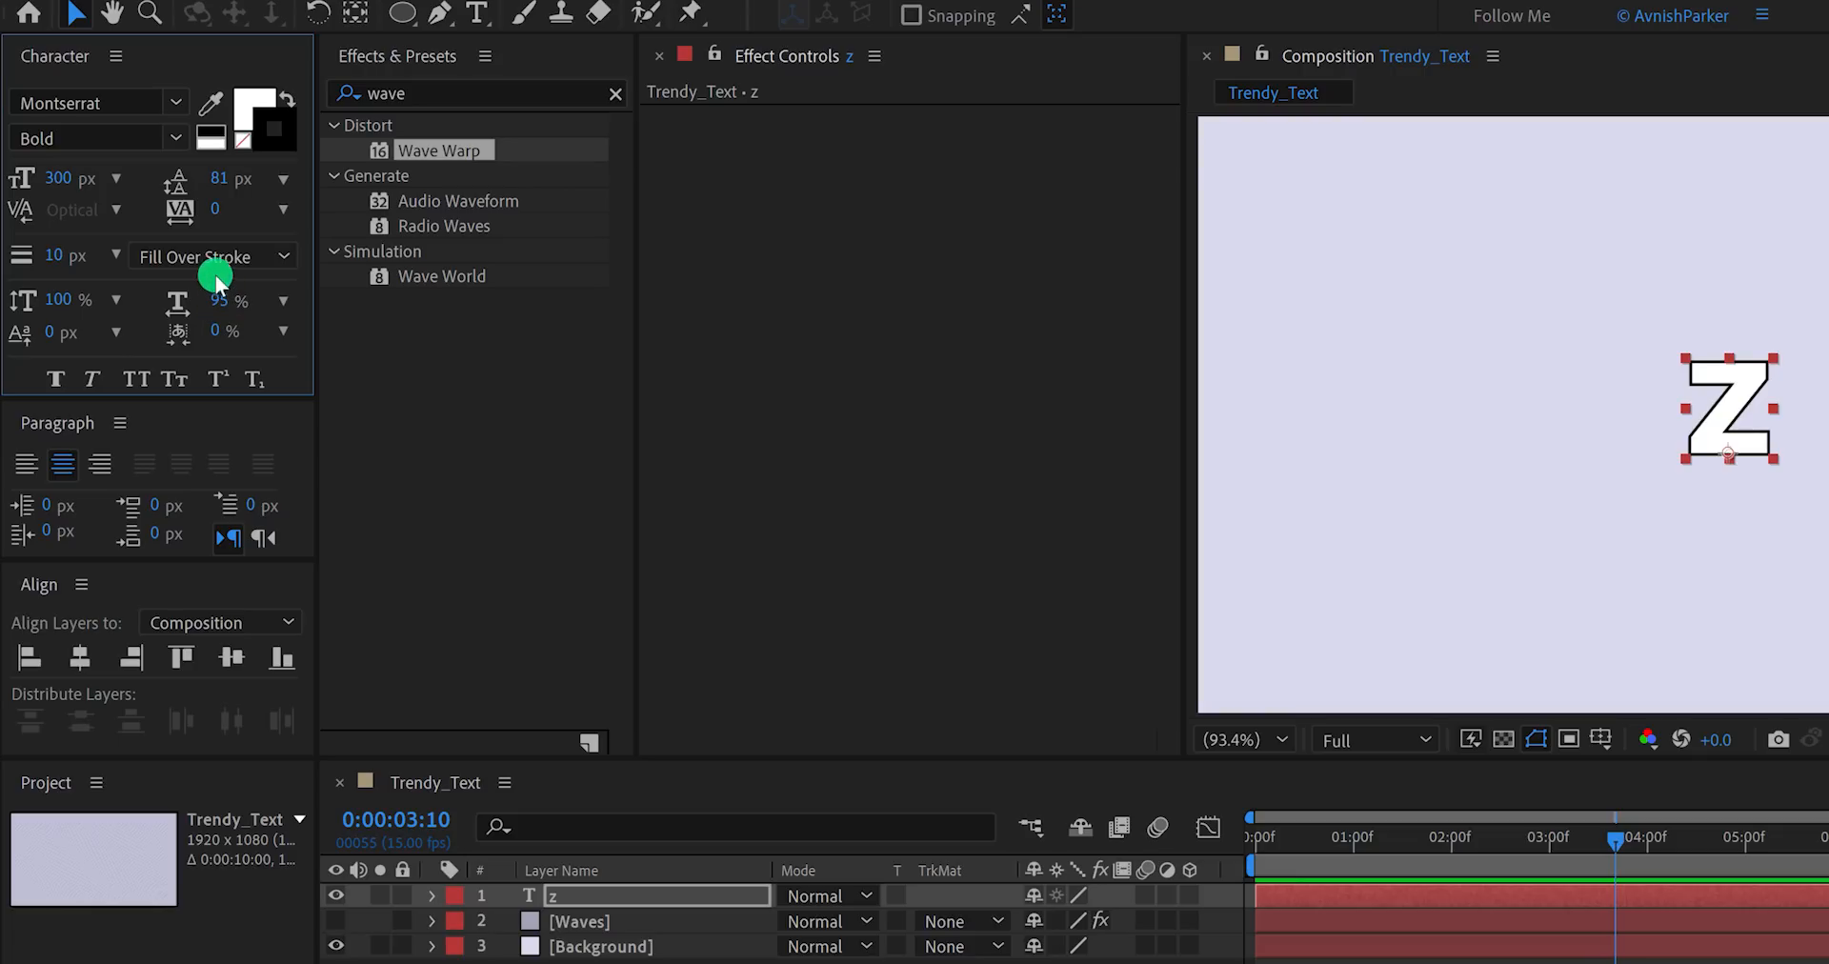
{"action": "left_click", "coordinate": [212, 255]}
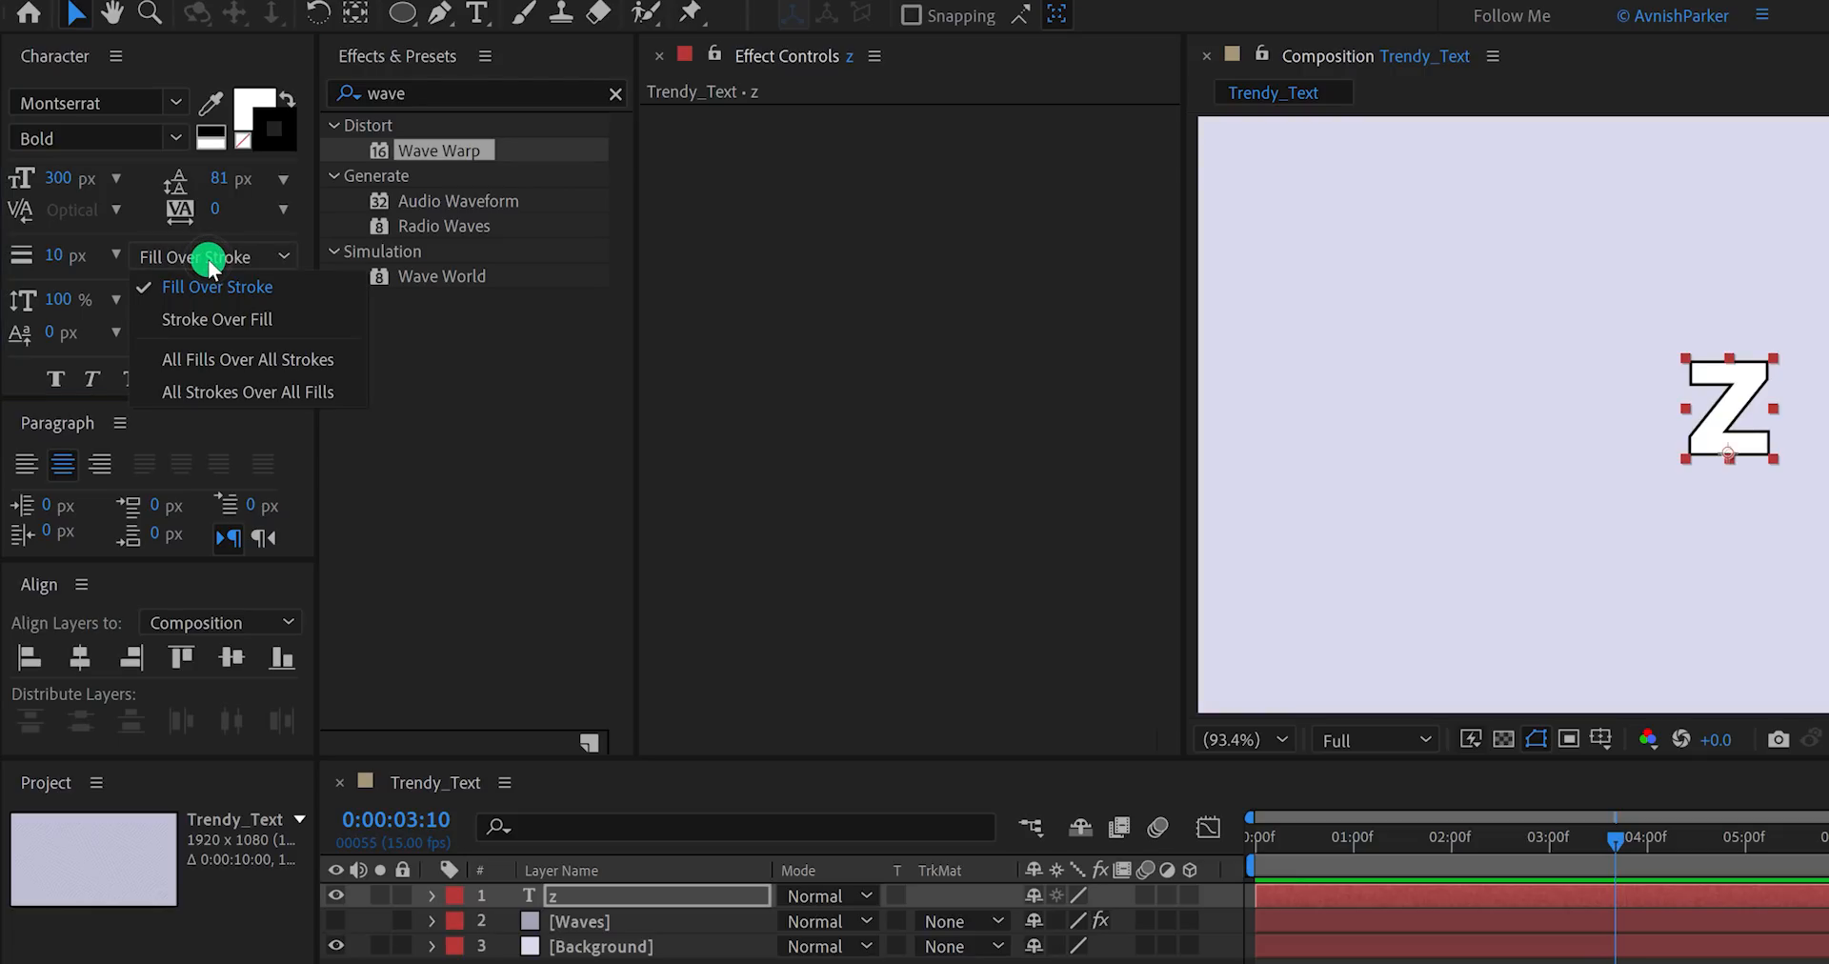
{"action": "left_click", "coordinate": [215, 318]}
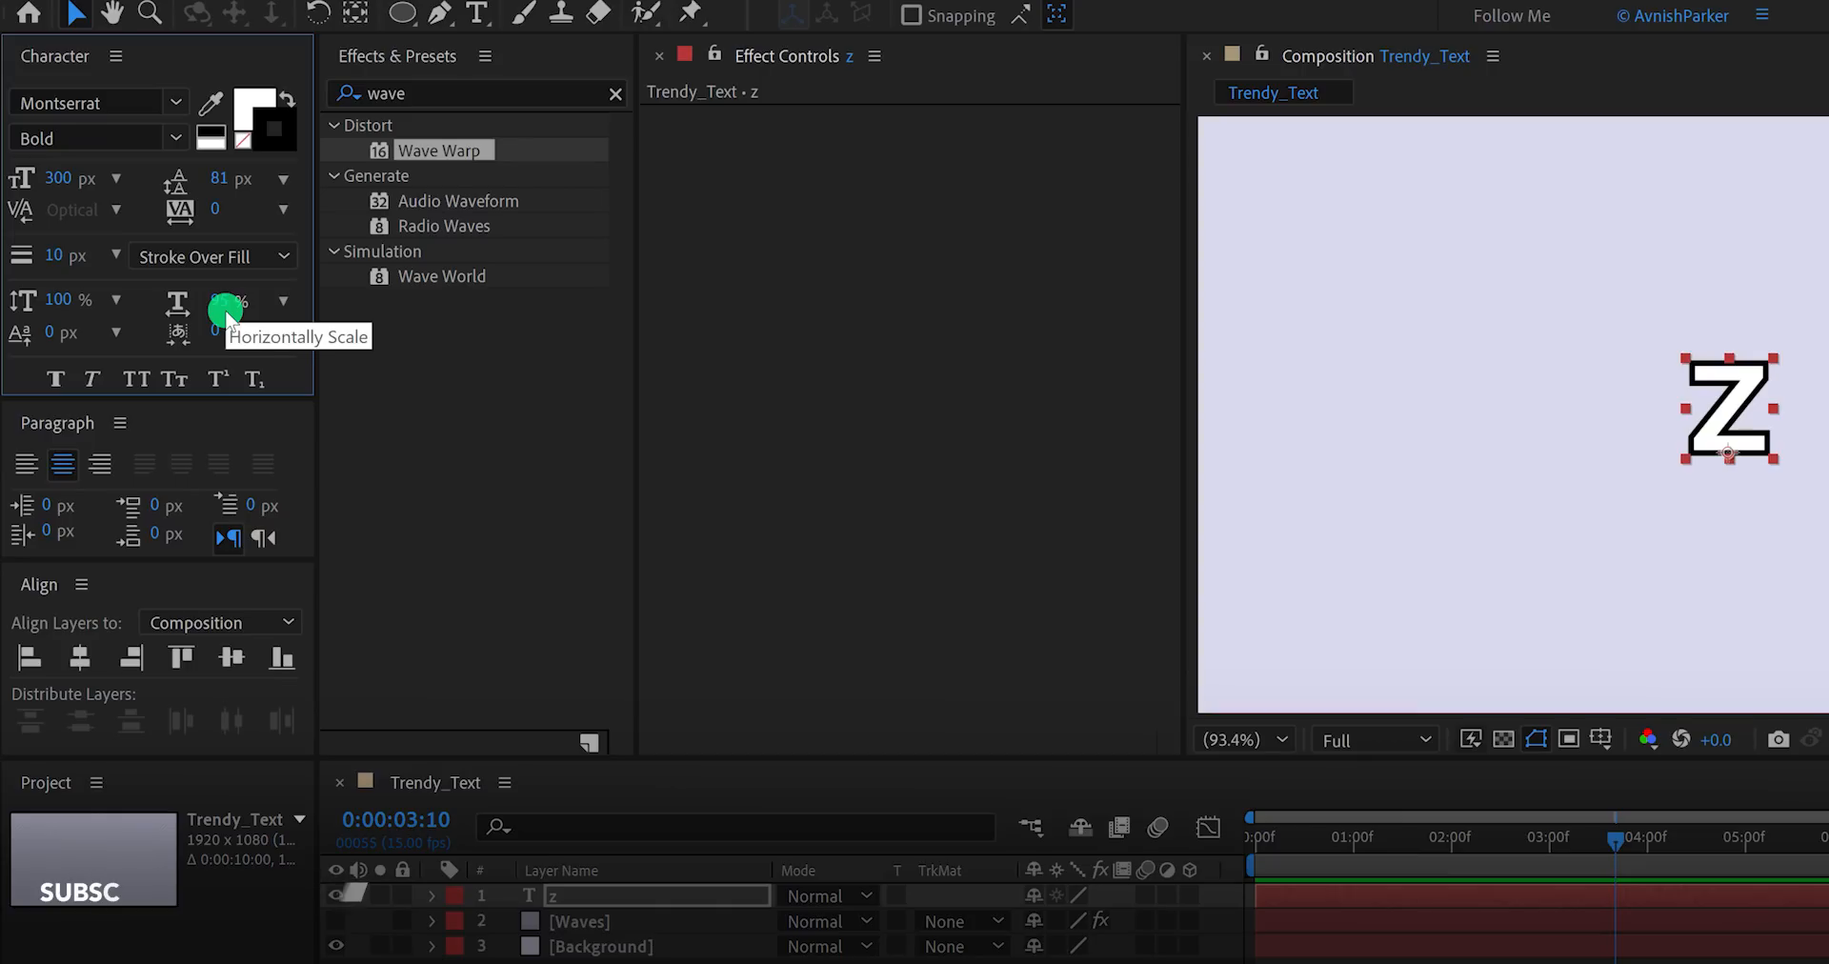
{"action": "left_click", "coordinate": [211, 257]}
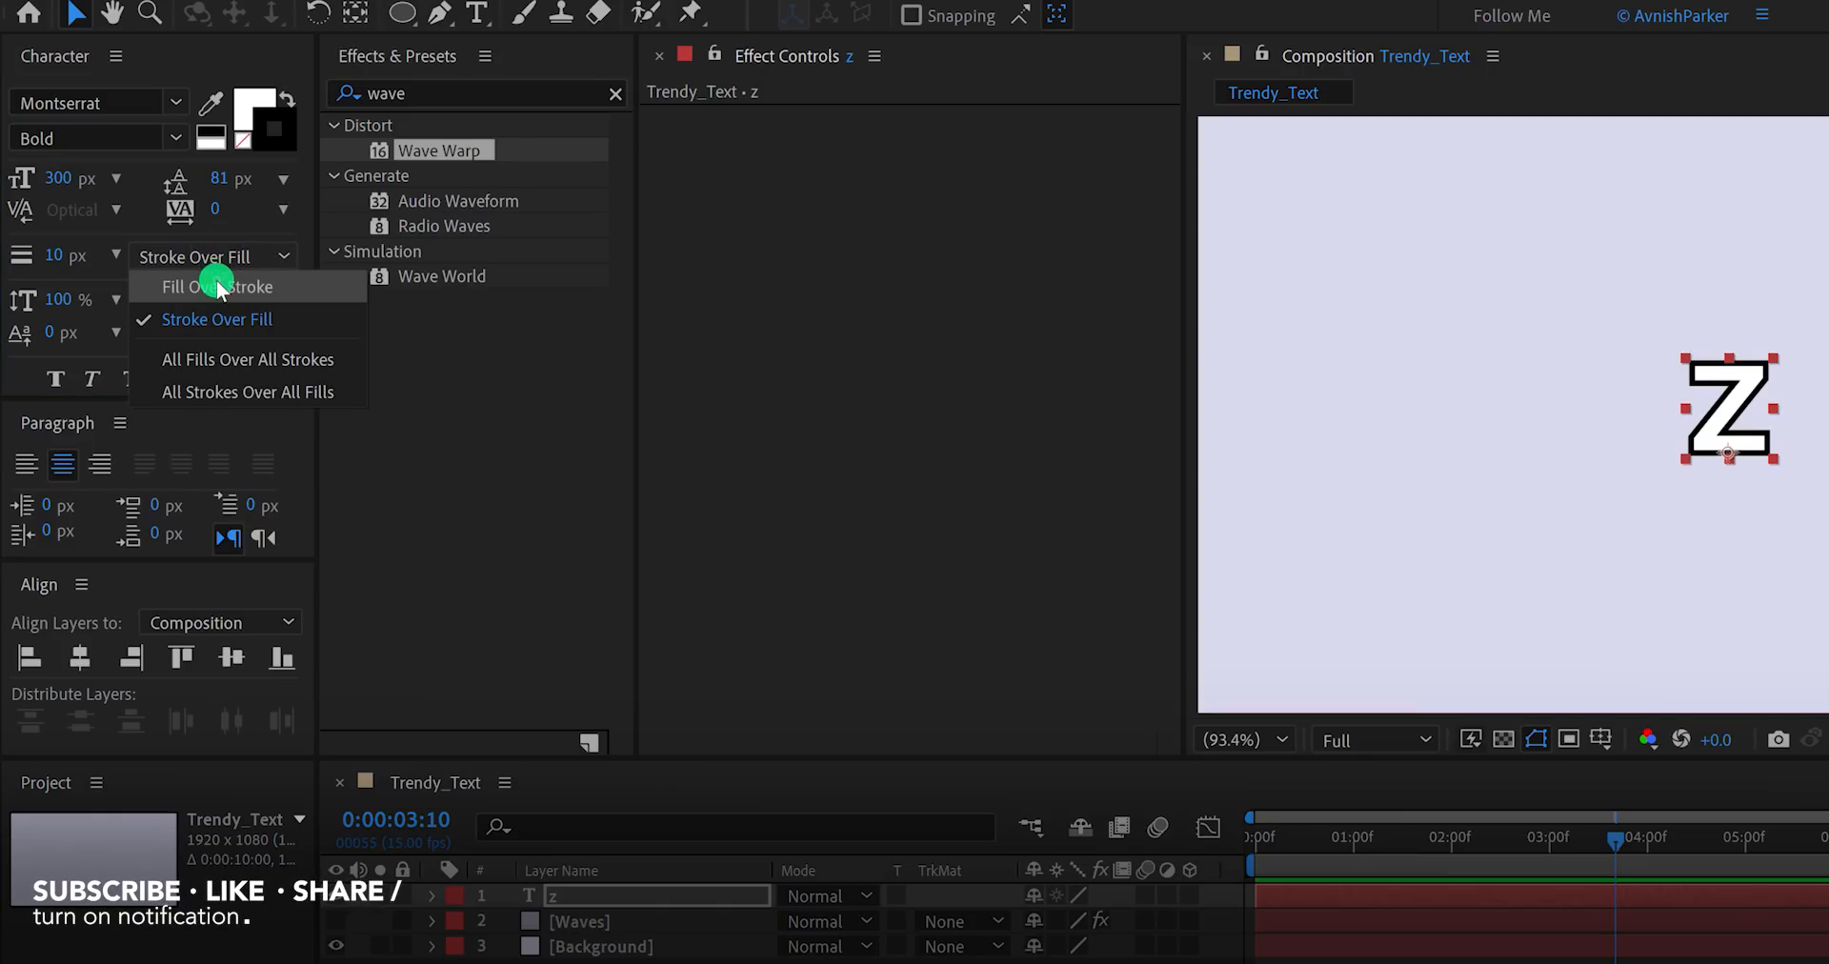
{"action": "left_click", "coordinate": [215, 288]}
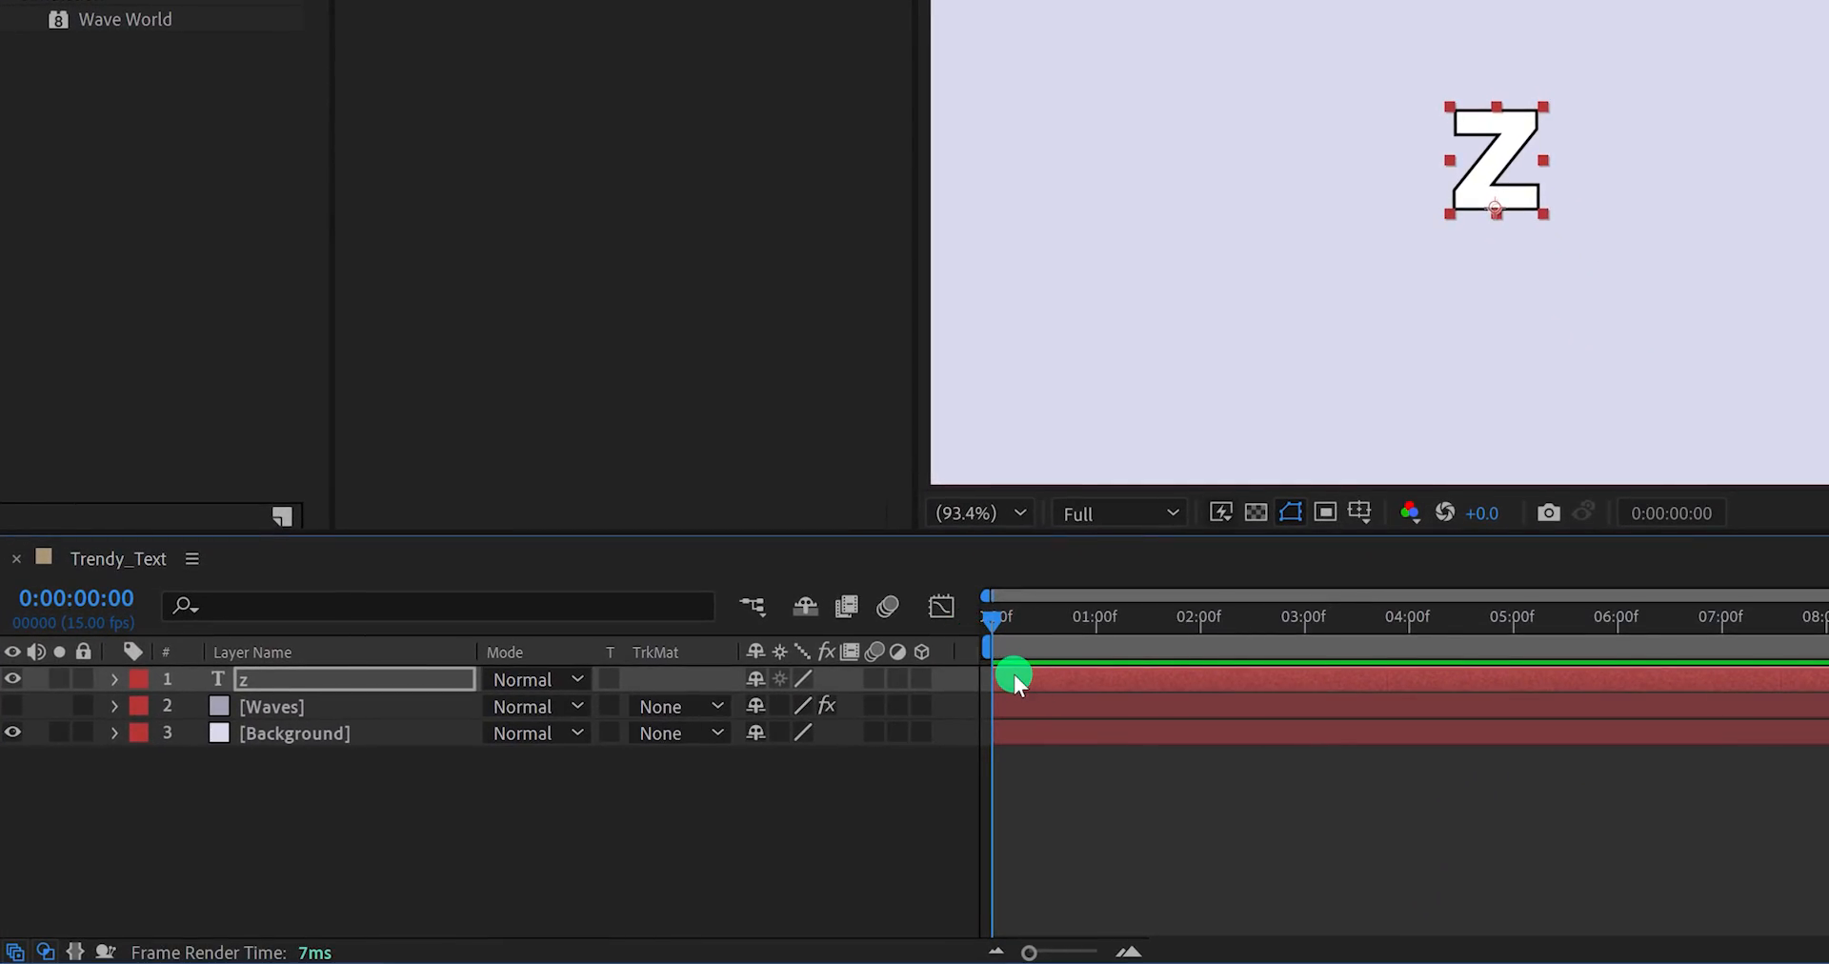
Keyframe the Z's Y position from 500 at 0:00 to 800 at one second and preview the drop.
{"action": "key", "text": "p"}
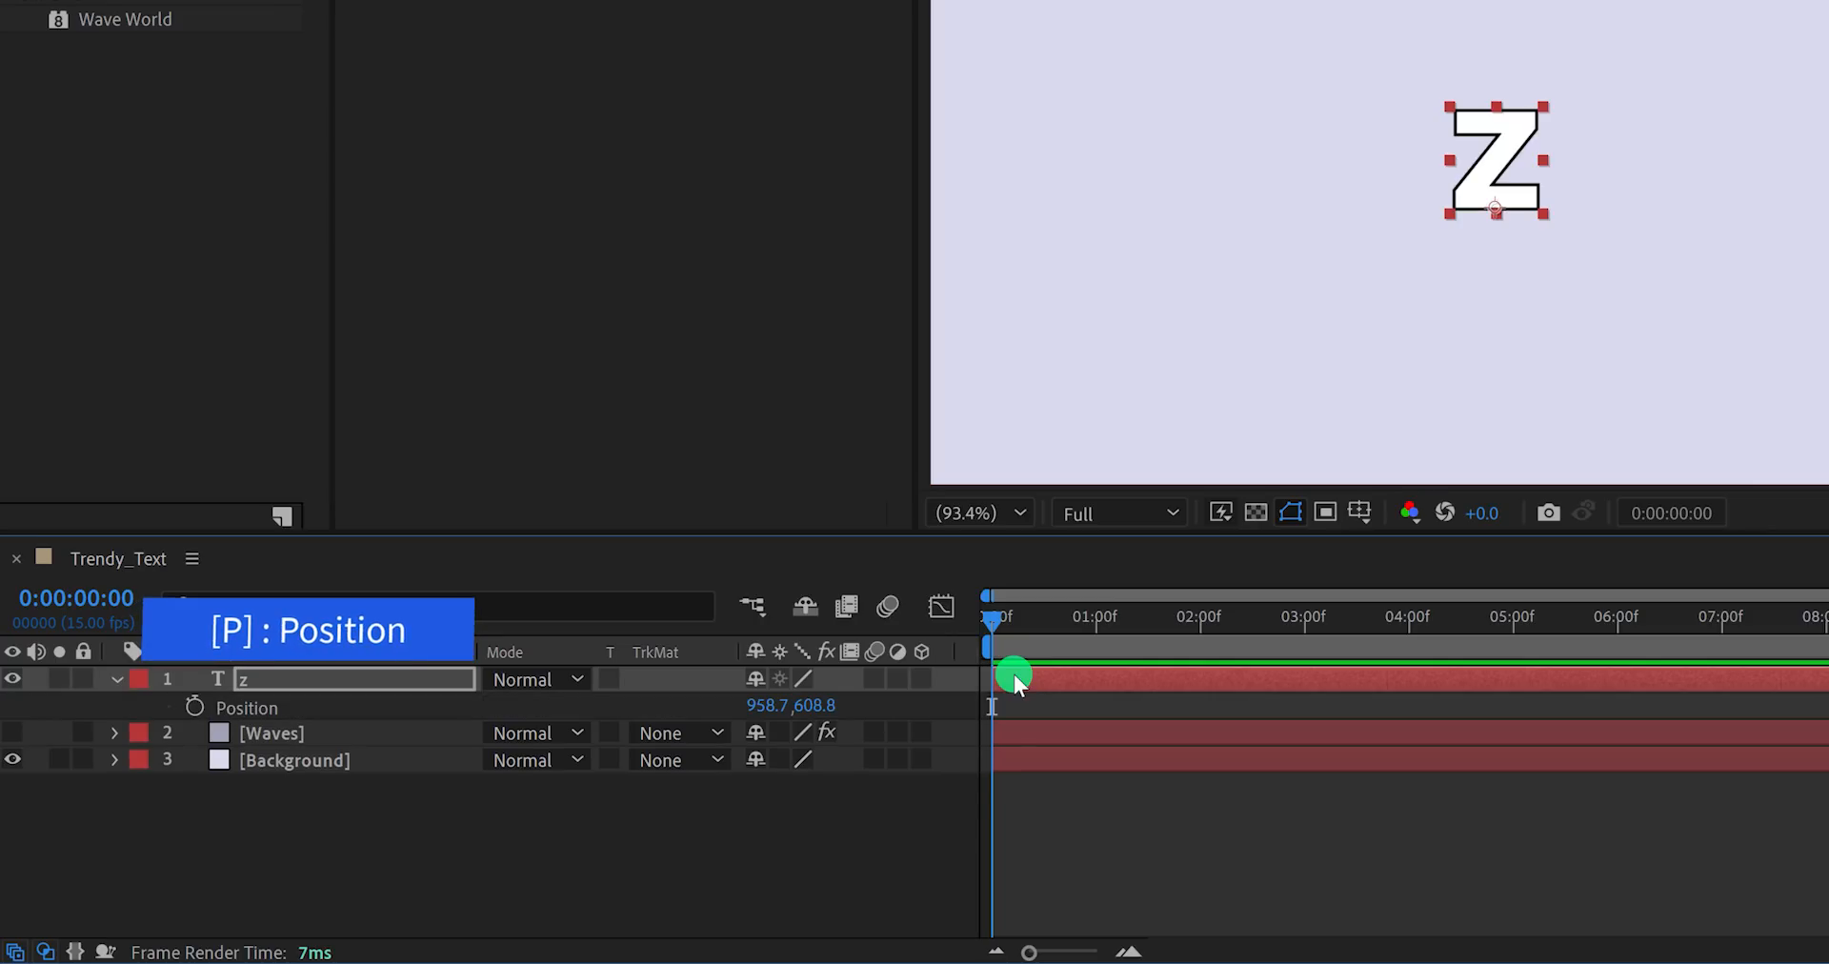
{"action": "mouse_move", "coordinate": [402, 722]}
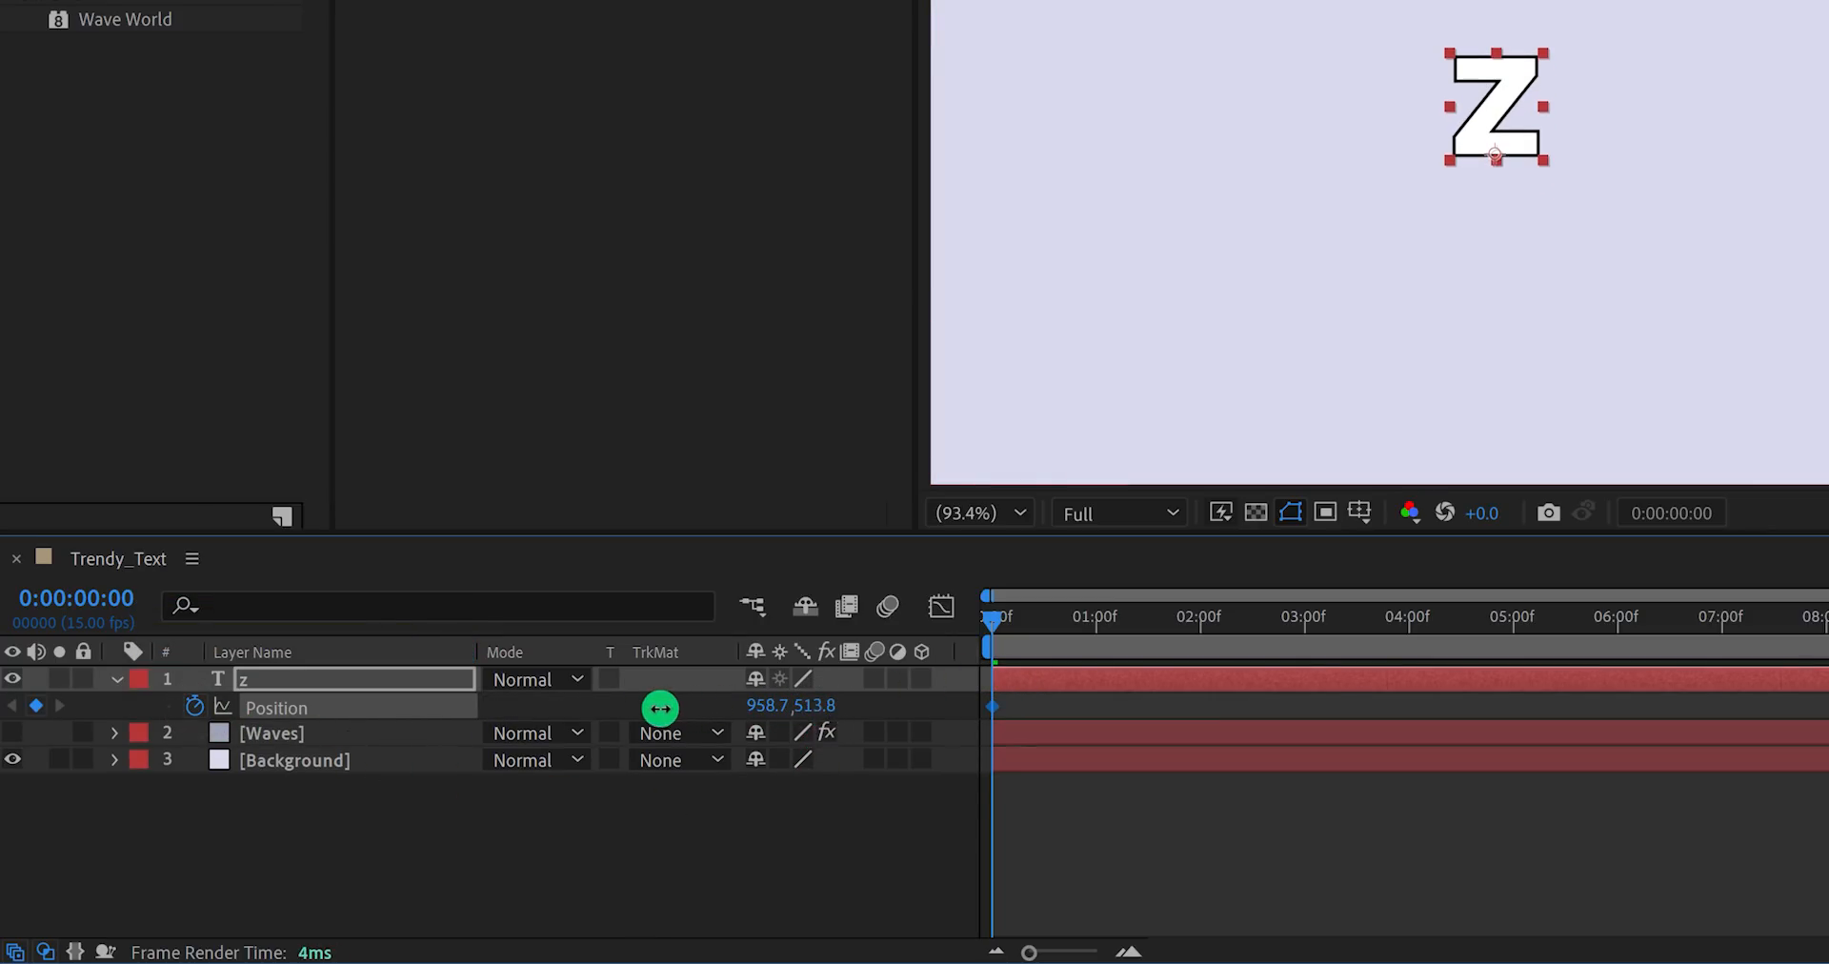
{"action": "left_click_drag", "start_coordinate": [1496, 104], "coordinate": [1496, 88]}
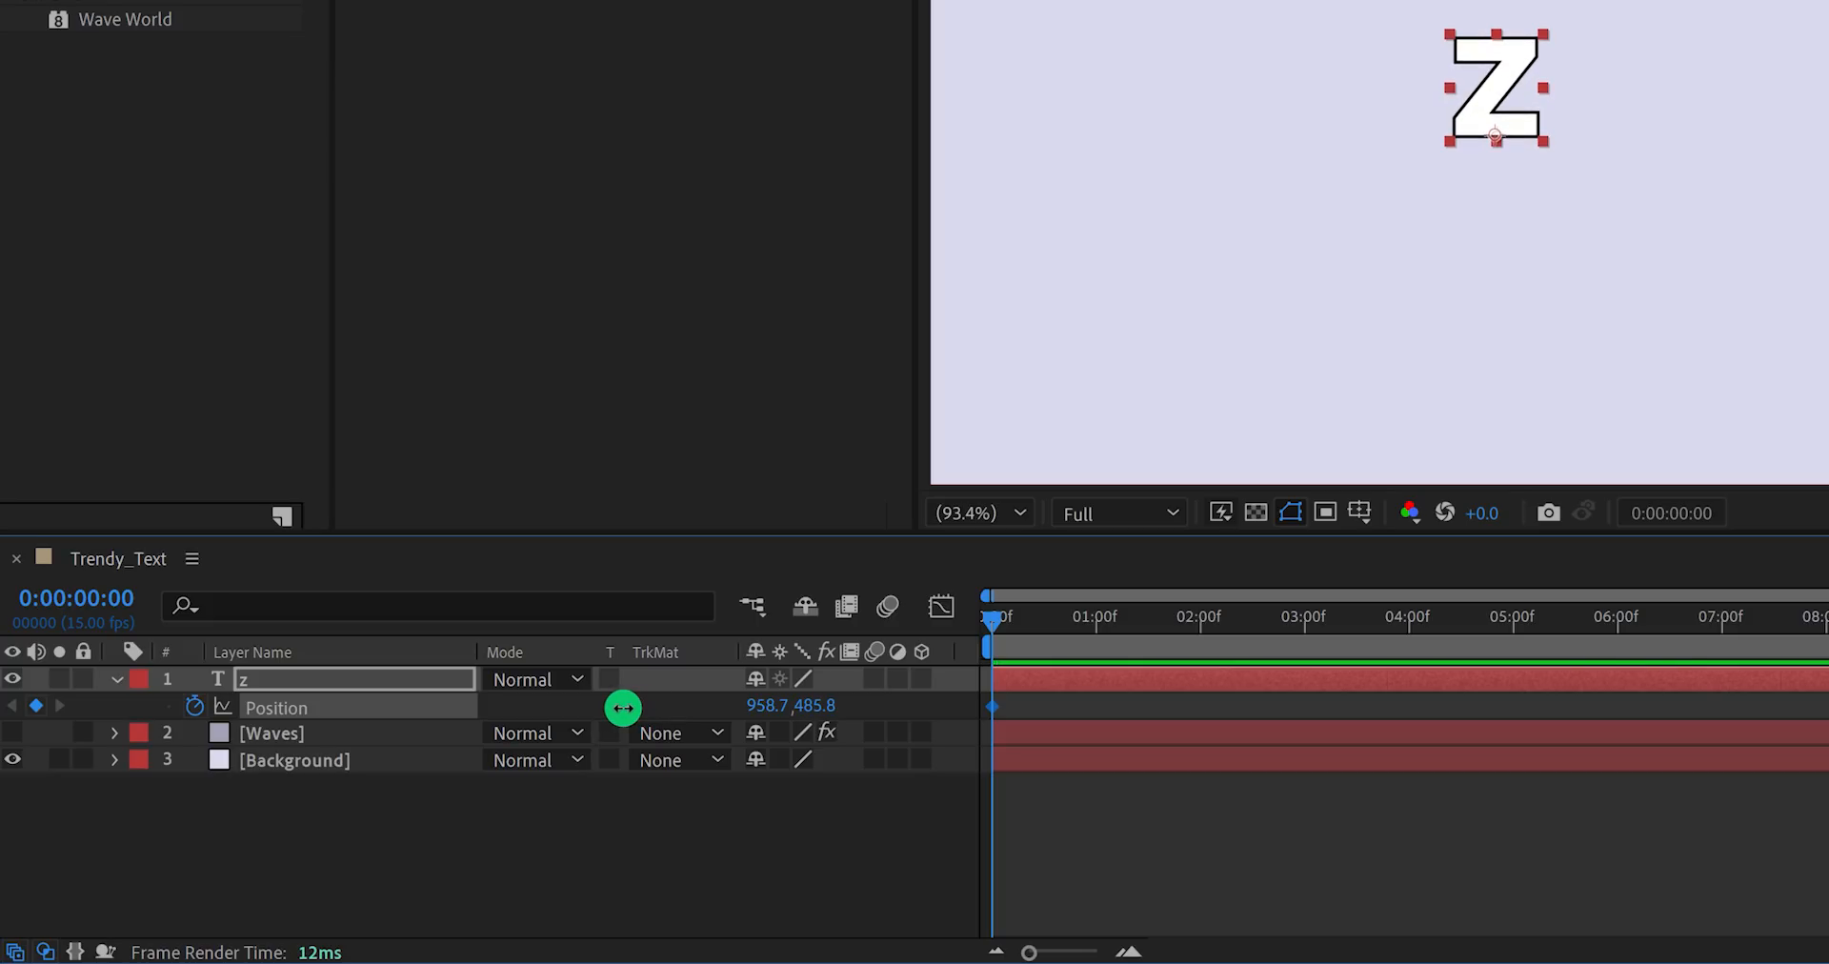
{"action": "double_click", "coordinate": [831, 705]}
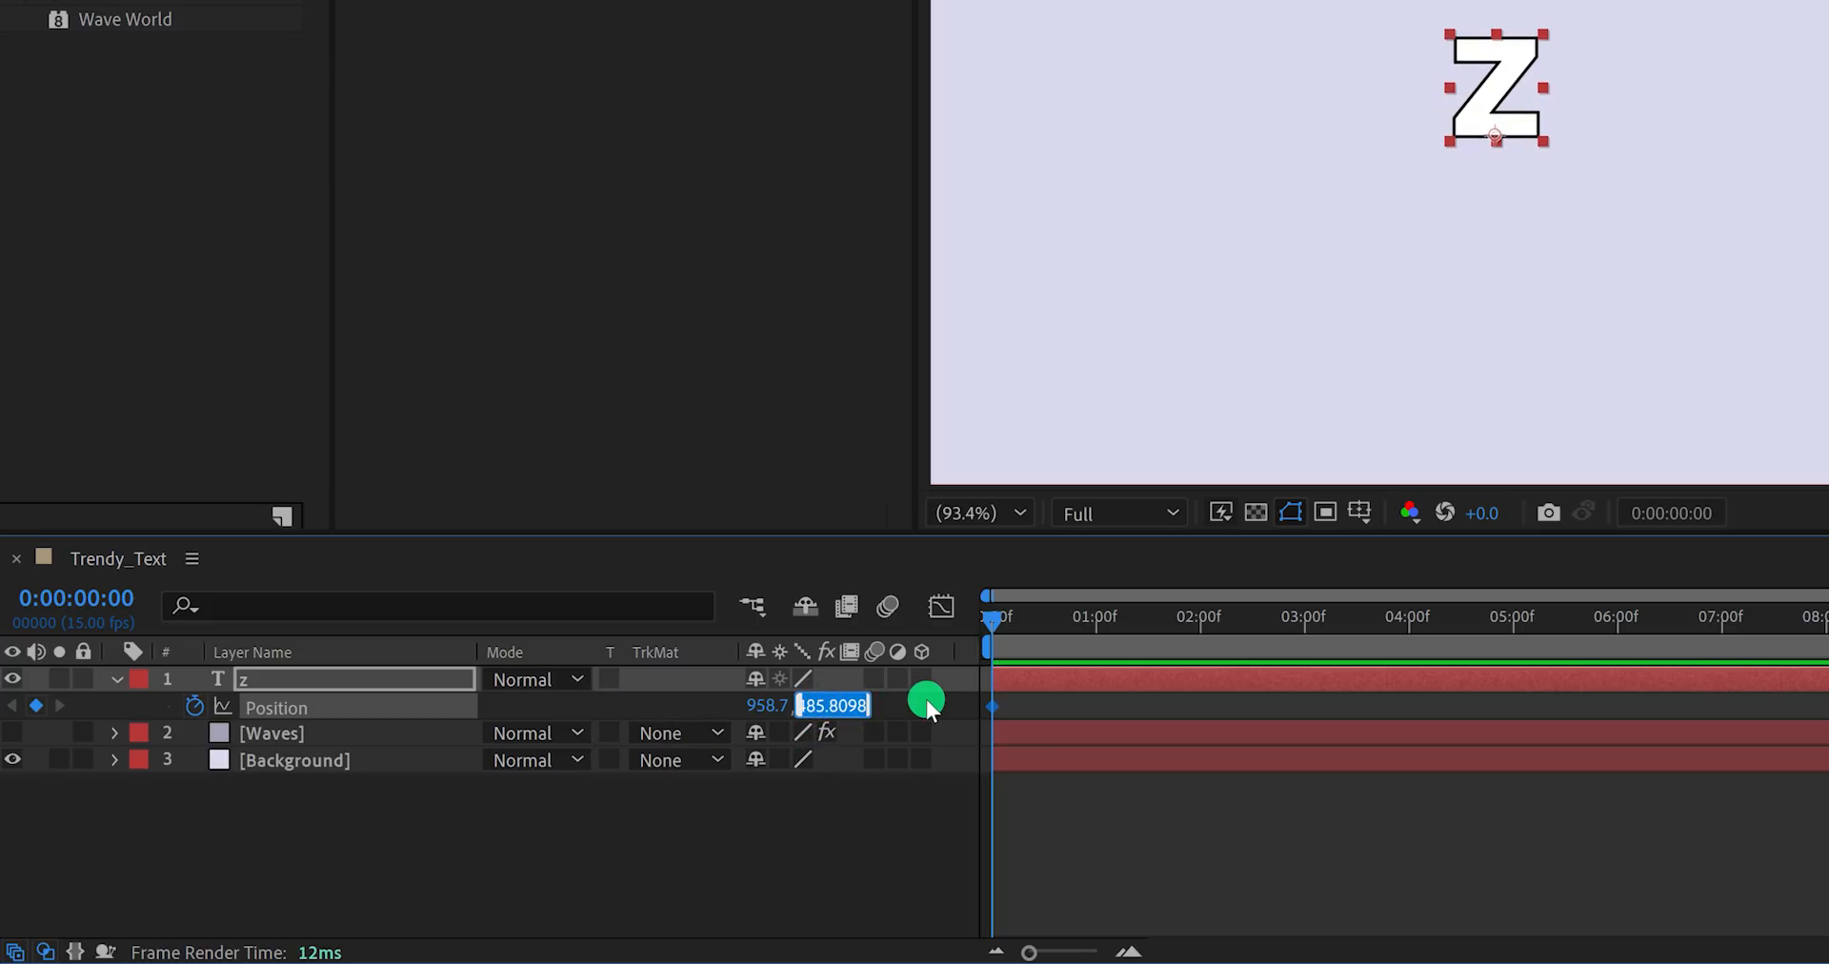
{"action": "type", "text": "500.0"}
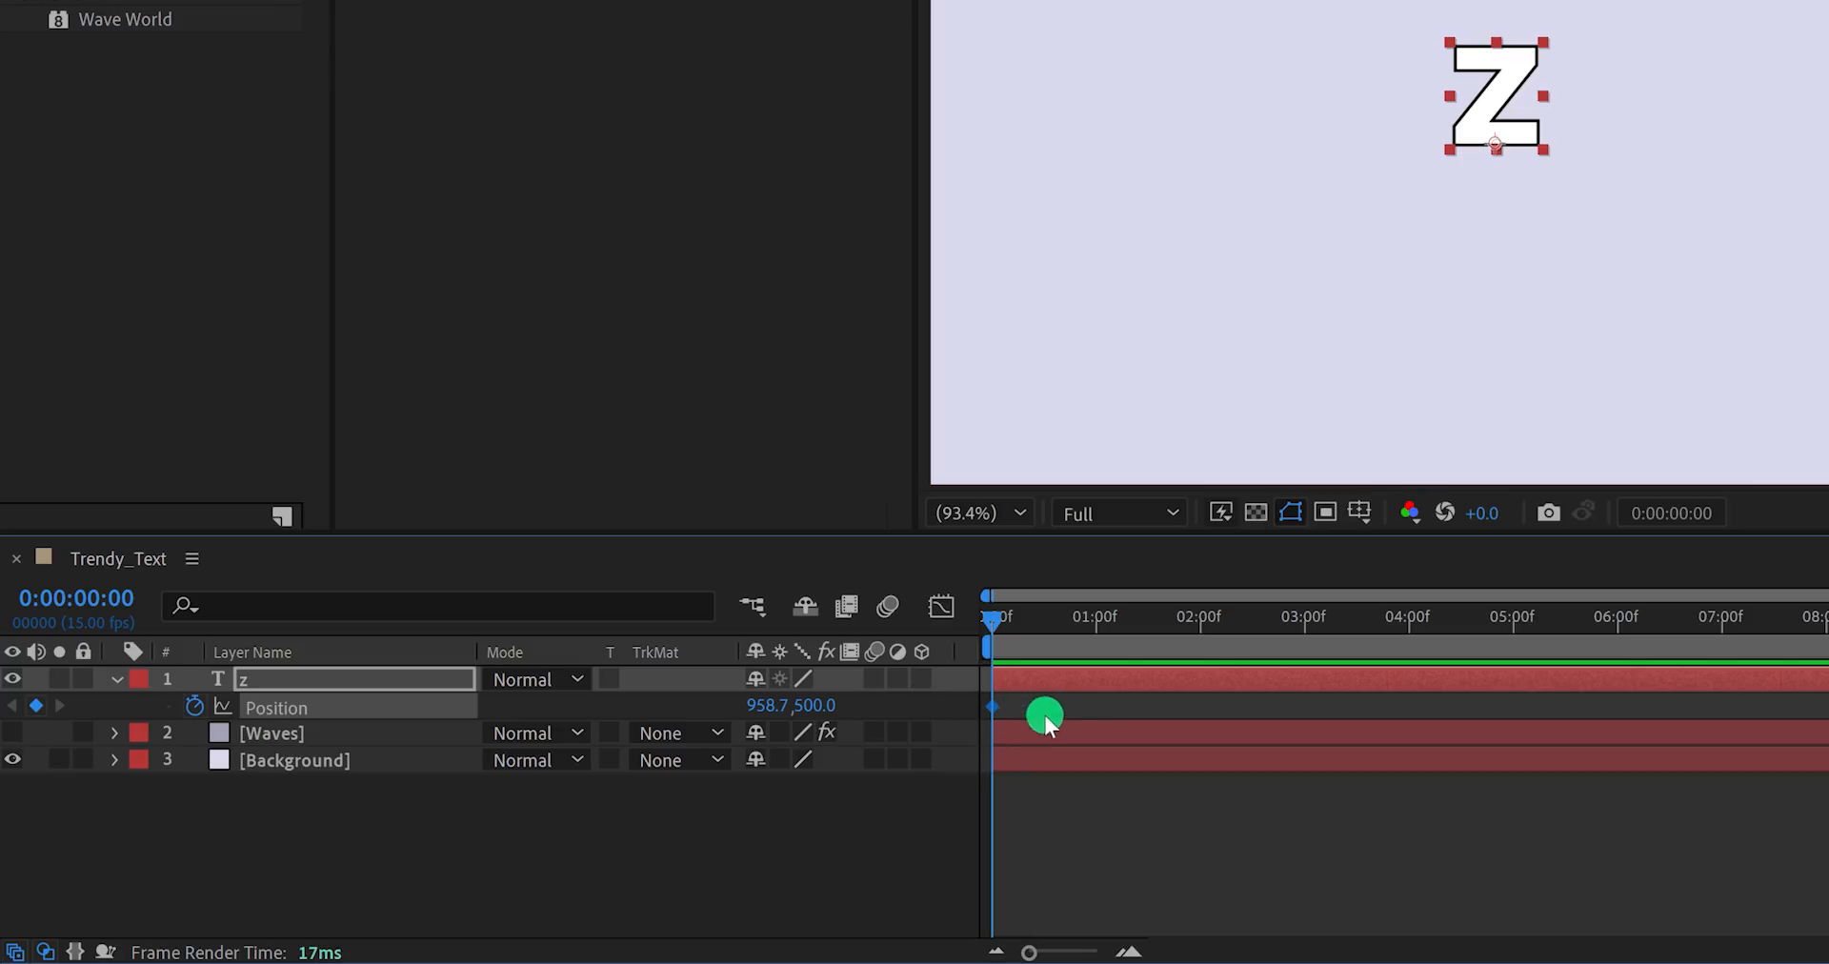
{"action": "left_click_drag", "start_coordinate": [1044, 715], "coordinate": [1097, 623]}
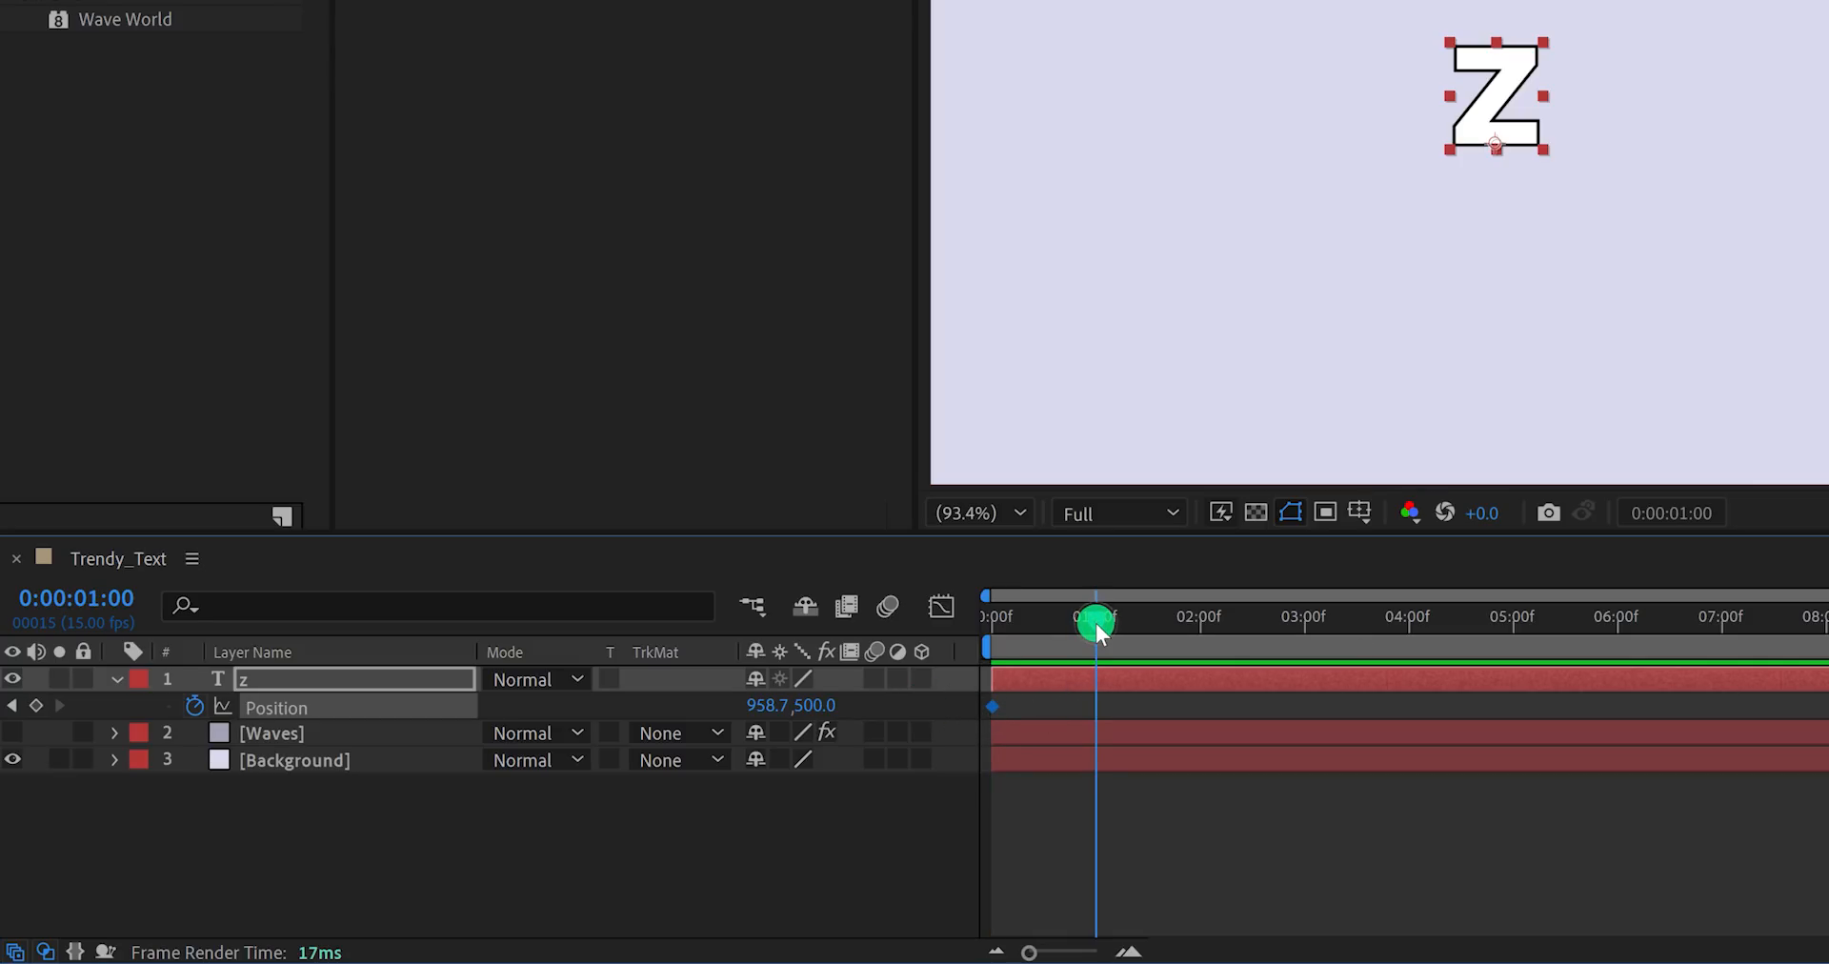
{"action": "mouse_move", "coordinate": [861, 715]}
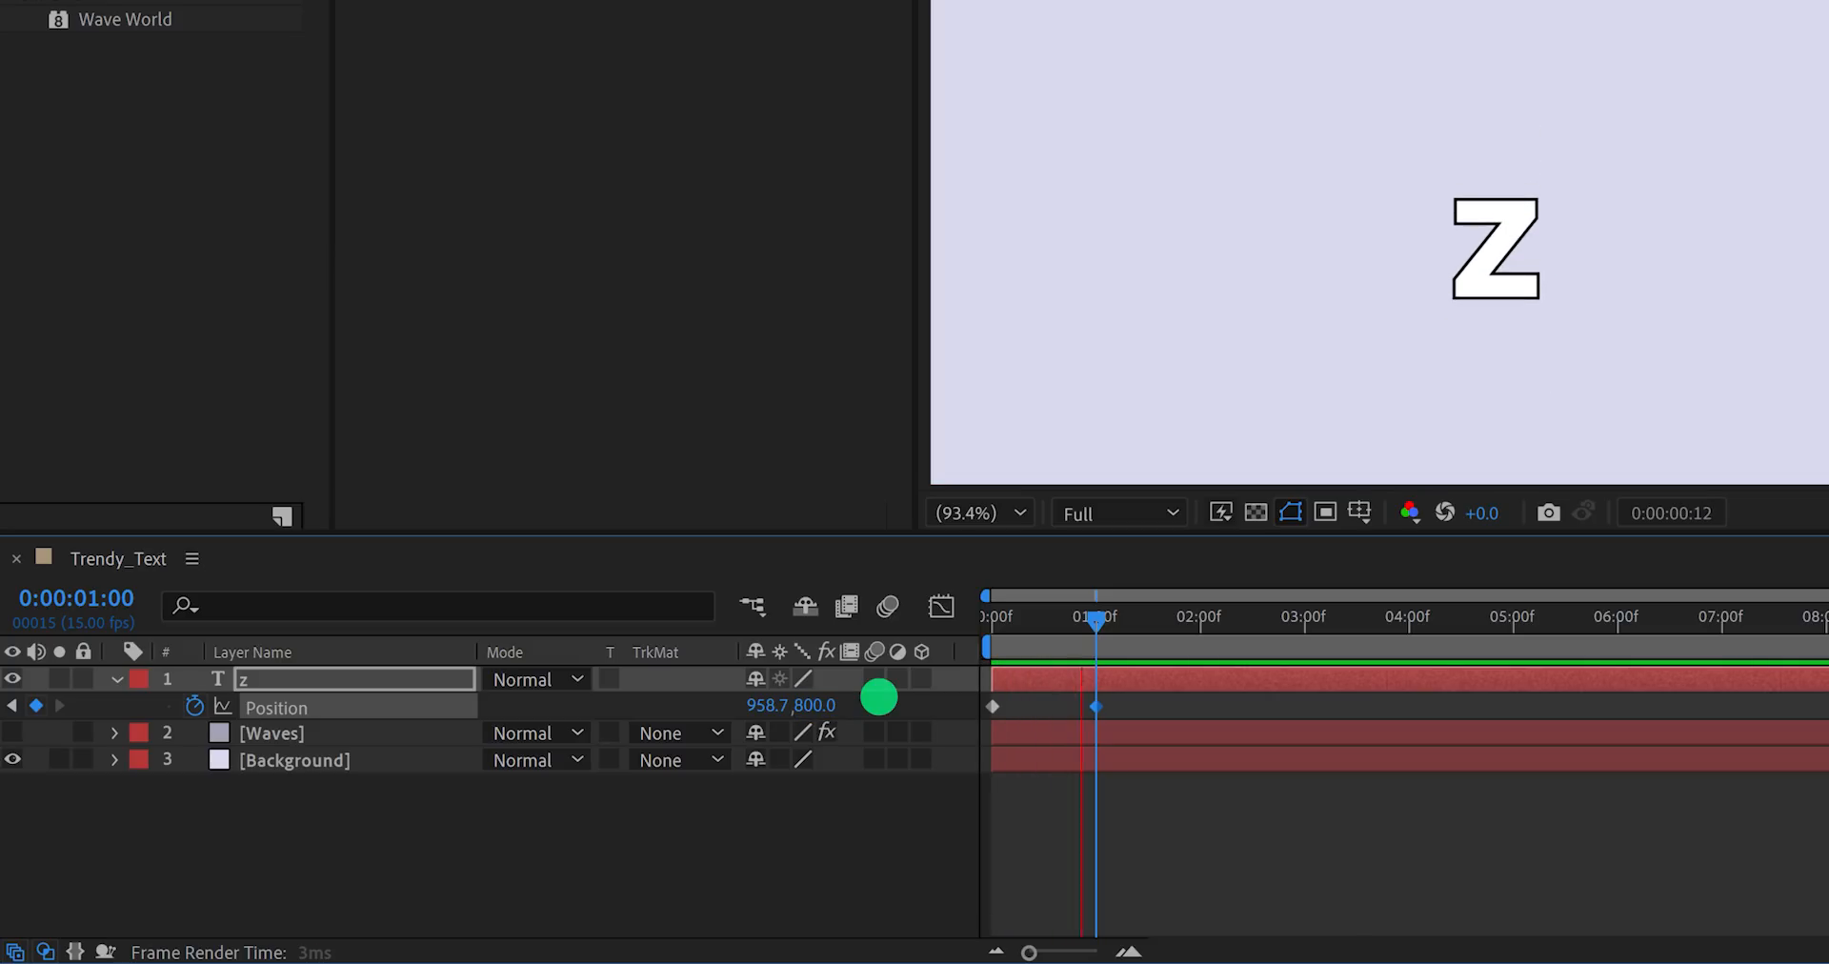
{"action": "left_click_drag", "start_coordinate": [1094, 616], "coordinate": [985, 615]}
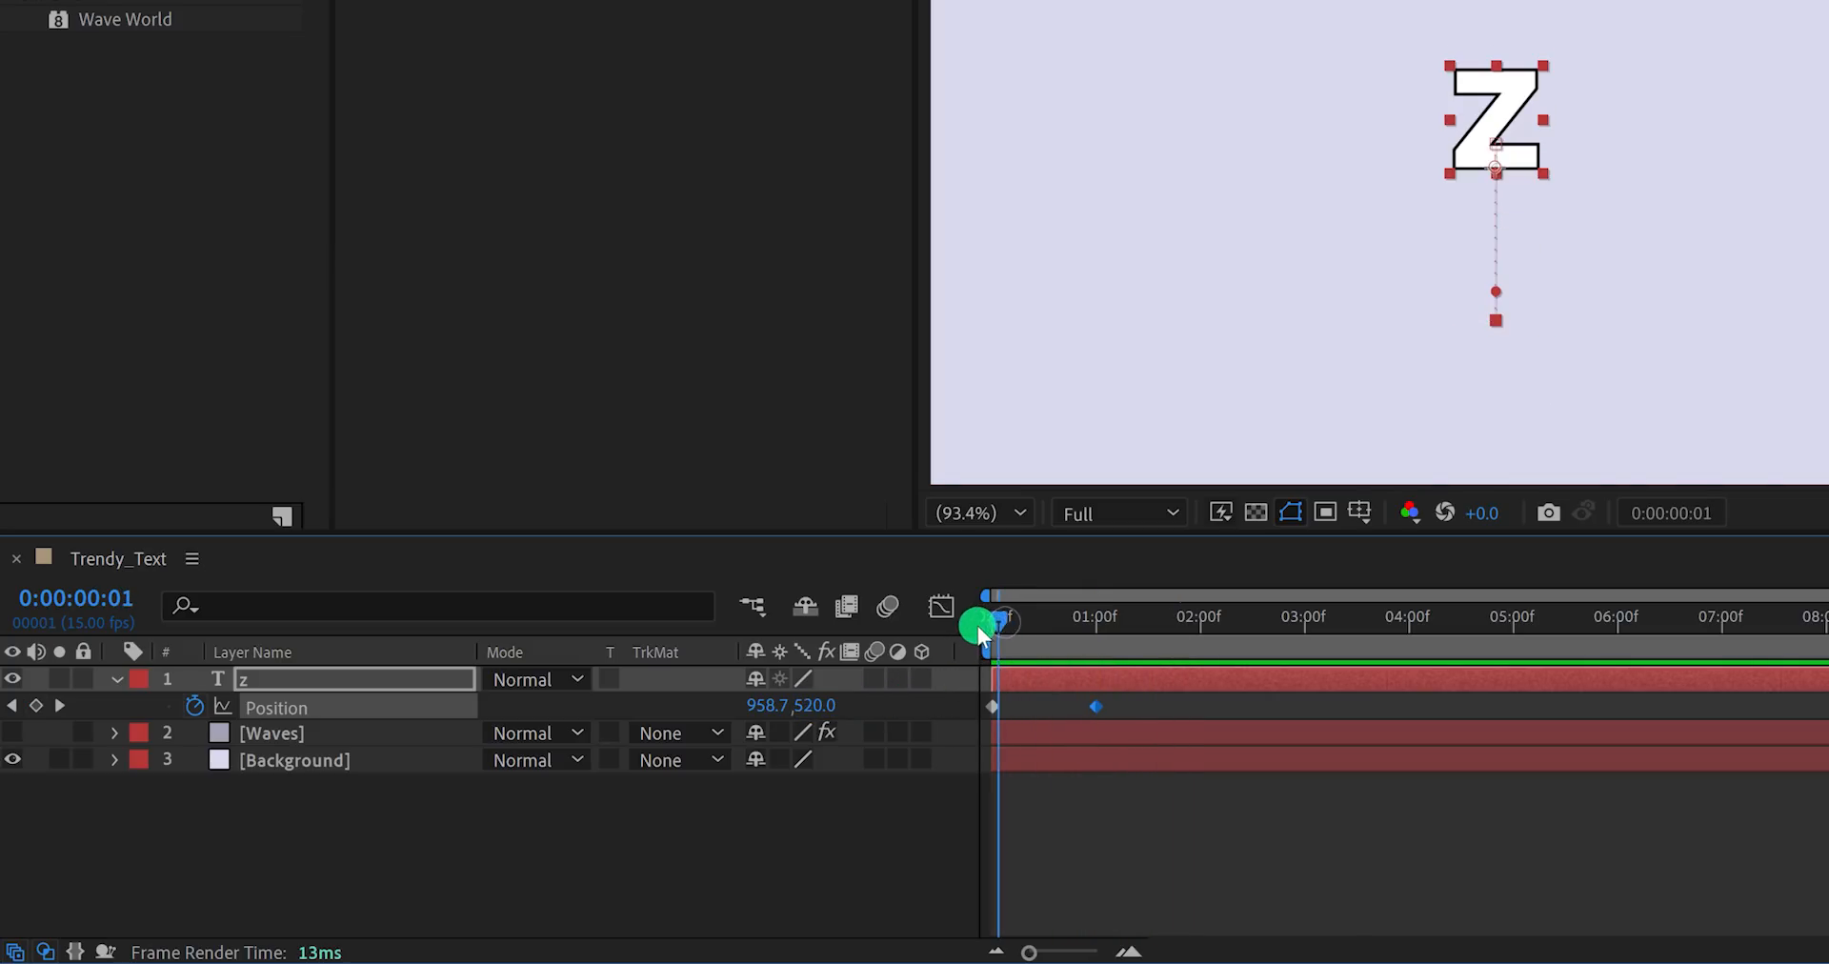
{"action": "left_click_drag", "start_coordinate": [990, 629], "coordinate": [1099, 642]}
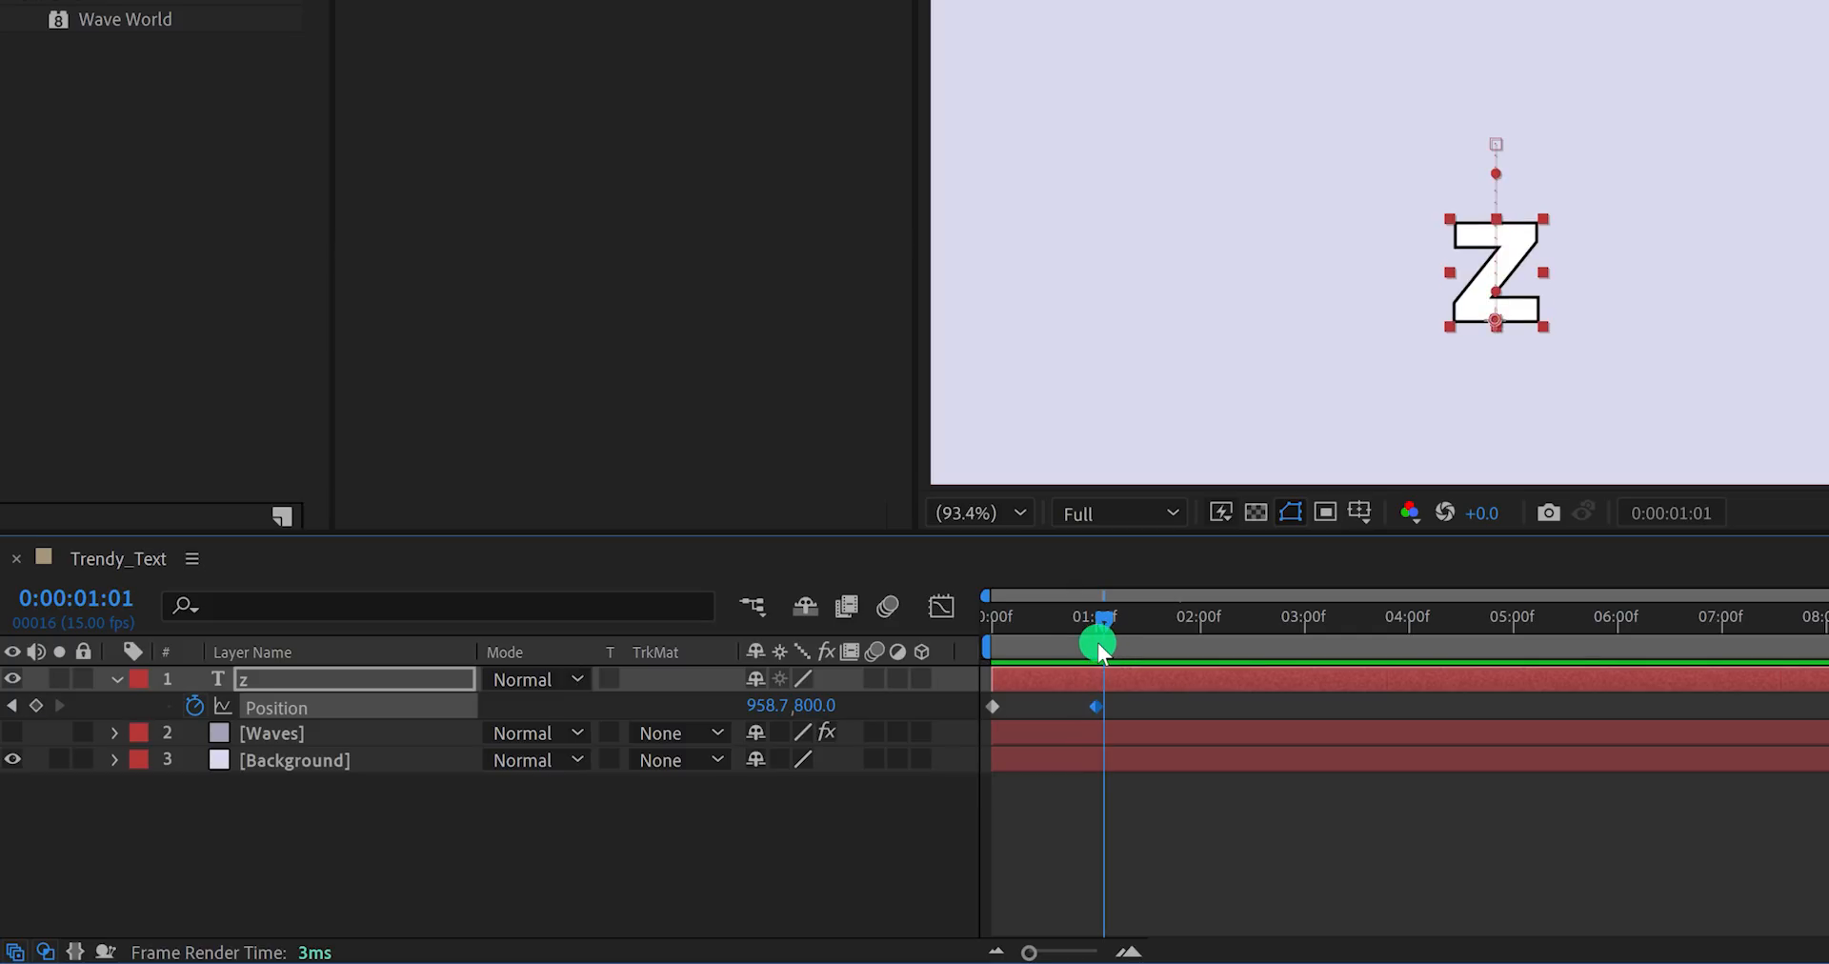
{"action": "left_click", "coordinate": [991, 616]}
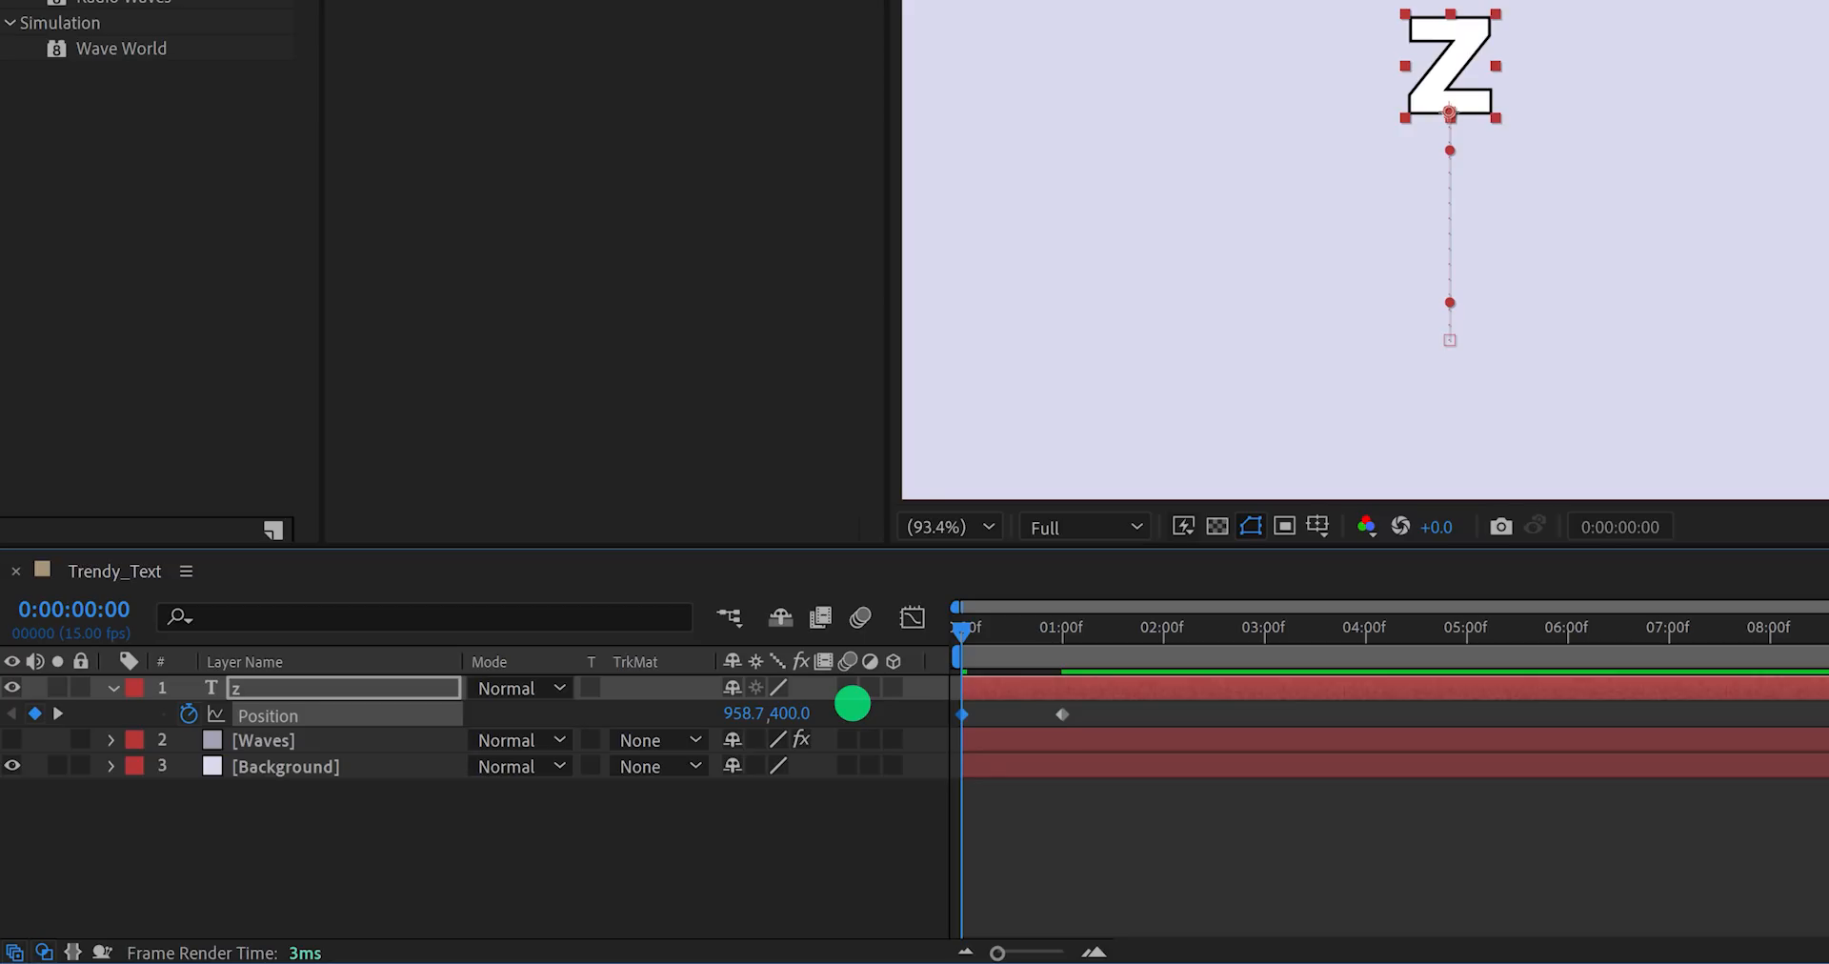
Apply Easy Ease to both Position keyframes of the Z and preview the fall.
{"action": "left_click_drag", "start_coordinate": [852, 703], "coordinate": [1073, 707]}
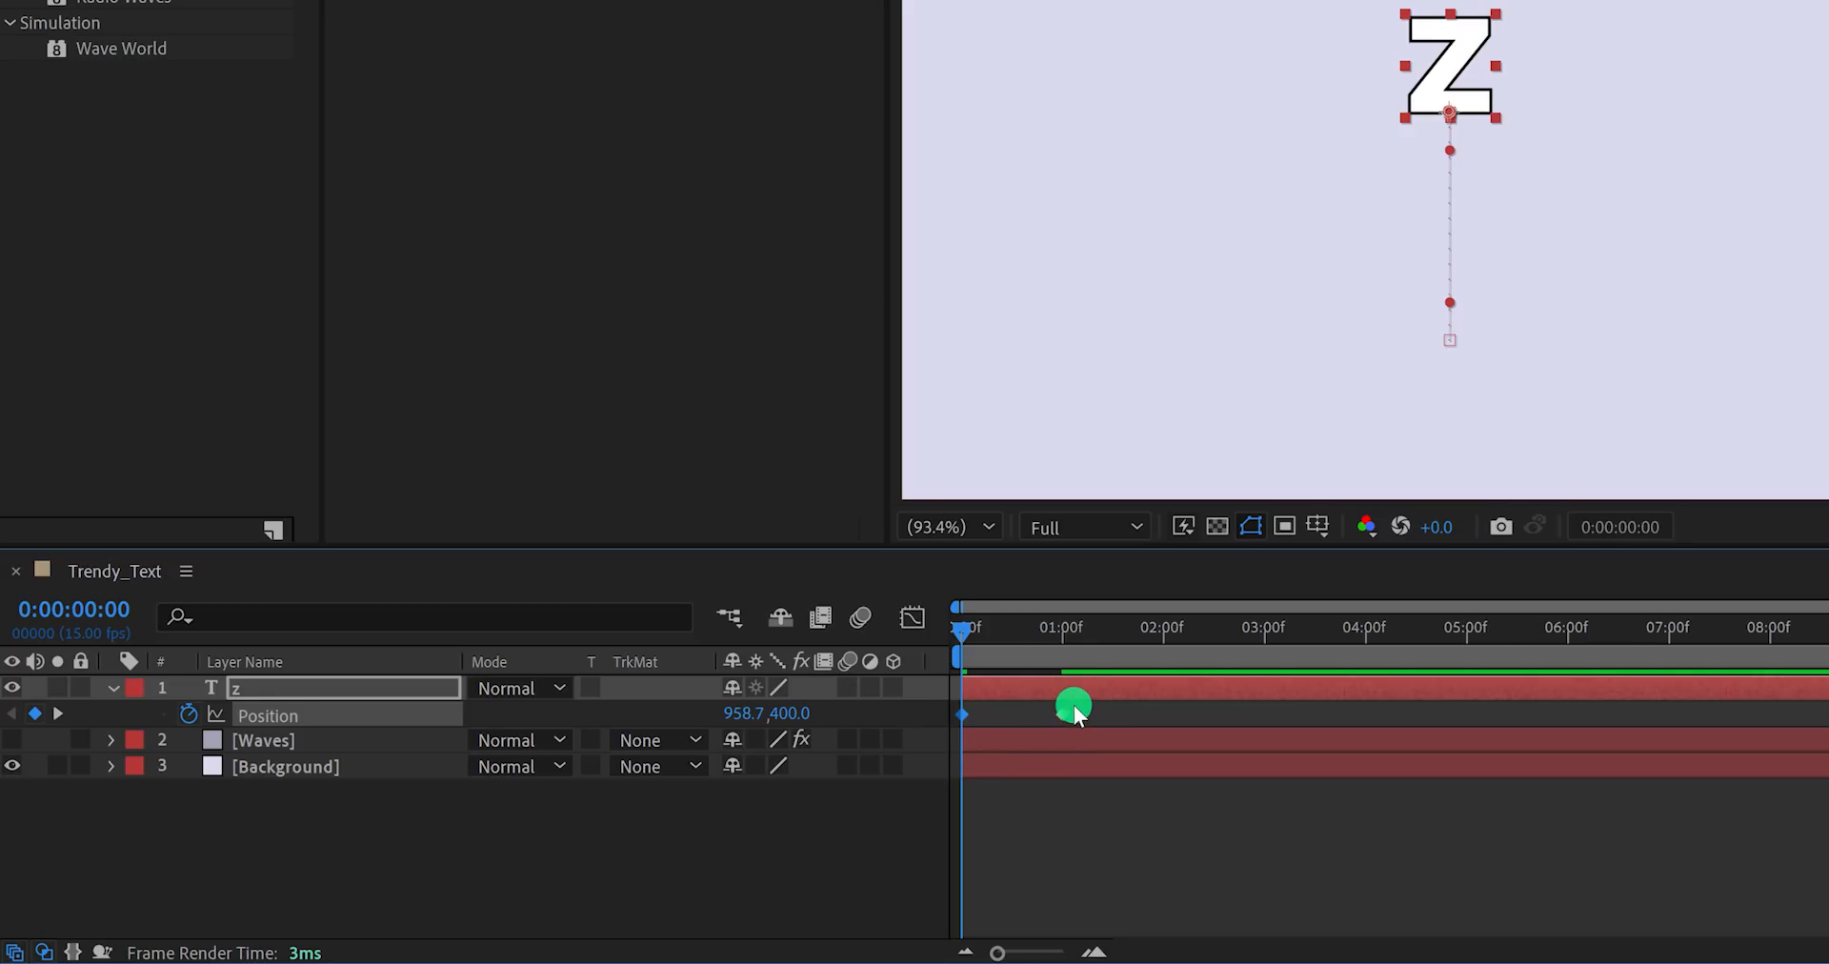
{"action": "left_click_drag", "start_coordinate": [1072, 707], "coordinate": [962, 714]}
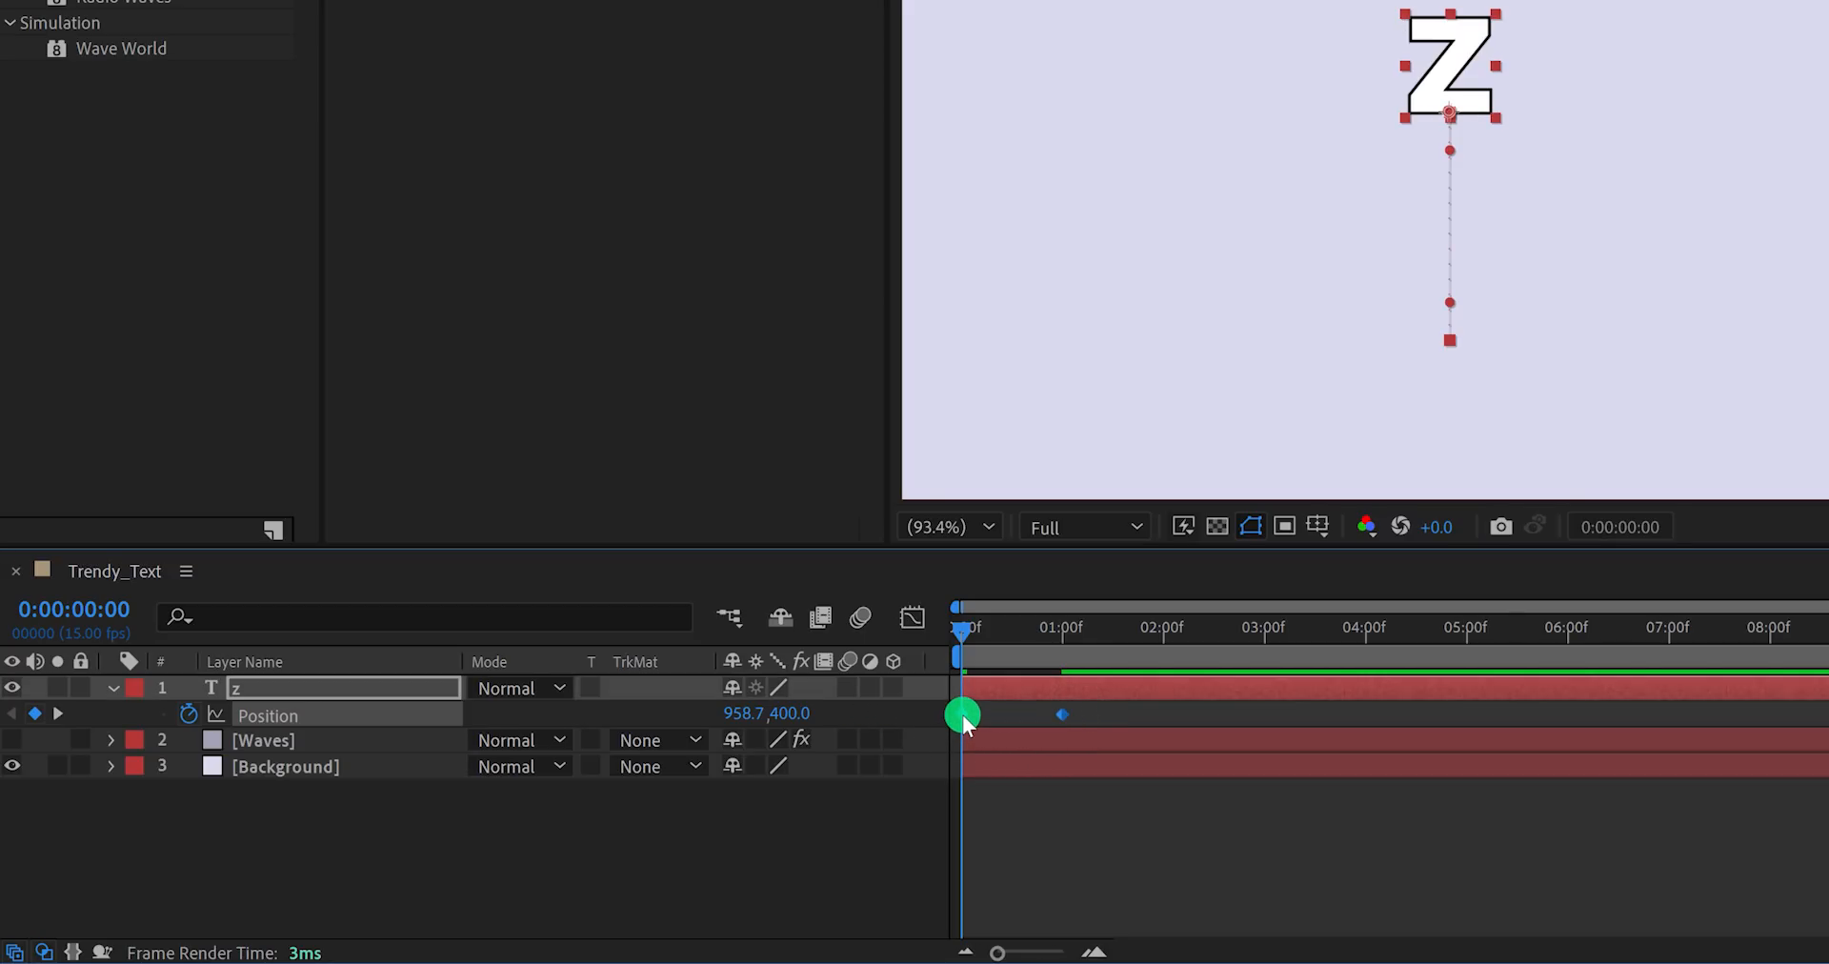
{"action": "right_click", "coordinate": [962, 713]}
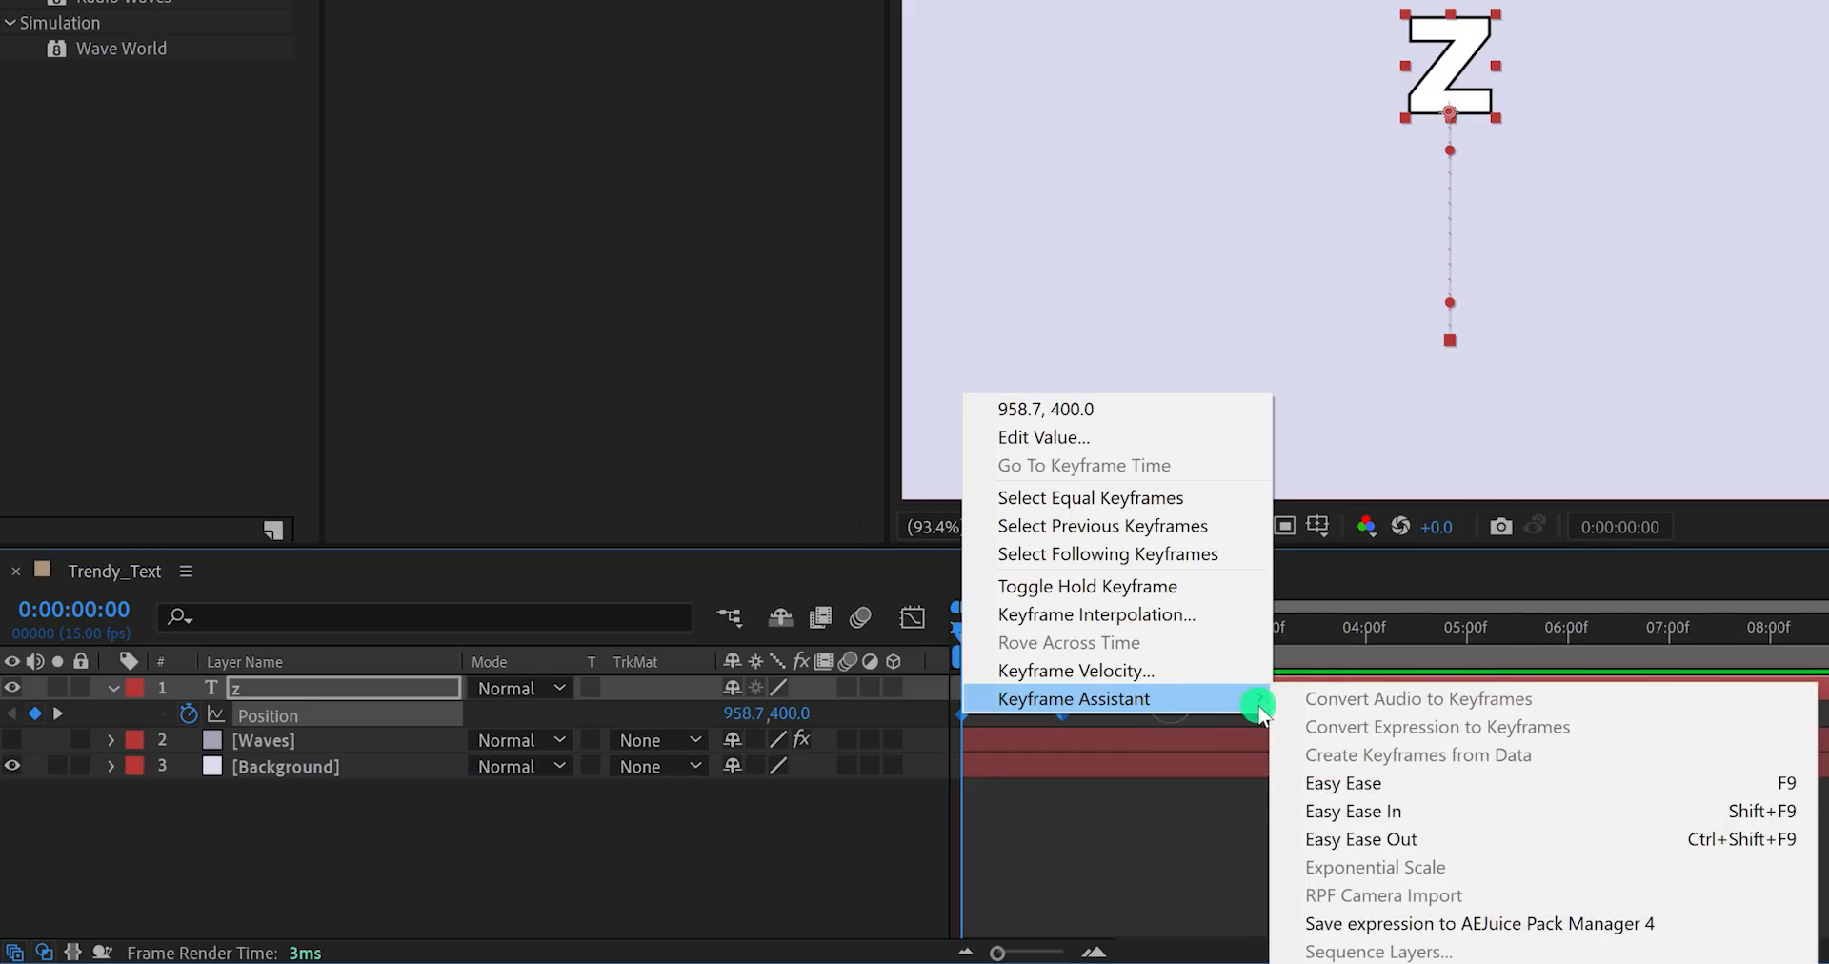
{"action": "left_click", "coordinate": [1344, 783]}
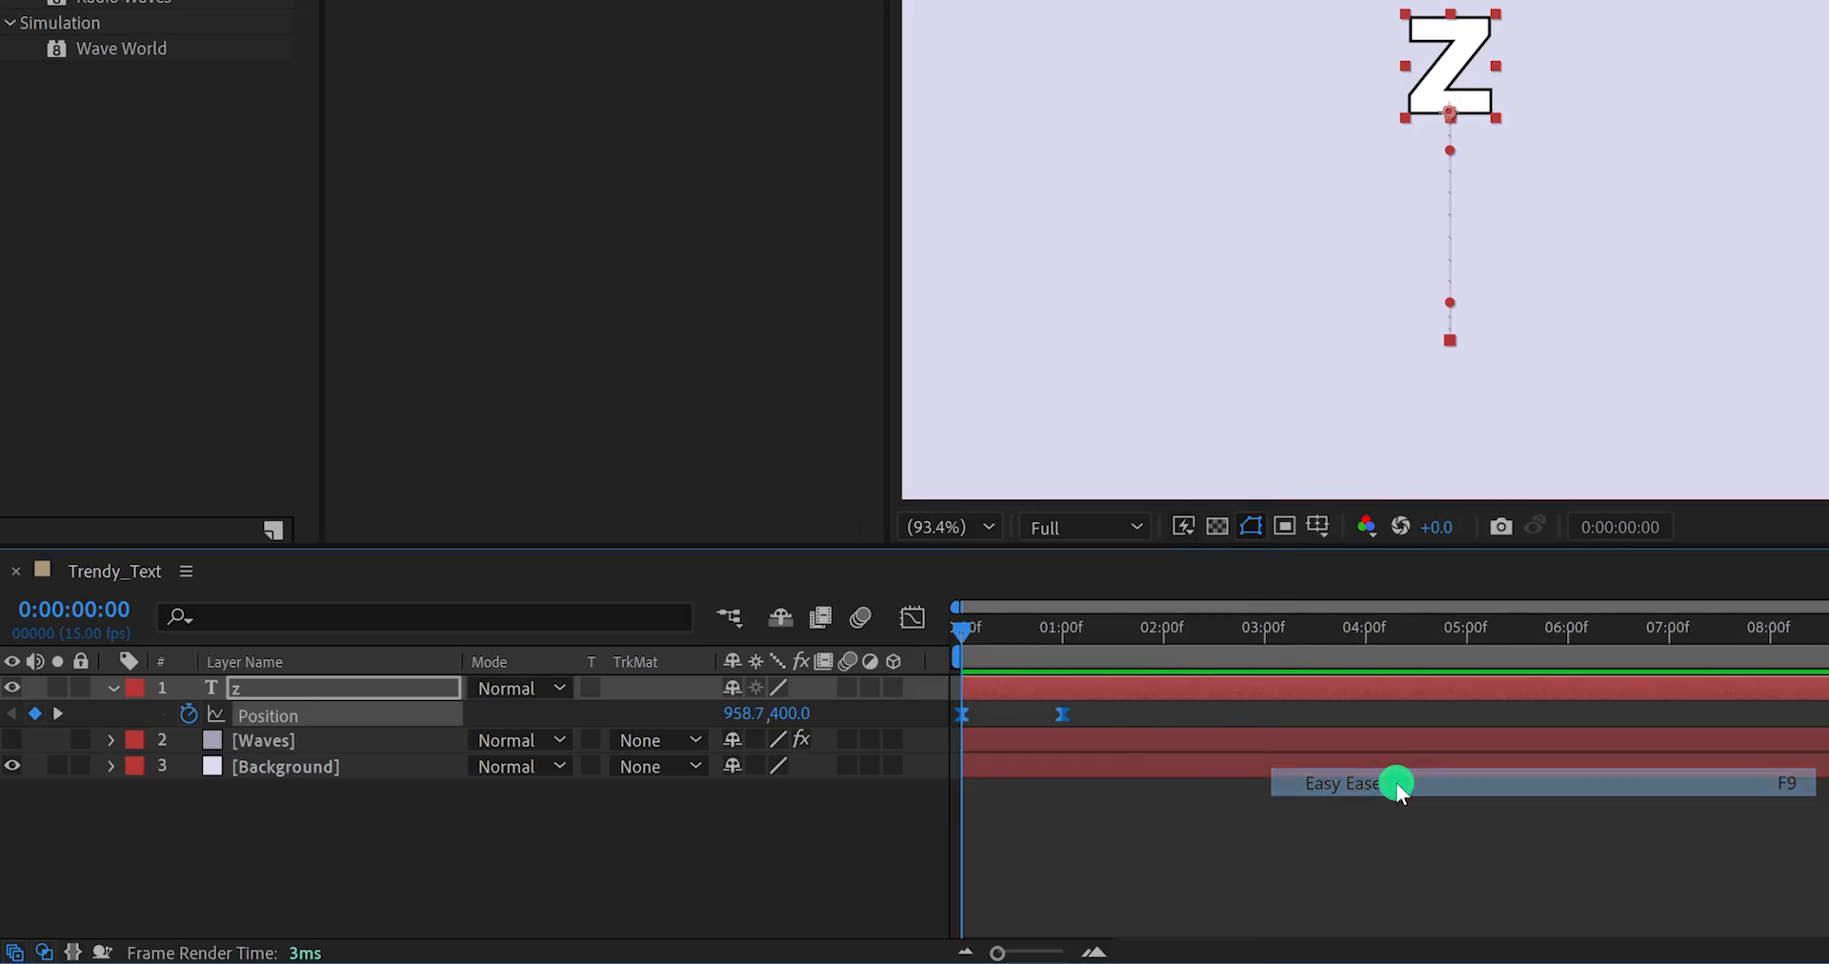
{"action": "left_click", "coordinate": [1344, 783]}
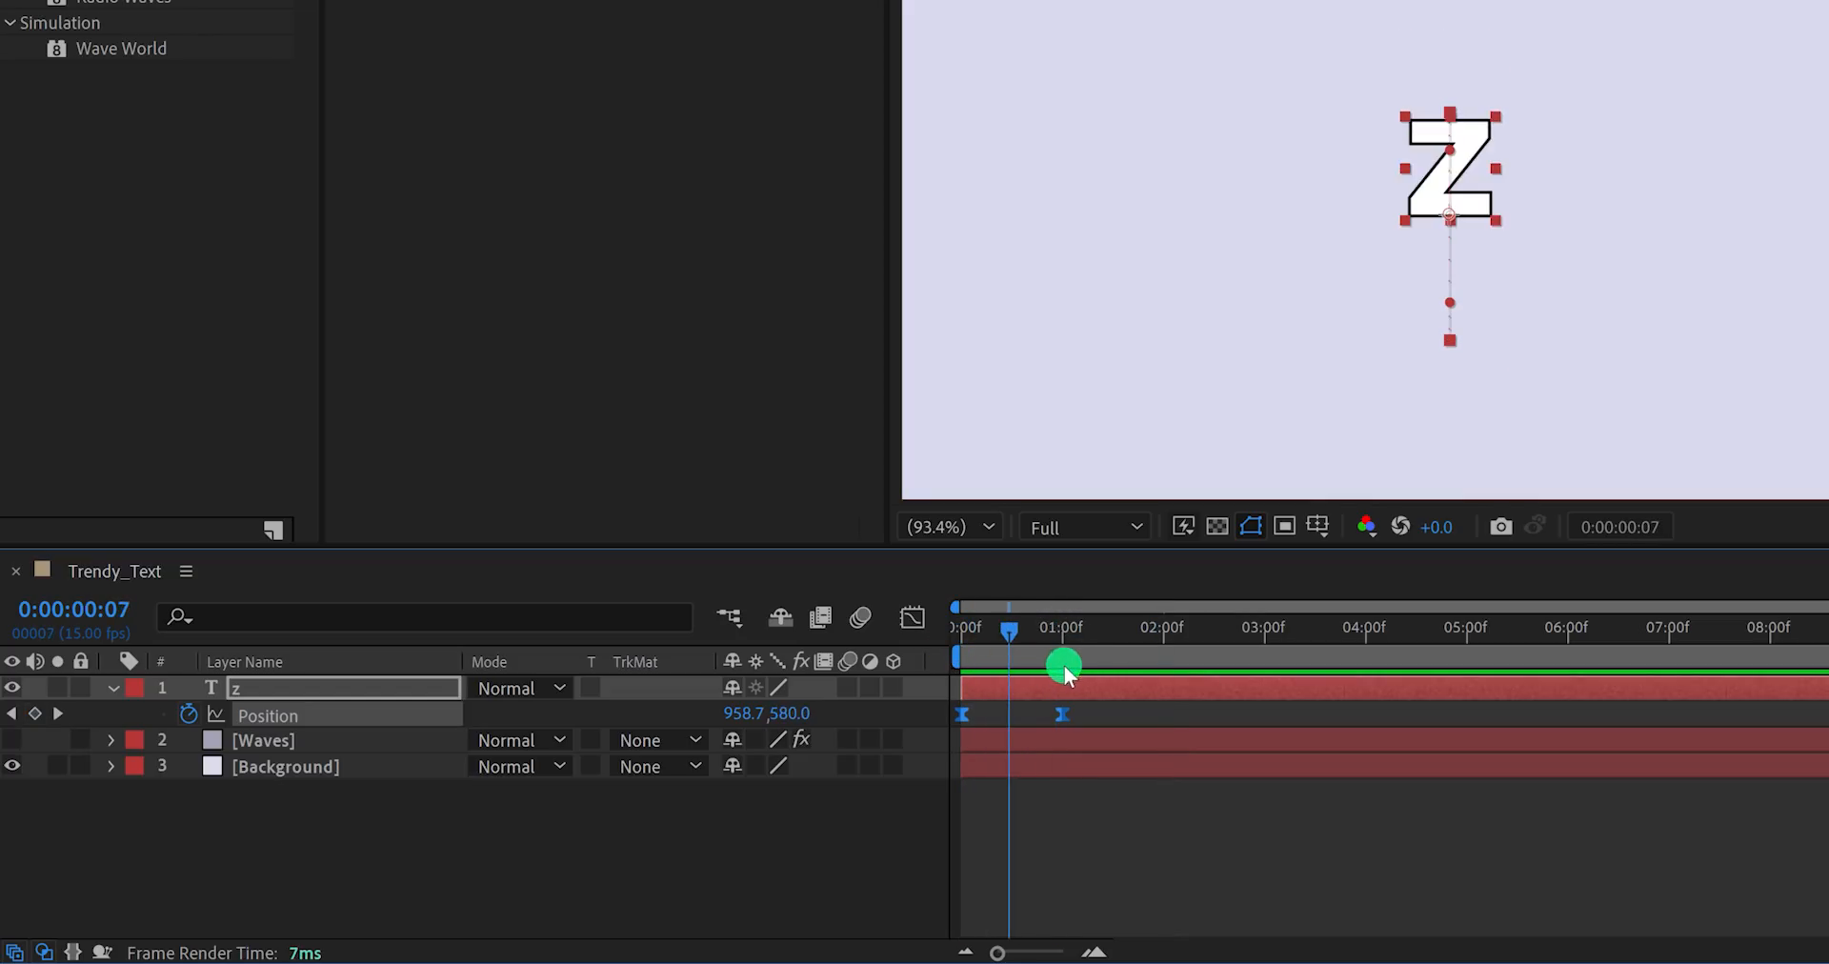
{"action": "left_click_drag", "start_coordinate": [1064, 667], "coordinate": [1163, 667]}
{"action": "type", "text": "loop"}
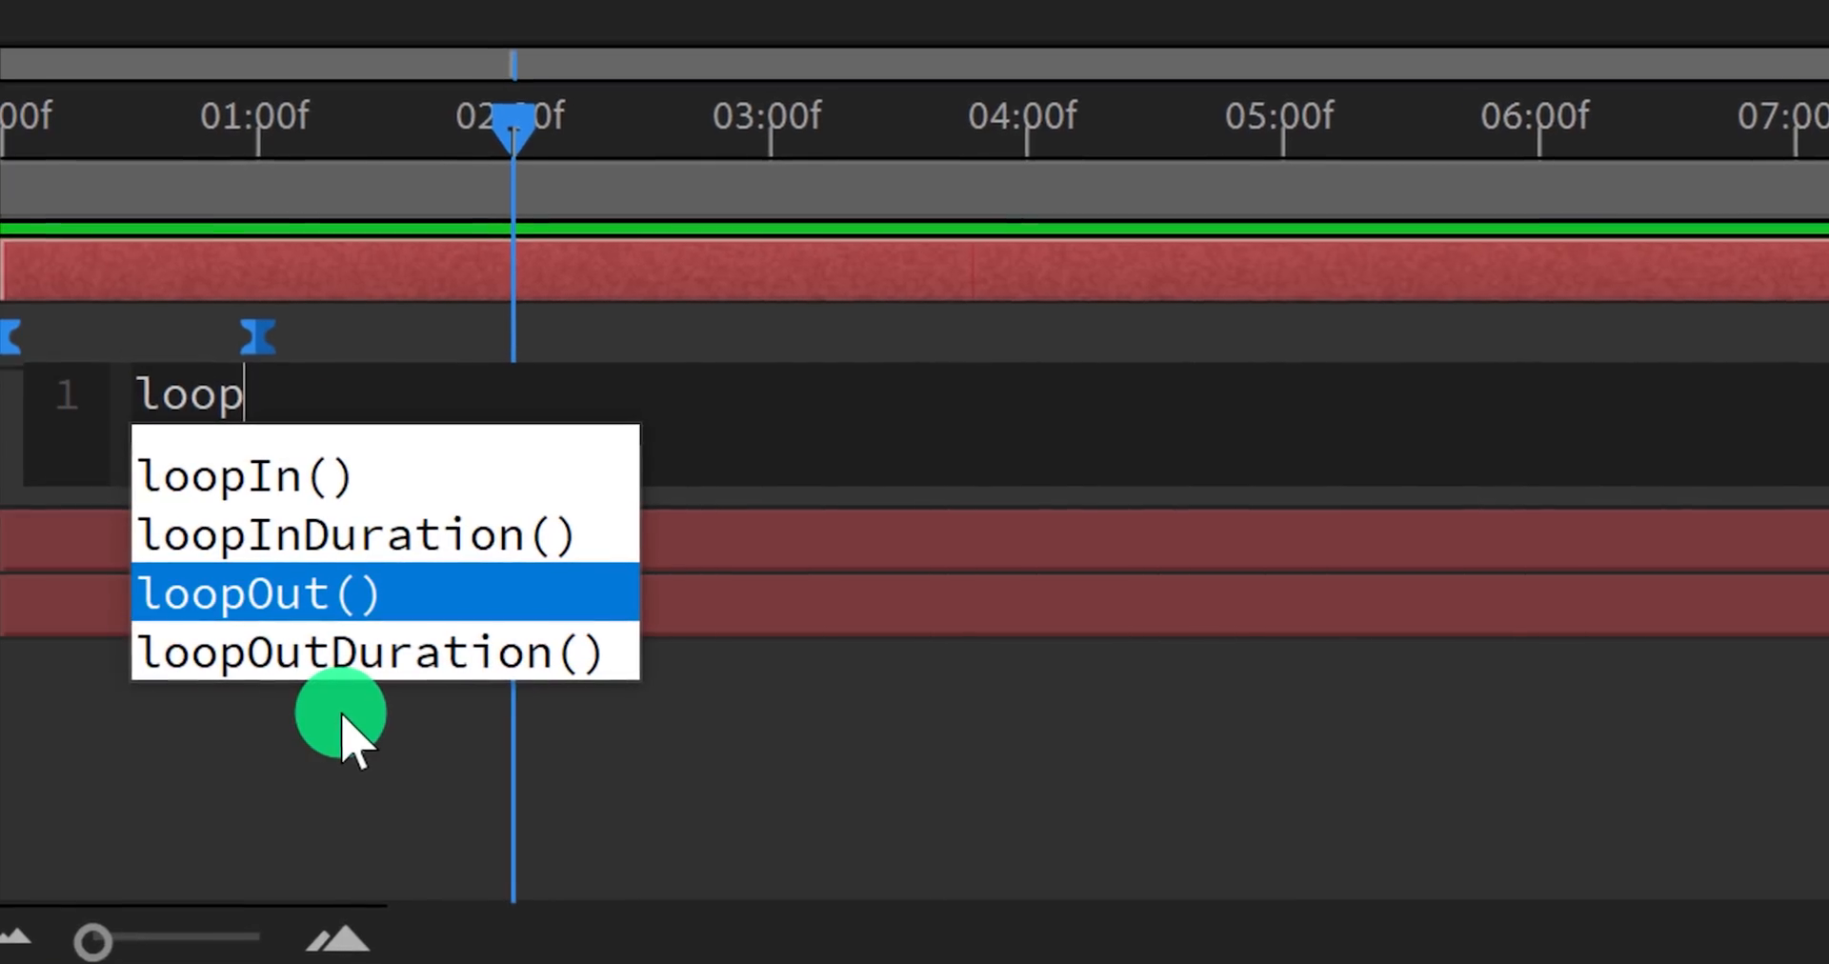
Give the Z's Position a loopOut("pingpong") expression so its drop bounces endlessly.
{"action": "left_click", "coordinate": [264, 593]}
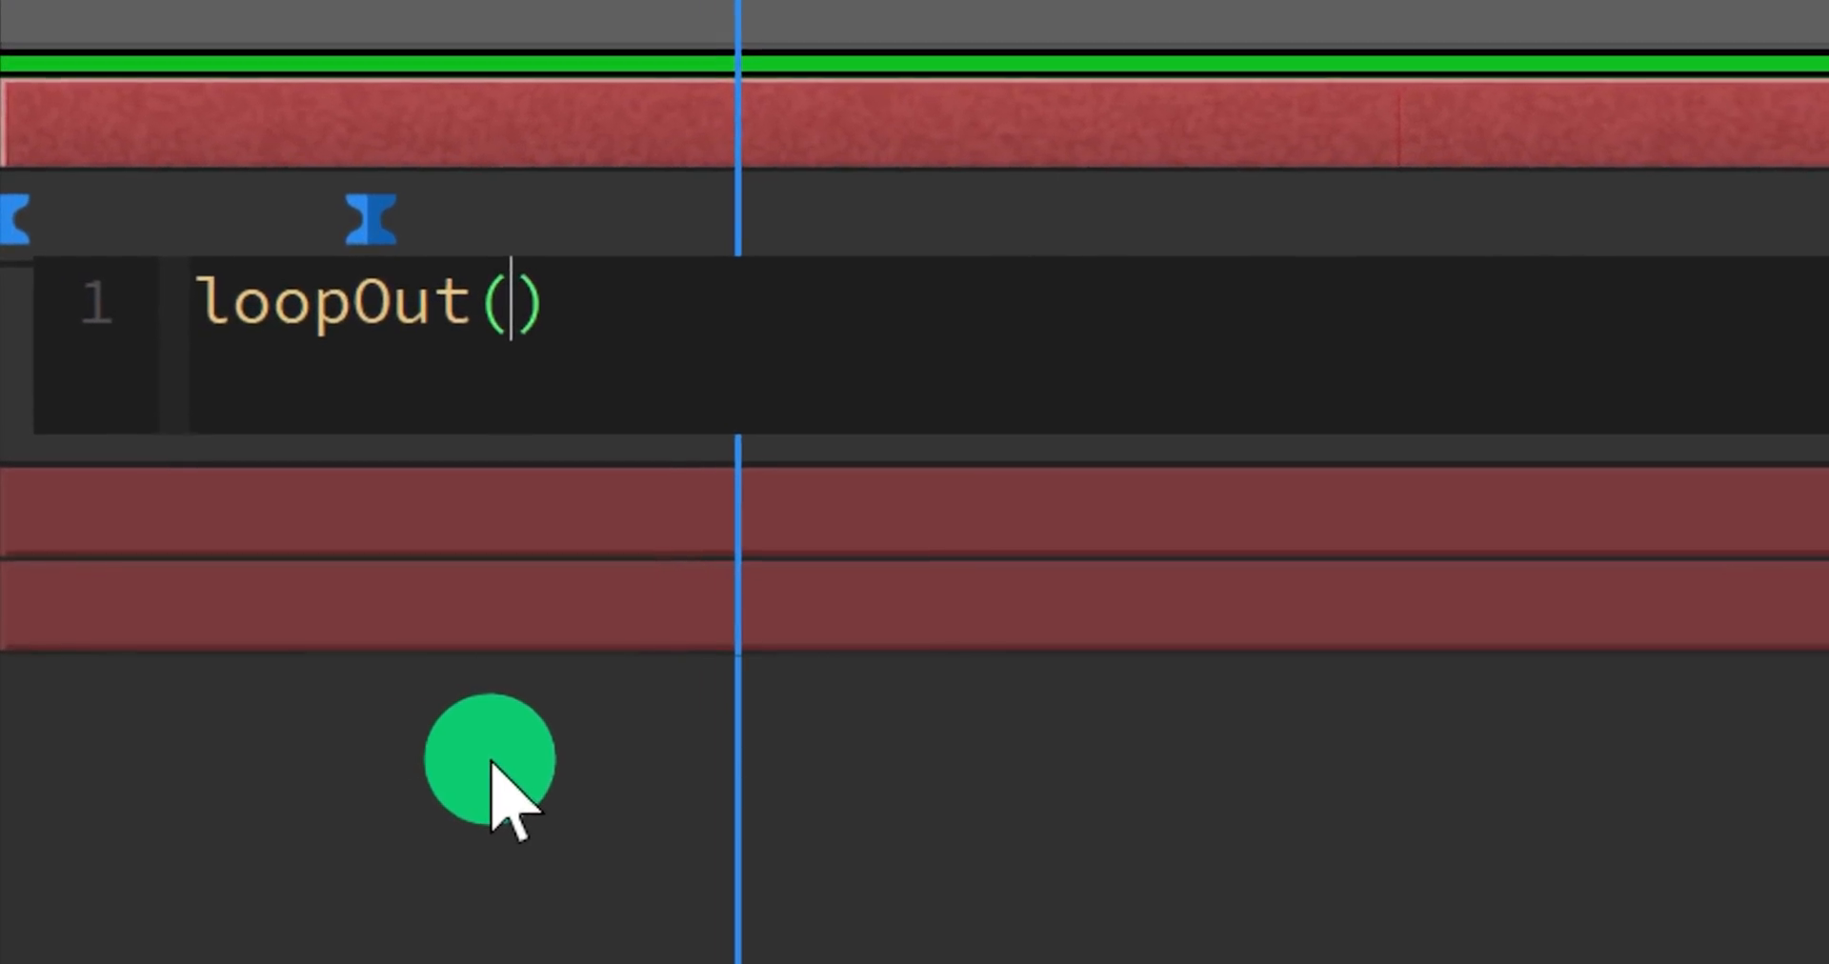
{"action": "type", "text": "\""}
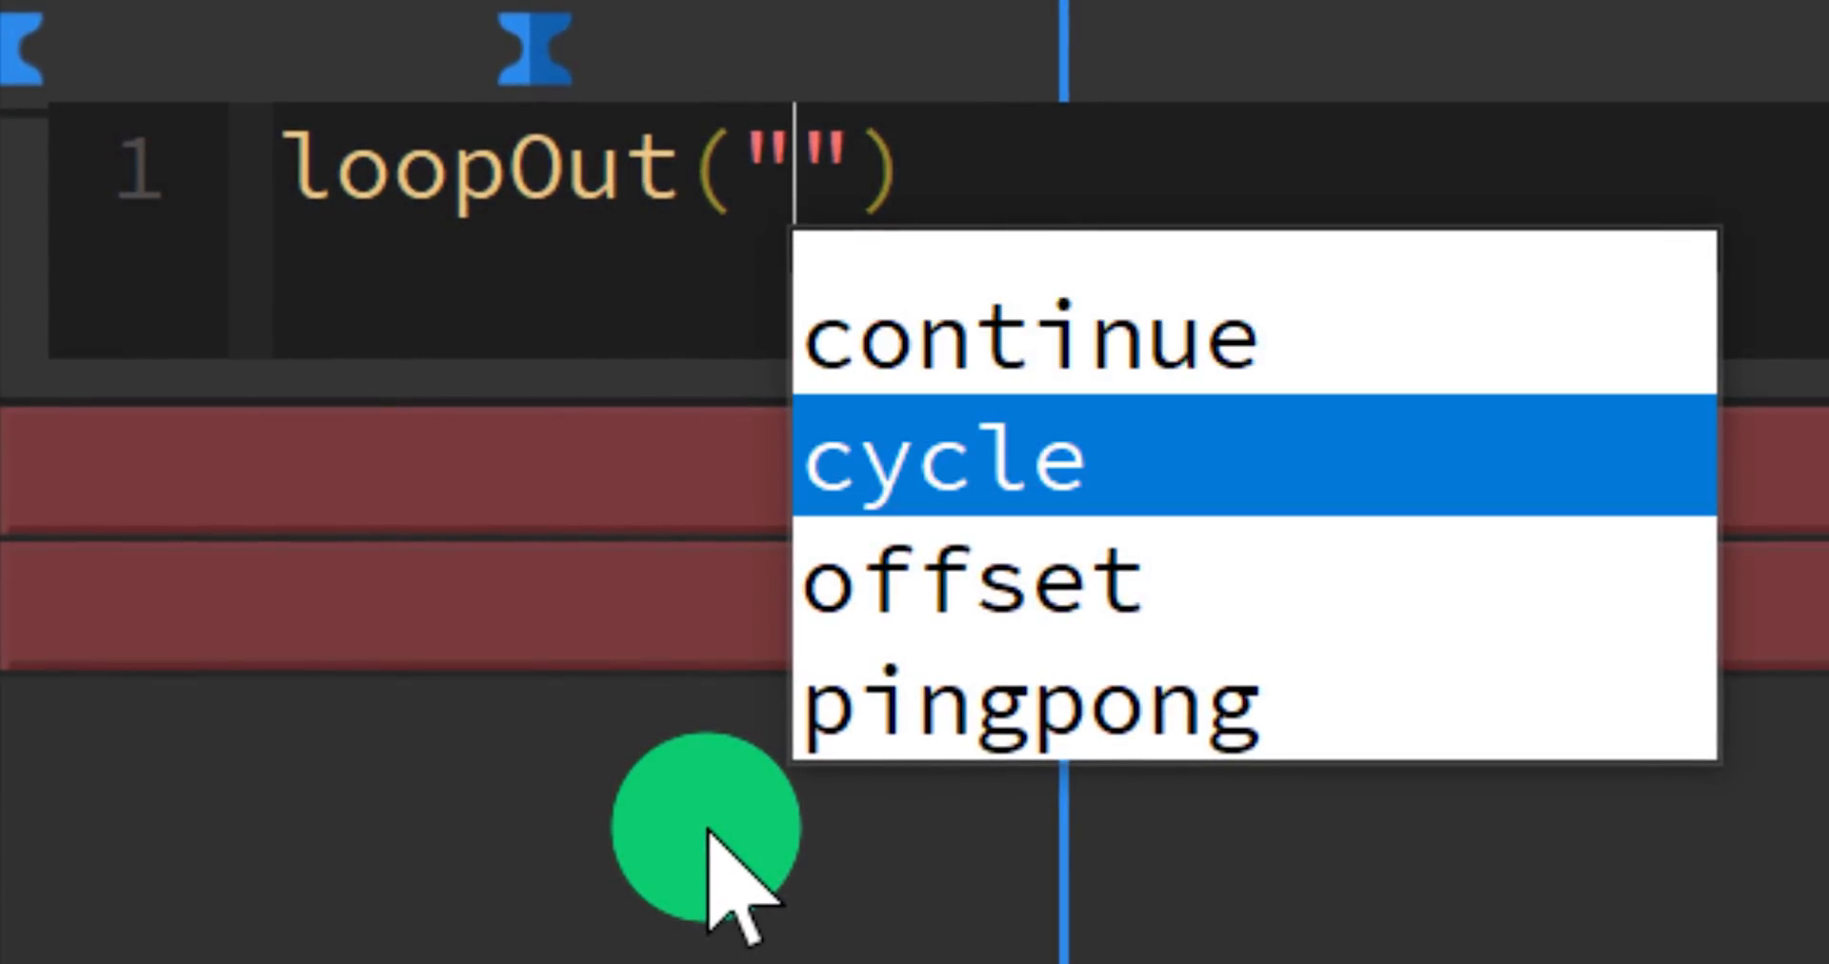
{"action": "left_click", "coordinate": [1031, 702]}
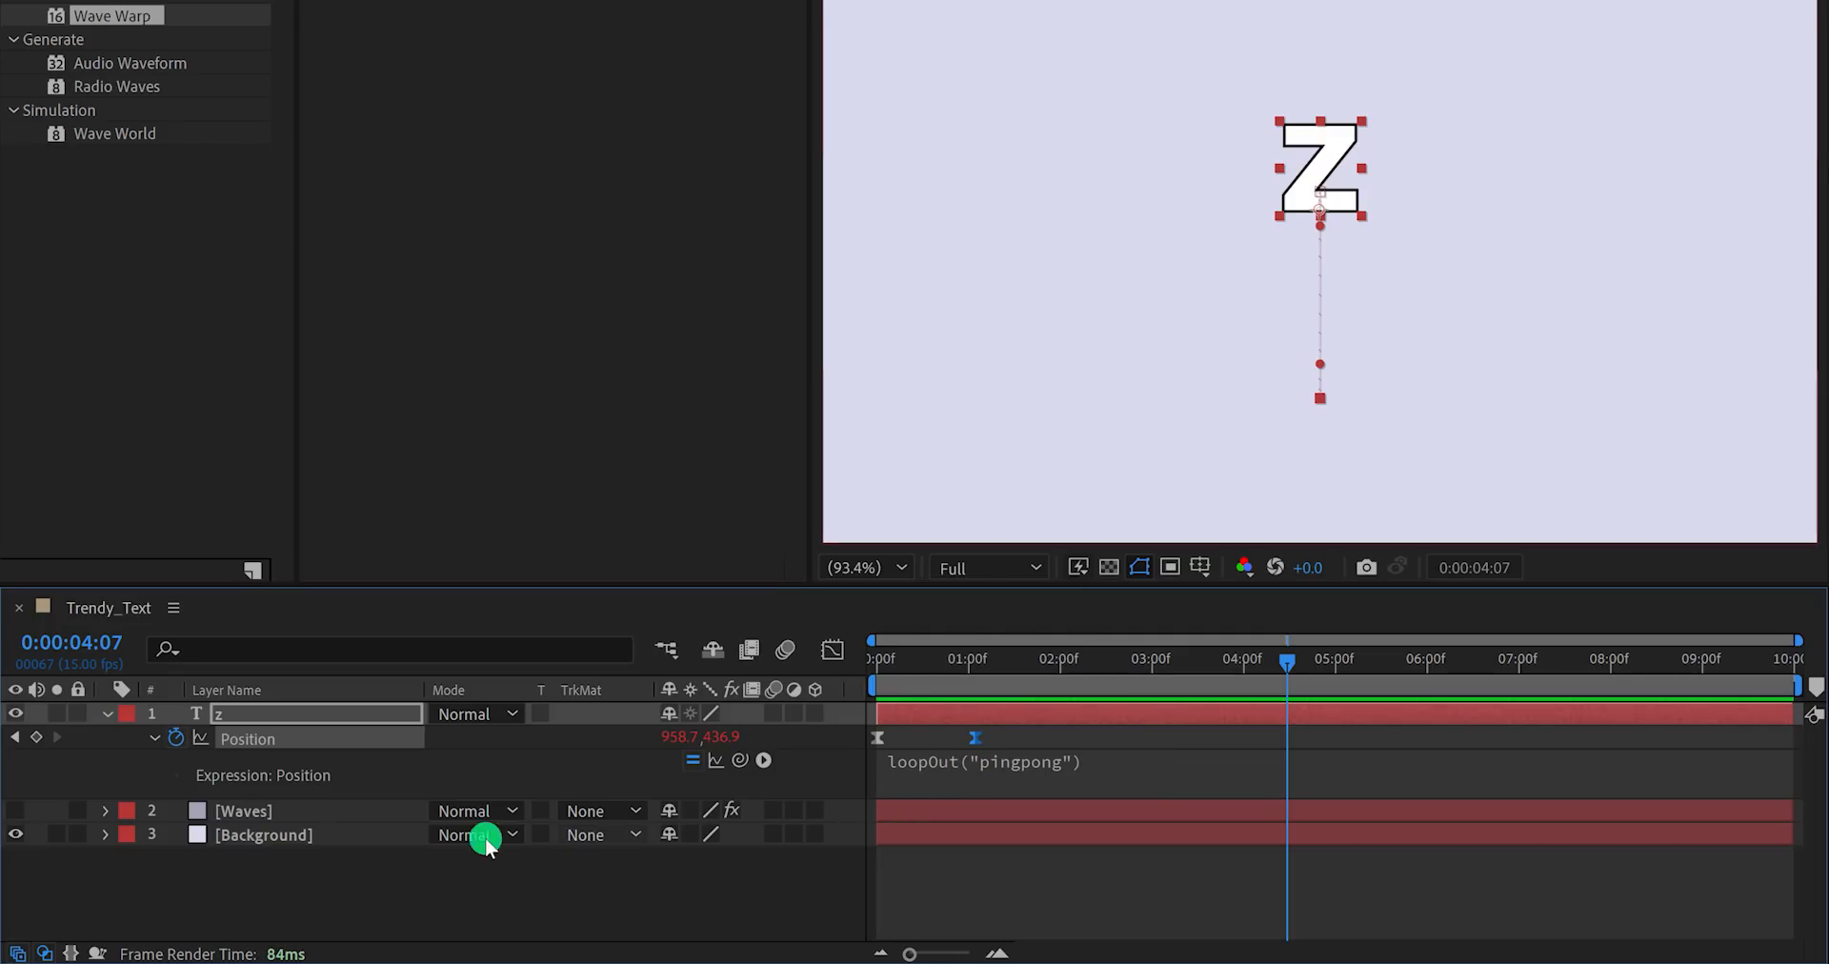
Duplicate the Z layer and retype the copy as an O.
{"action": "left_click", "coordinate": [152, 713]}
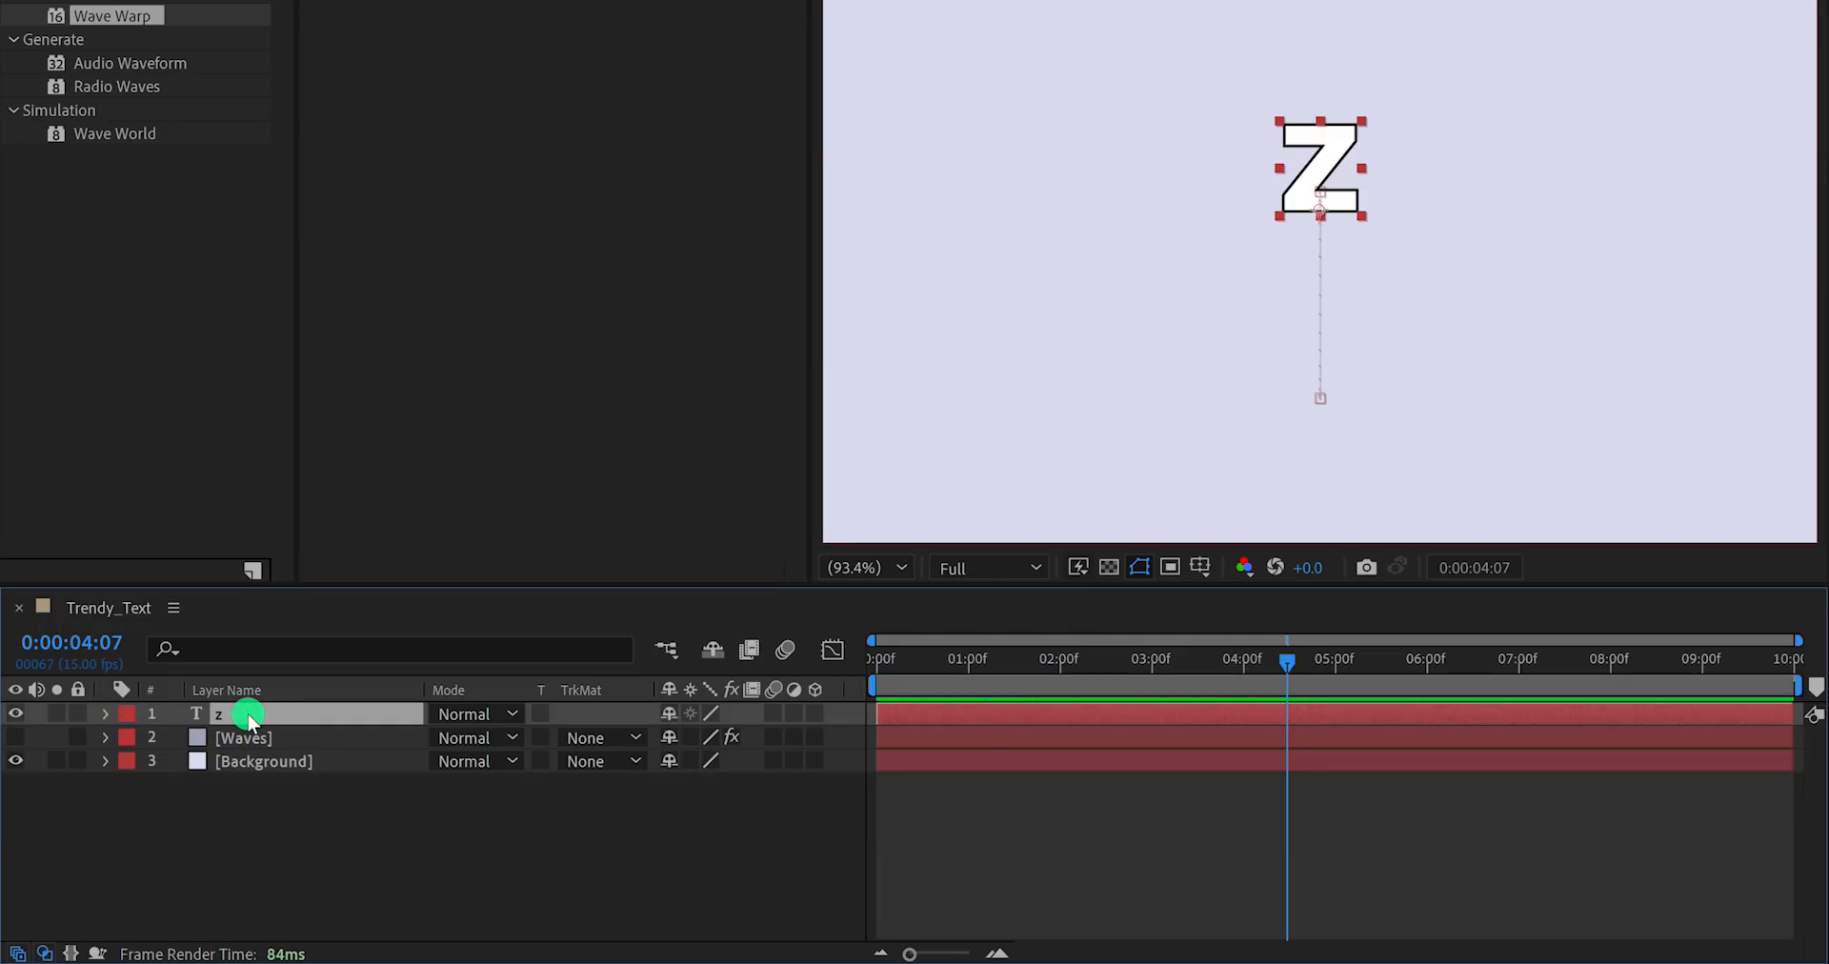
{"action": "key", "text": "ctrl+d"}
{"action": "type", "text": "o"}
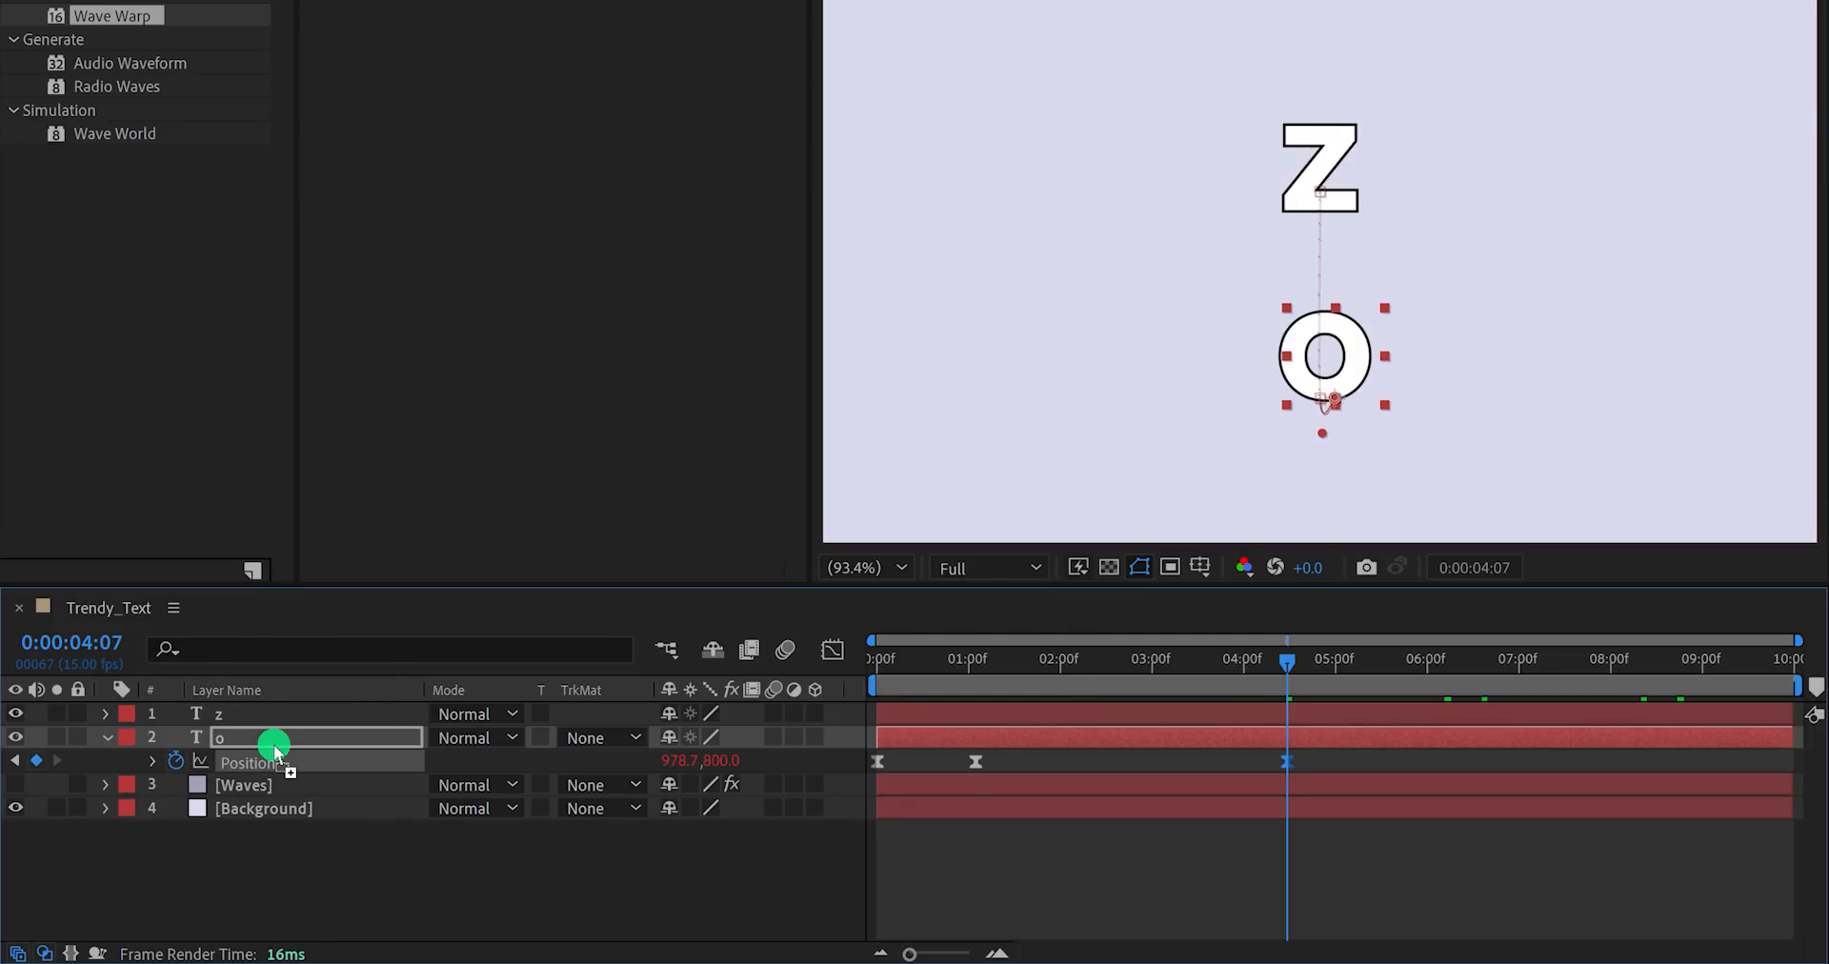
{"action": "left_click_drag", "start_coordinate": [1326, 359], "coordinate": [1360, 358]}
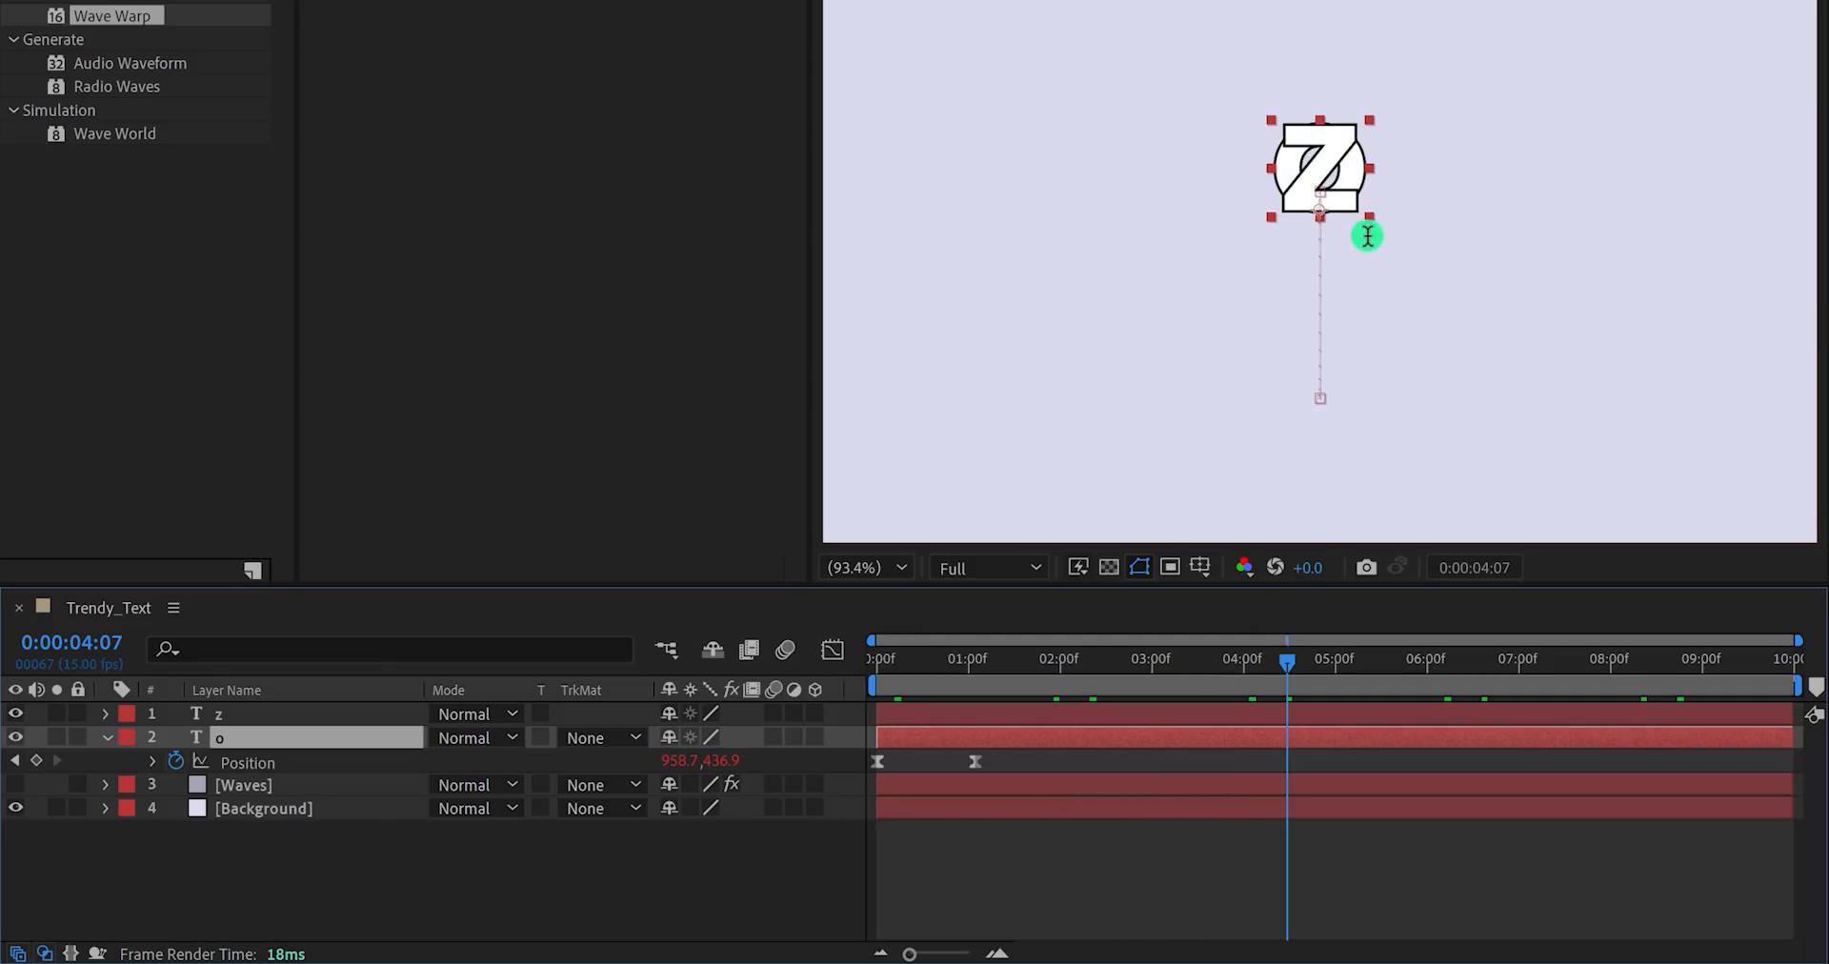
{"action": "mouse_move", "coordinate": [1353, 174]}
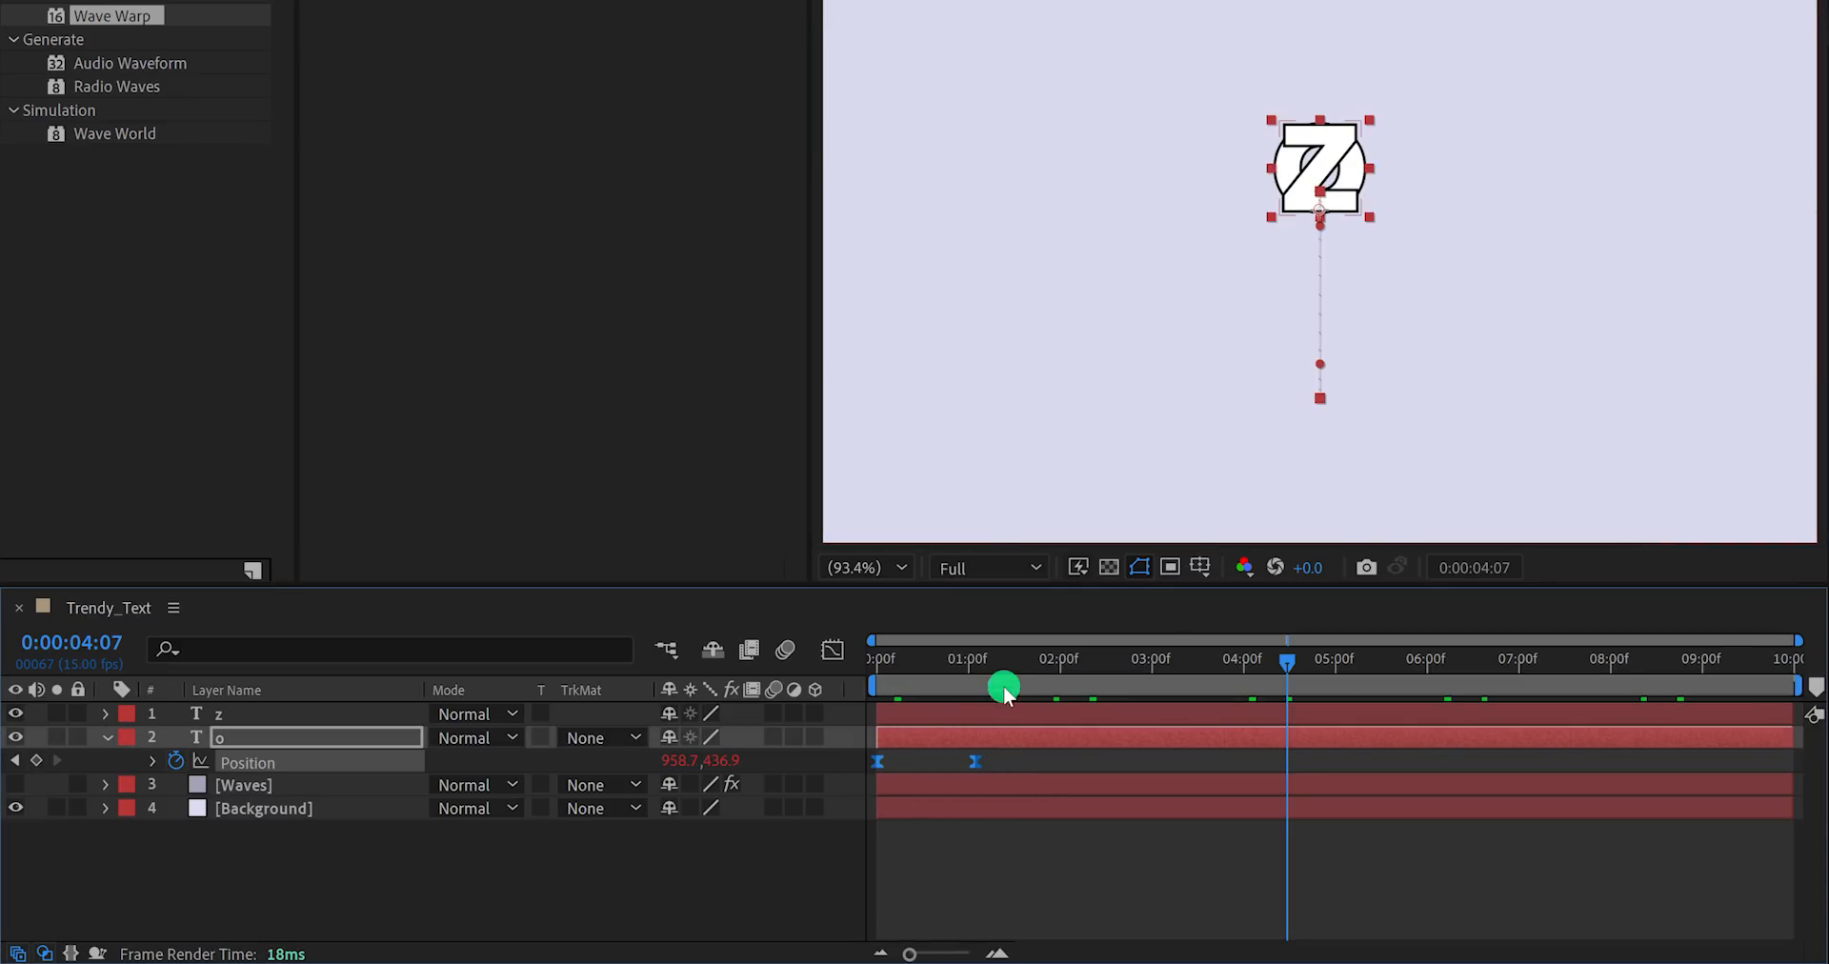
At the landing keyframe, nudge the O right beside the Z, then move on to the M layer.
{"action": "left_click_drag", "start_coordinate": [1006, 686], "coordinate": [974, 760]}
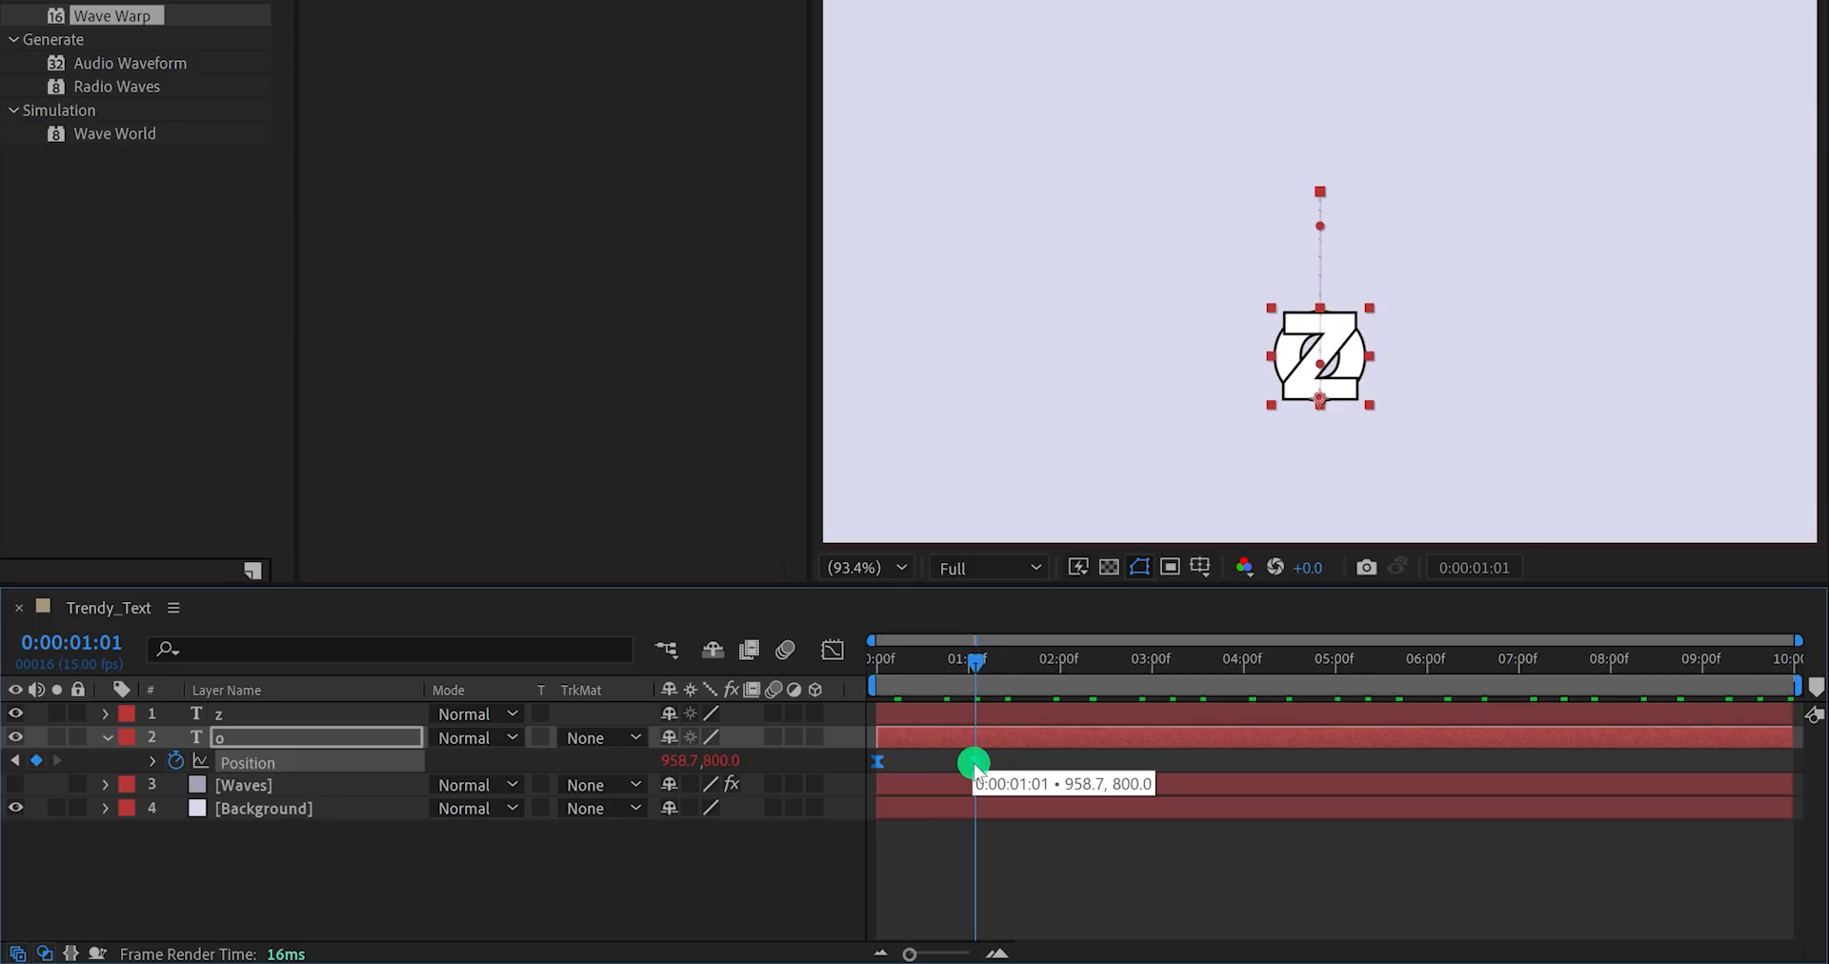
{"action": "key", "text": "shift+Right"}
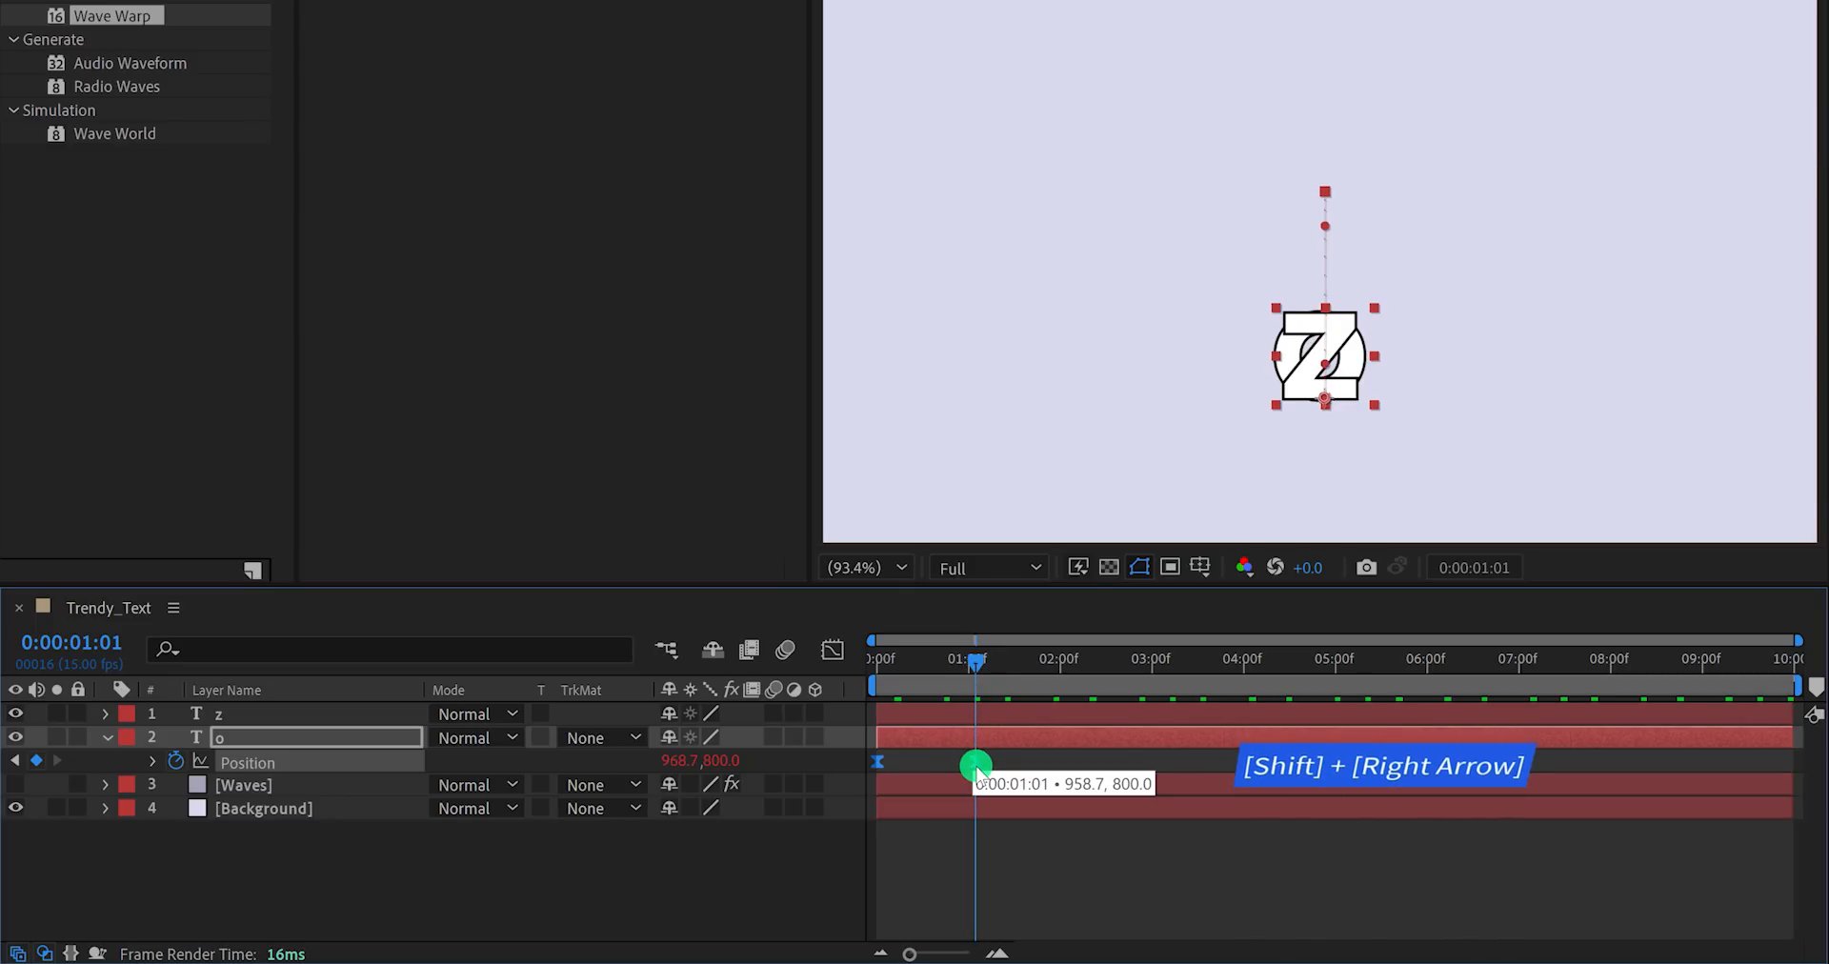
{"action": "key", "text": "shift+Right"}
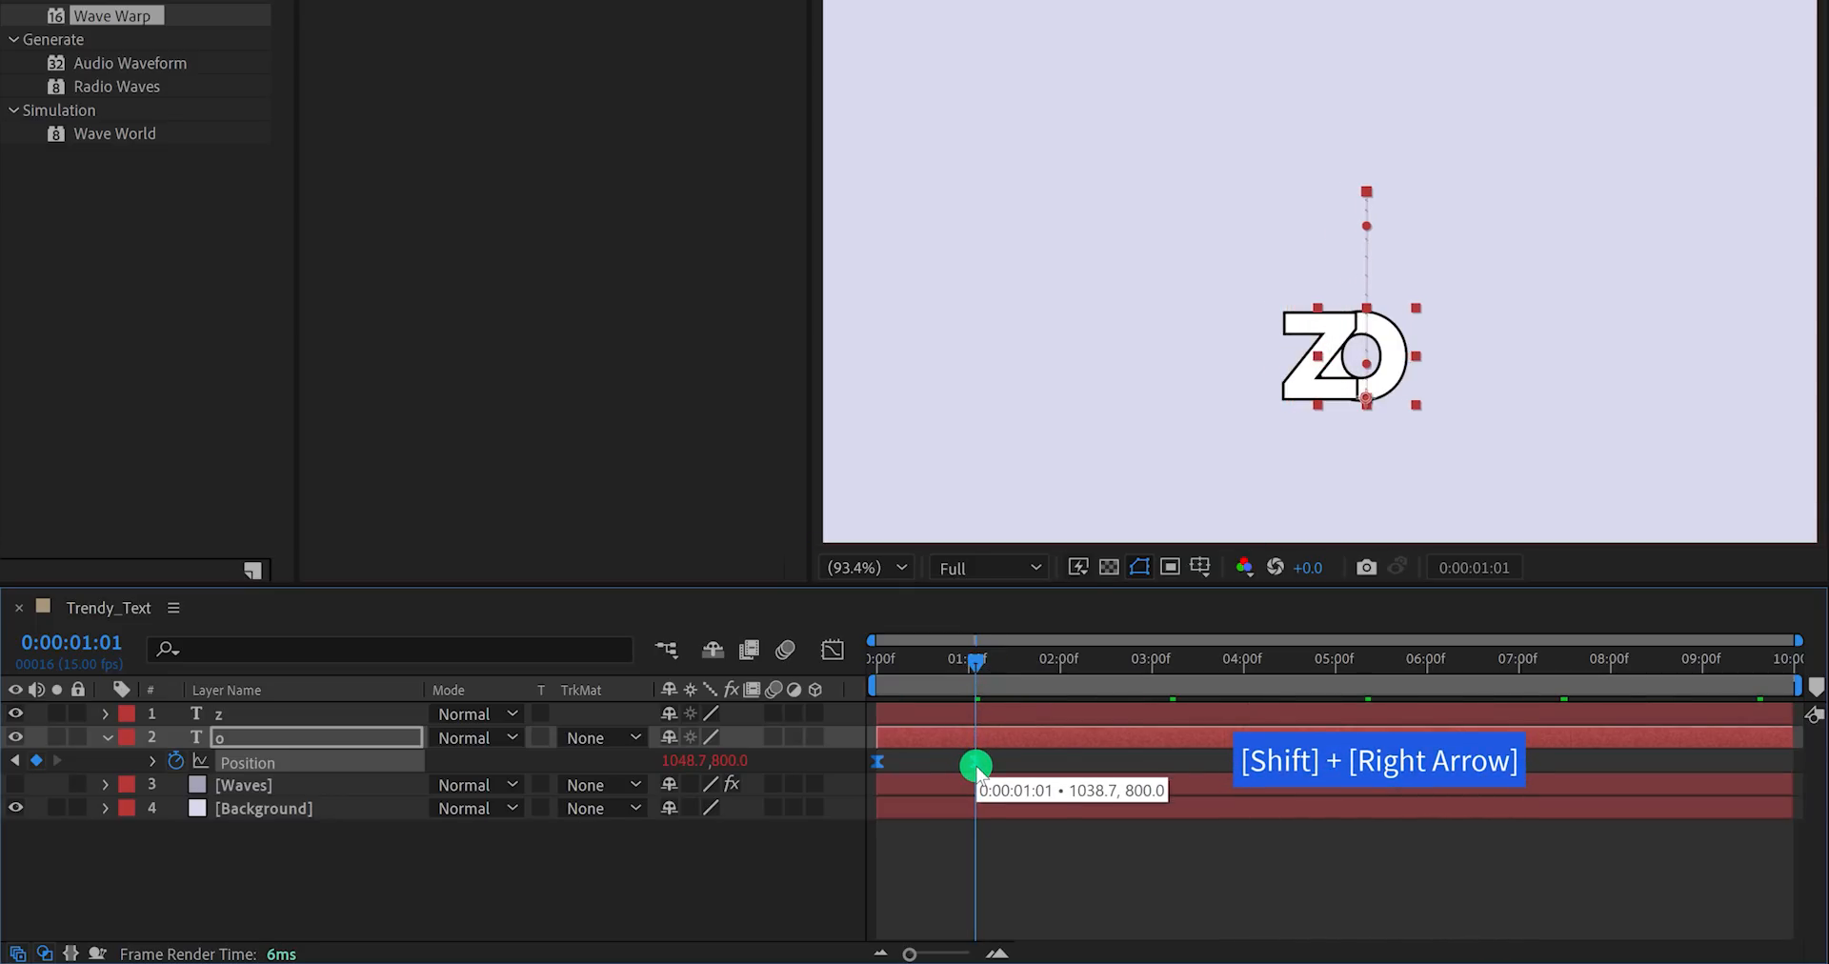
{"action": "key", "text": "shift+Right"}
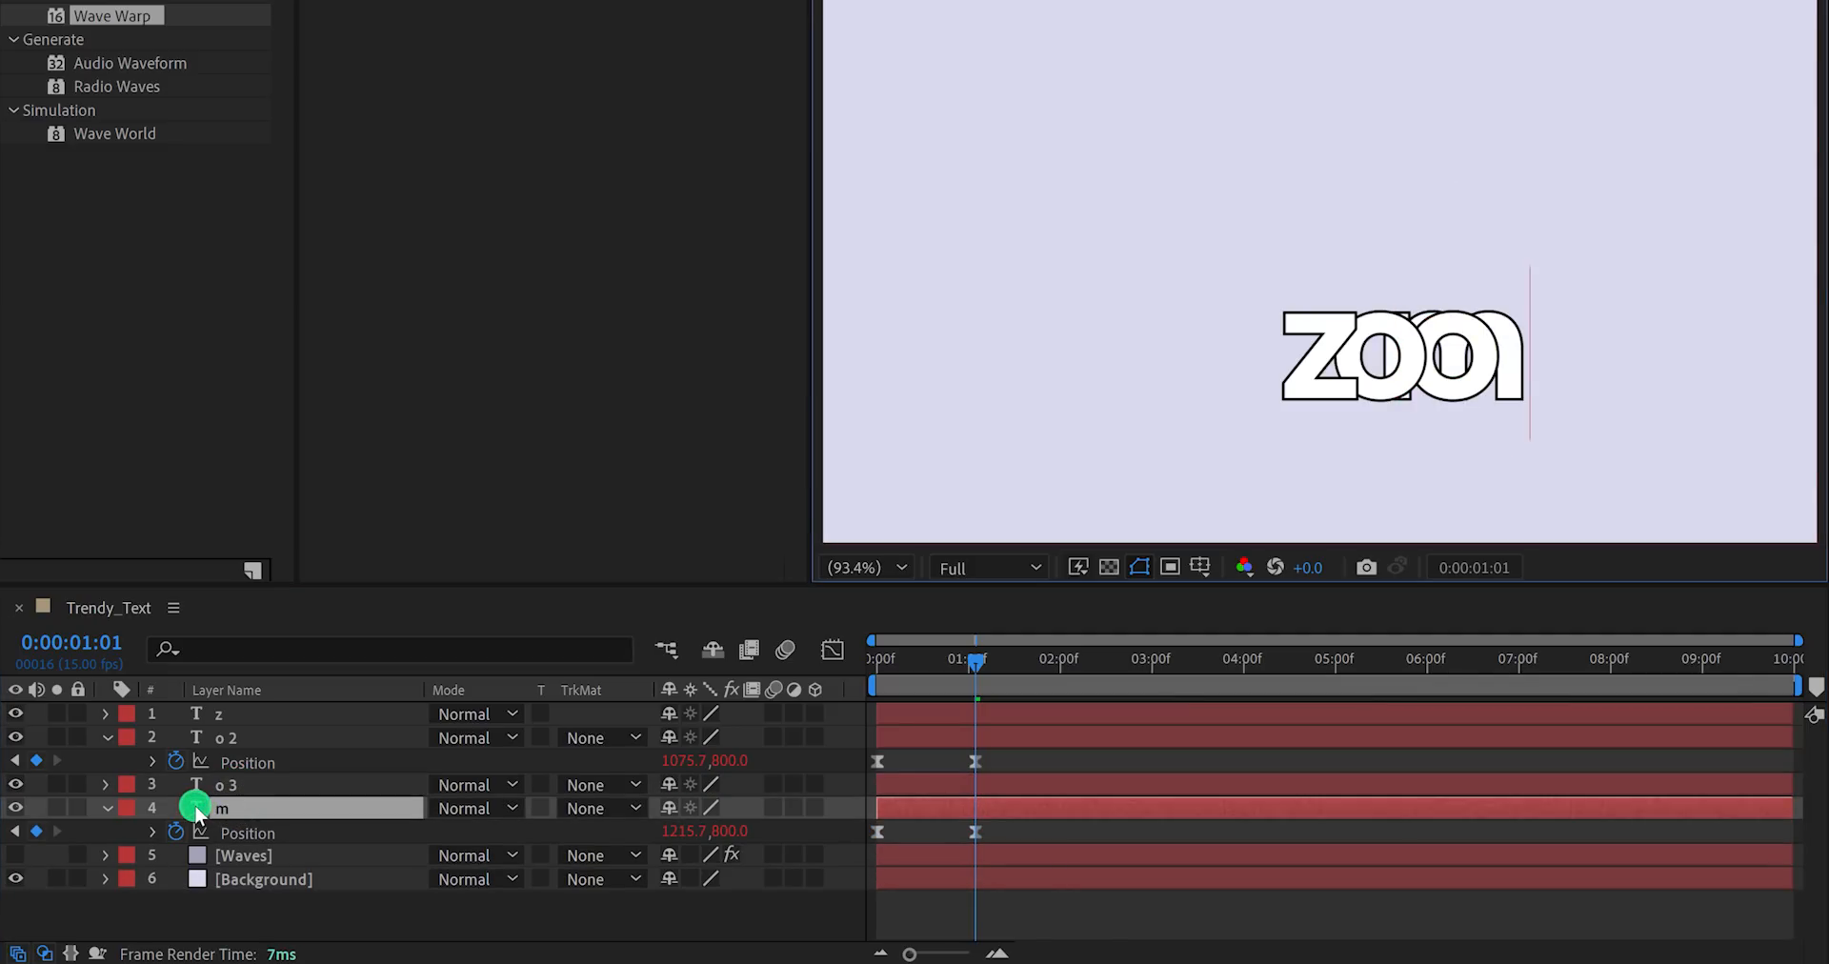
{"action": "left_click", "coordinate": [221, 808]}
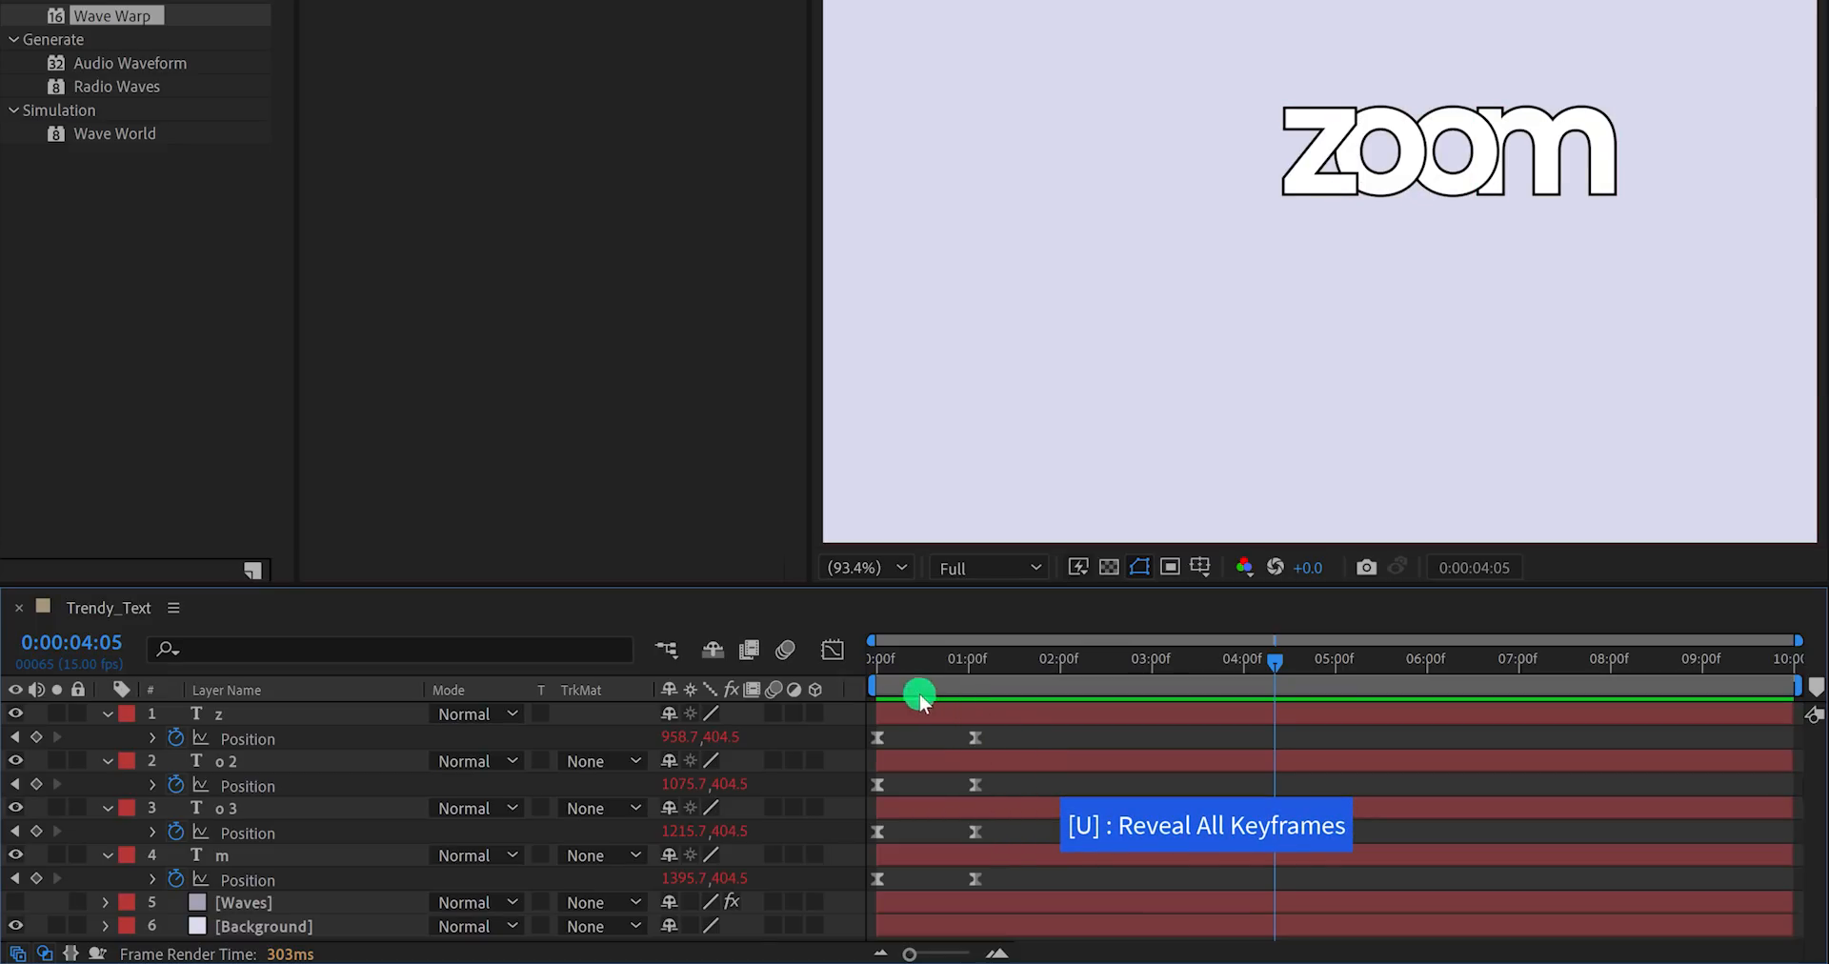
Reveal the letter keyframes and drag the second O's and M's drops a few frames later, then preview.
{"action": "key", "text": "Home"}
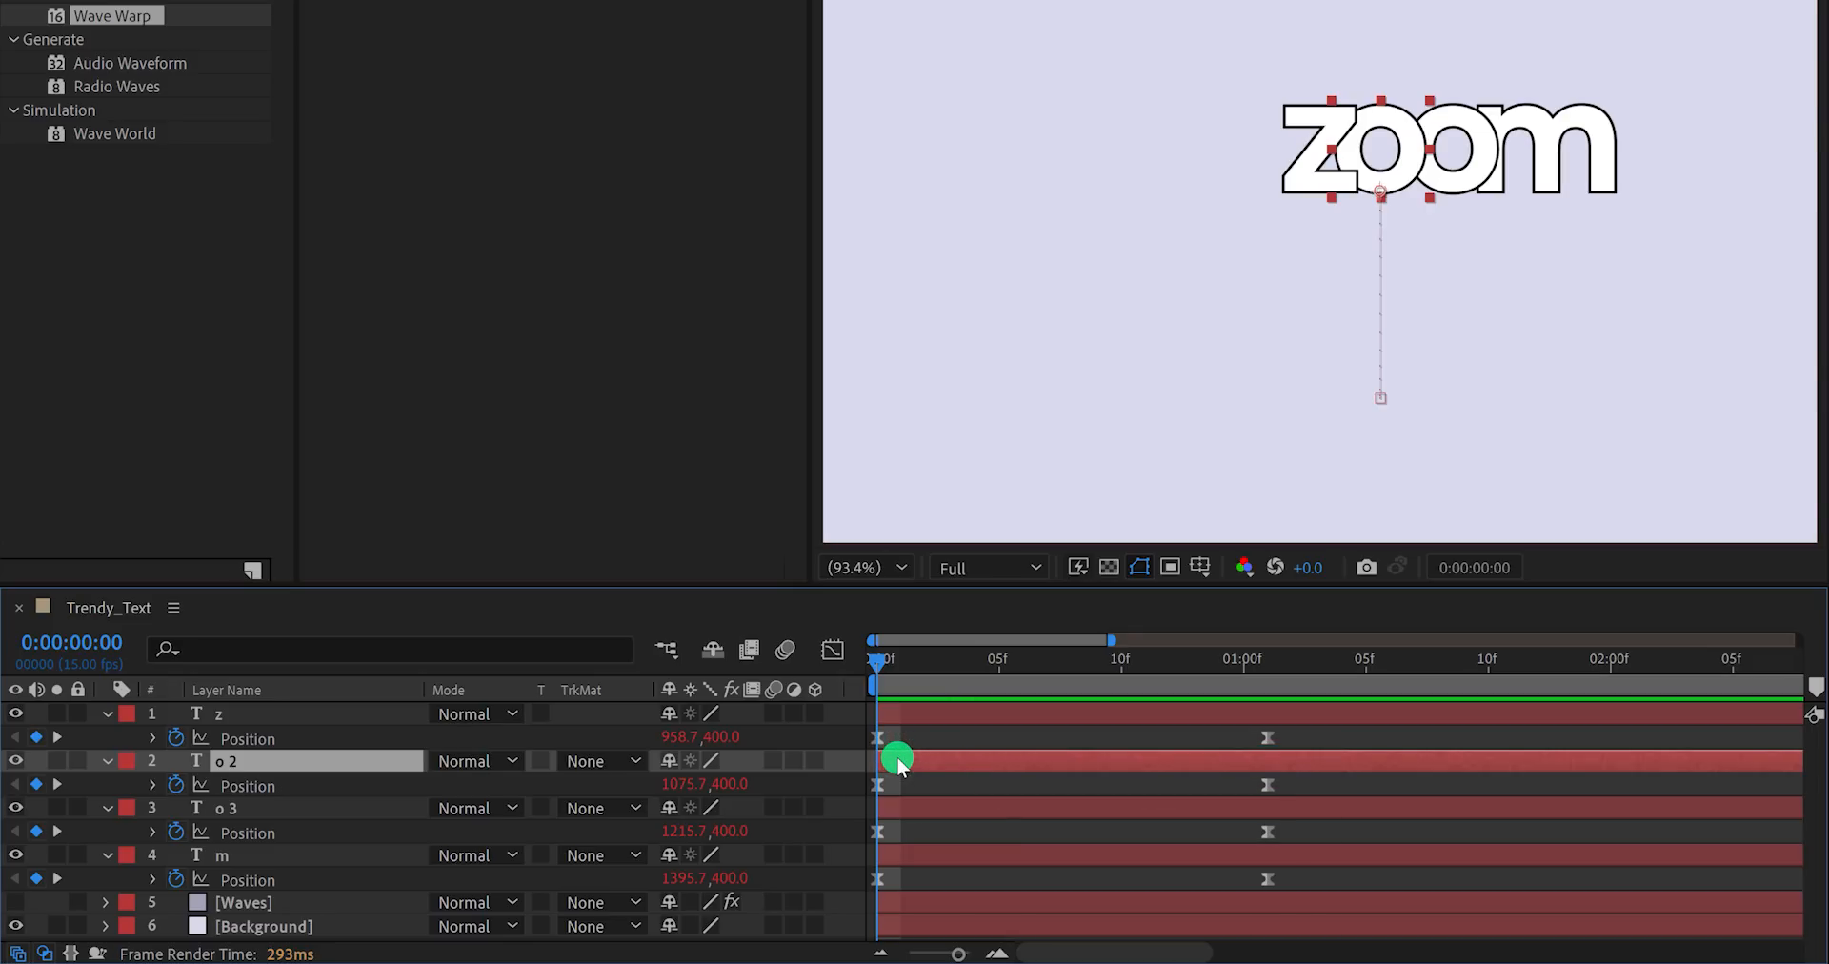
{"action": "left_click_drag", "start_coordinate": [897, 761], "coordinate": [1144, 760]}
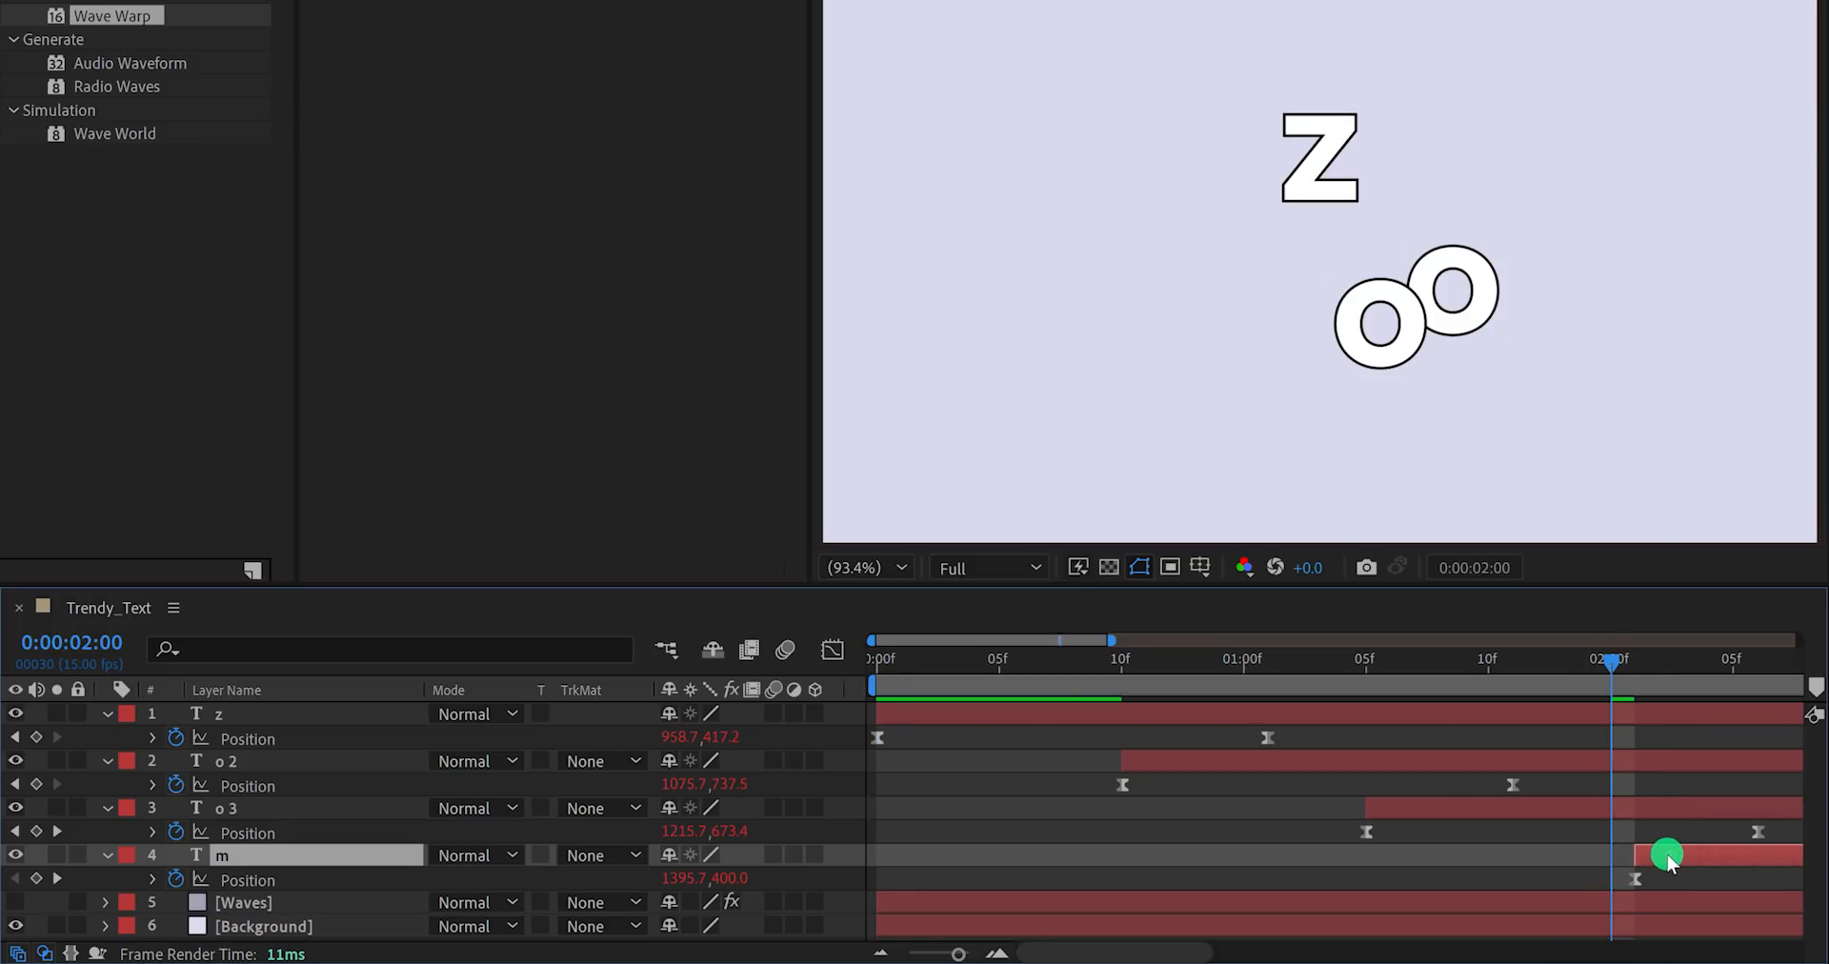
{"action": "left_click_drag", "start_coordinate": [1614, 661], "coordinate": [1365, 661]}
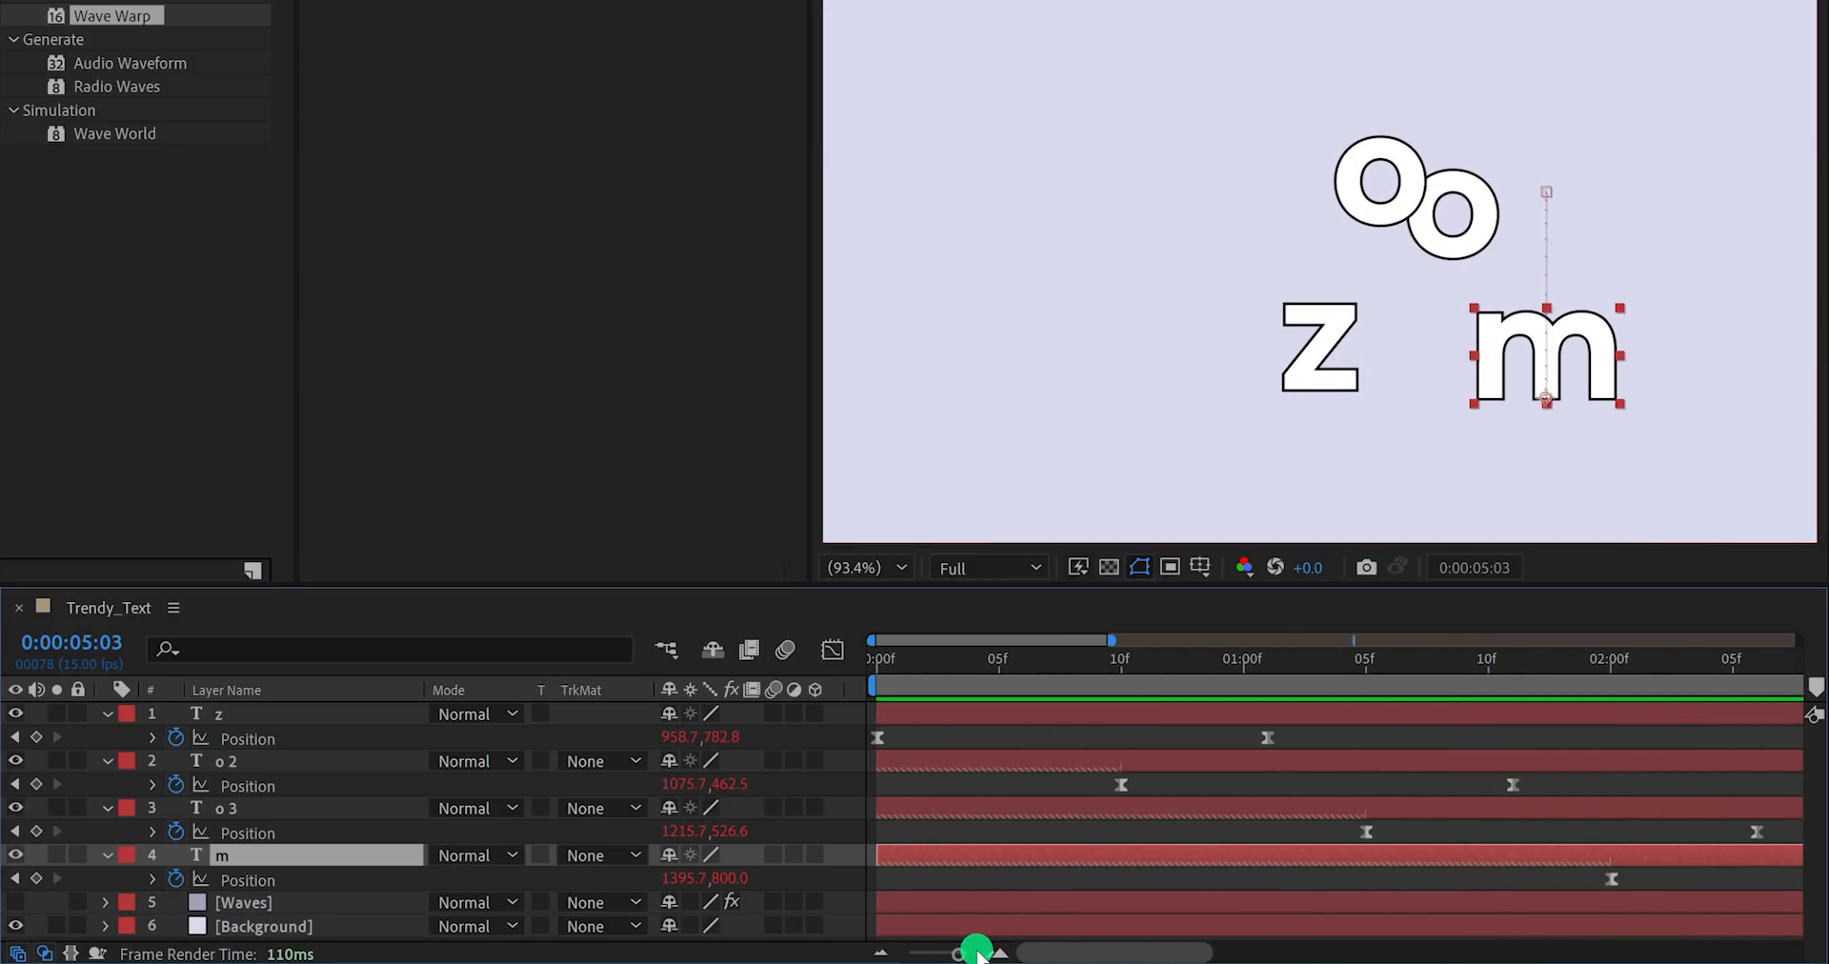
{"action": "left_click_drag", "start_coordinate": [978, 945], "coordinate": [1009, 680]}
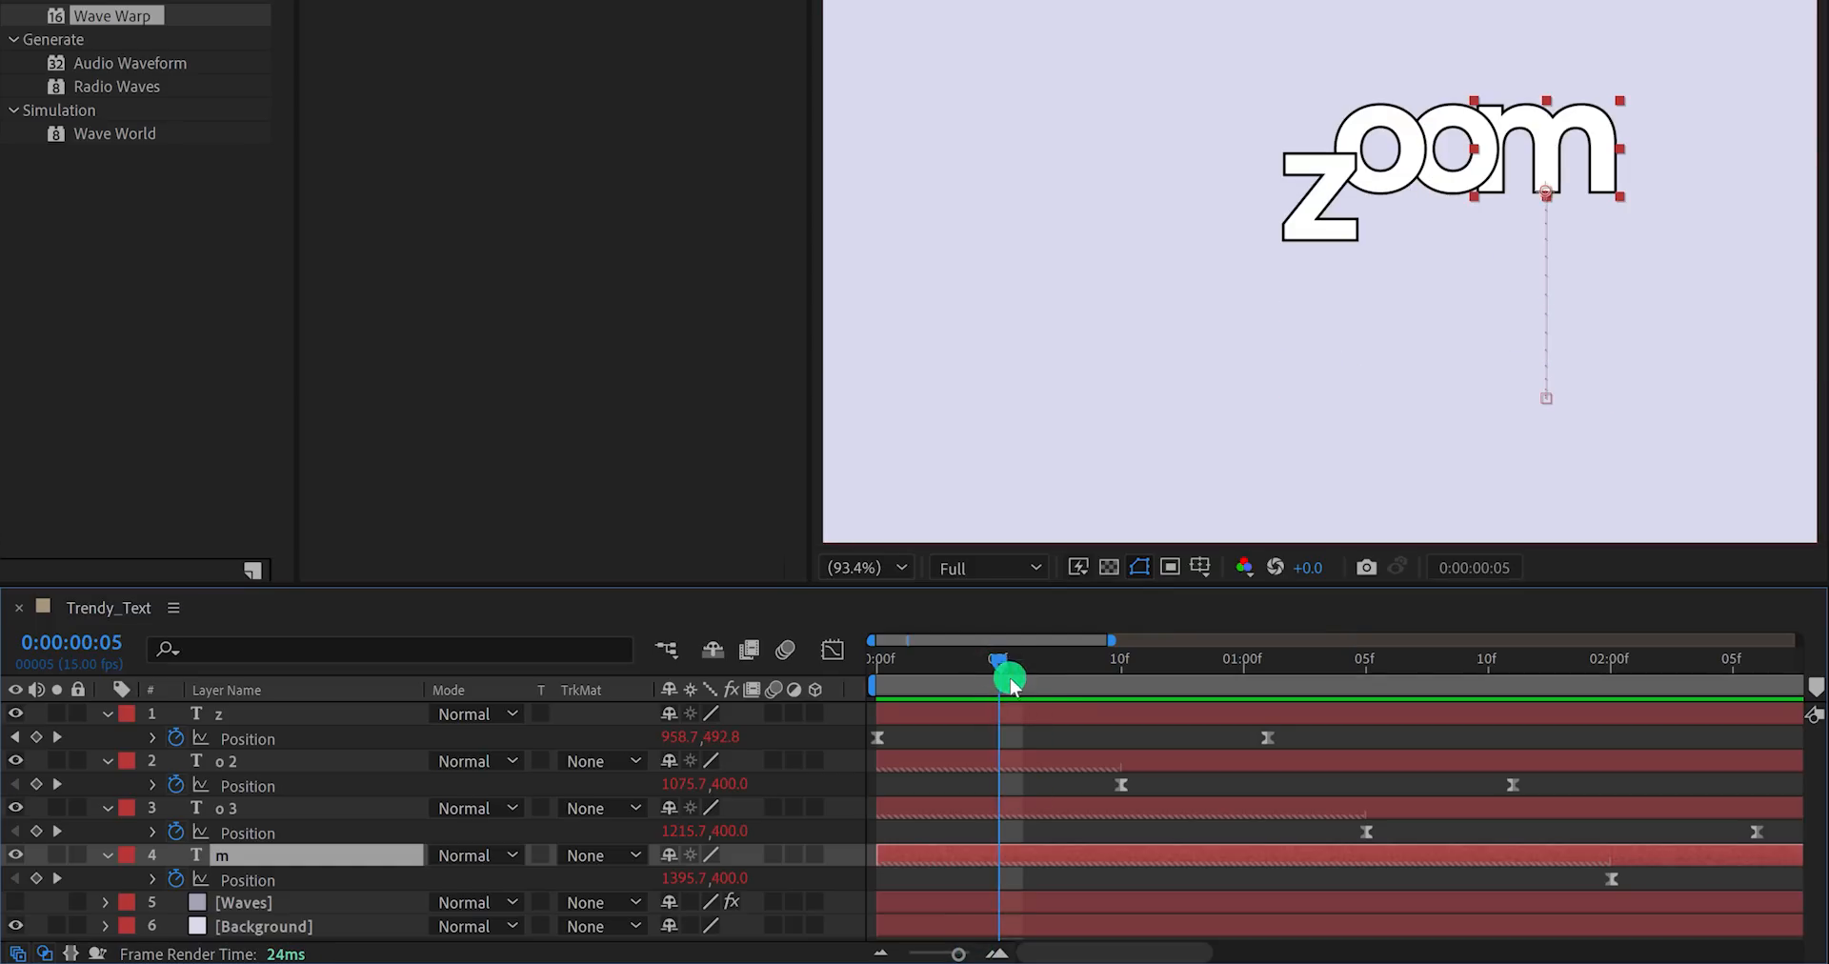
{"action": "left_click", "coordinate": [227, 760]}
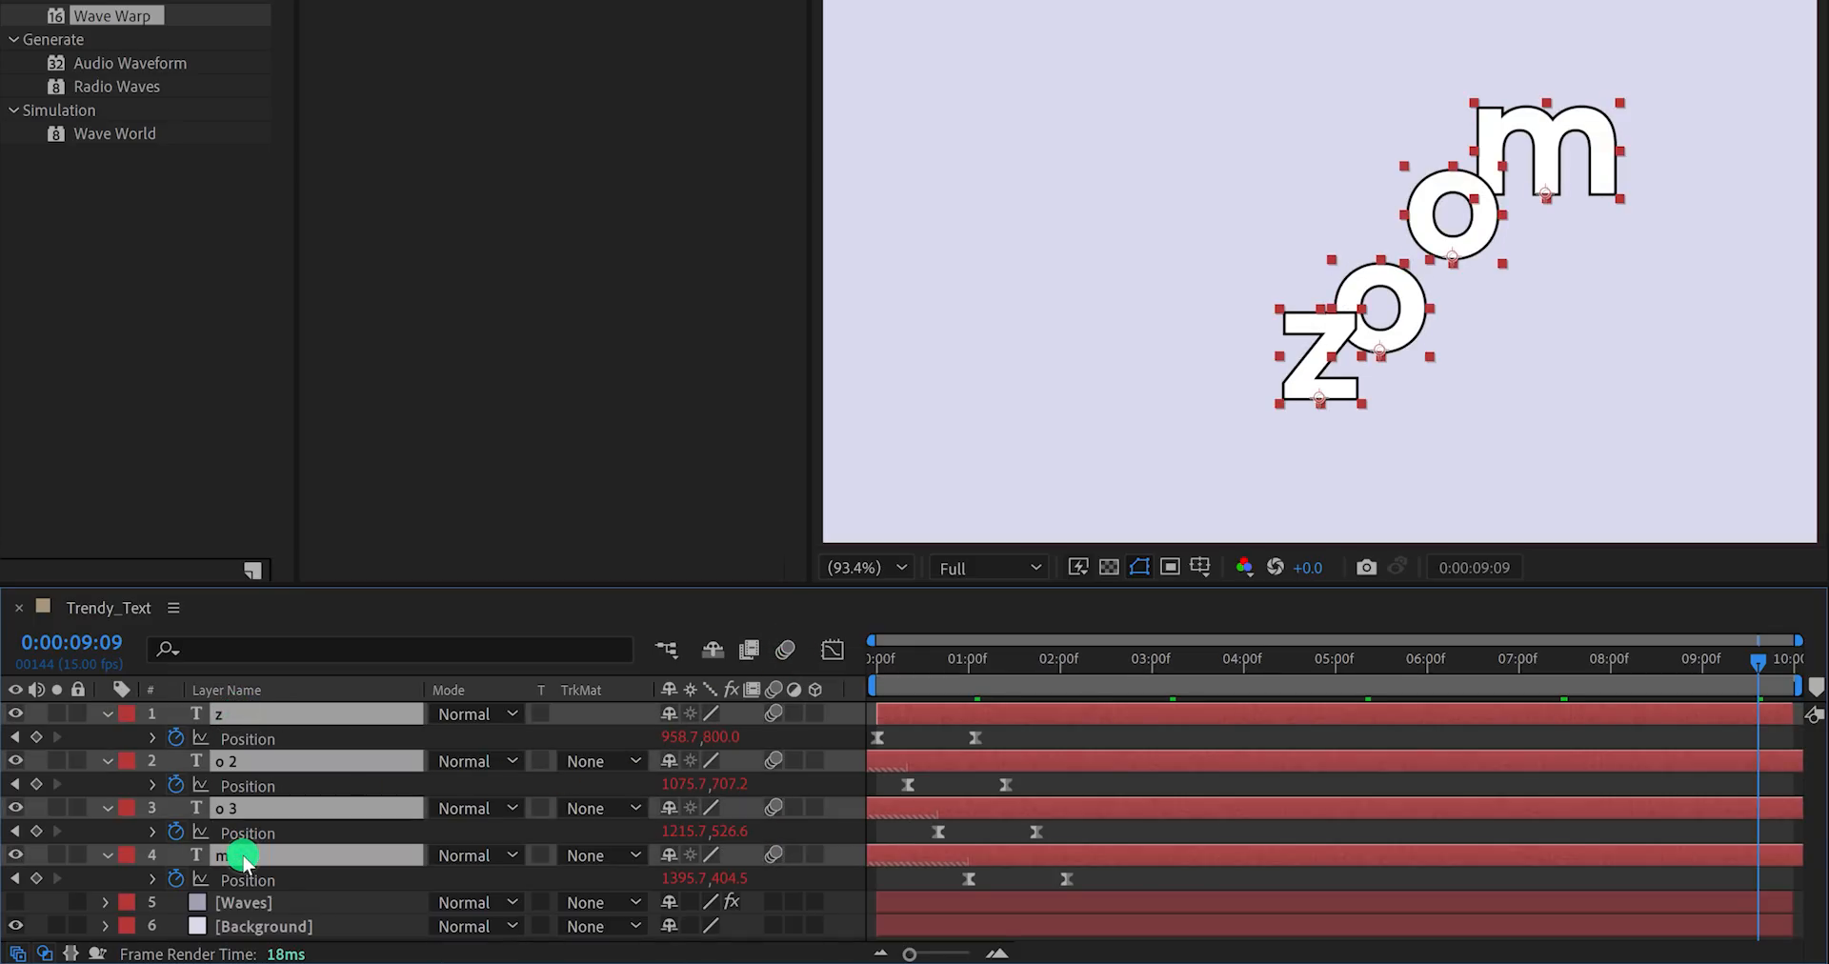
Pre-compose the four letter layers into a new Text_001 composition.
{"action": "right_click", "coordinate": [242, 855]}
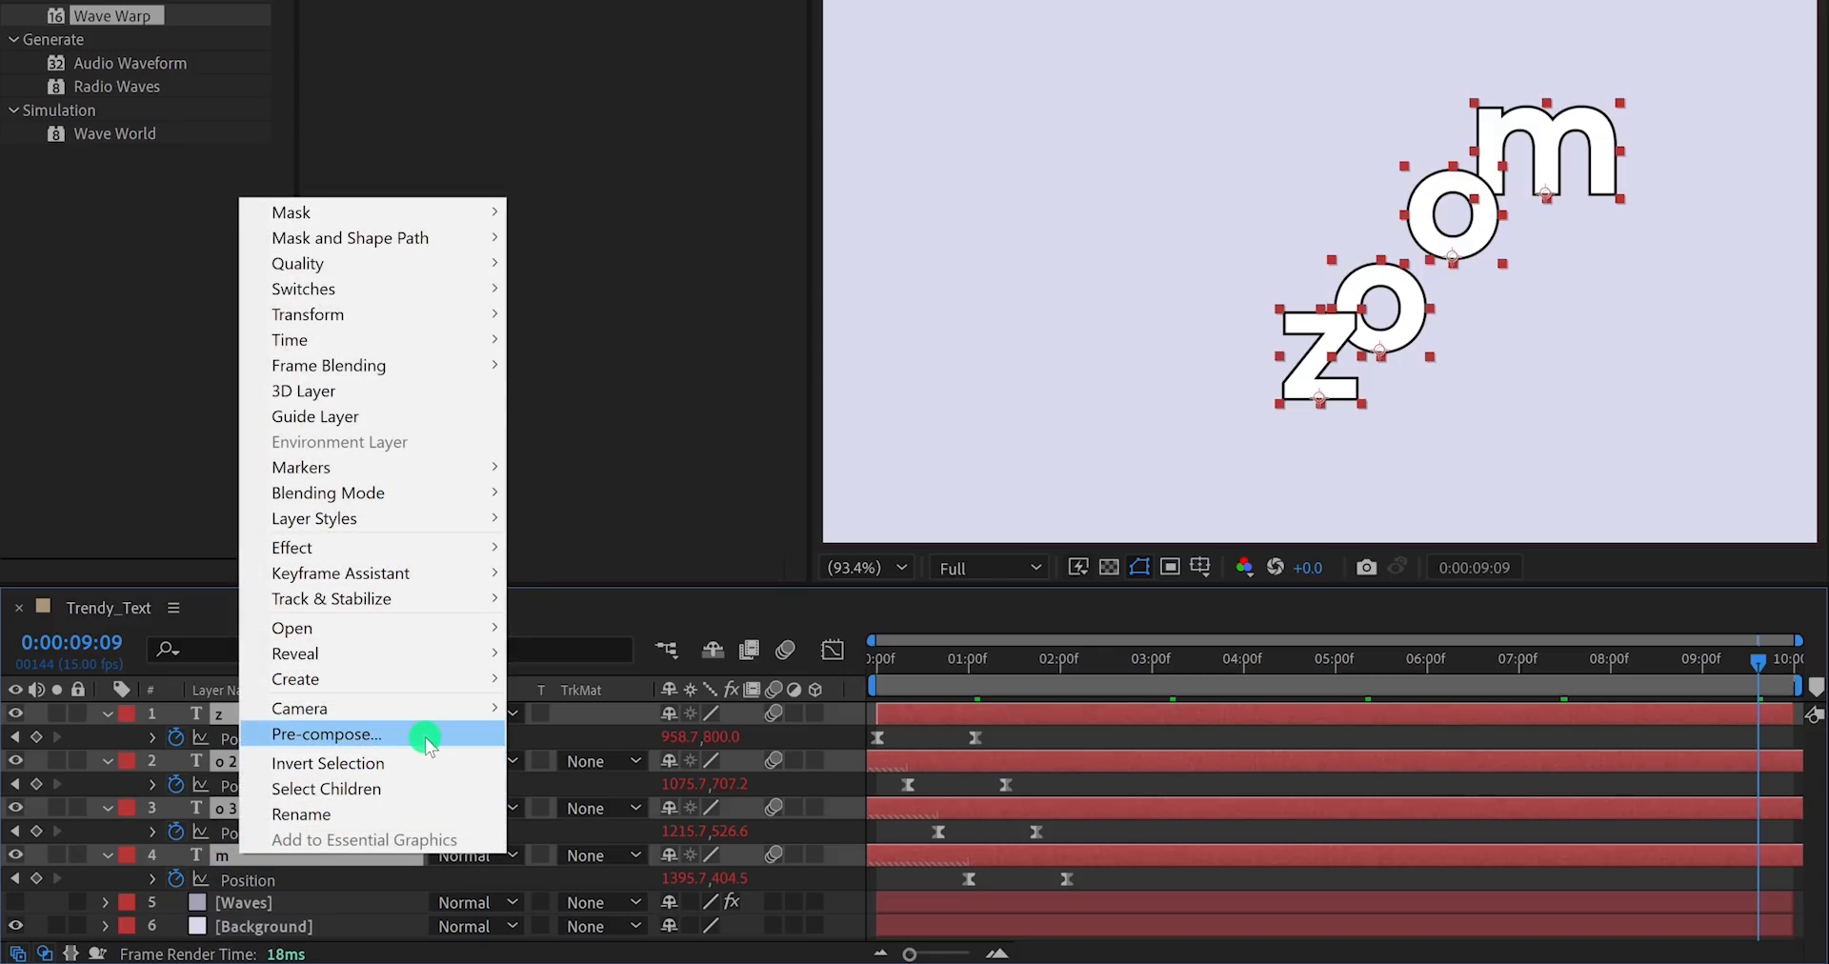
{"action": "left_click", "coordinate": [326, 734]}
{"action": "type", "text": "Text_001"}
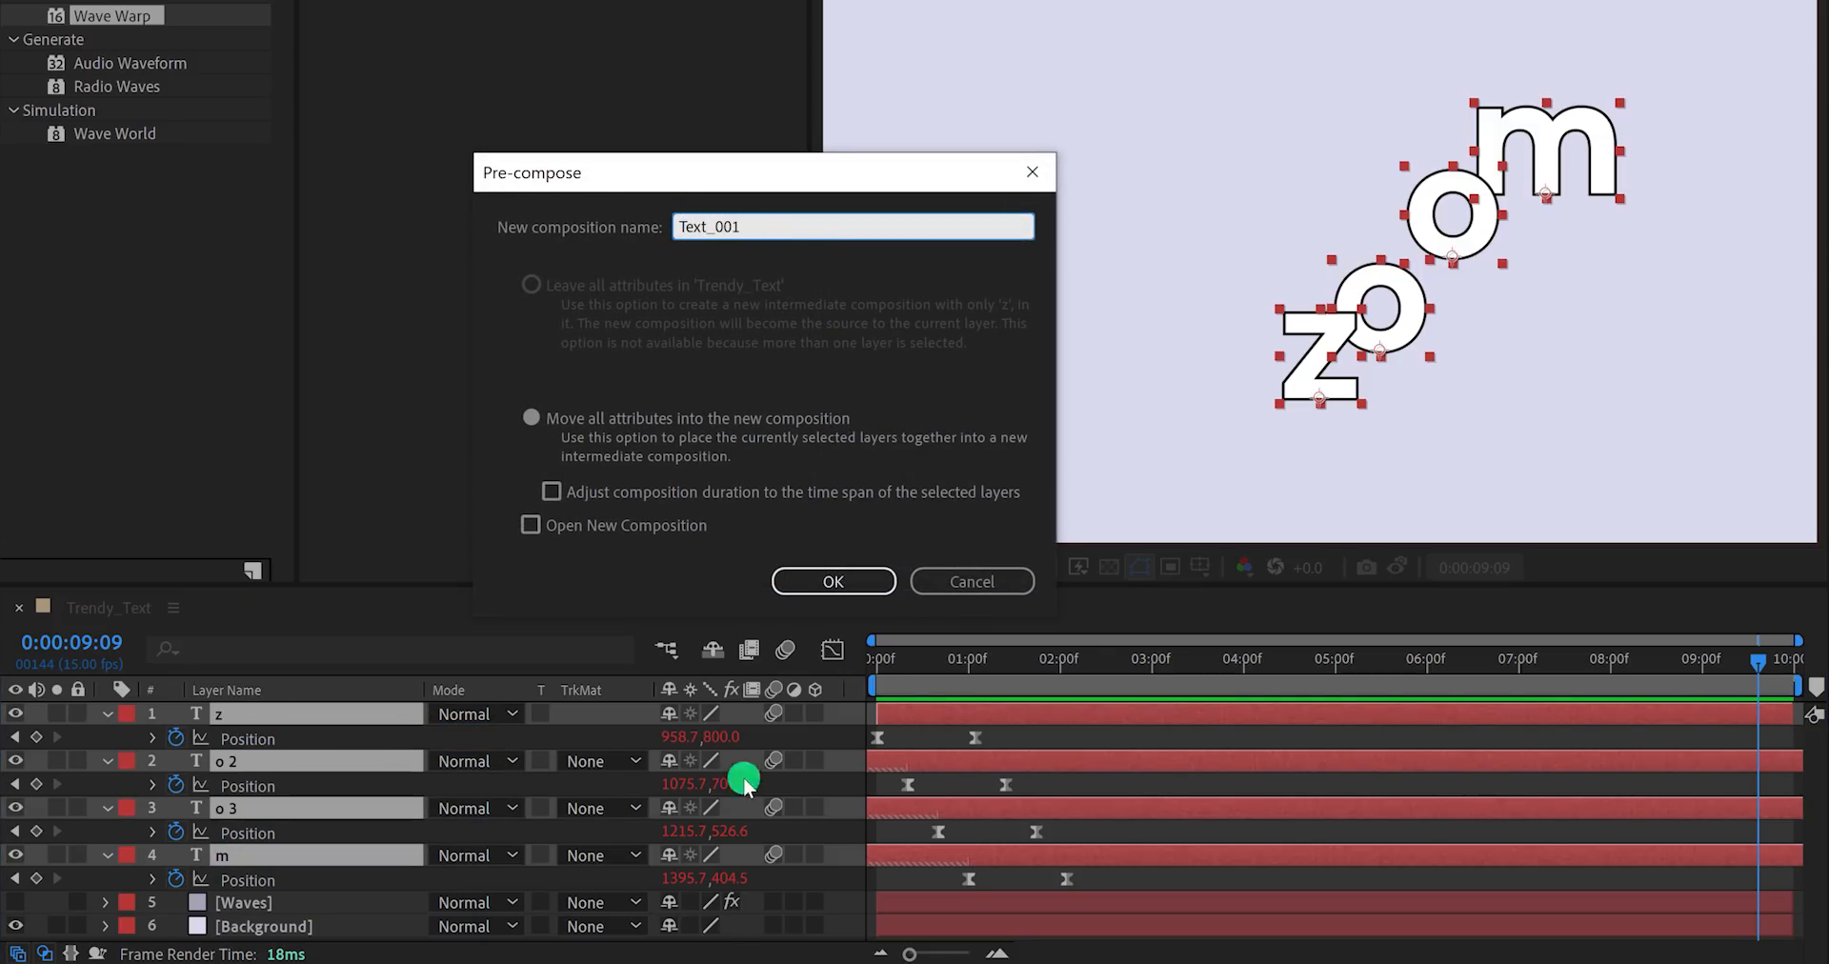
{"action": "left_click", "coordinate": [833, 581]}
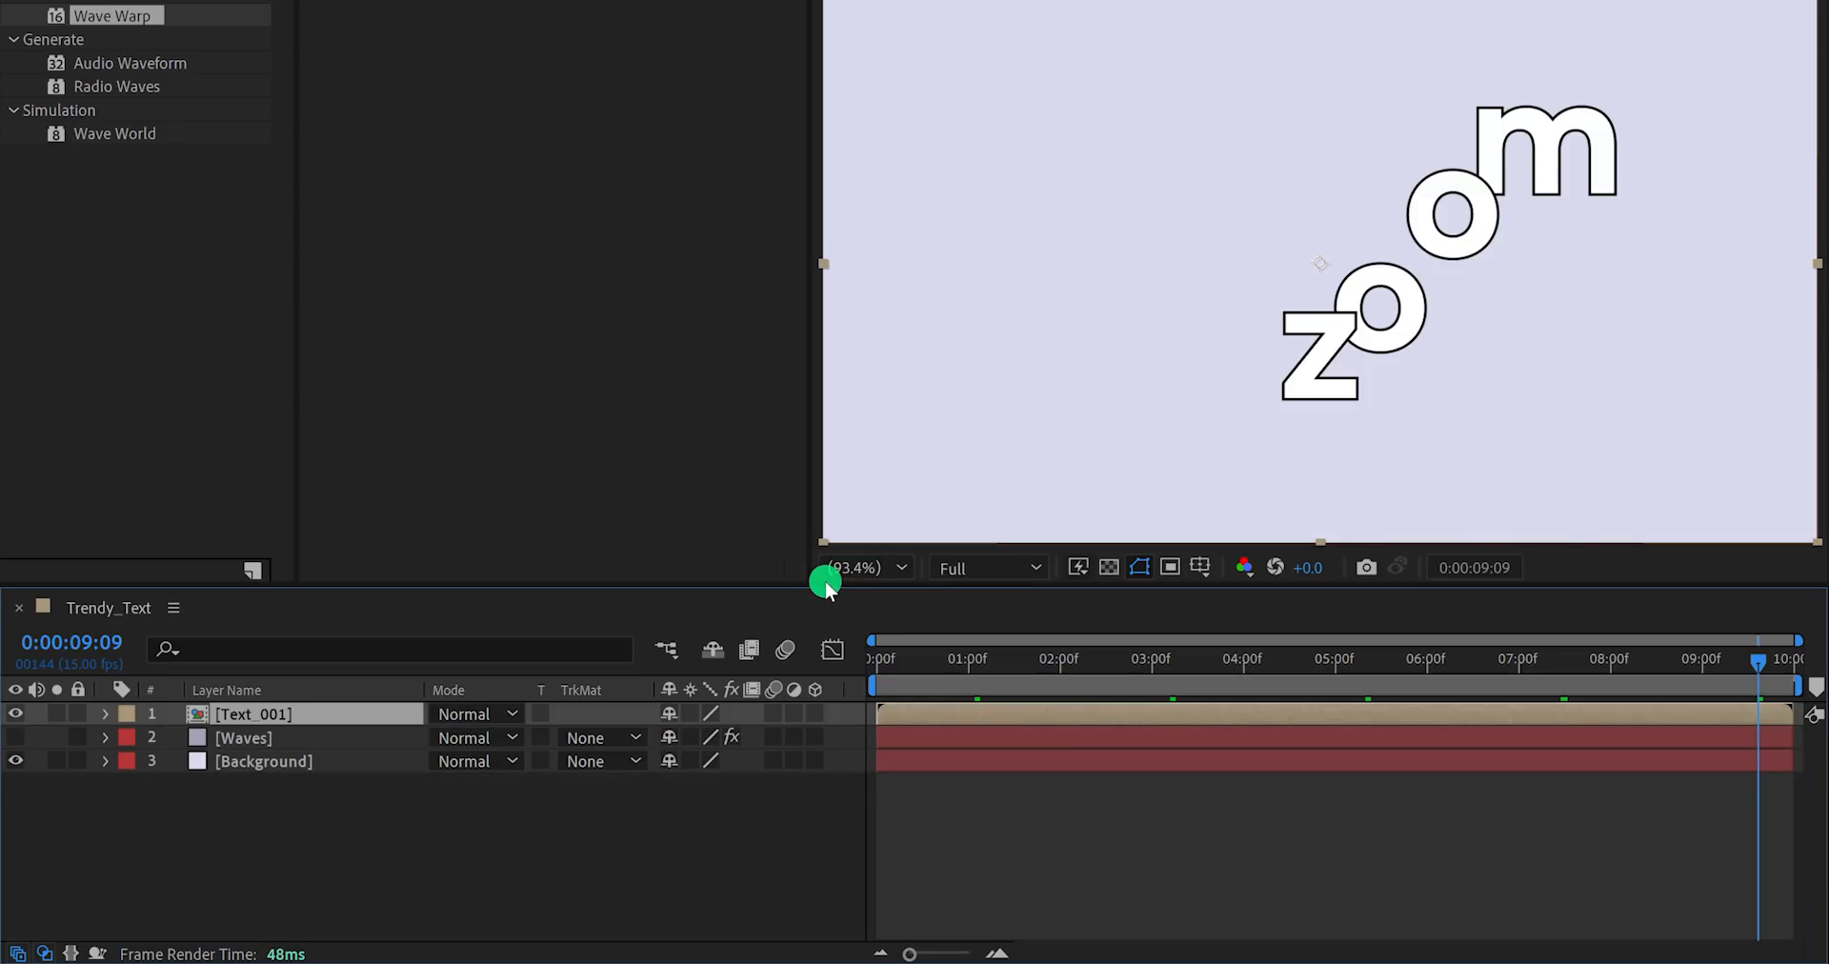
Return to frame 0 and duplicate the Text_001 layer into two copies.
{"action": "key", "text": "shift+left"}
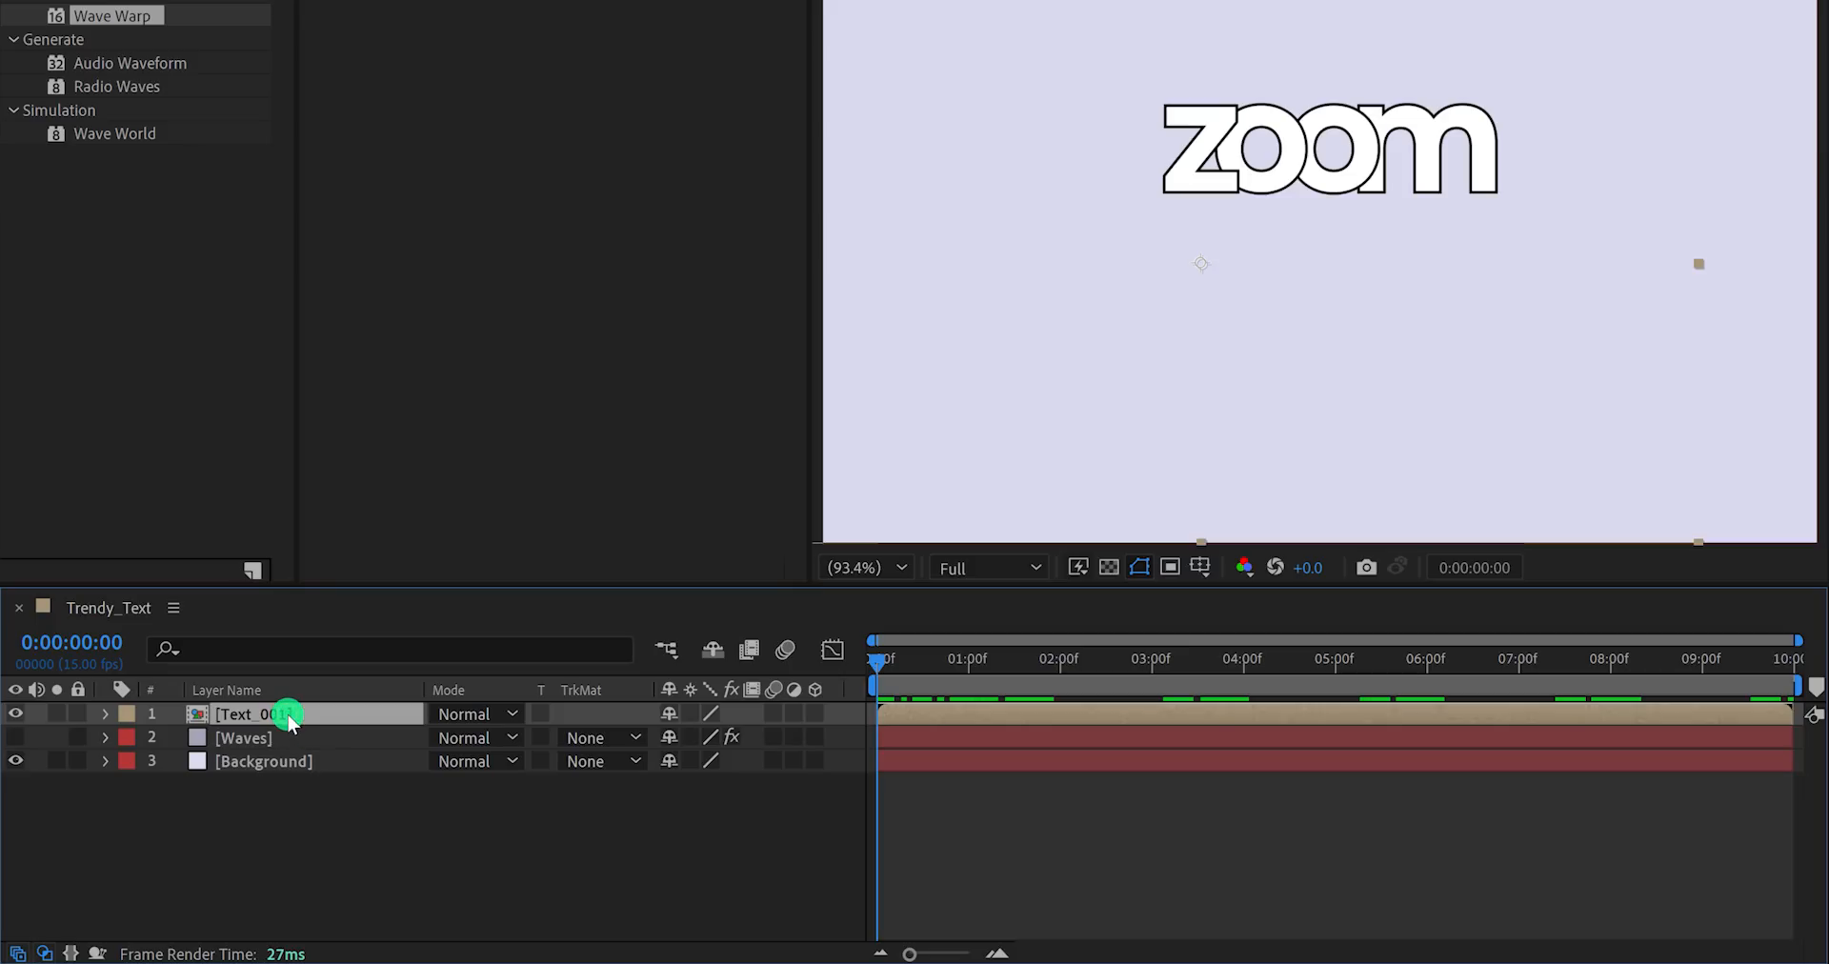
{"action": "key", "text": "ctrl+d"}
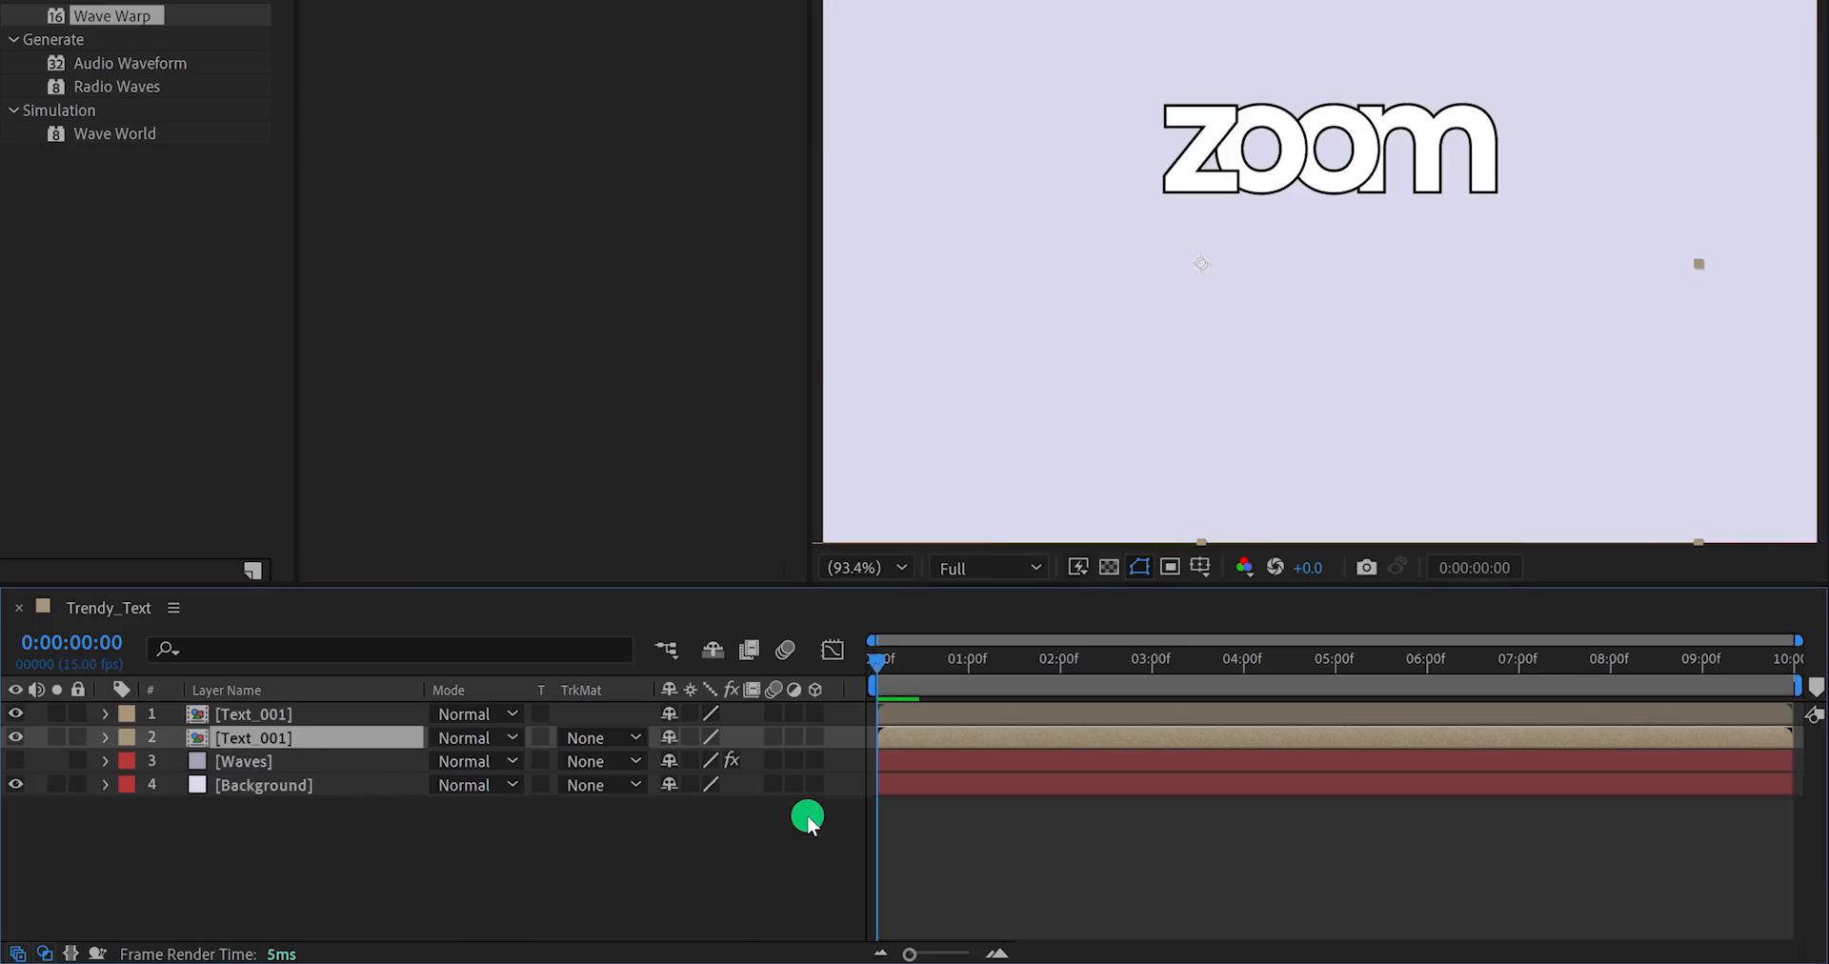
{"action": "left_click", "coordinate": [922, 714]}
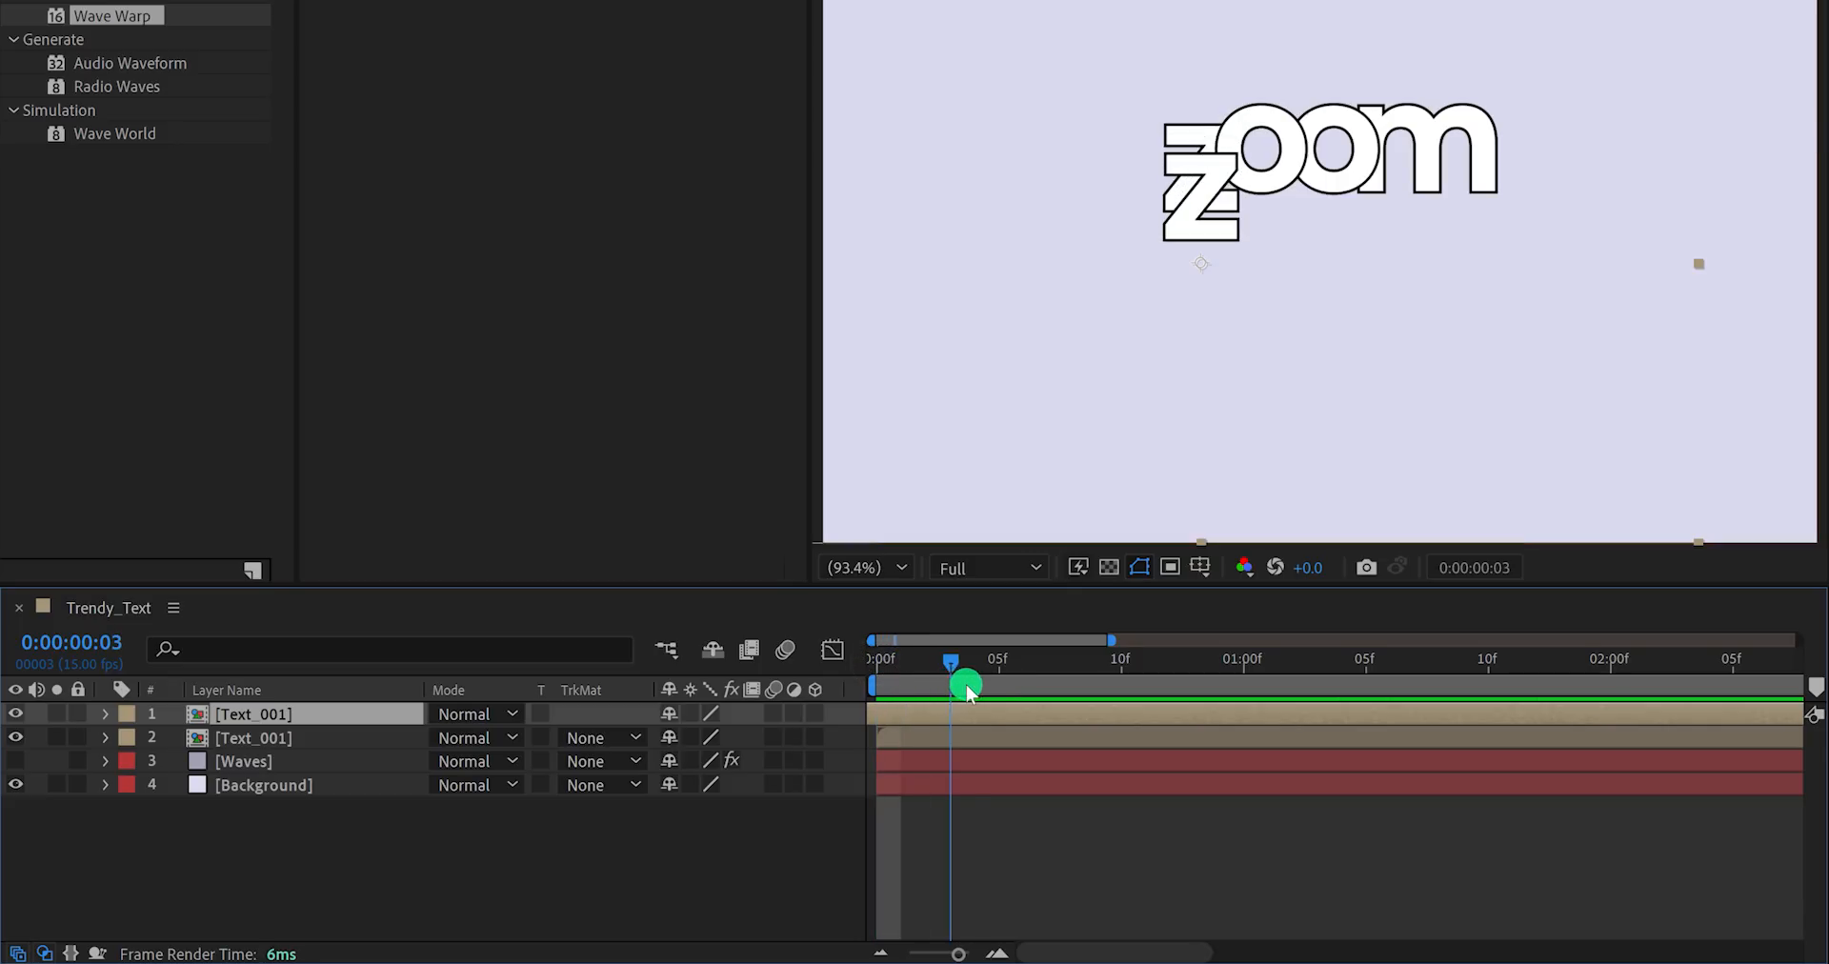
Delay one Text_001 copy a few frames and apply Change to Color to it.
{"action": "left_click_drag", "start_coordinate": [968, 686], "coordinate": [1039, 716]}
{"action": "type", "text": "c"}
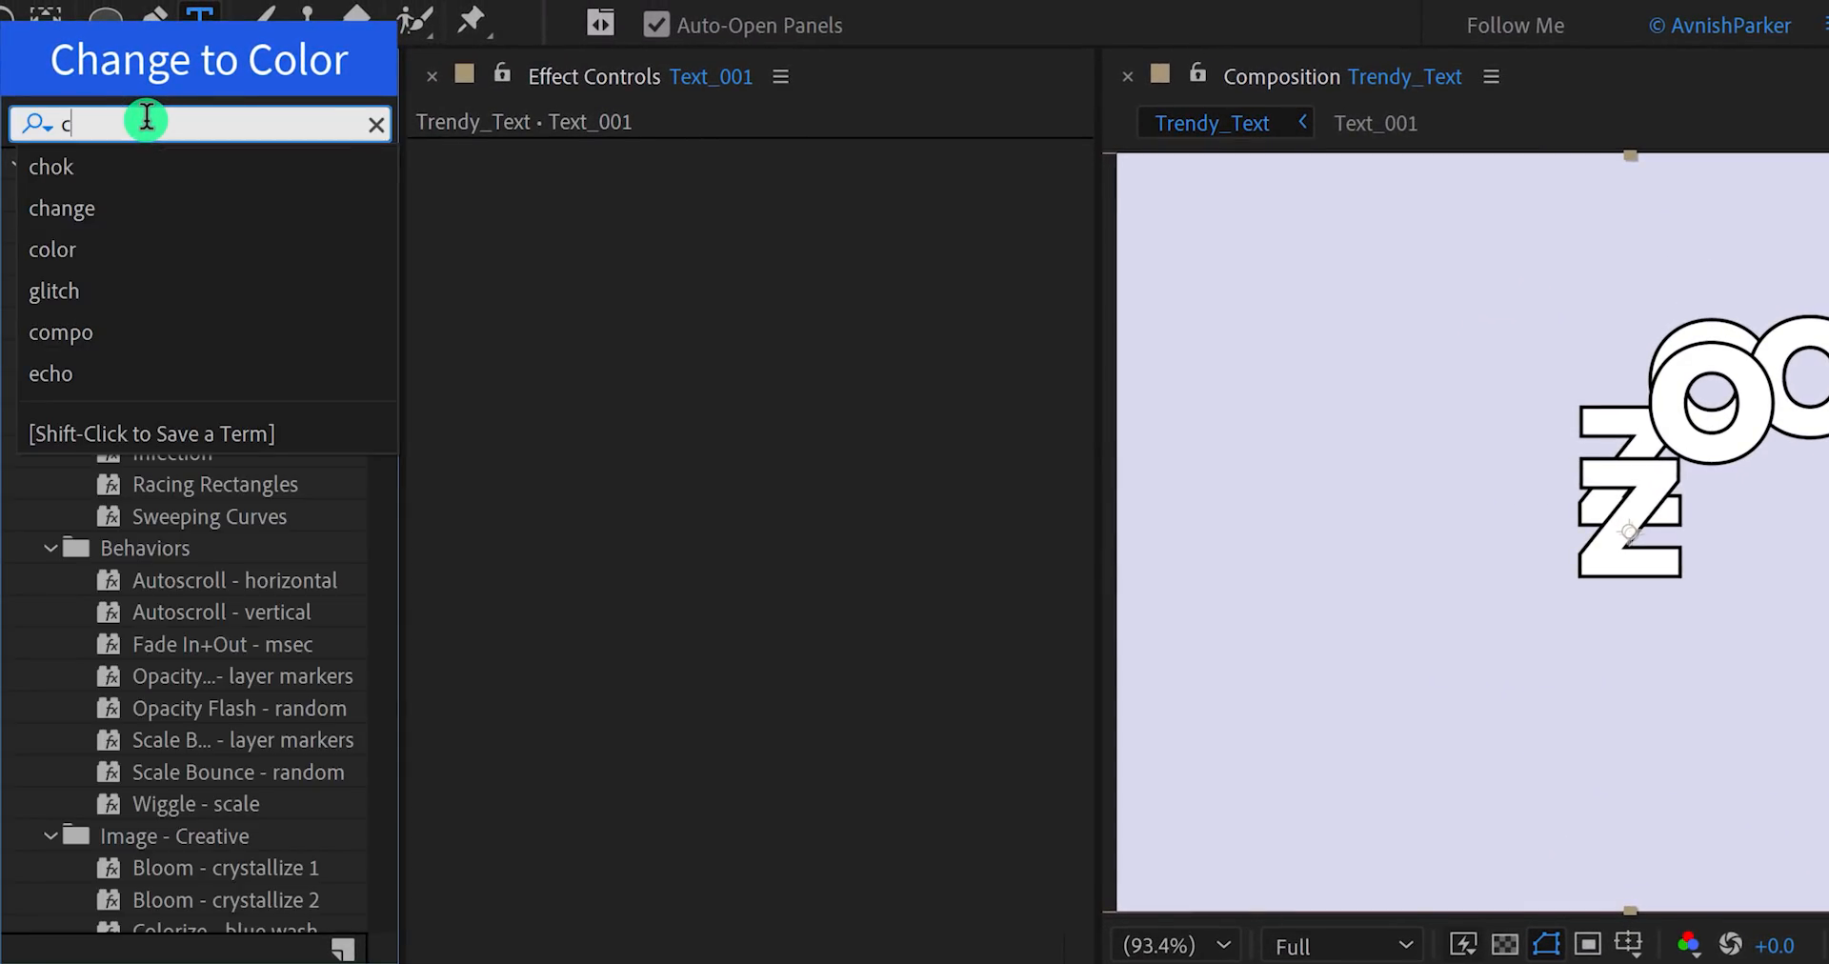
{"action": "type", "text": "hange"}
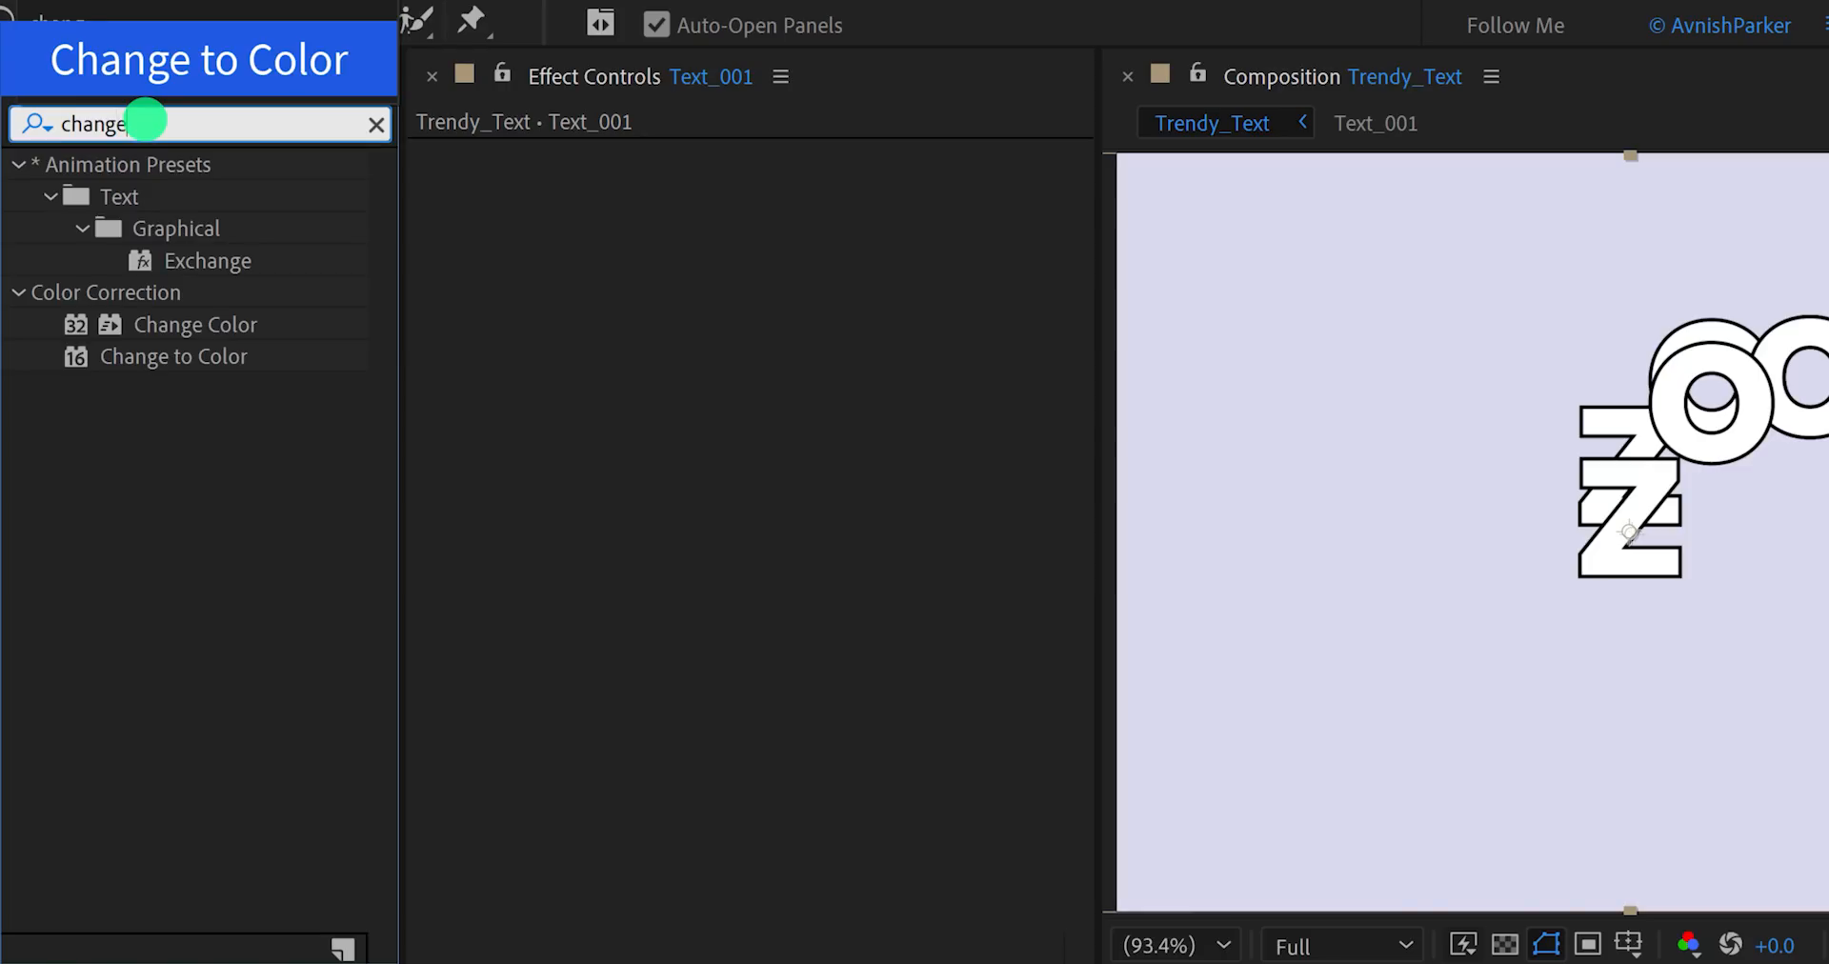
{"action": "left_click", "coordinate": [174, 357]}
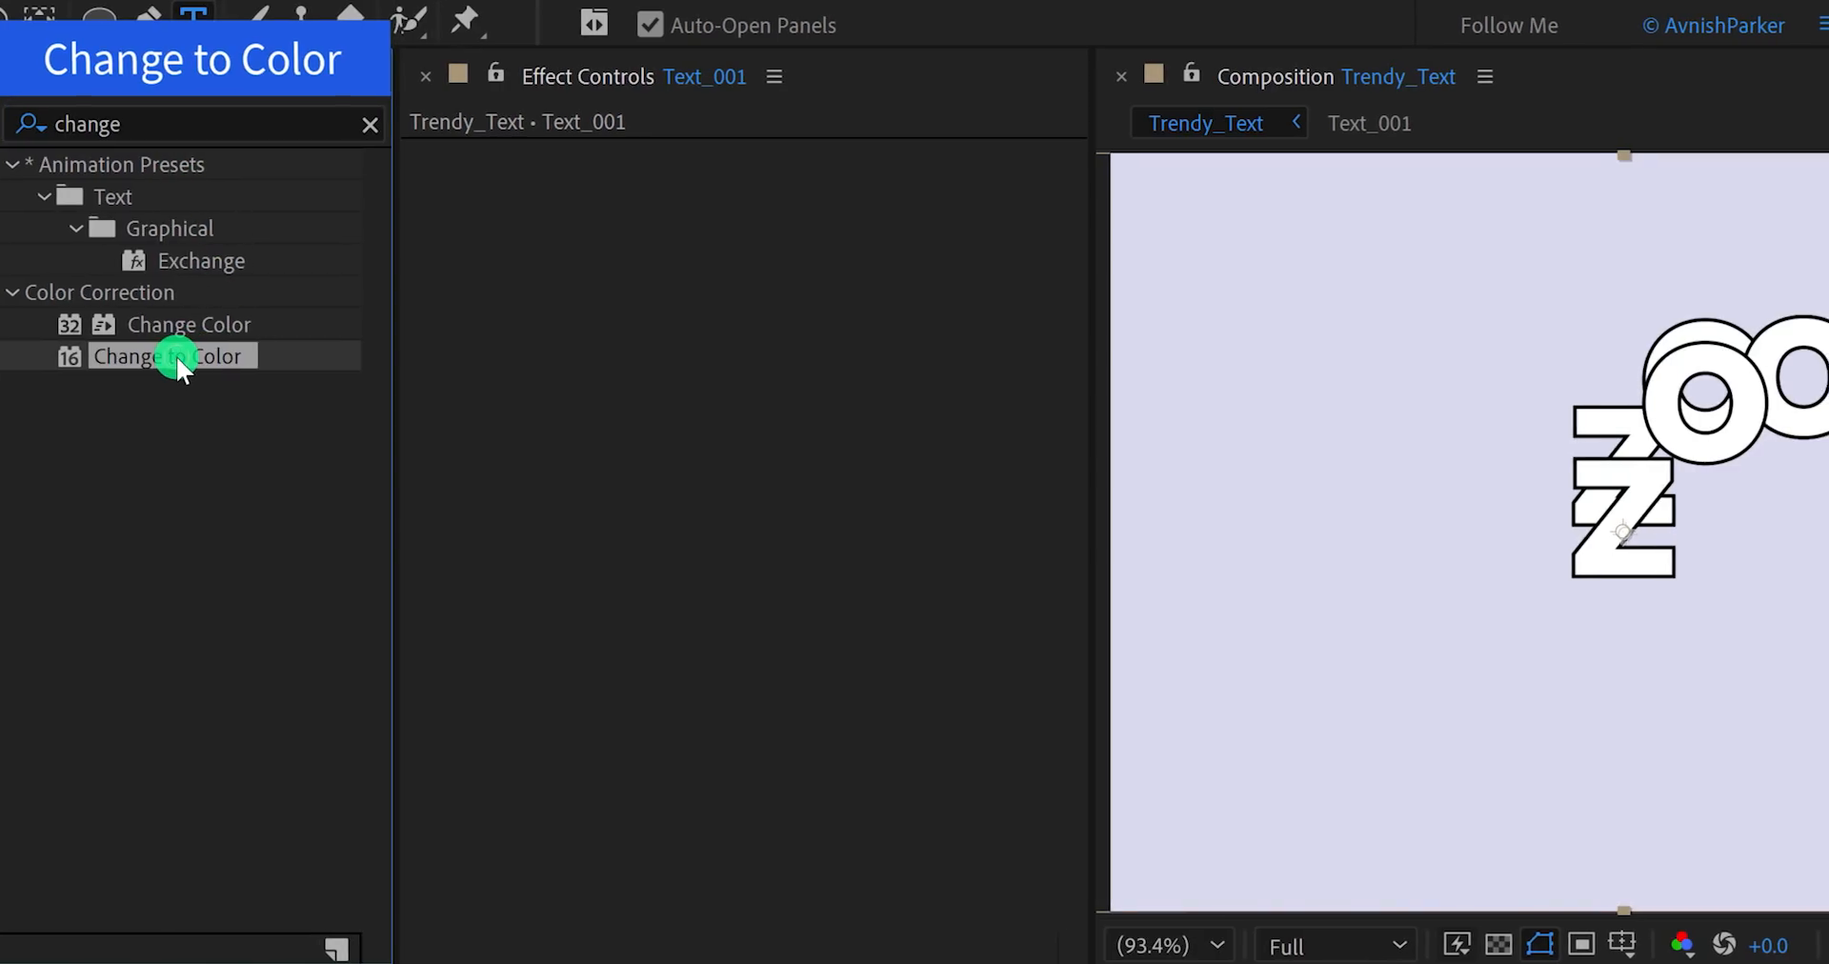
{"action": "double_click", "coordinate": [172, 356]}
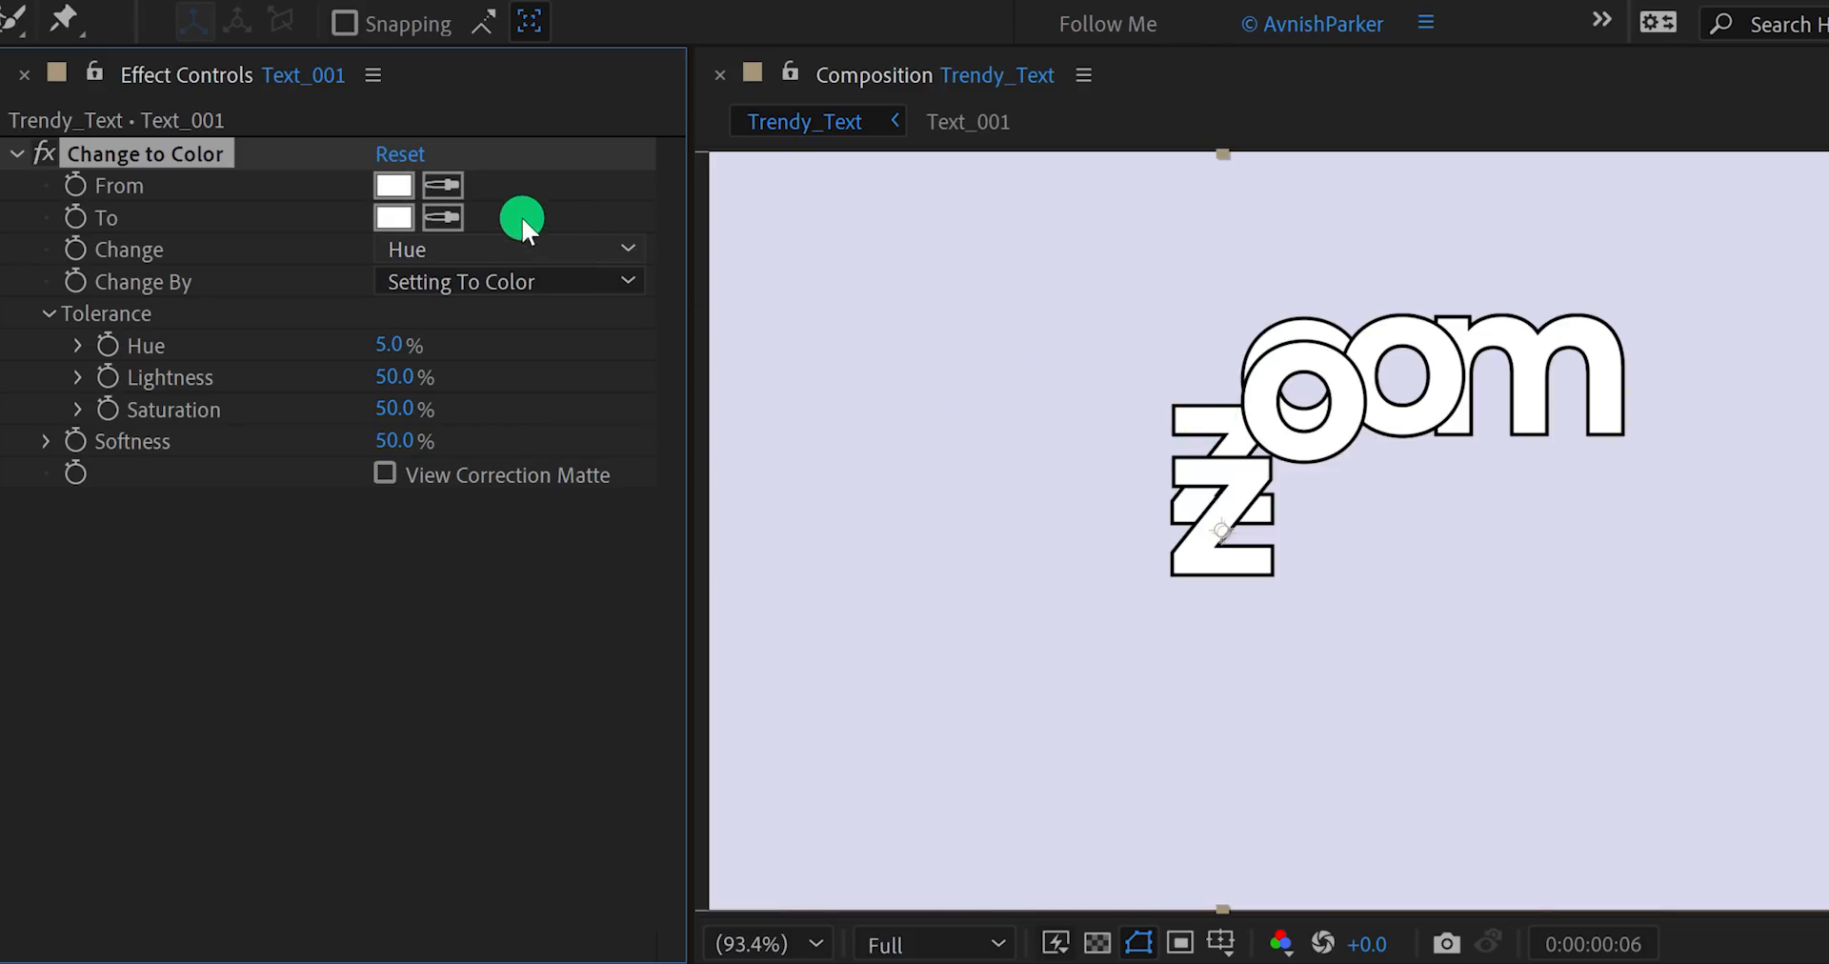
Set the effect's To colour to hot pink FF0062 with Change By Transforming To Color.
{"action": "left_click", "coordinate": [392, 218]}
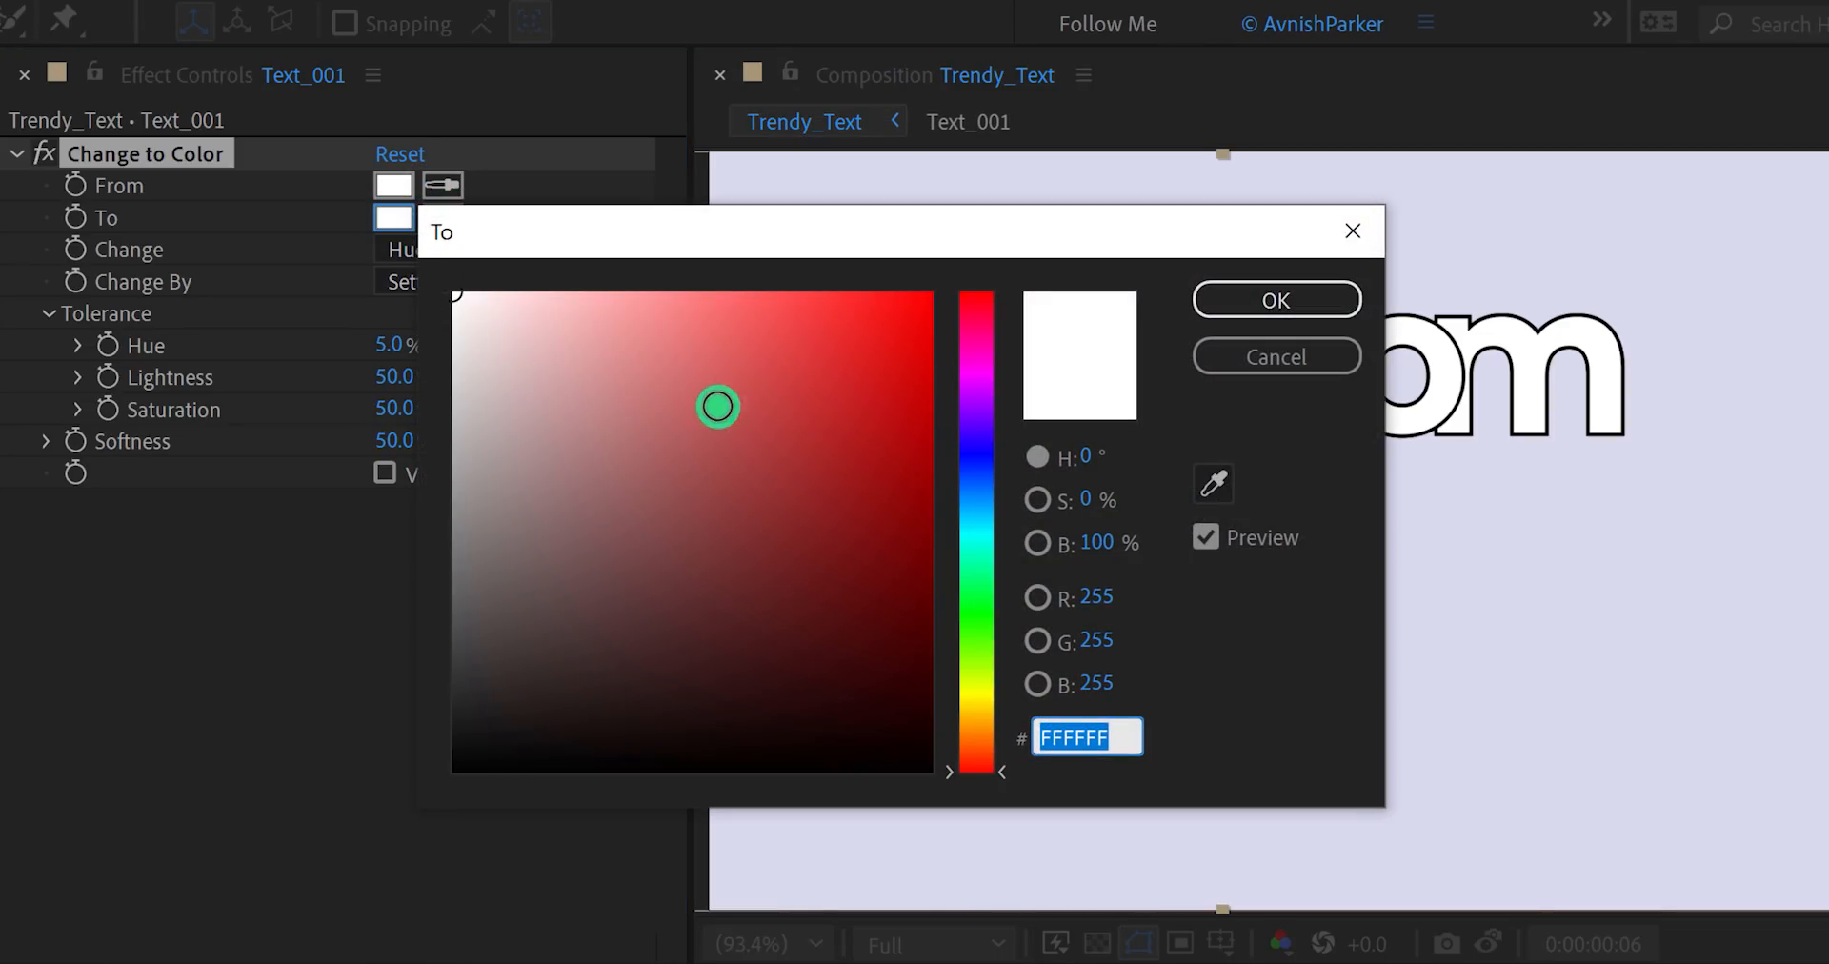
{"action": "left_click_drag", "start_coordinate": [898, 231], "coordinate": [556, 301]}
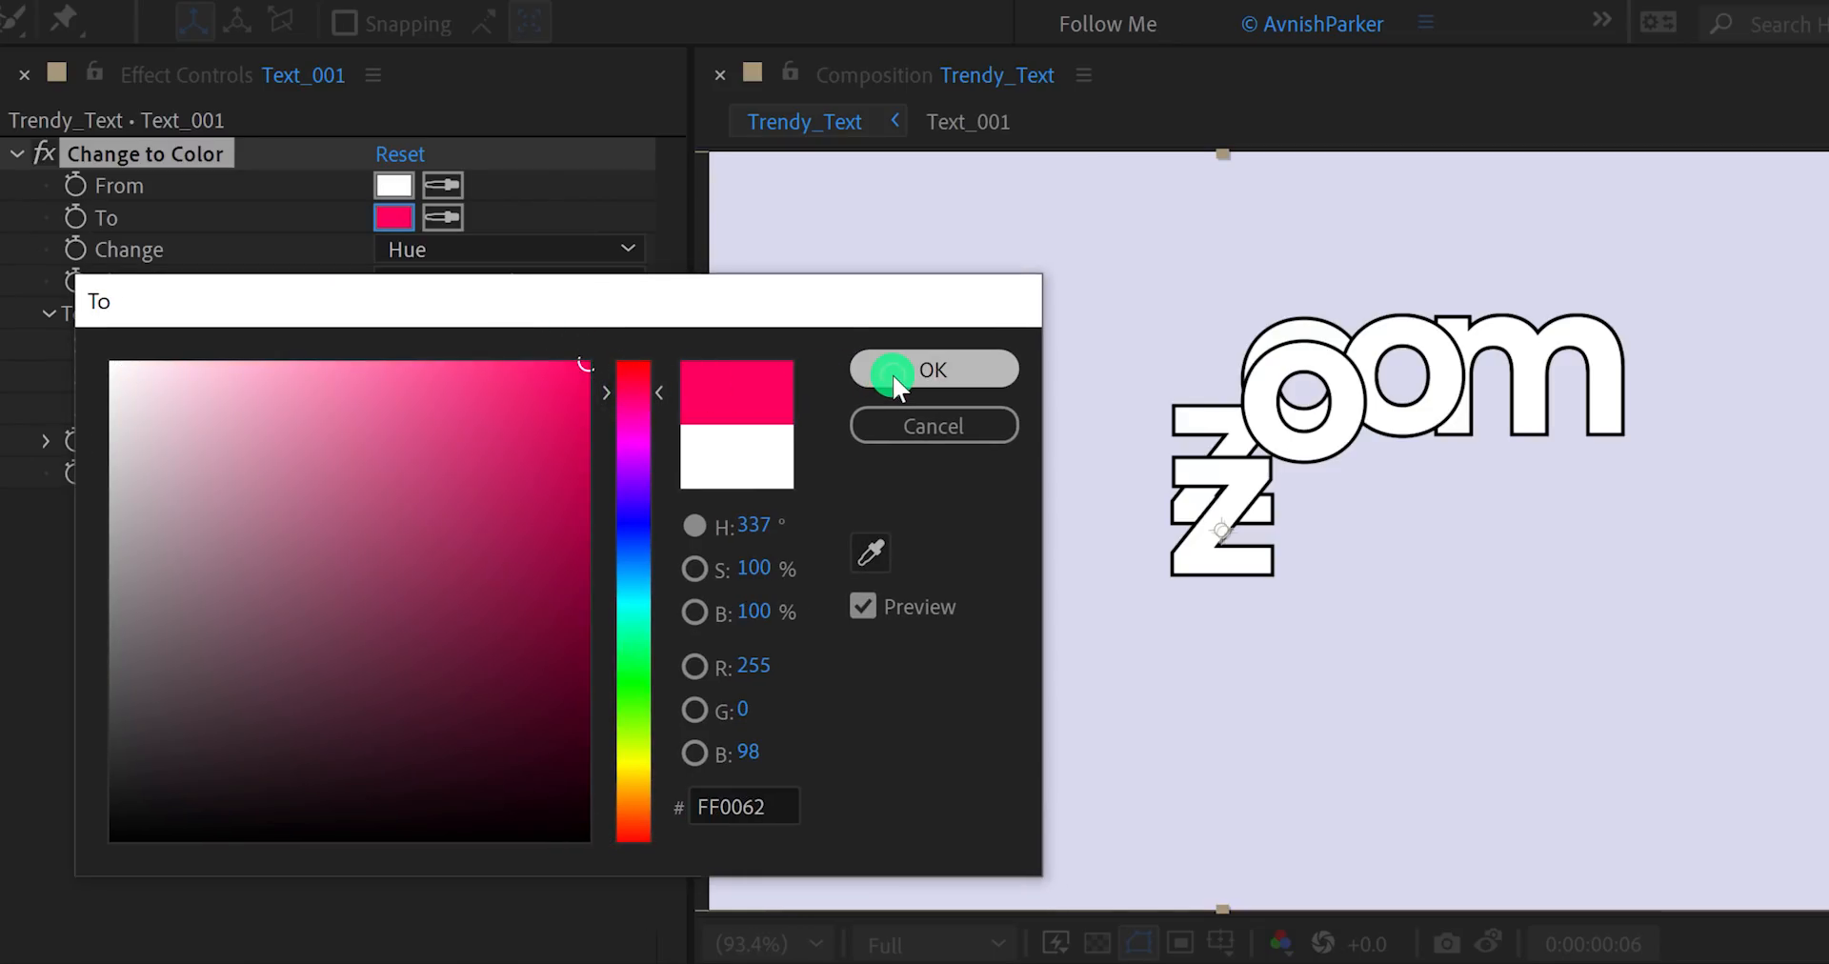
{"action": "left_click", "coordinate": [932, 370]}
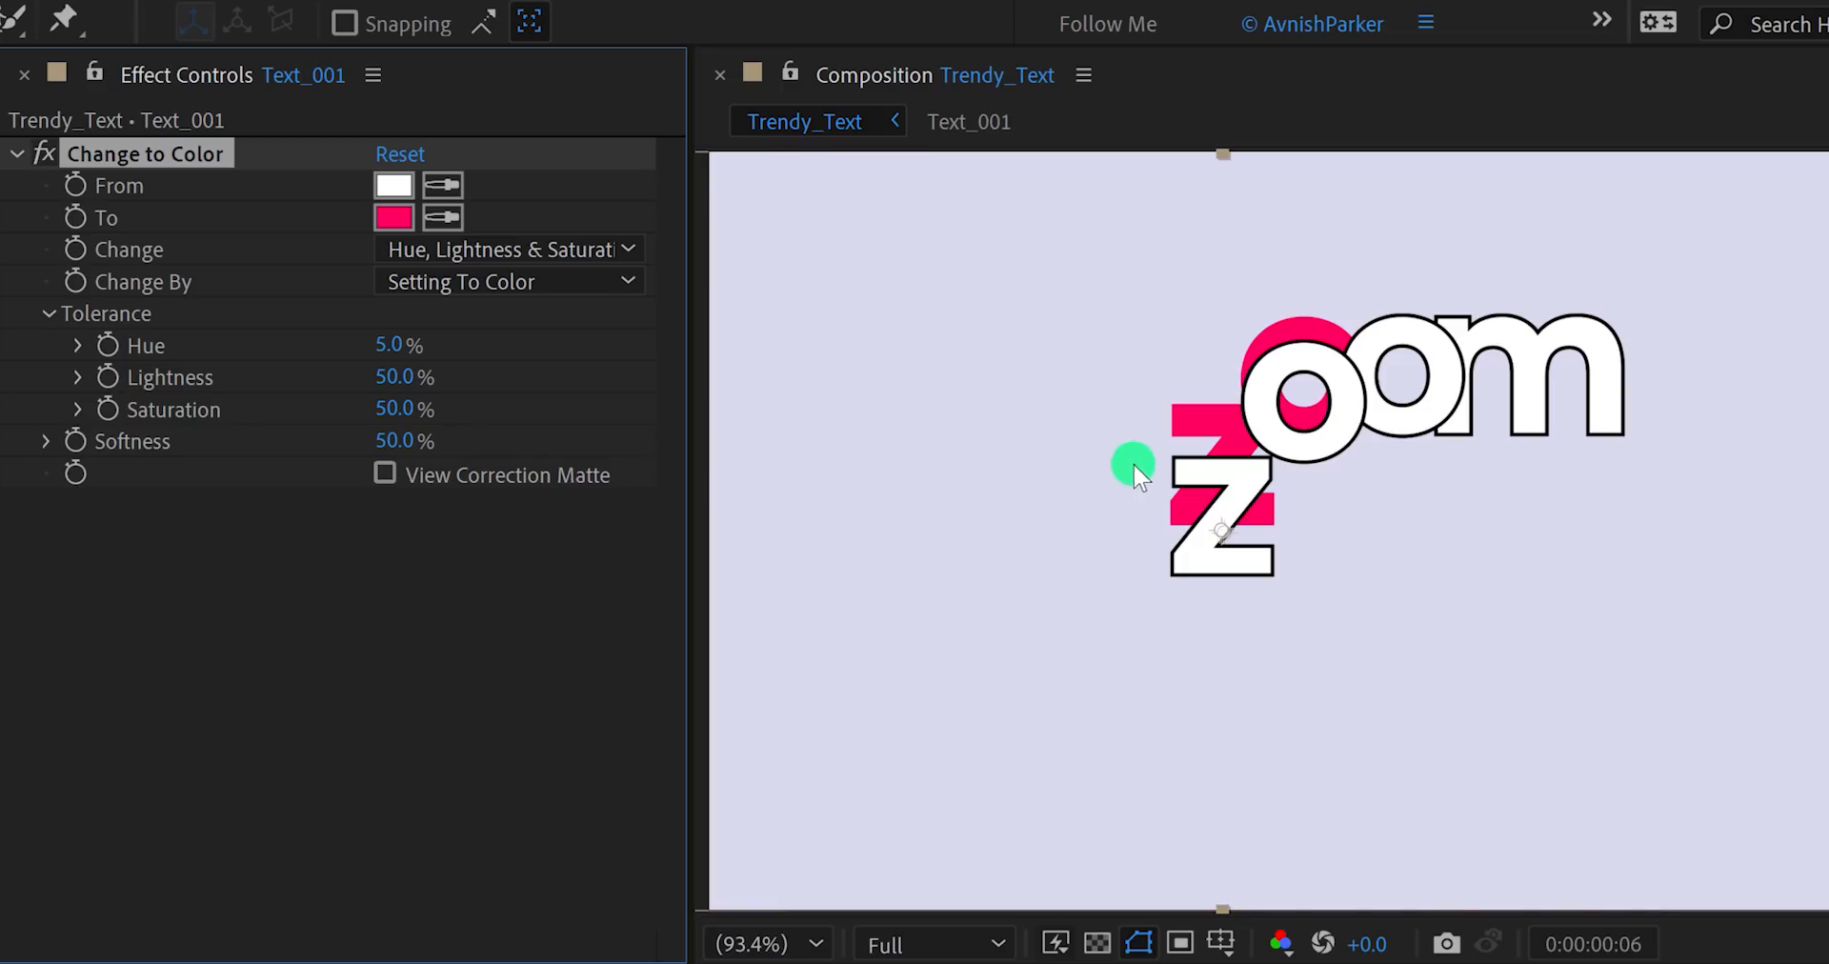
{"action": "mouse_move", "coordinate": [997, 402]}
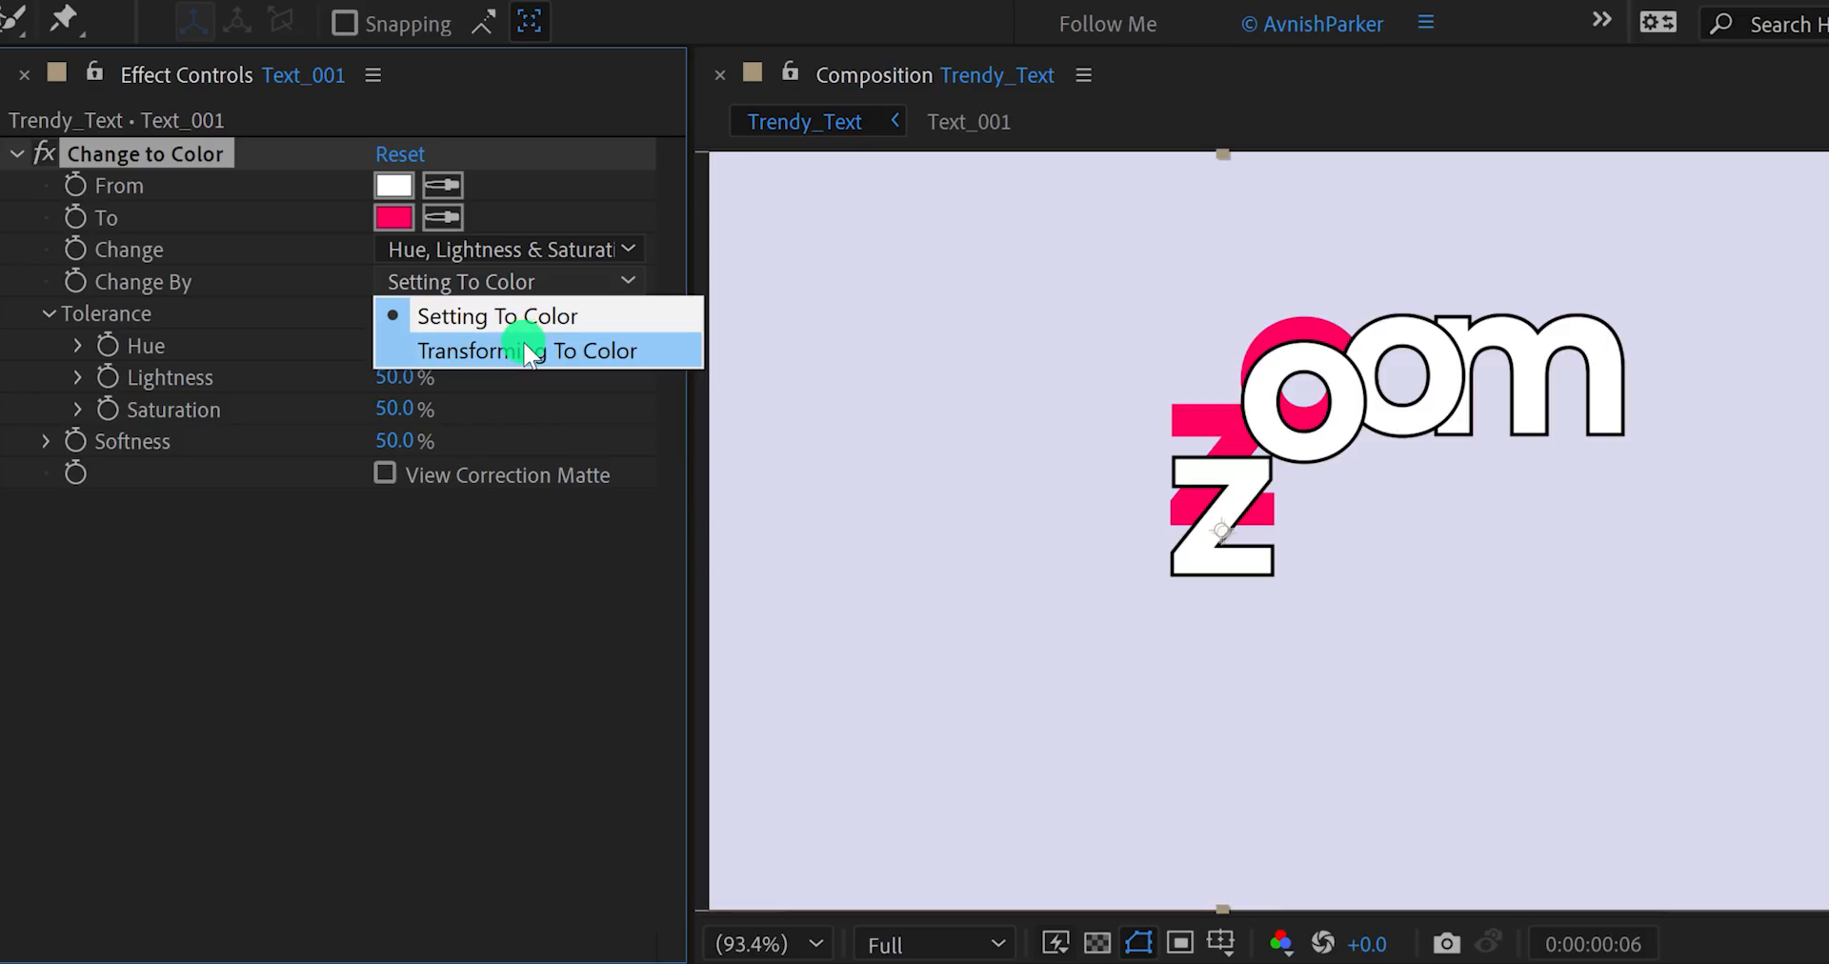
{"action": "left_click", "coordinate": [531, 350]}
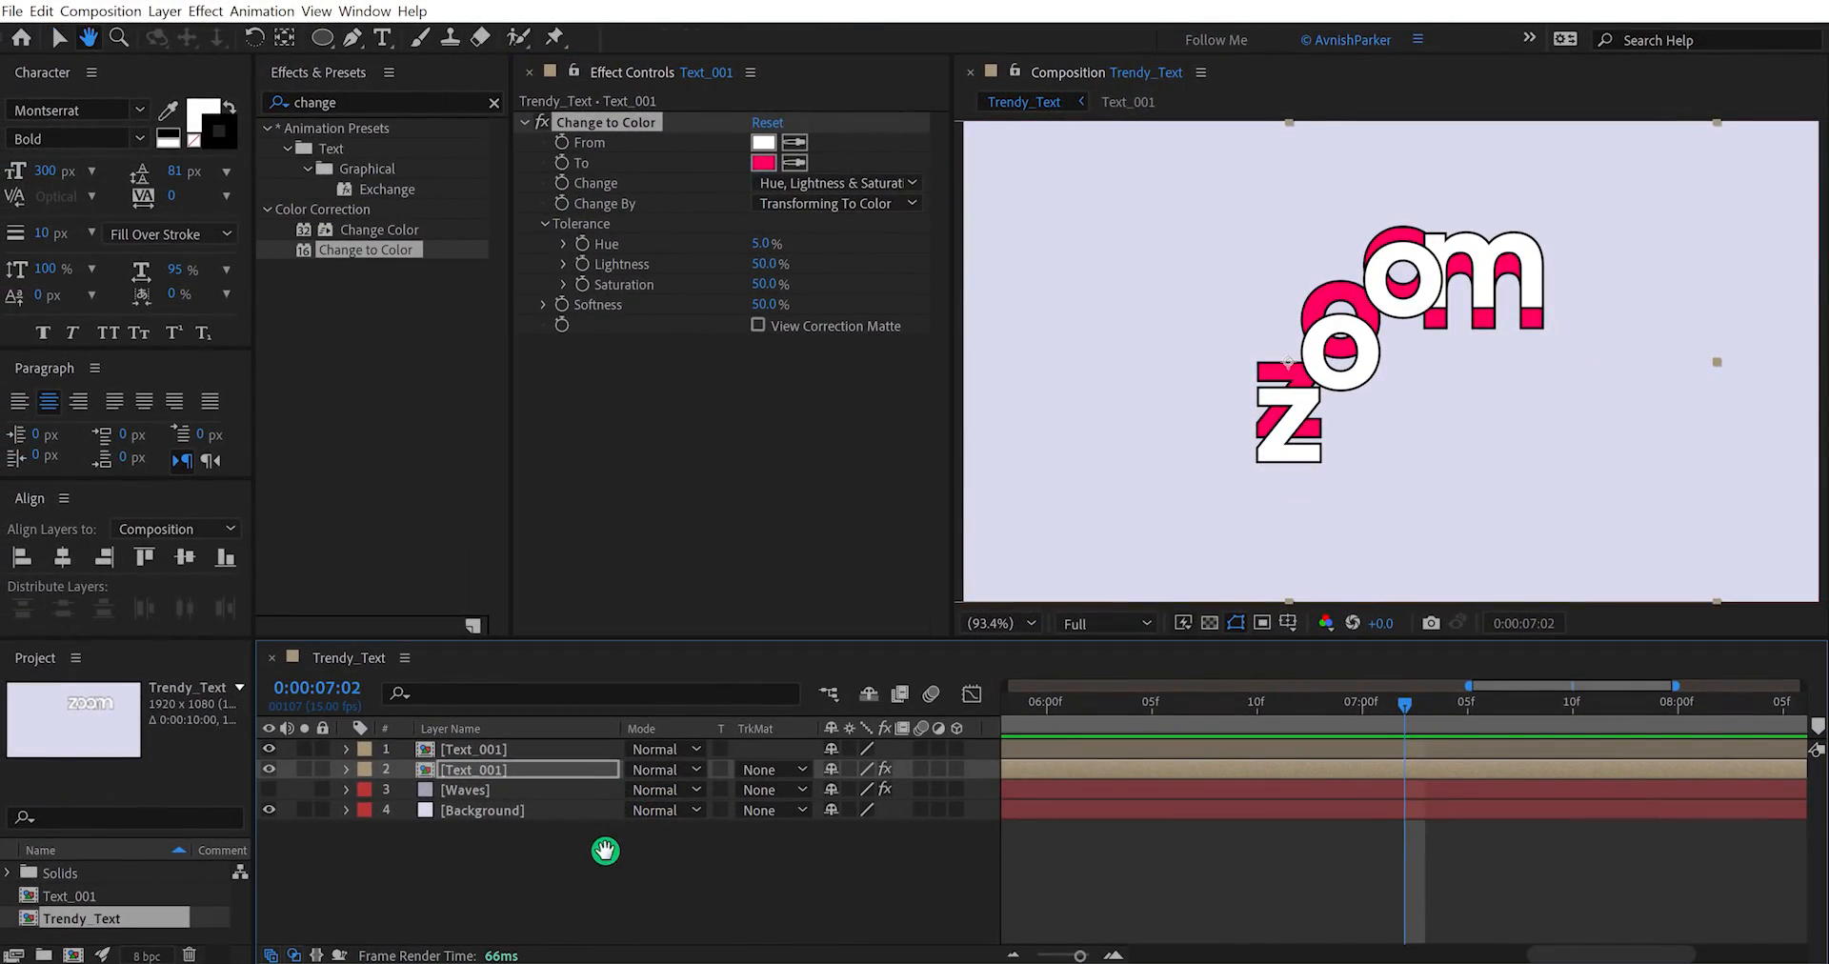
Offset the newest Text_001 copy a frame later, tint it green, and play back the multicolour trail.
{"action": "left_click_drag", "start_coordinate": [1404, 686], "coordinate": [1010, 686]}
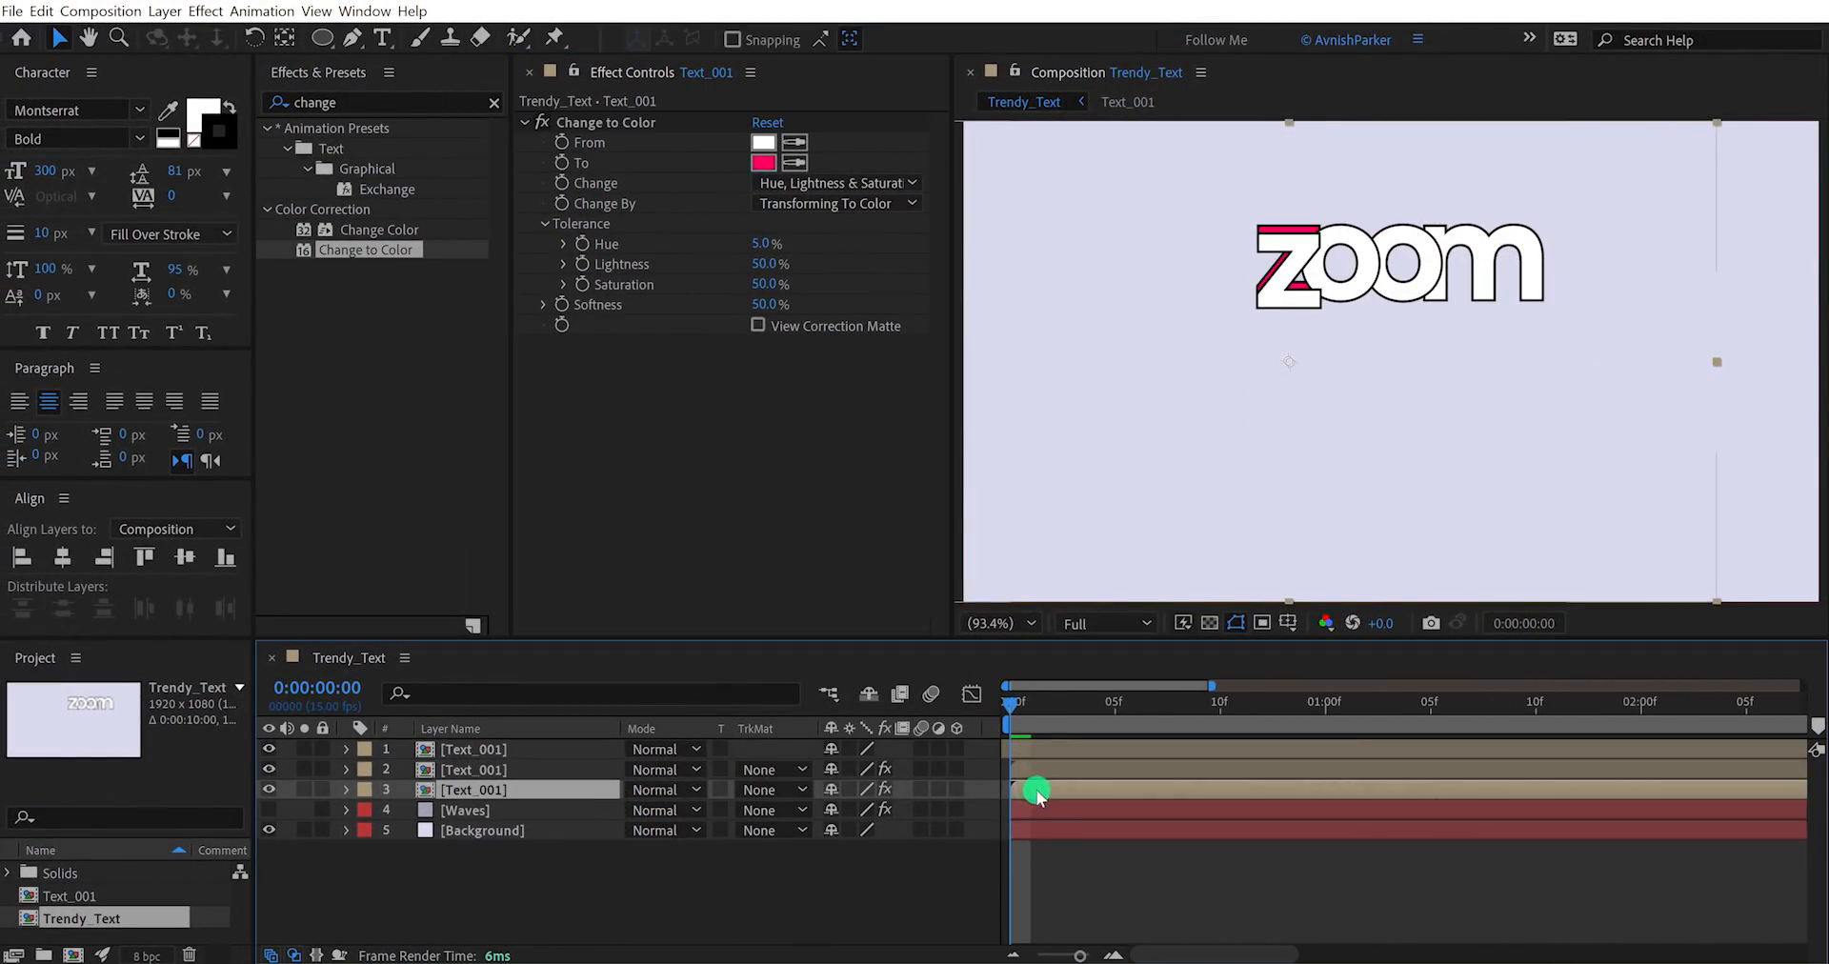
{"action": "left_click_drag", "start_coordinate": [1034, 790], "coordinate": [1034, 738]}
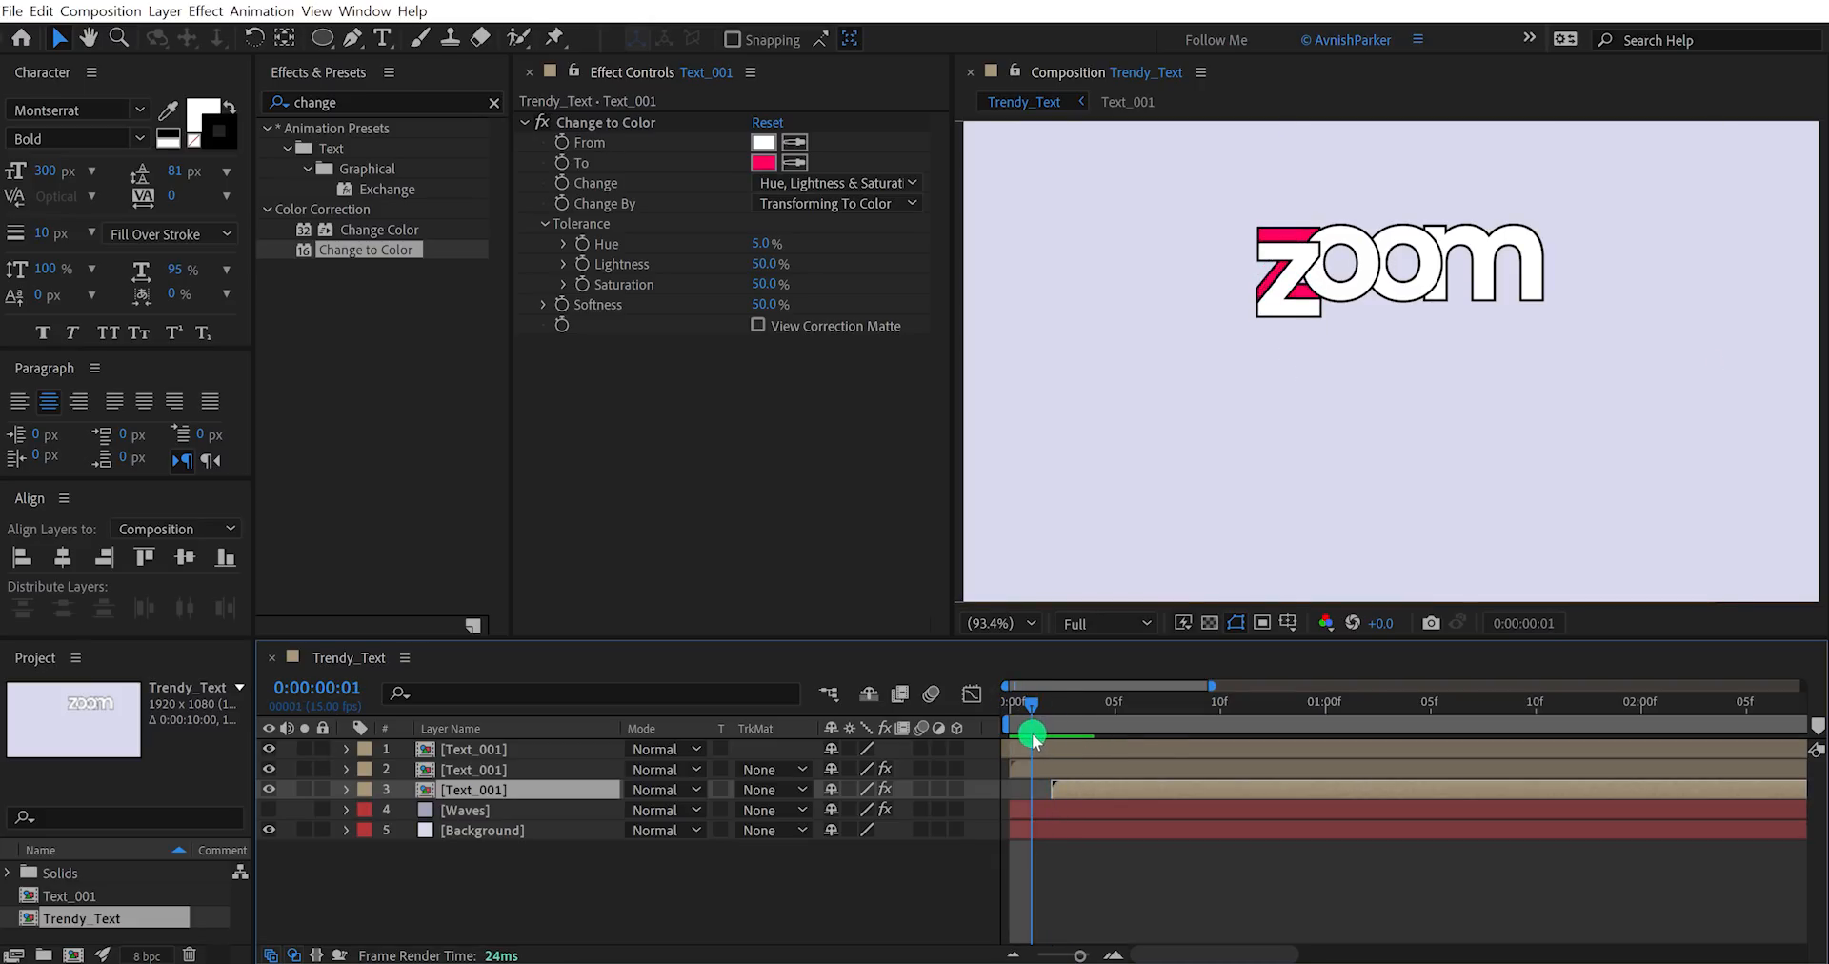
{"action": "left_click", "coordinate": [762, 162]}
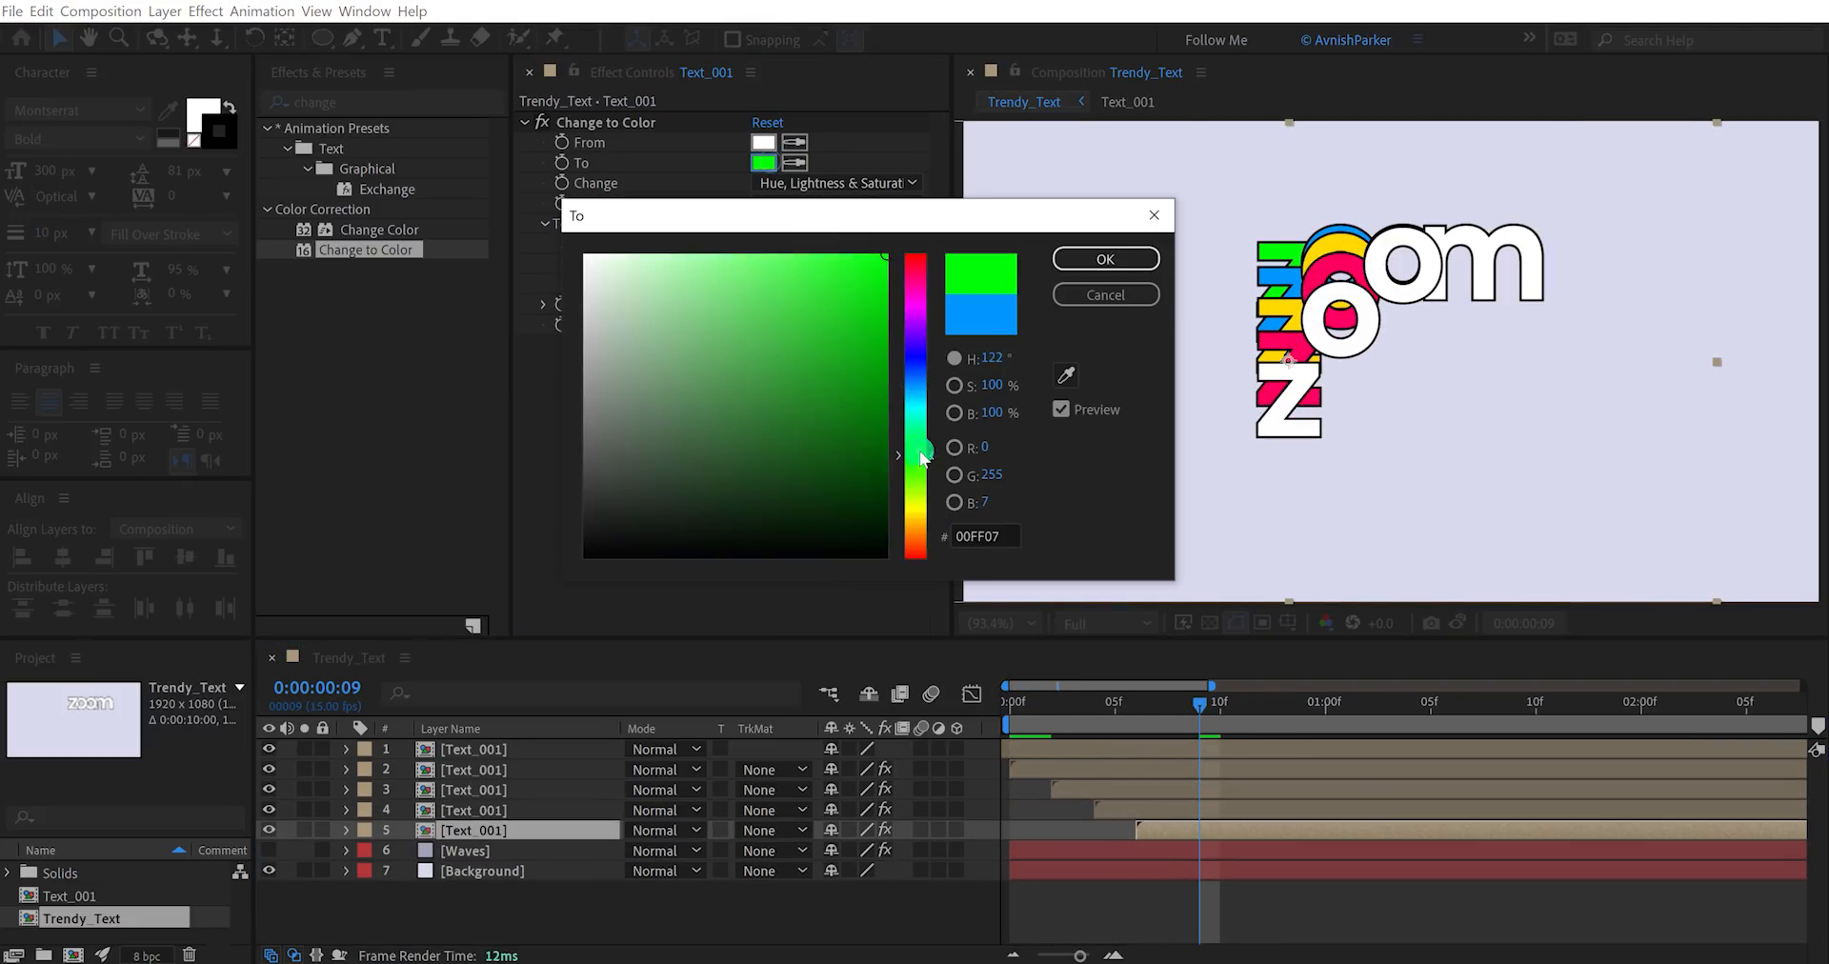
{"action": "left_click", "coordinate": [1103, 257]}
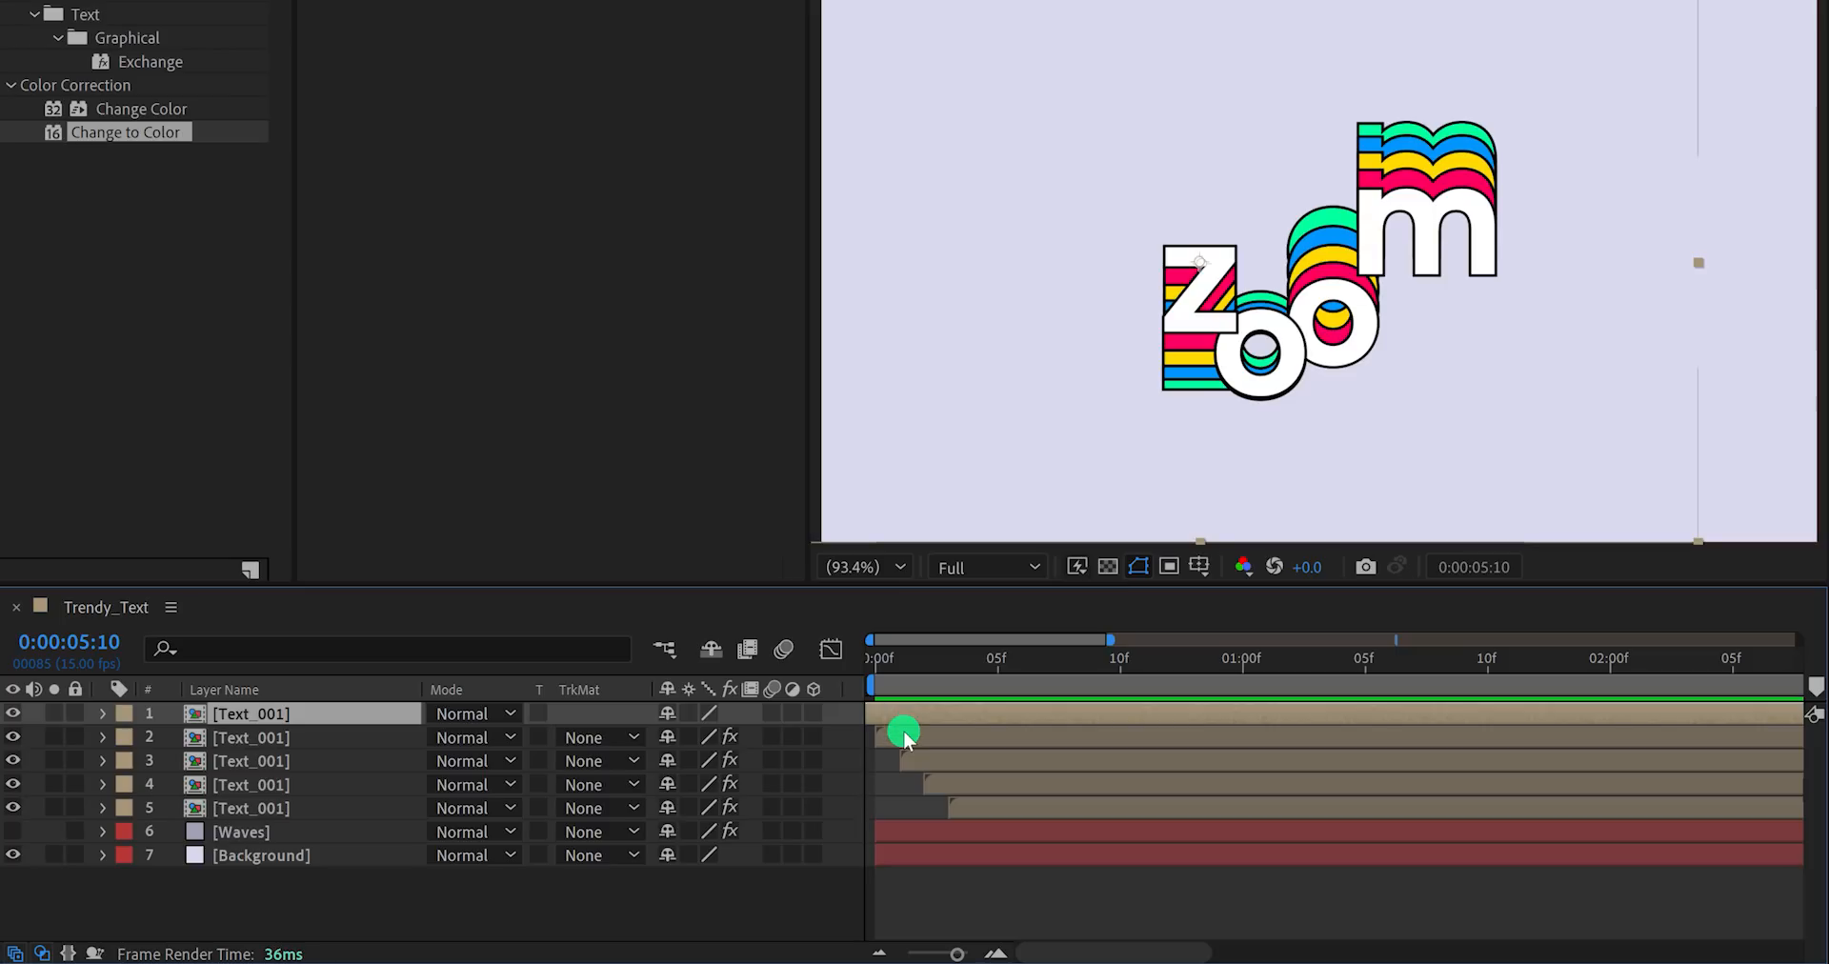
{"action": "key", "text": "shift+Right"}
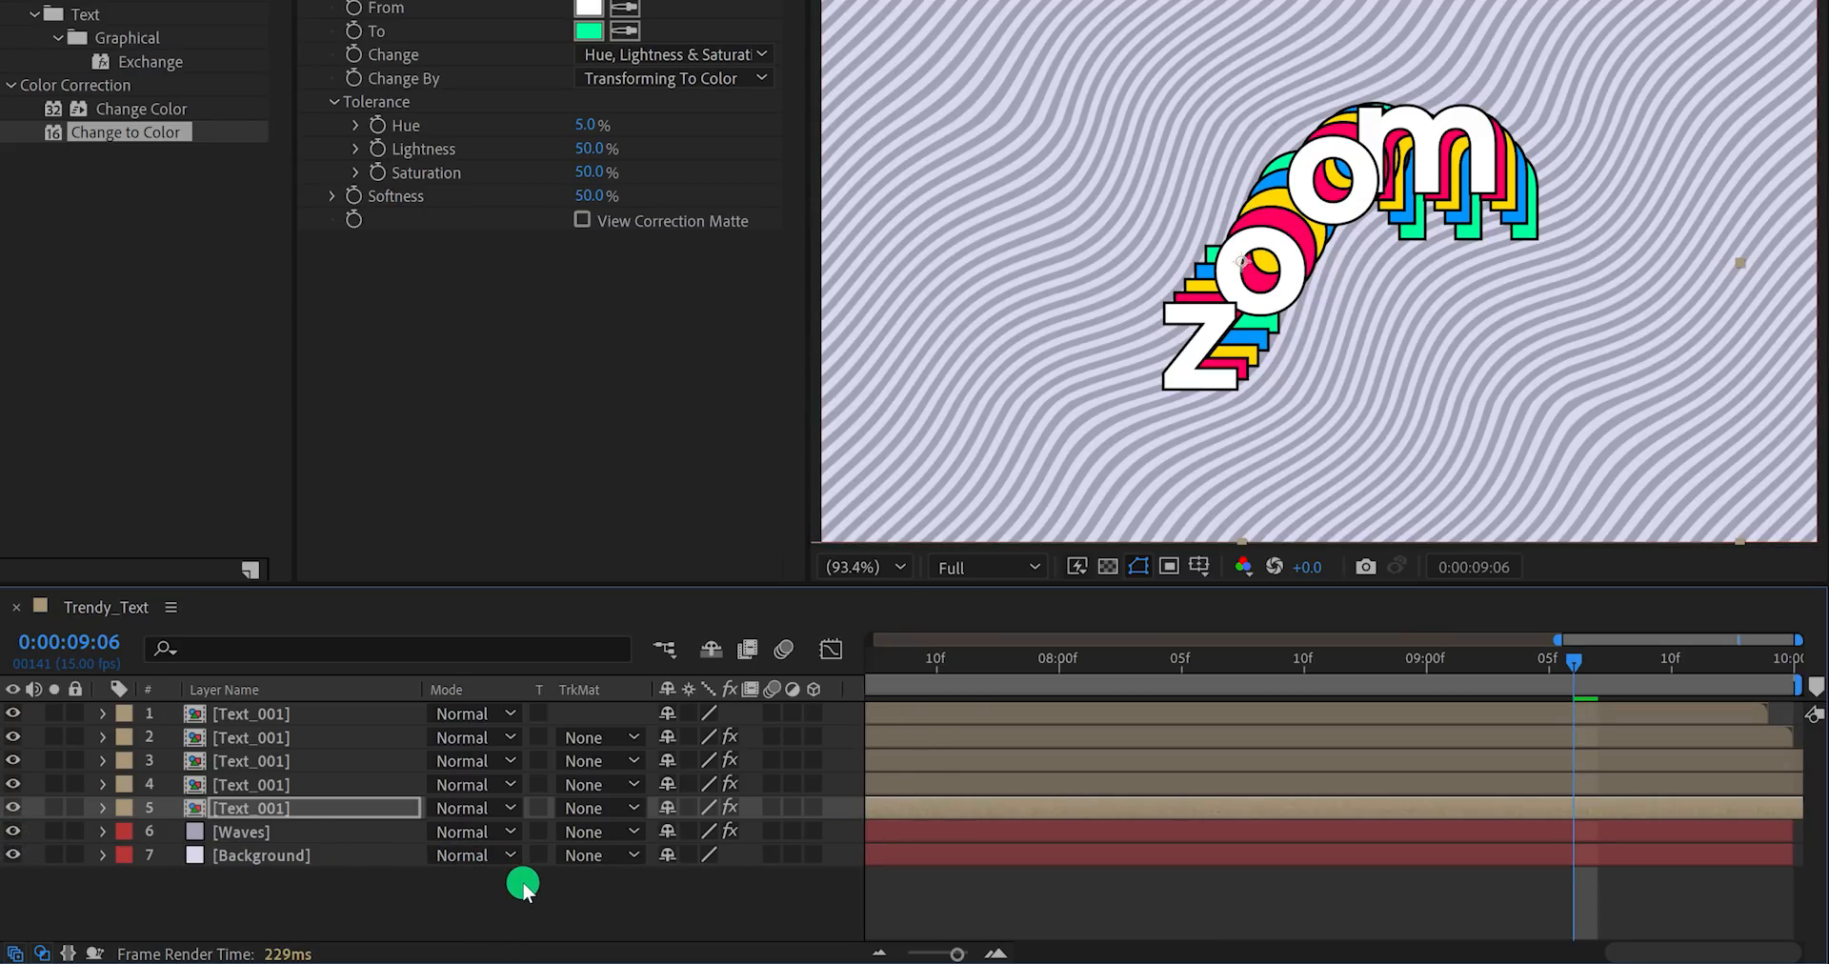
Set the Waves solid's colour to paler lavender C9C9D5 via Solid Settings.
{"action": "left_click", "coordinate": [269, 857]}
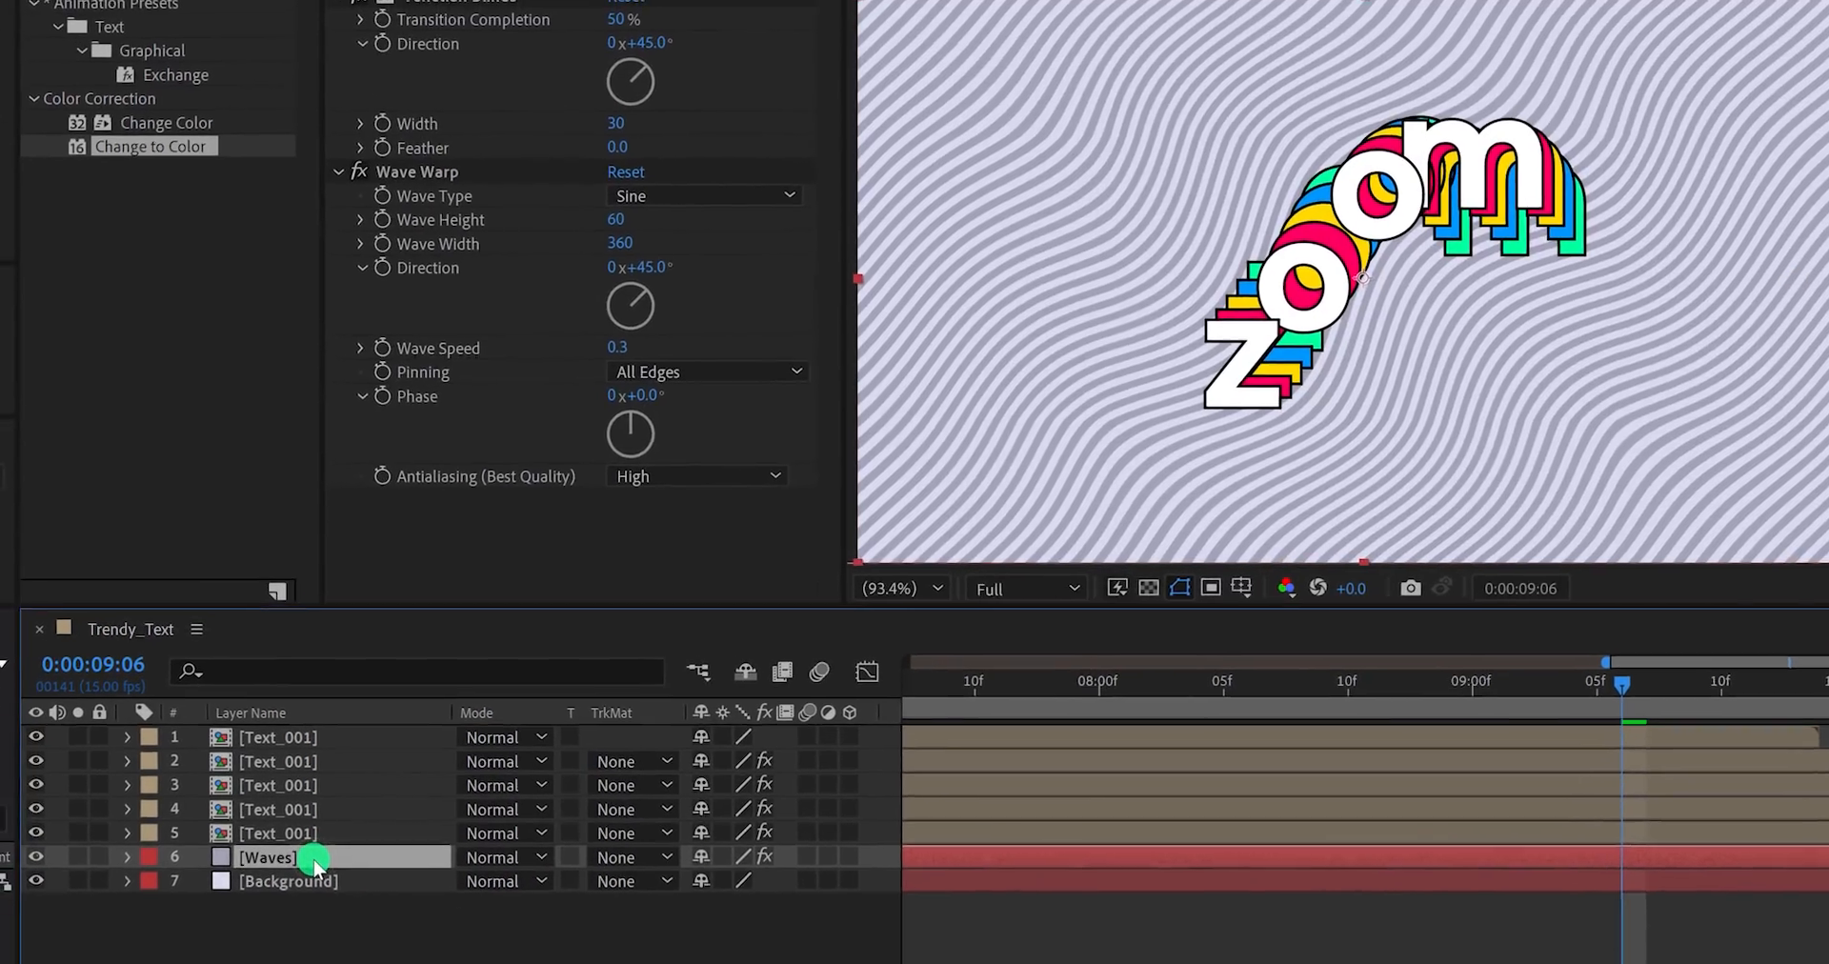
{"action": "left_click", "coordinate": [246, 17]}
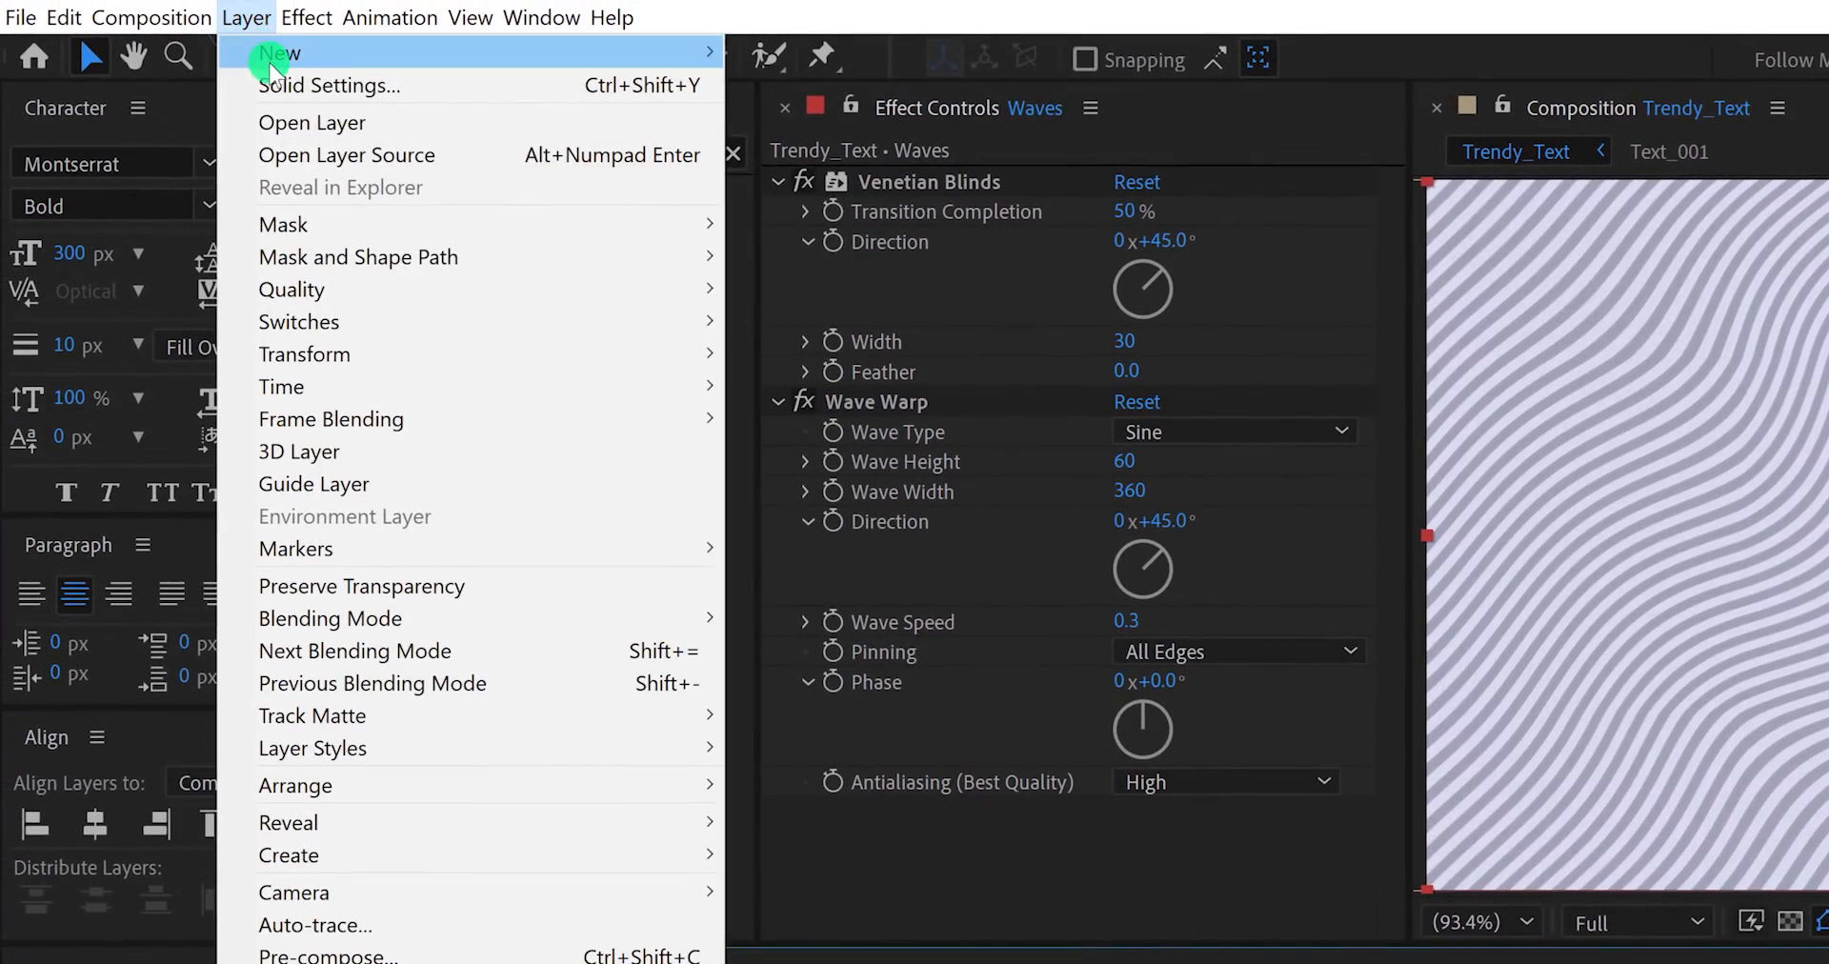
{"action": "left_click", "coordinate": [330, 85]}
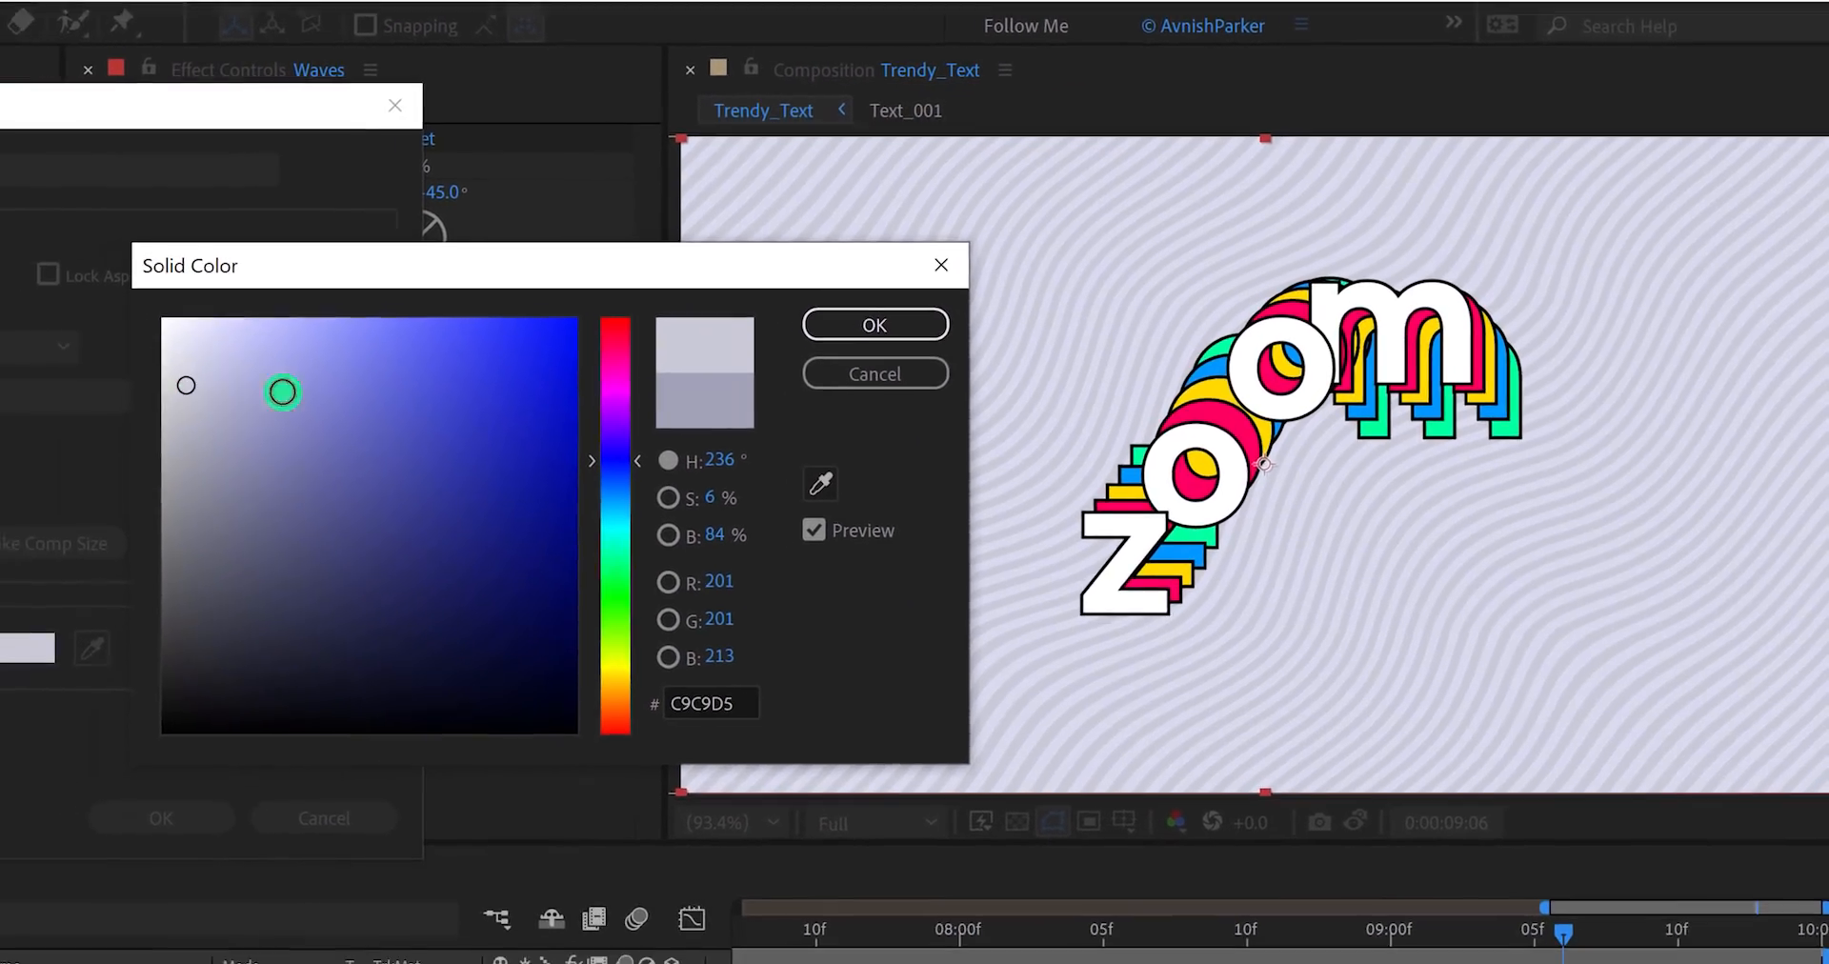
{"action": "left_click", "coordinate": [874, 324]}
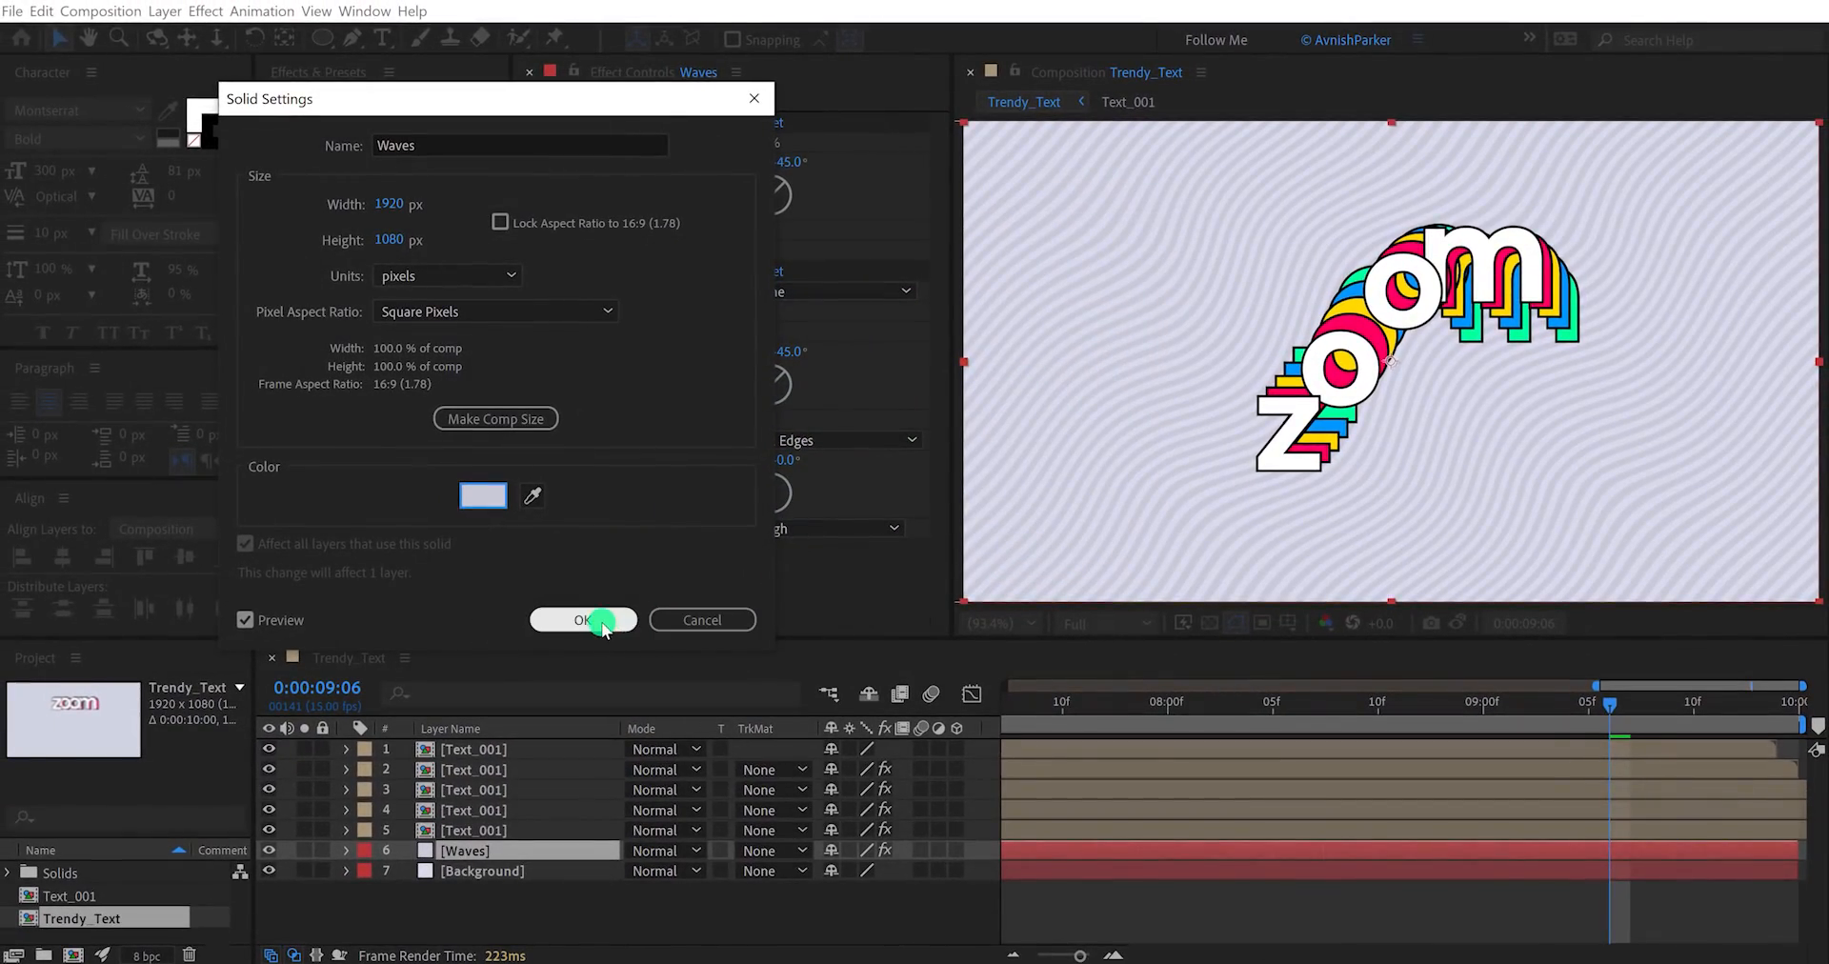
{"action": "left_click", "coordinate": [583, 619]}
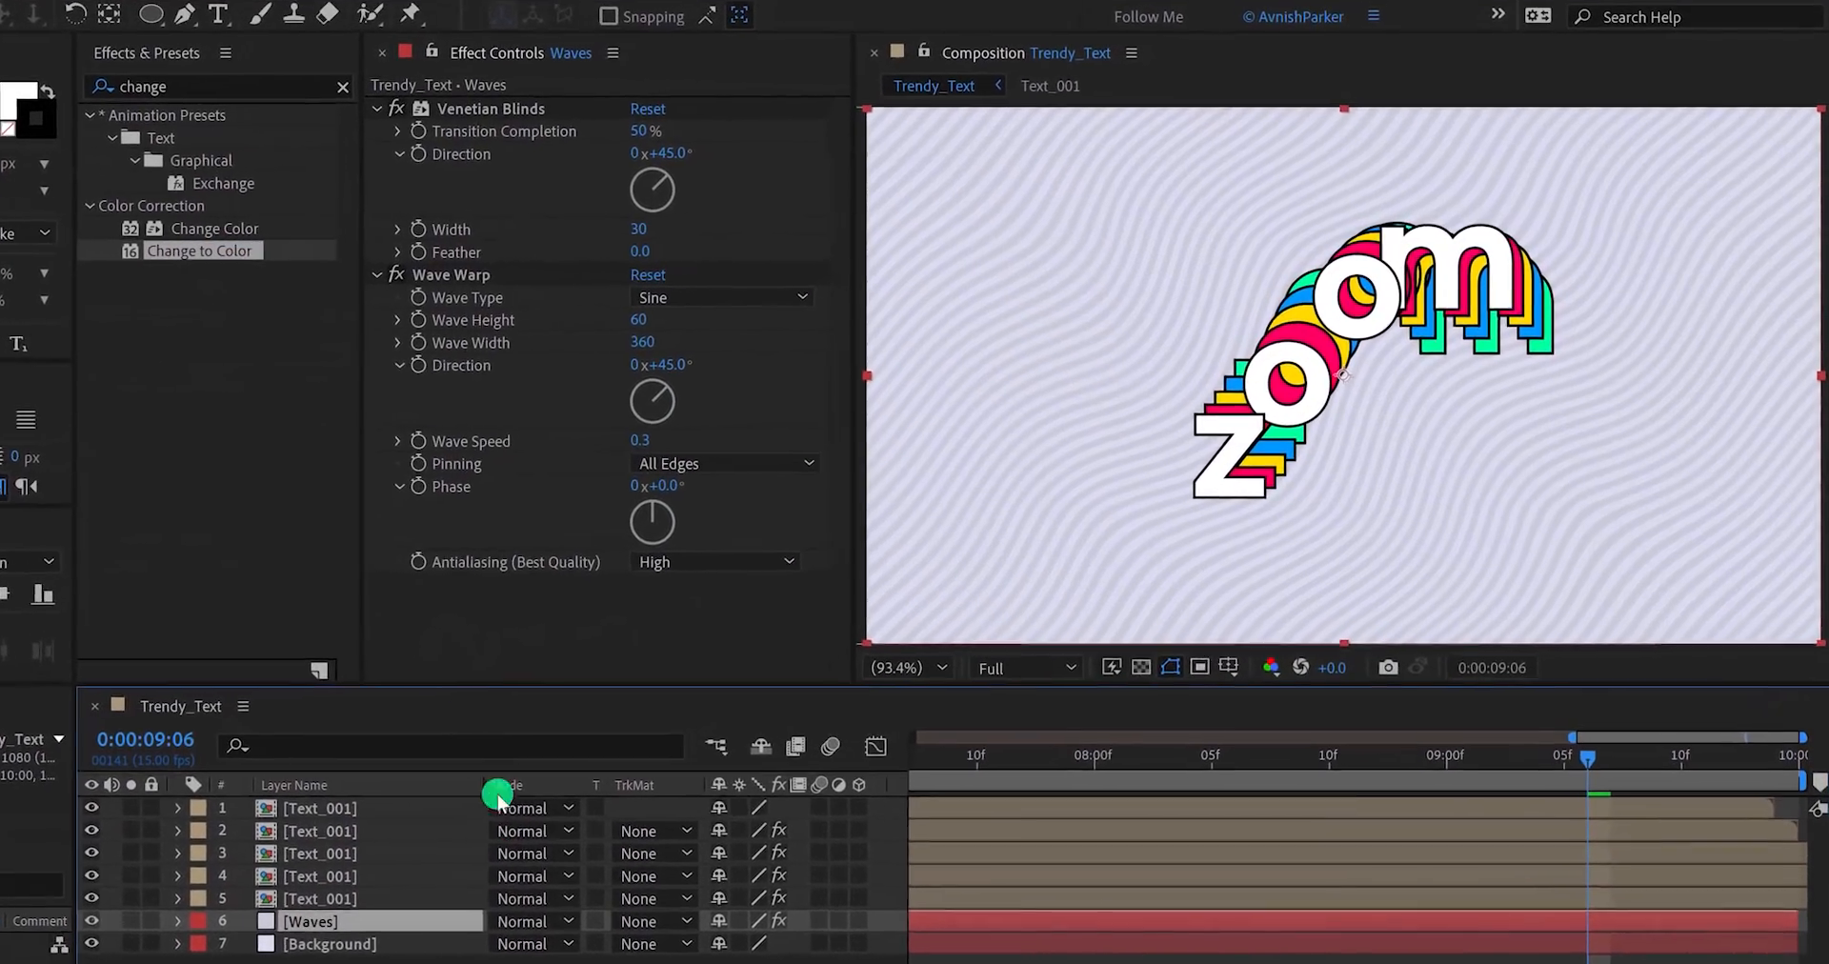